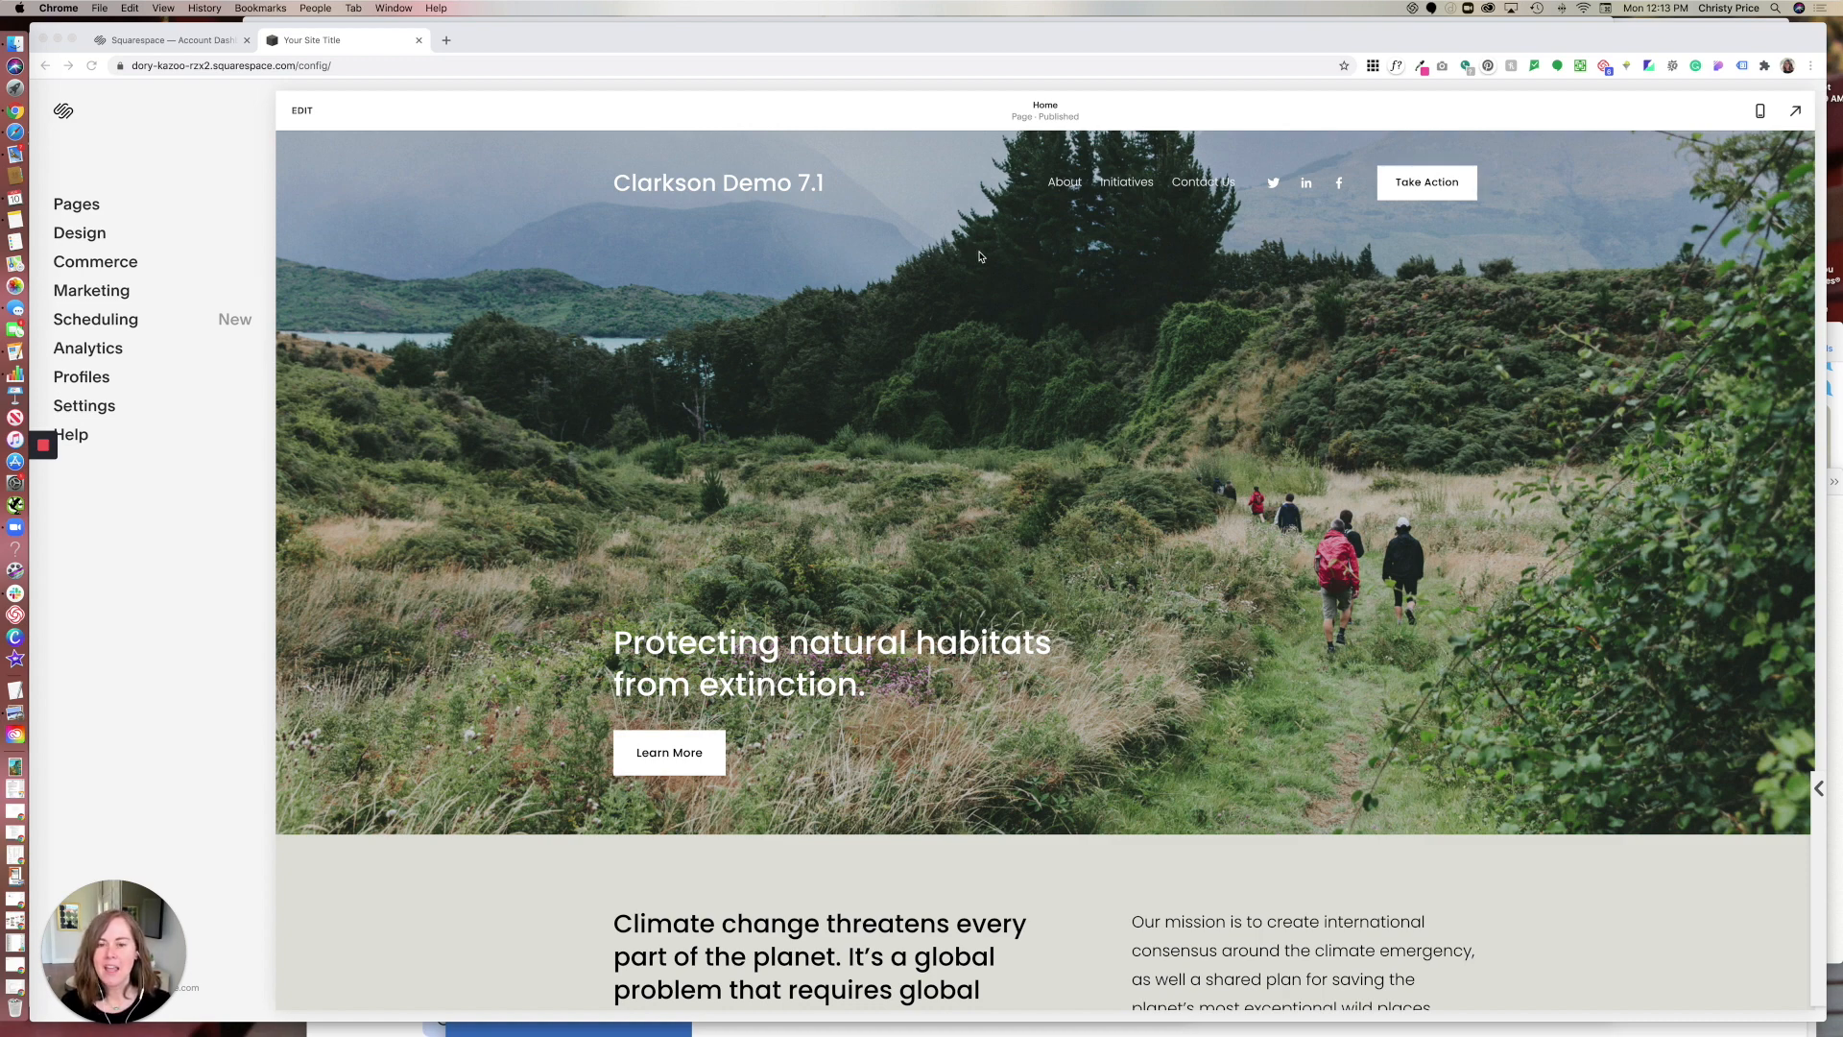
- Go to Design > Colors > Section Themes and review each home page section's theme label
scroll(down, 3)
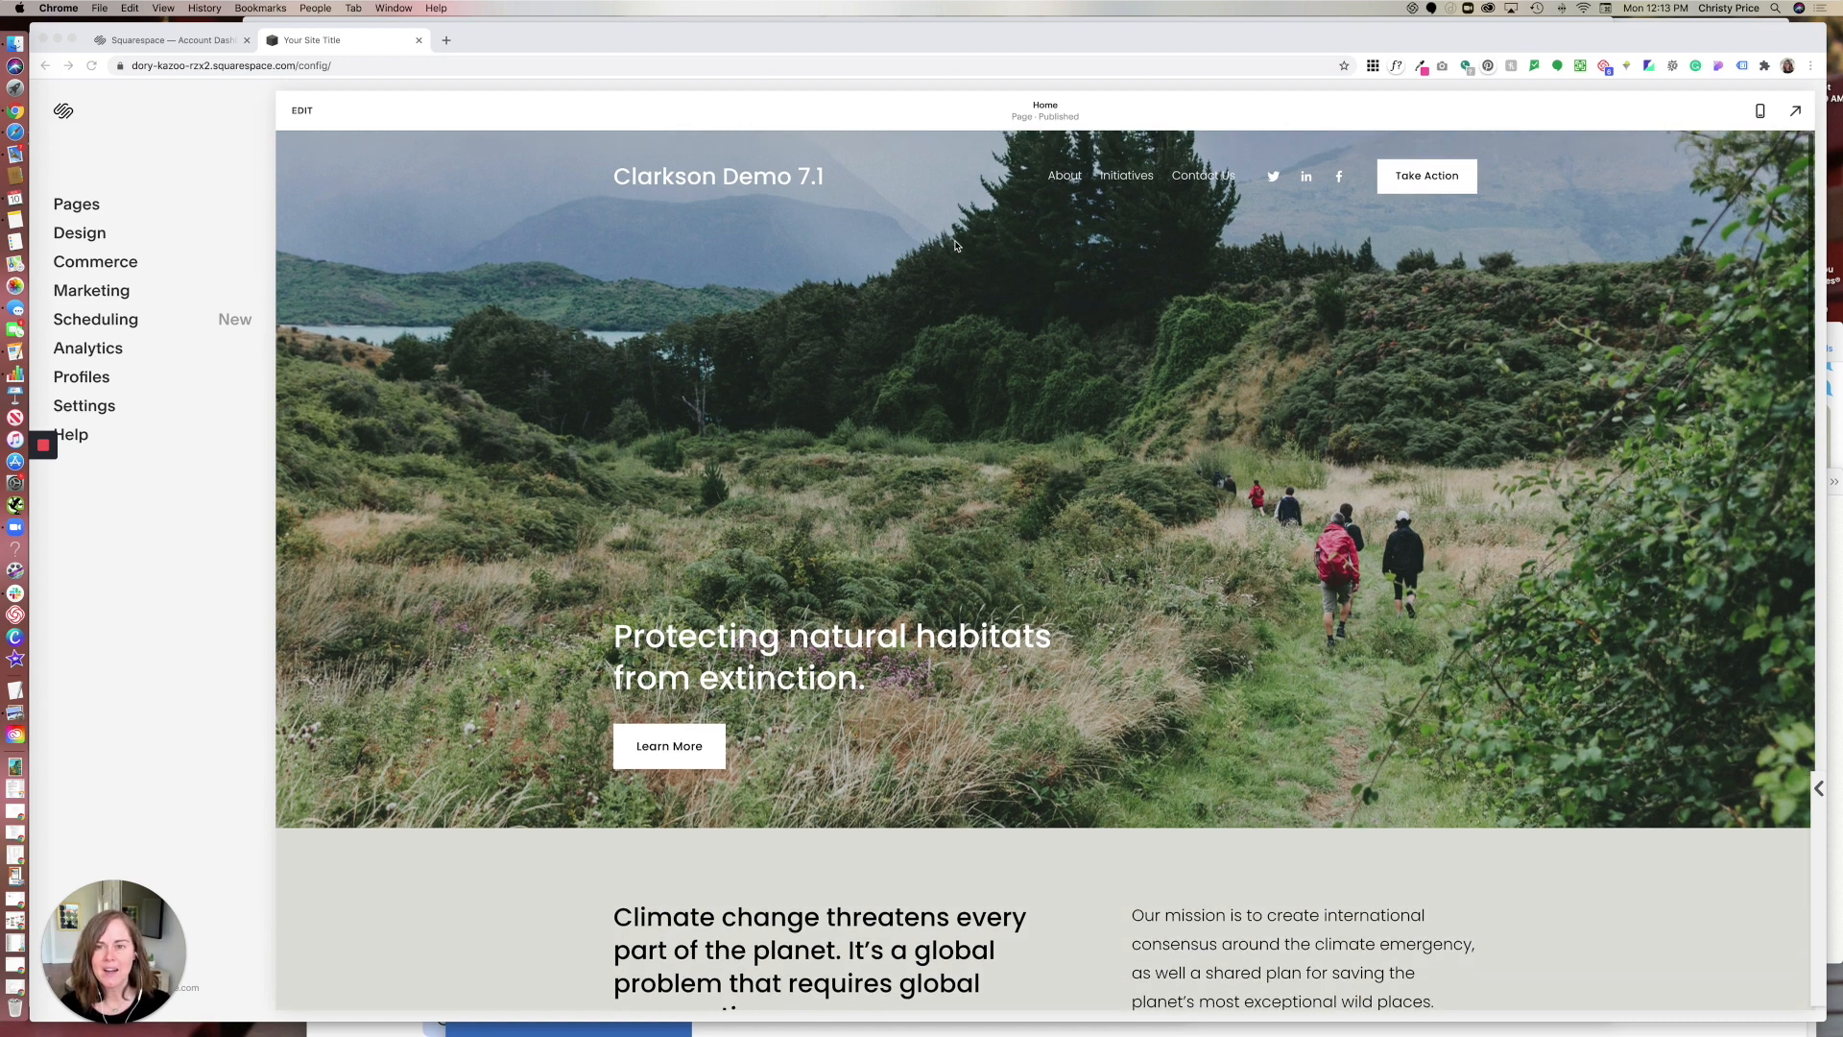
mouse_move(718, 211)
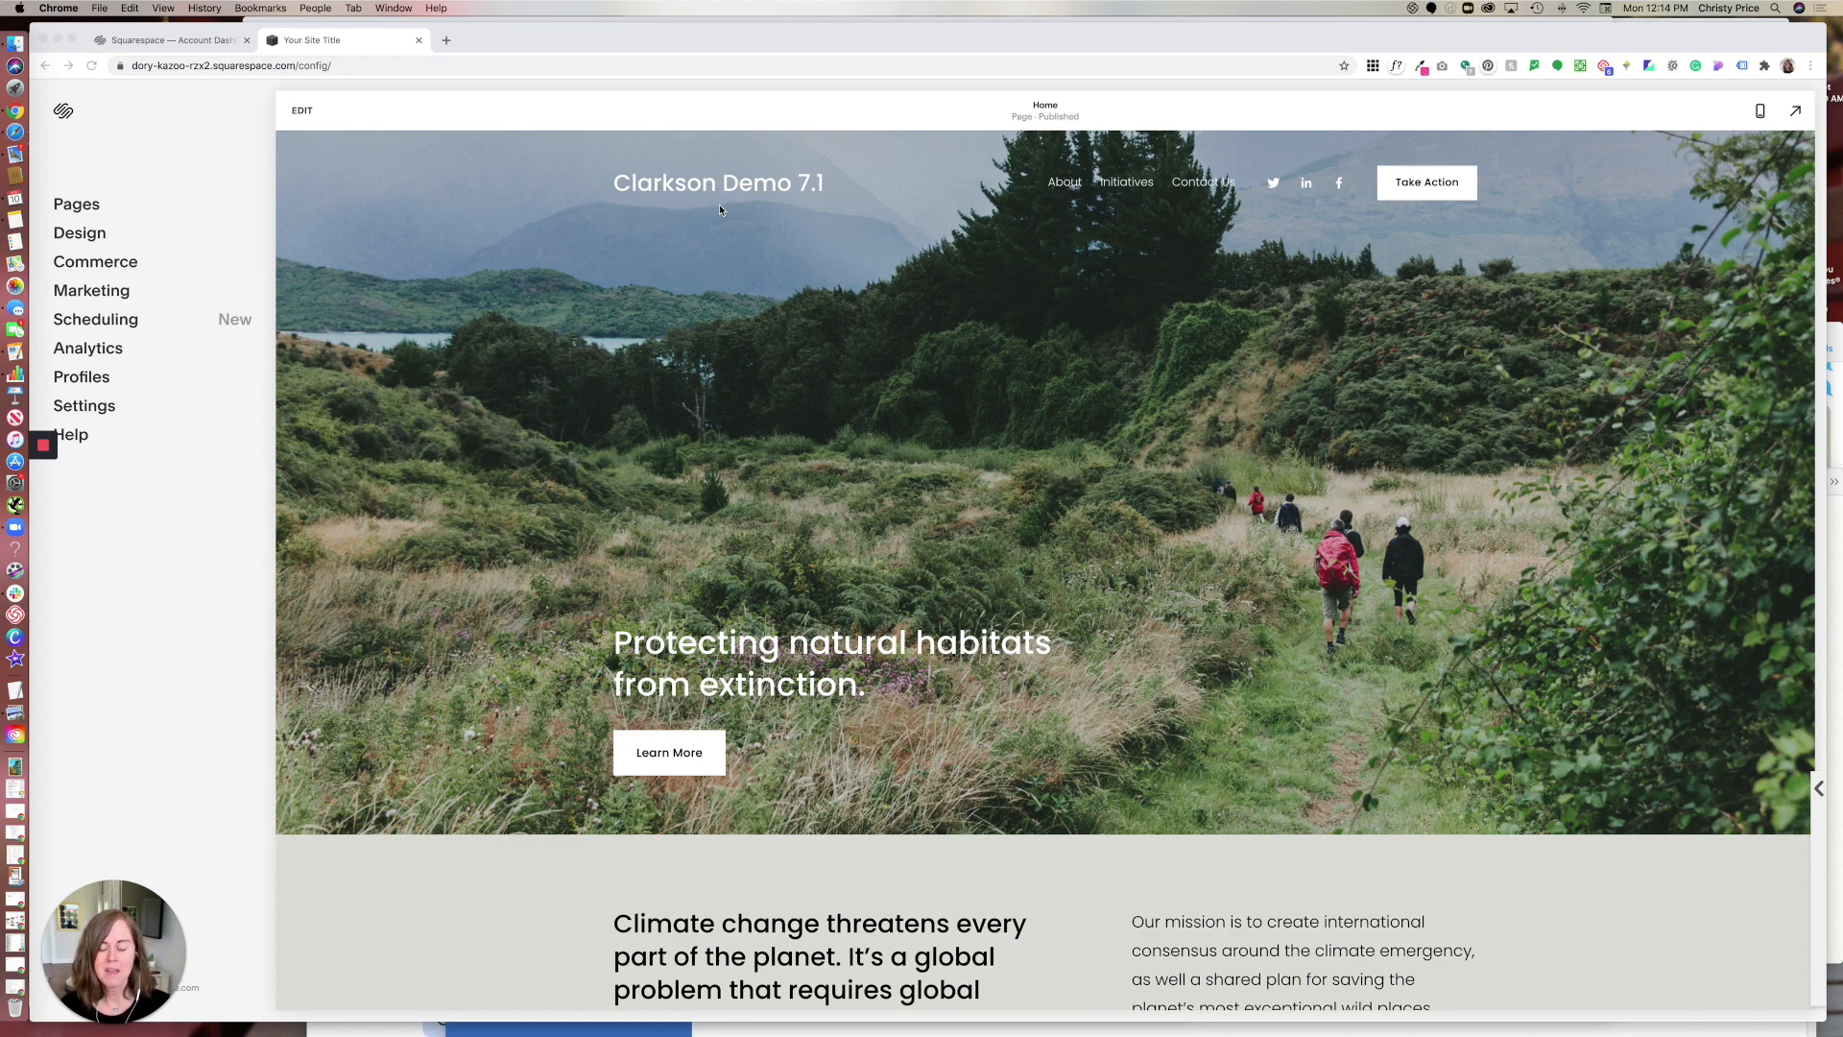
mouse_move(741, 234)
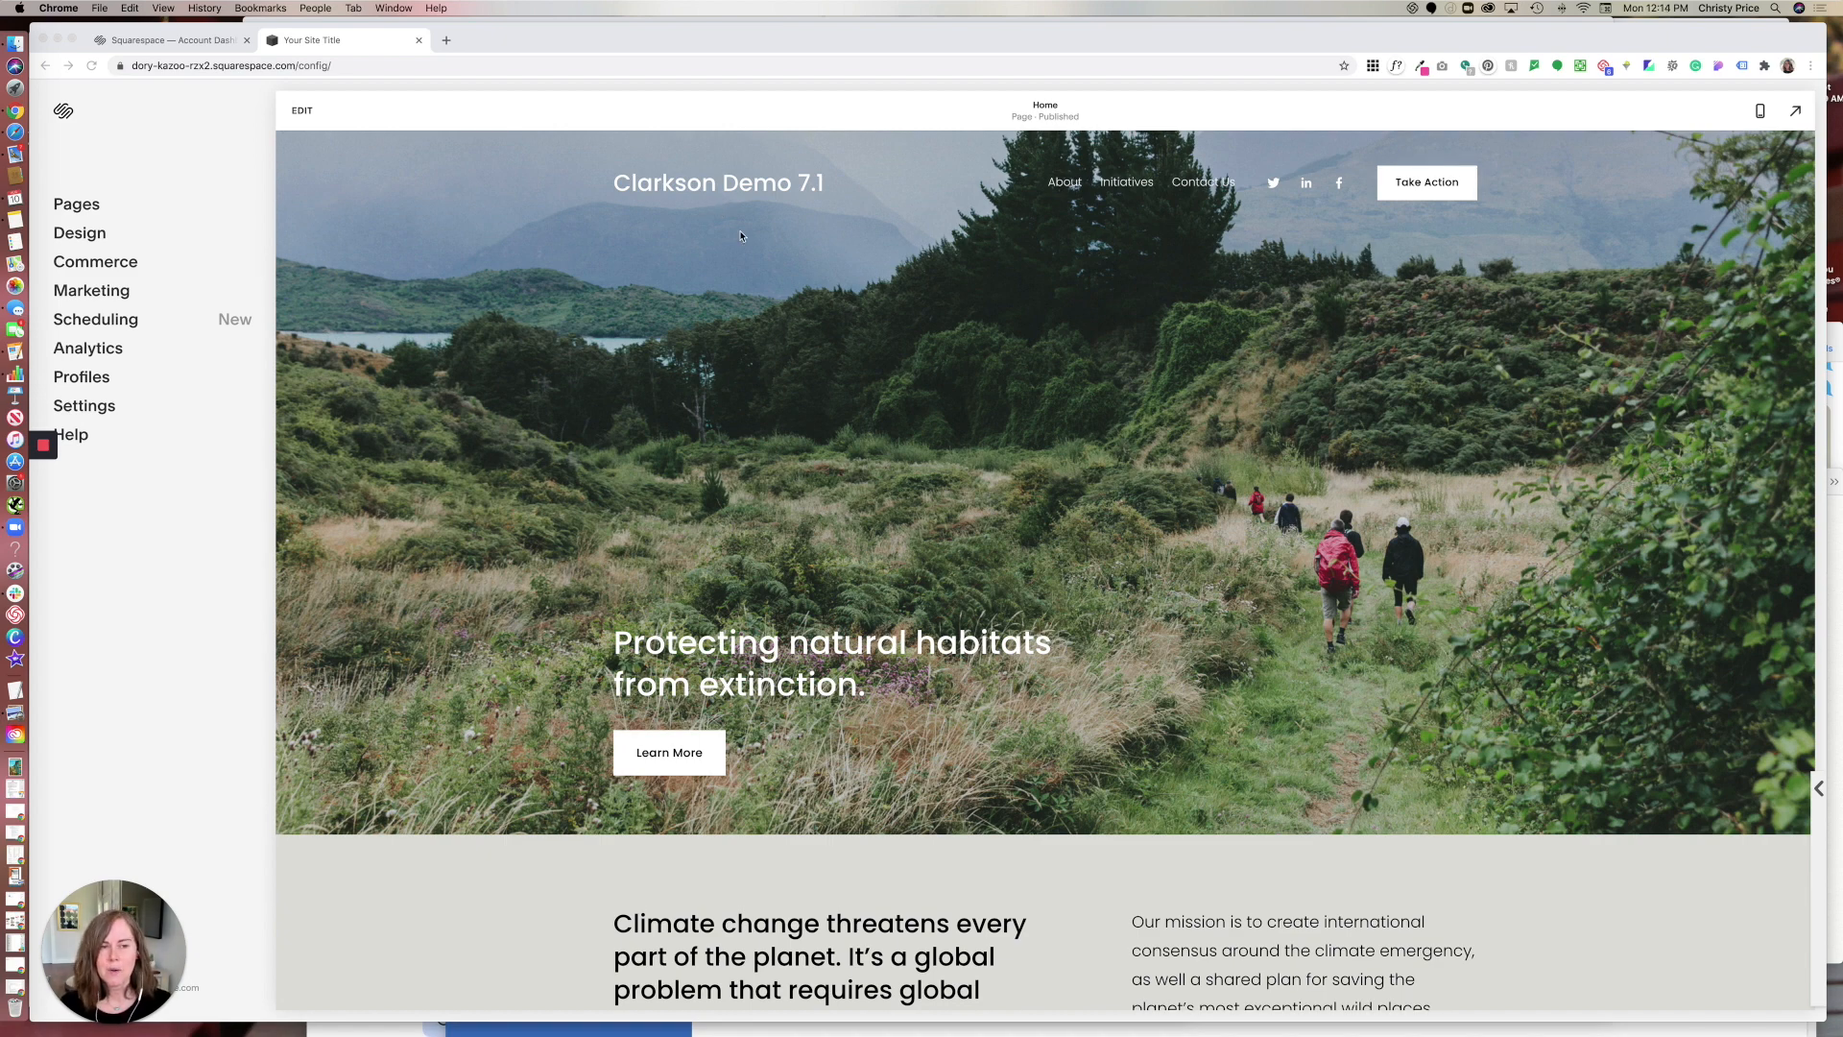
mouse_move(482, 217)
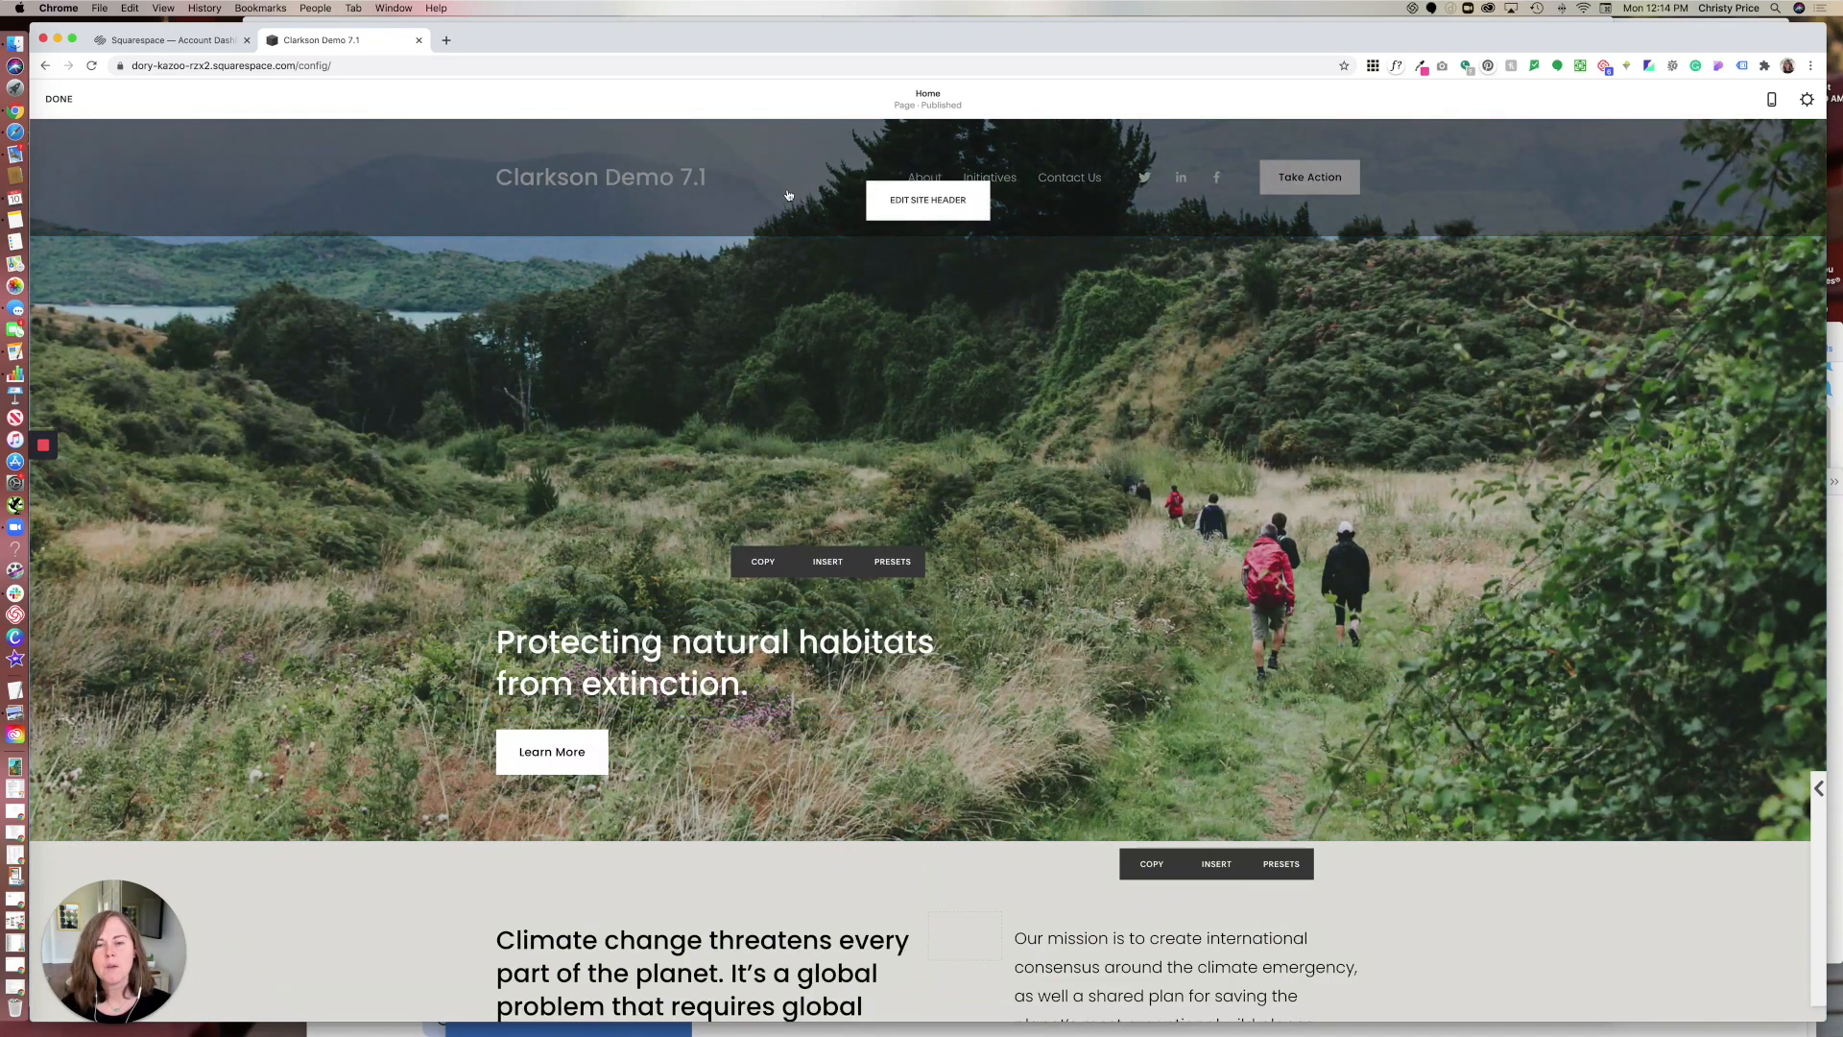
mouse_move(666, 149)
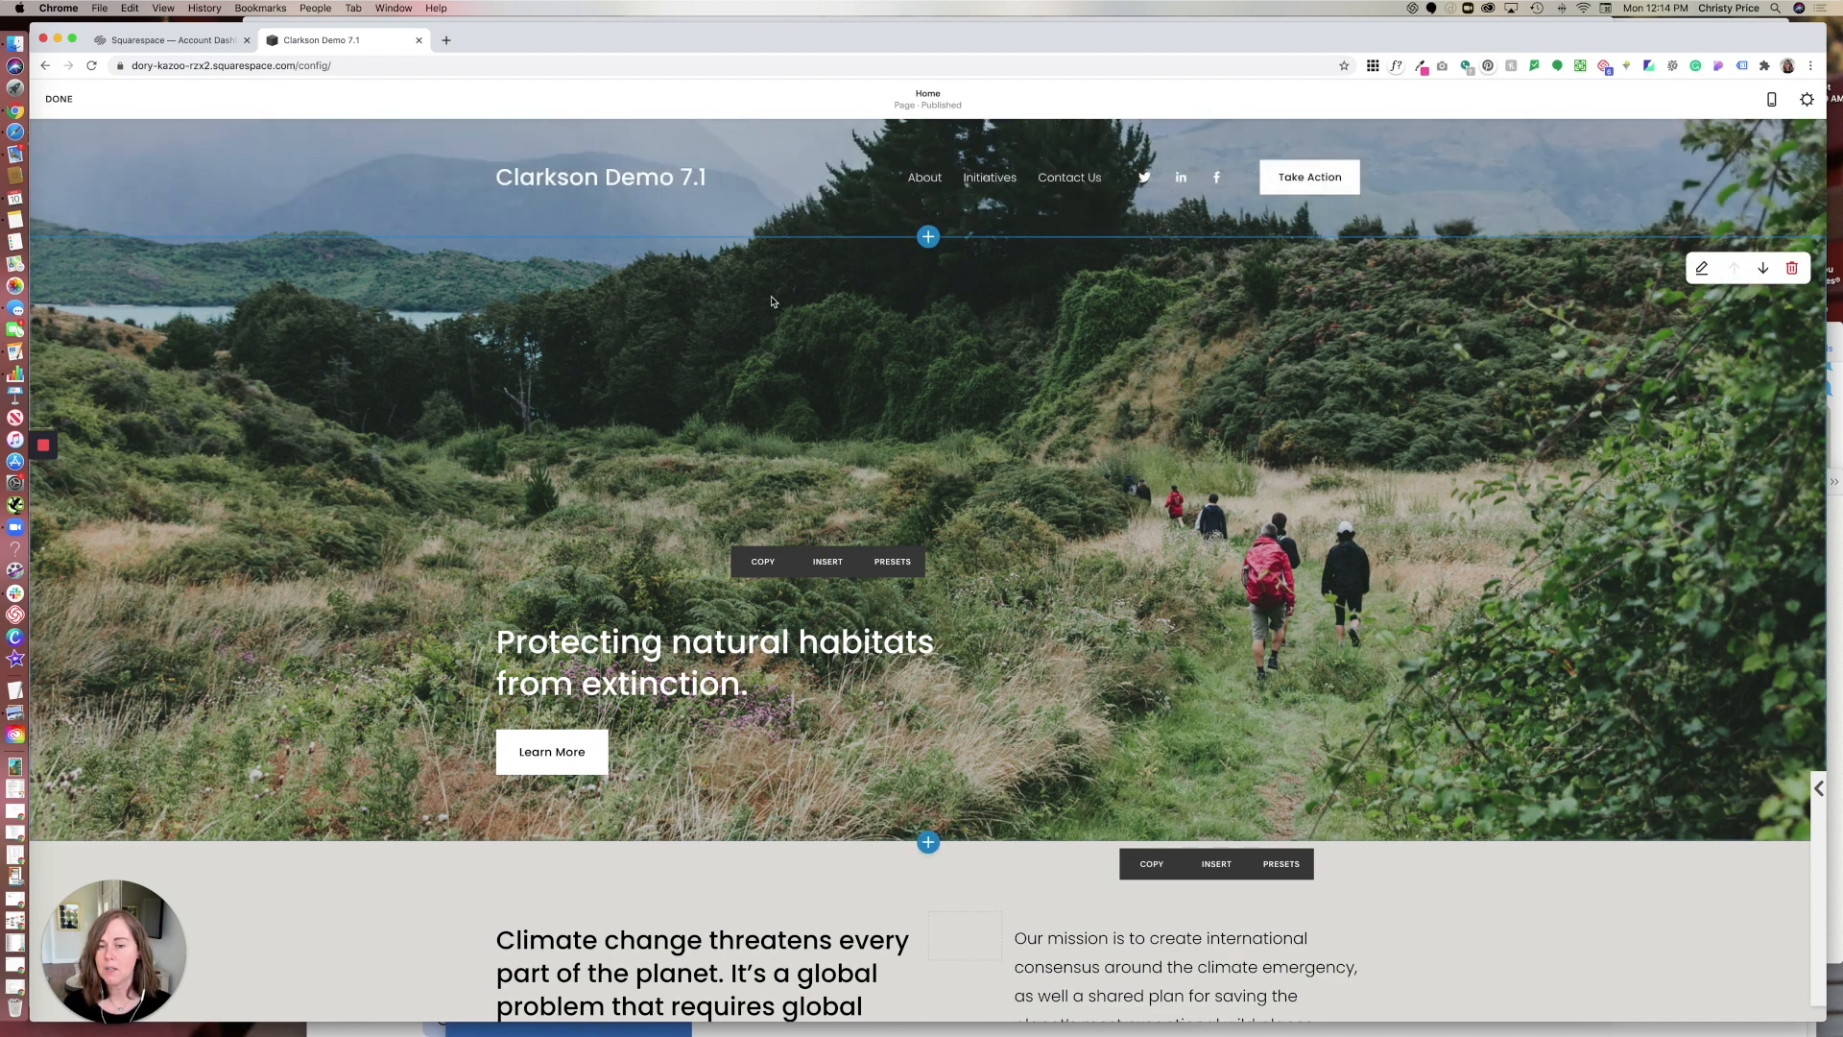
mouse_move(689, 185)
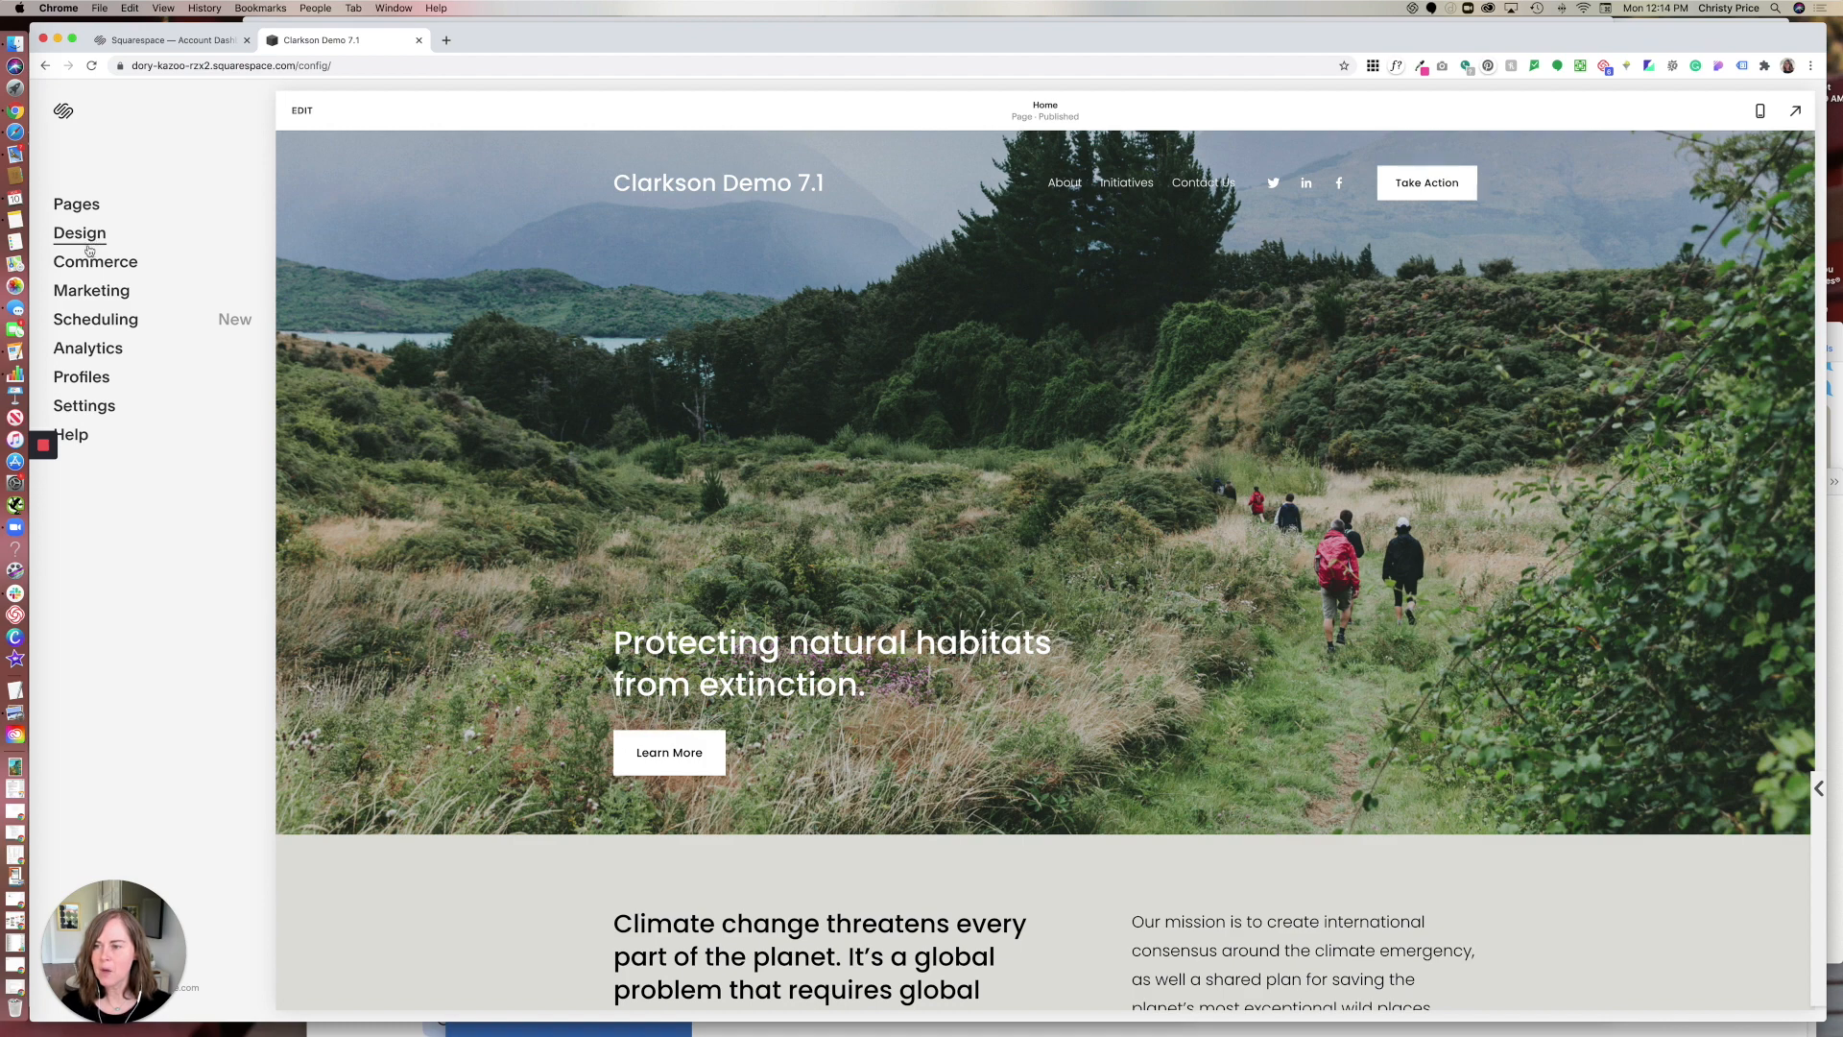
click(78, 232)
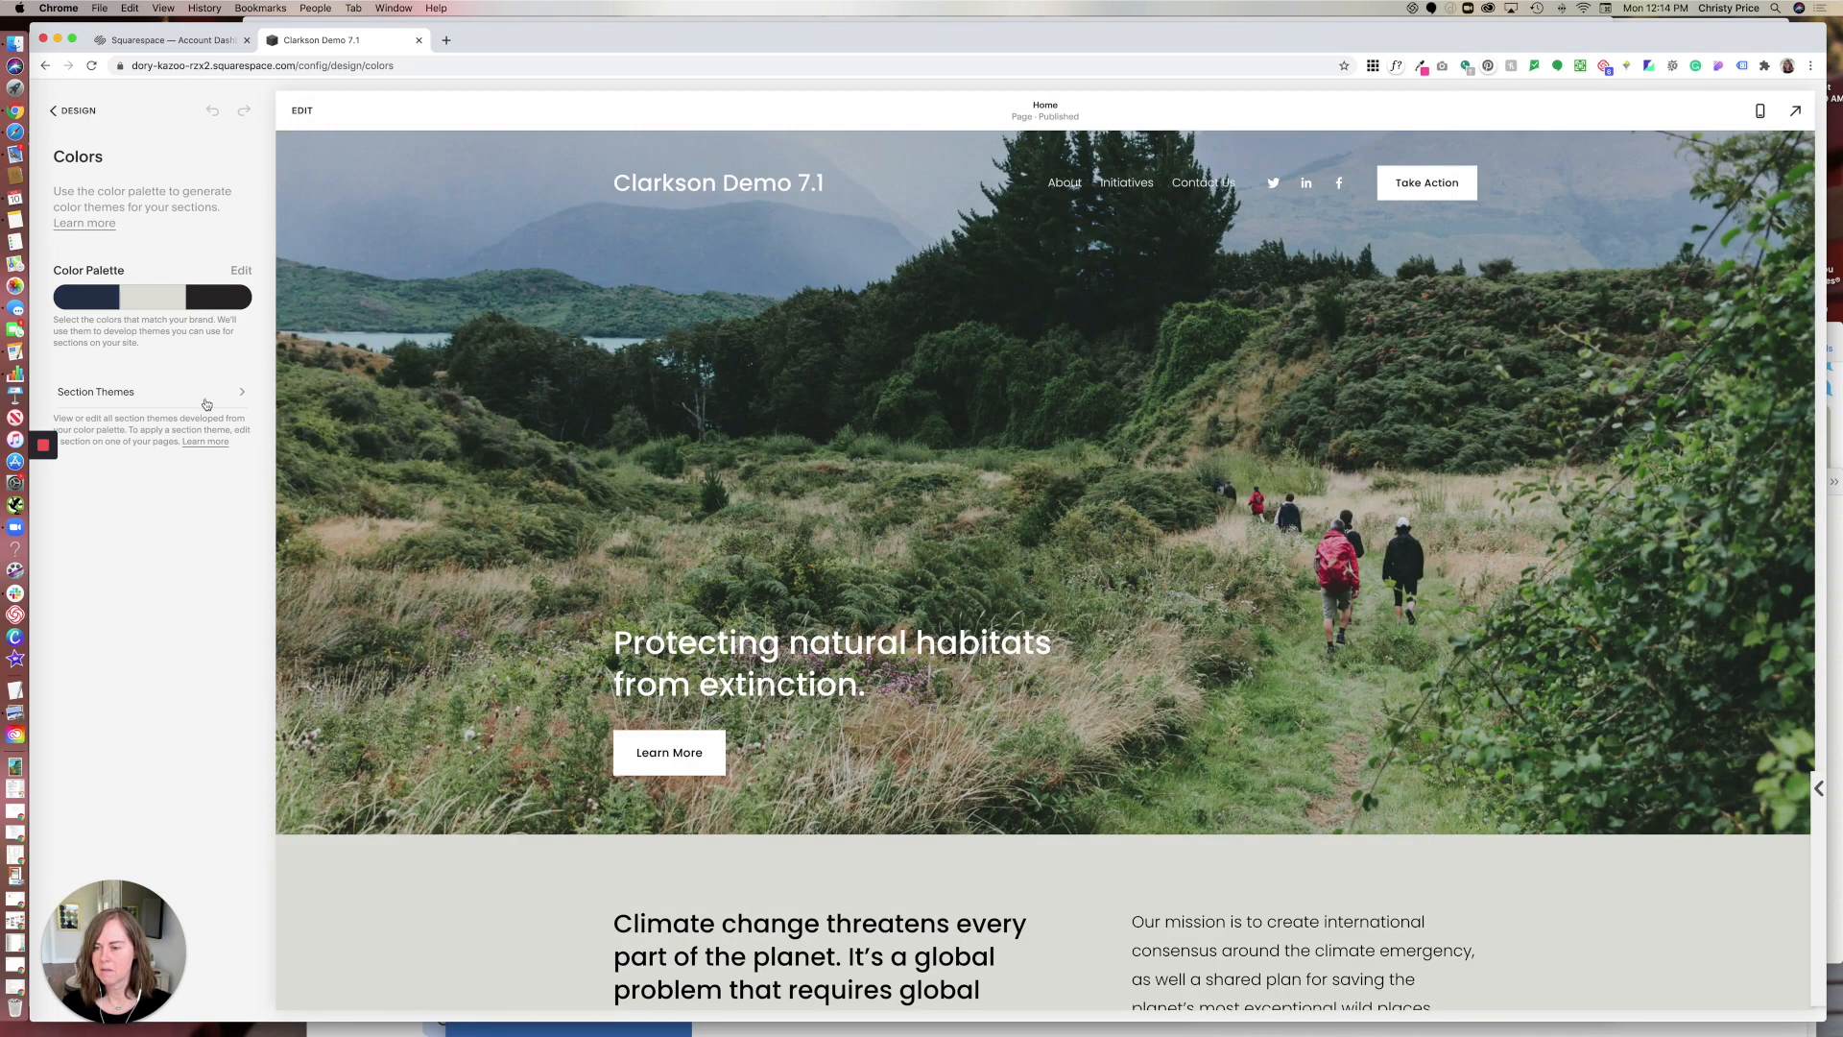
click(96, 391)
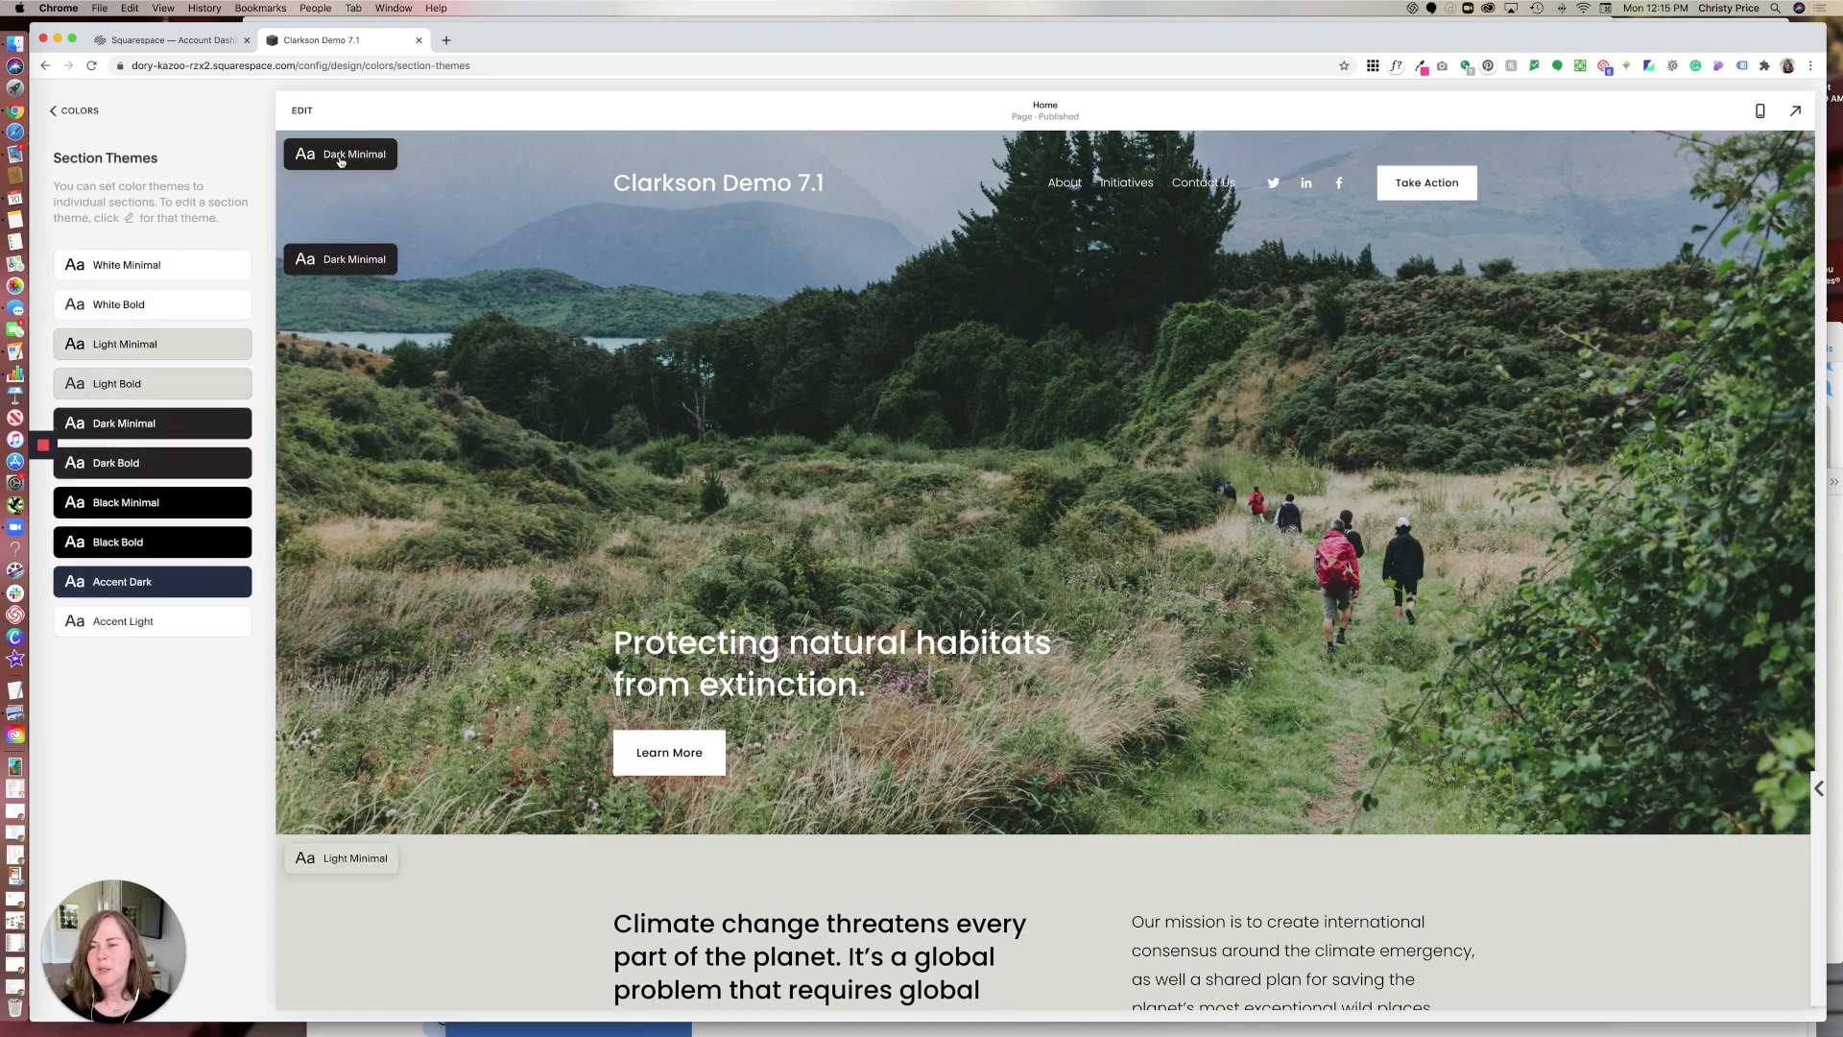
mouse_move(349, 188)
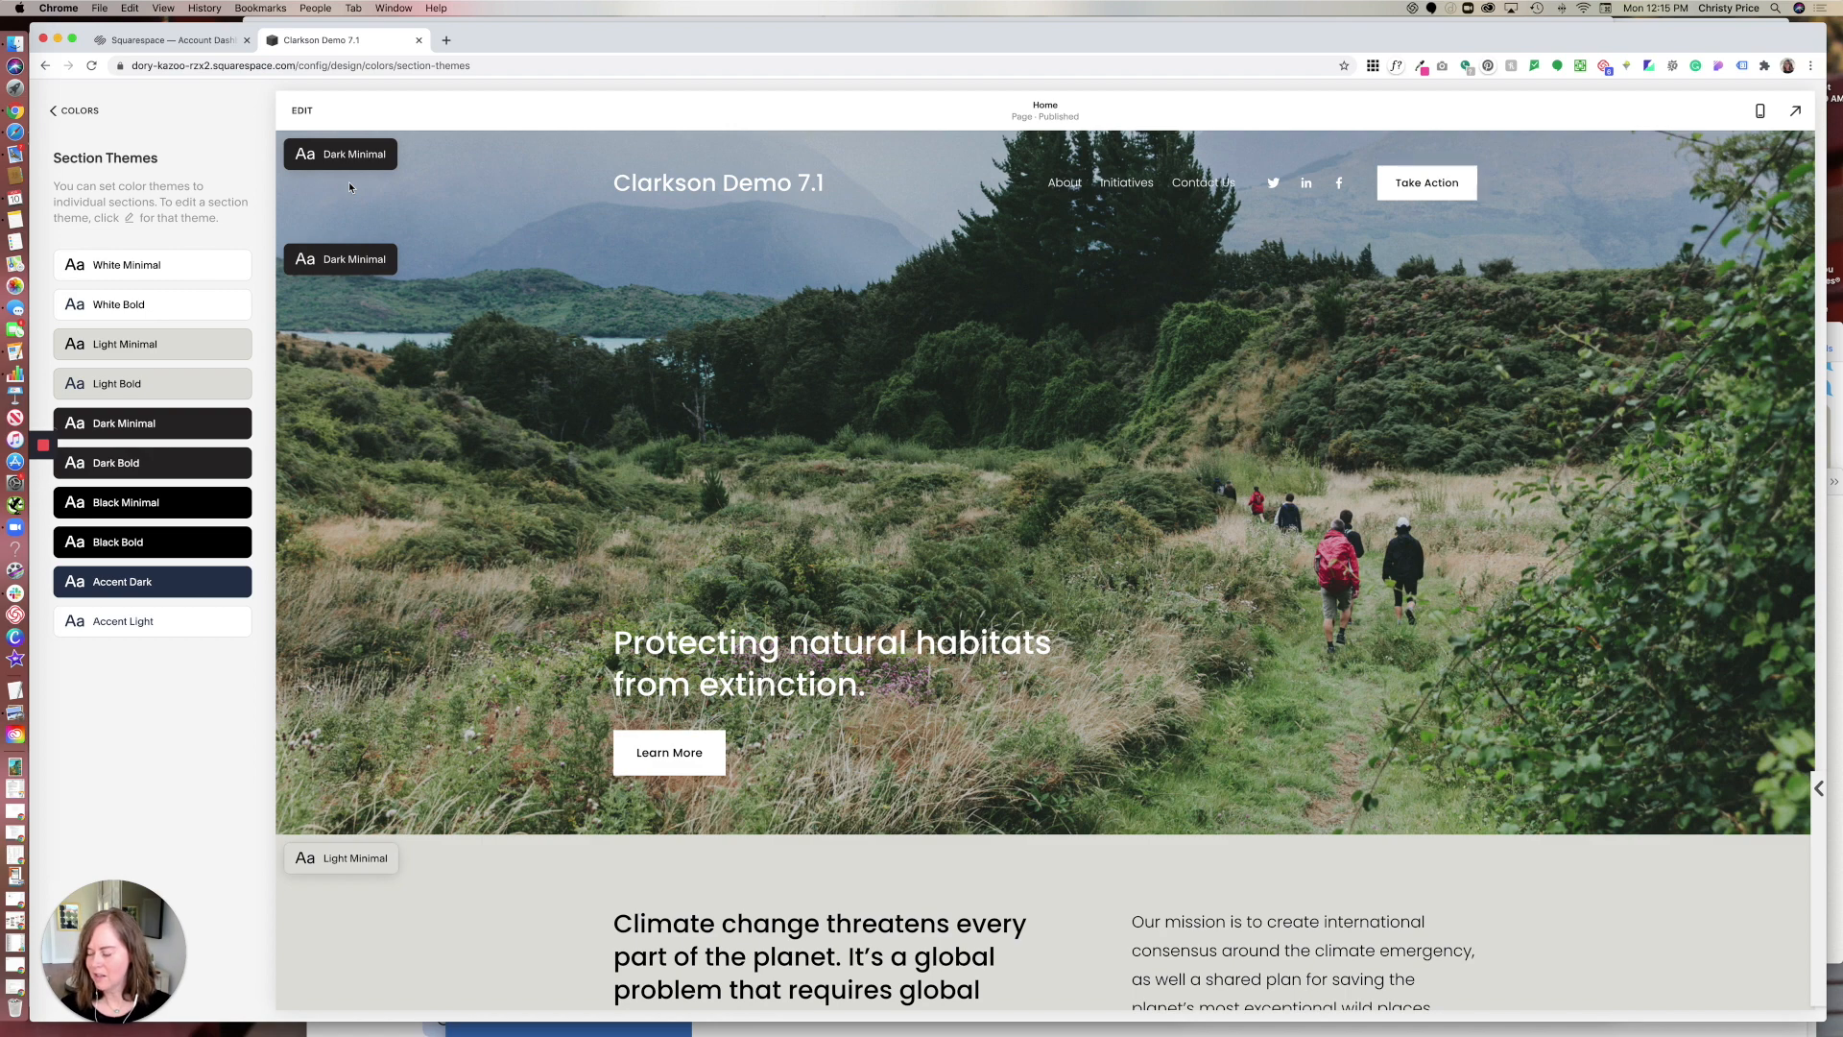
mouse_move(370, 244)
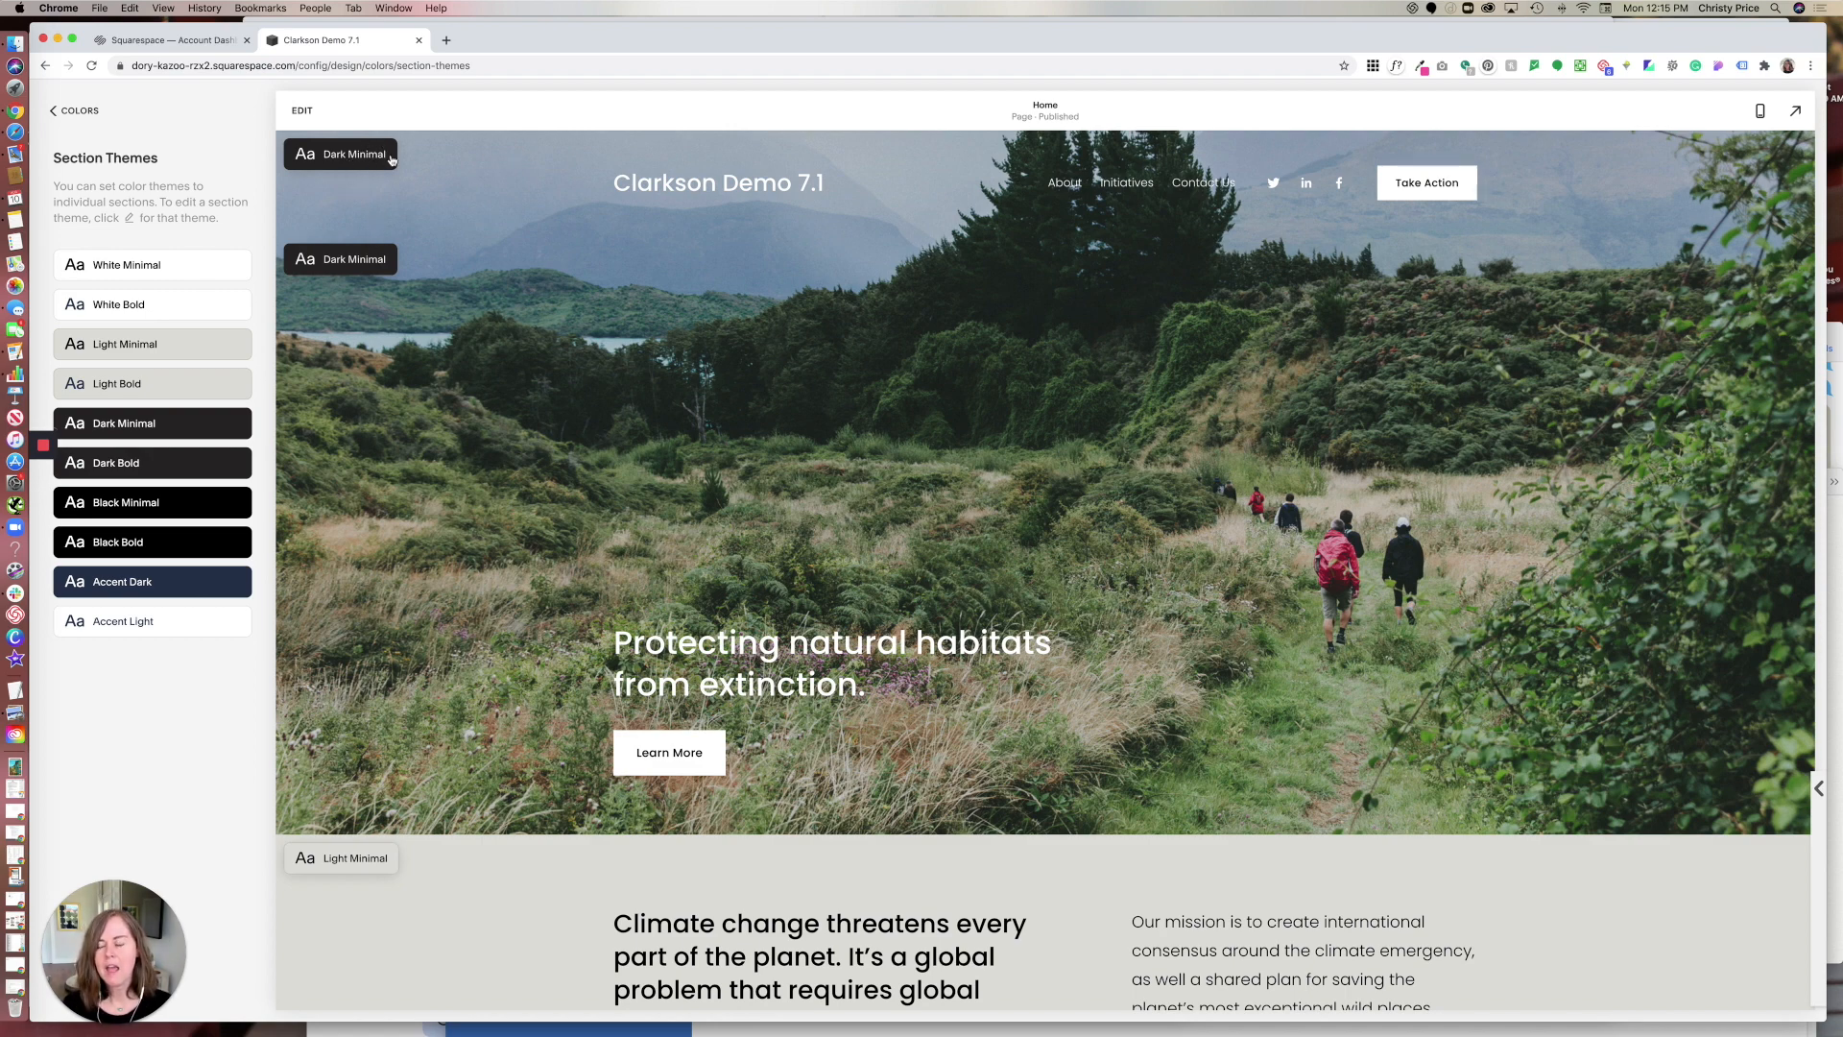
mouse_move(546, 171)
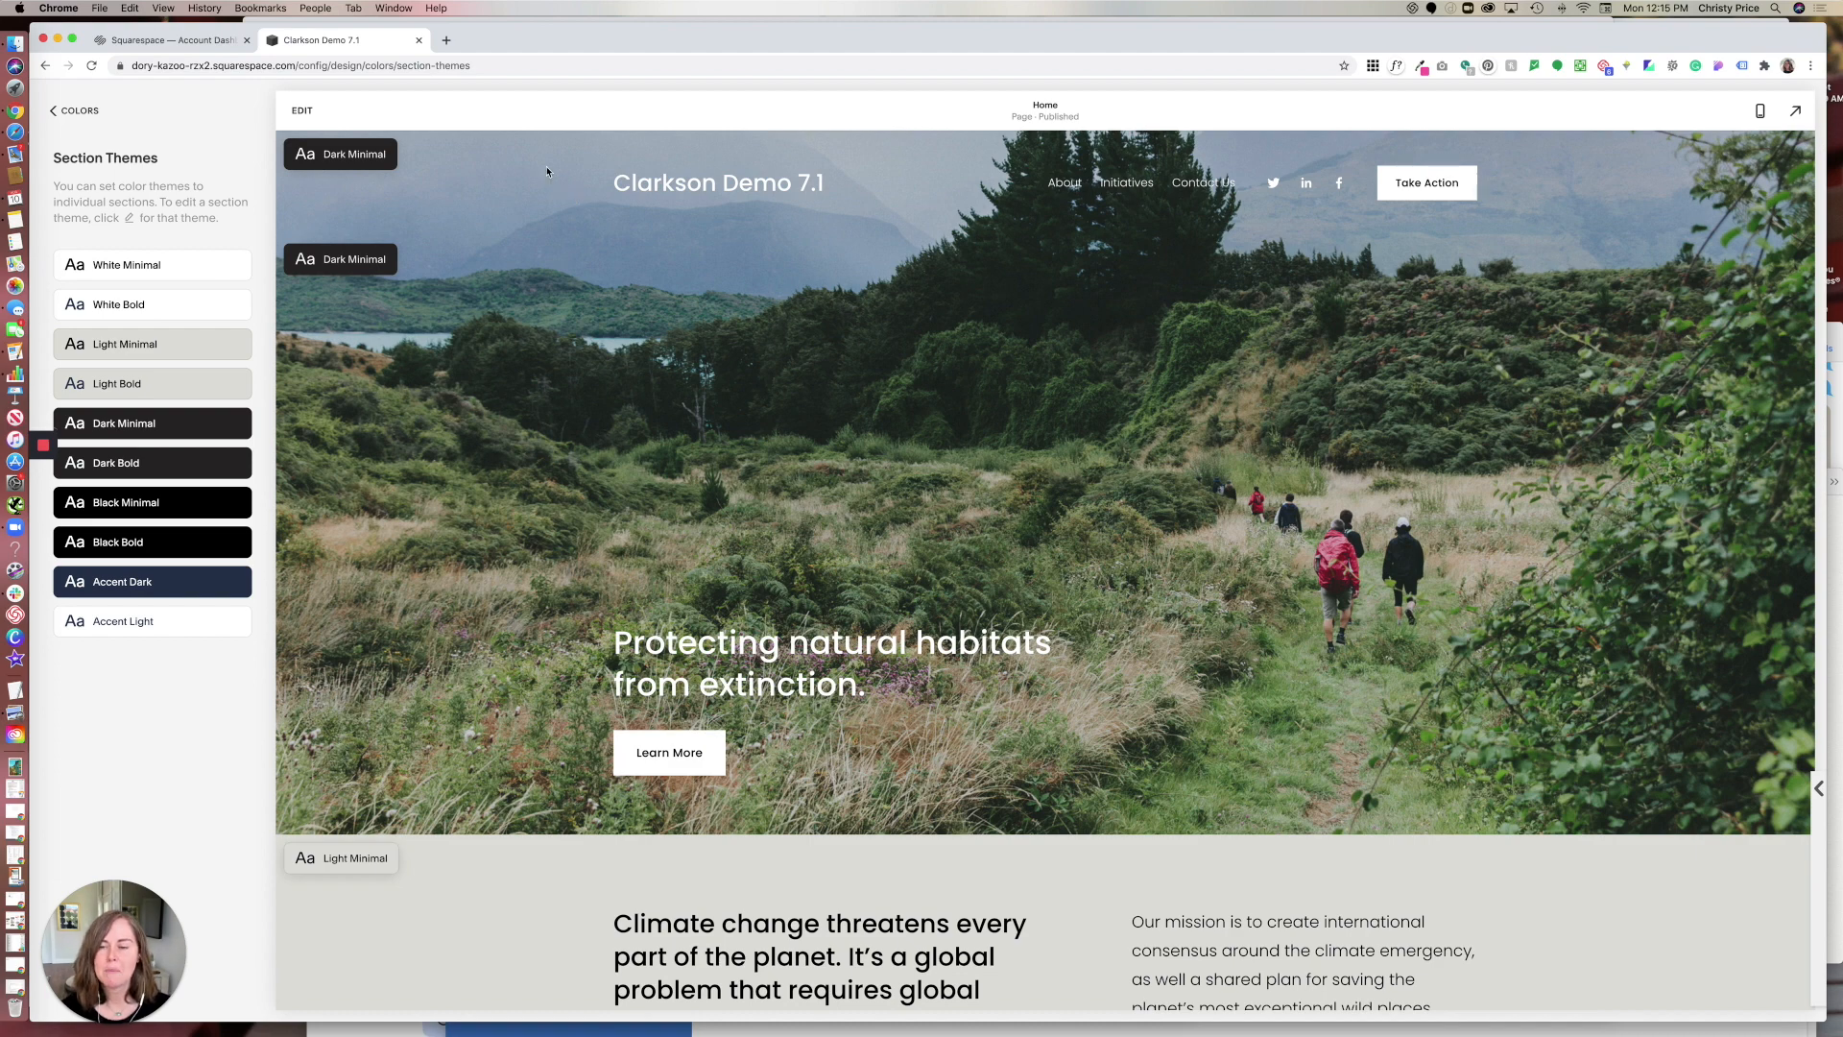
mouse_move(432, 296)
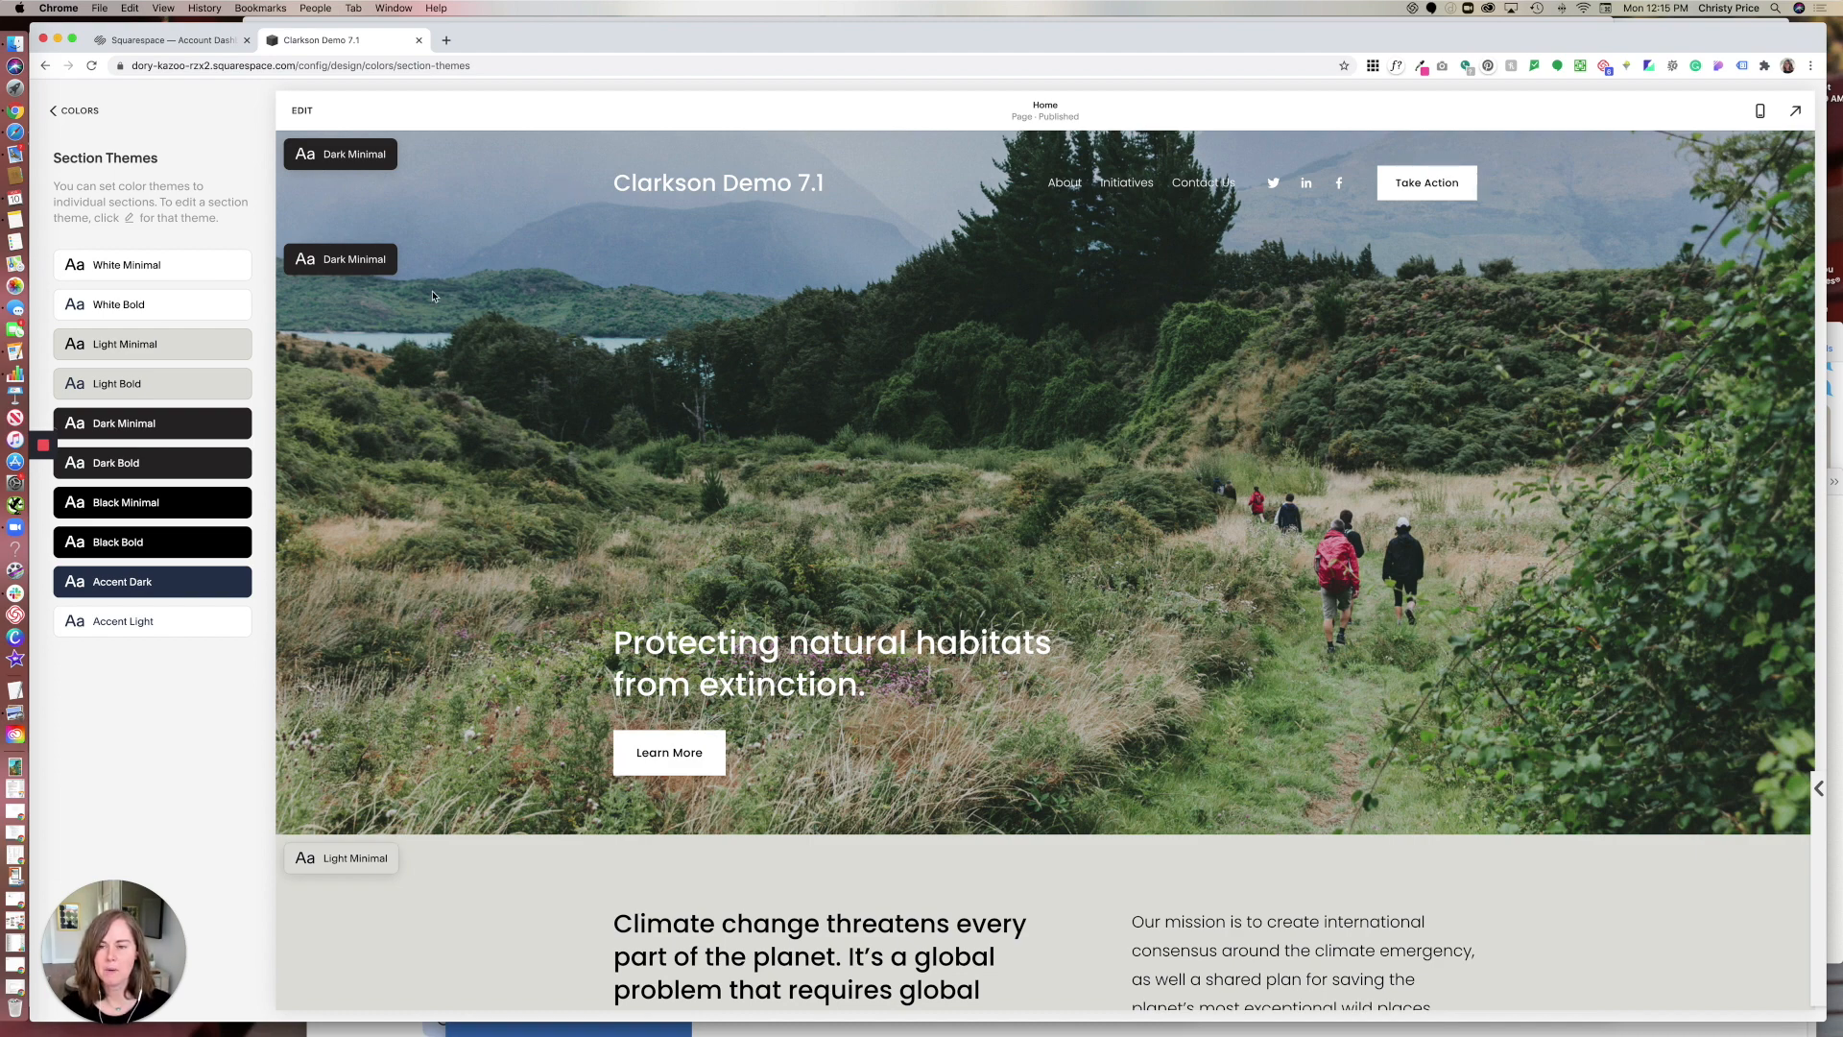
scroll(down, 3)
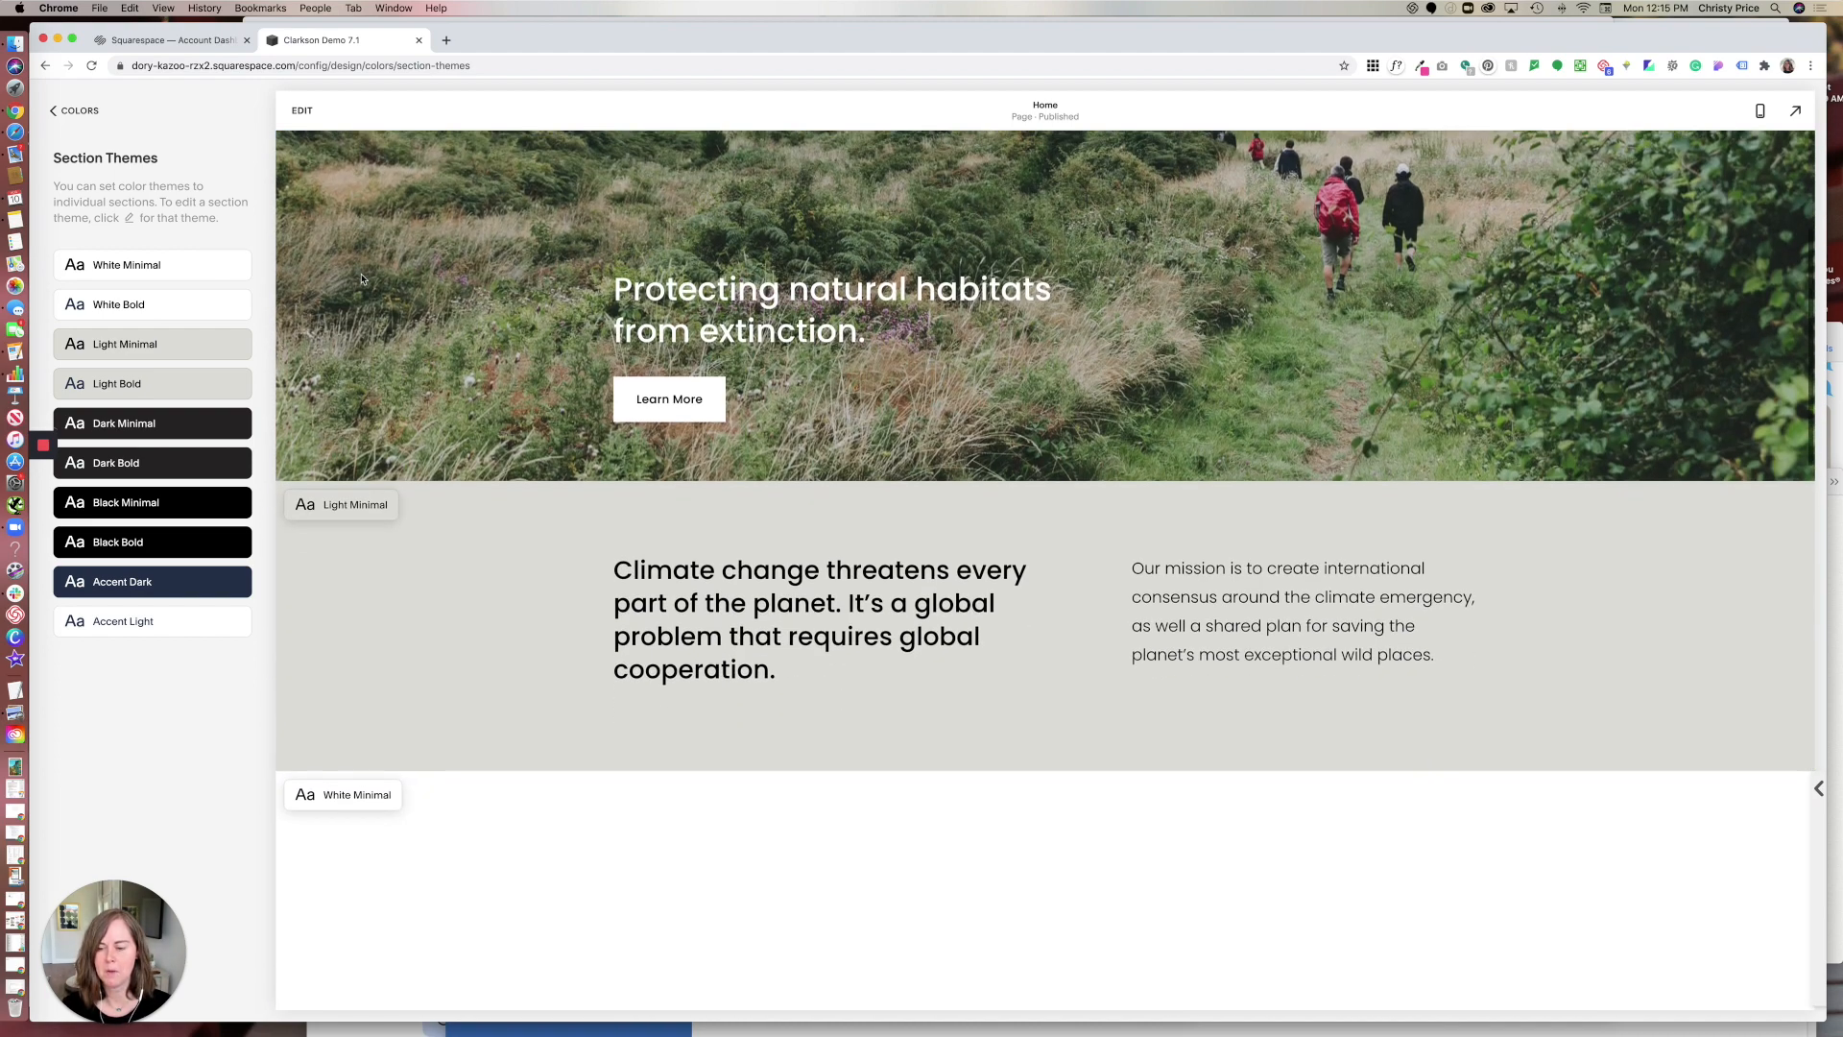
scroll(down, 3)
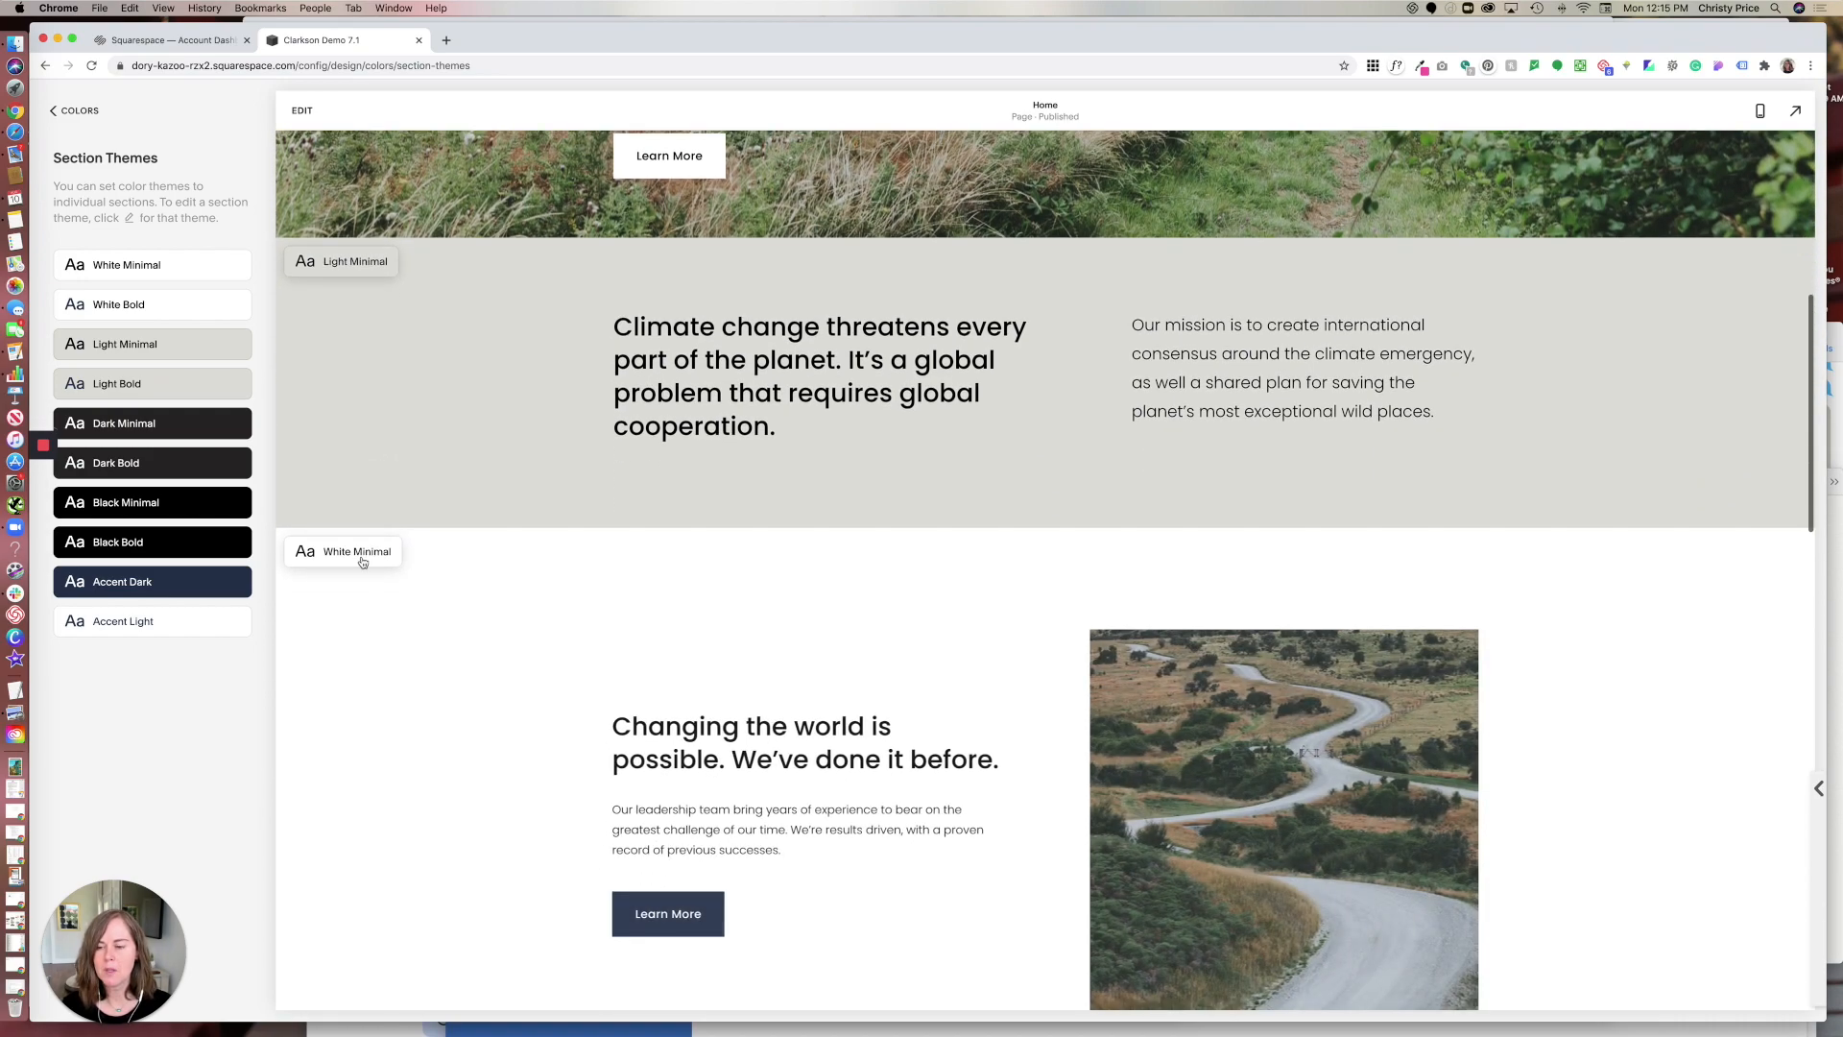
scroll(down, 3)
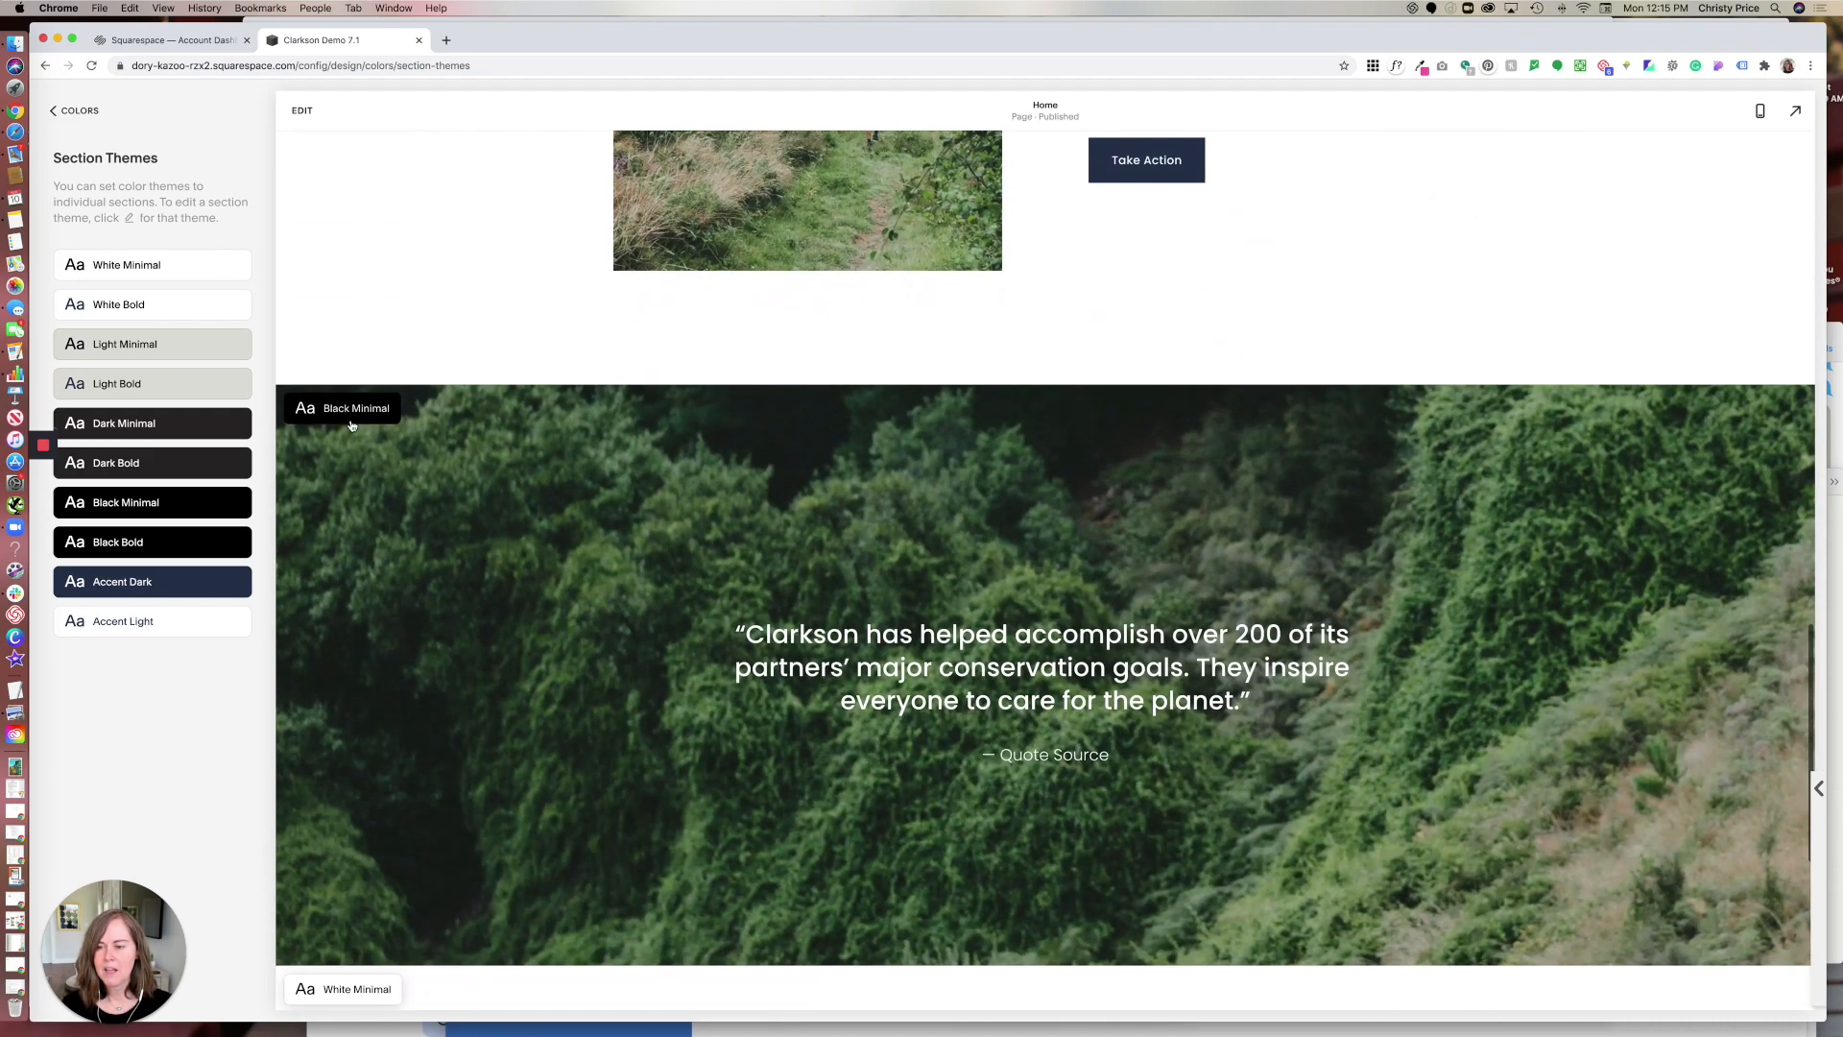
scroll(down, 3)
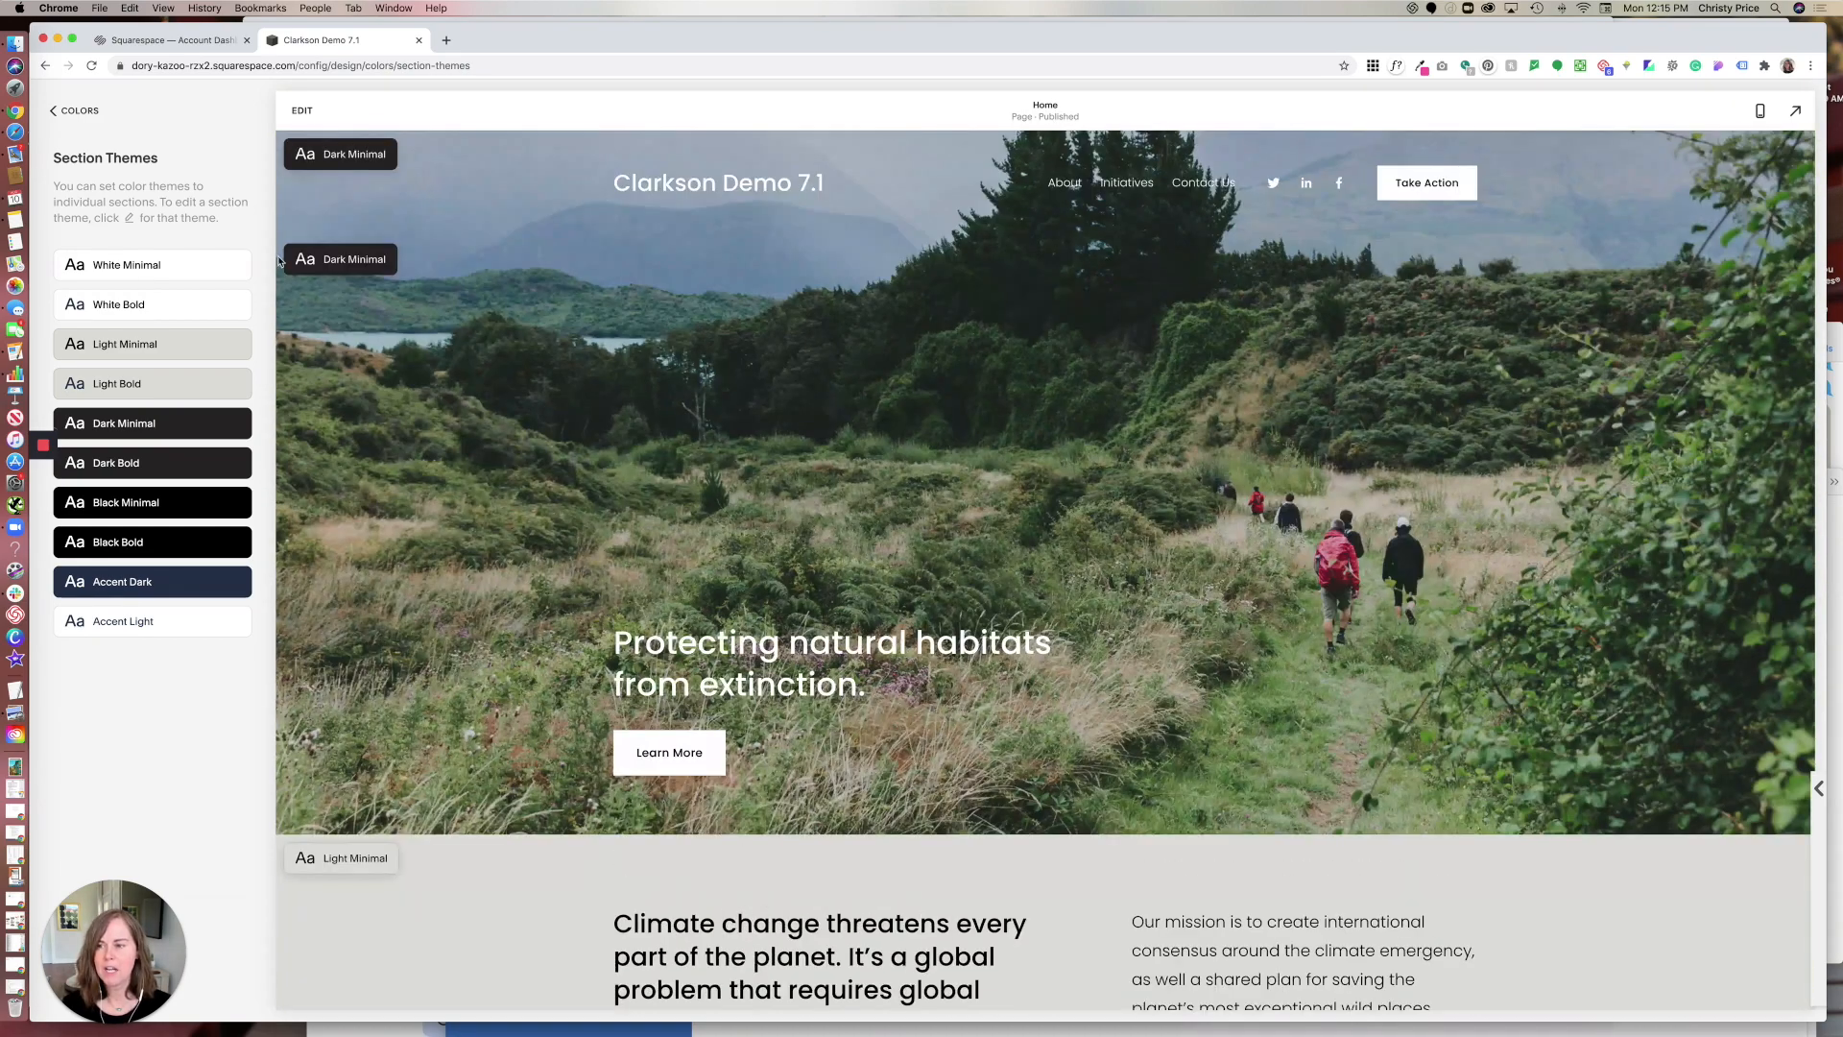
mouse_move(432, 190)
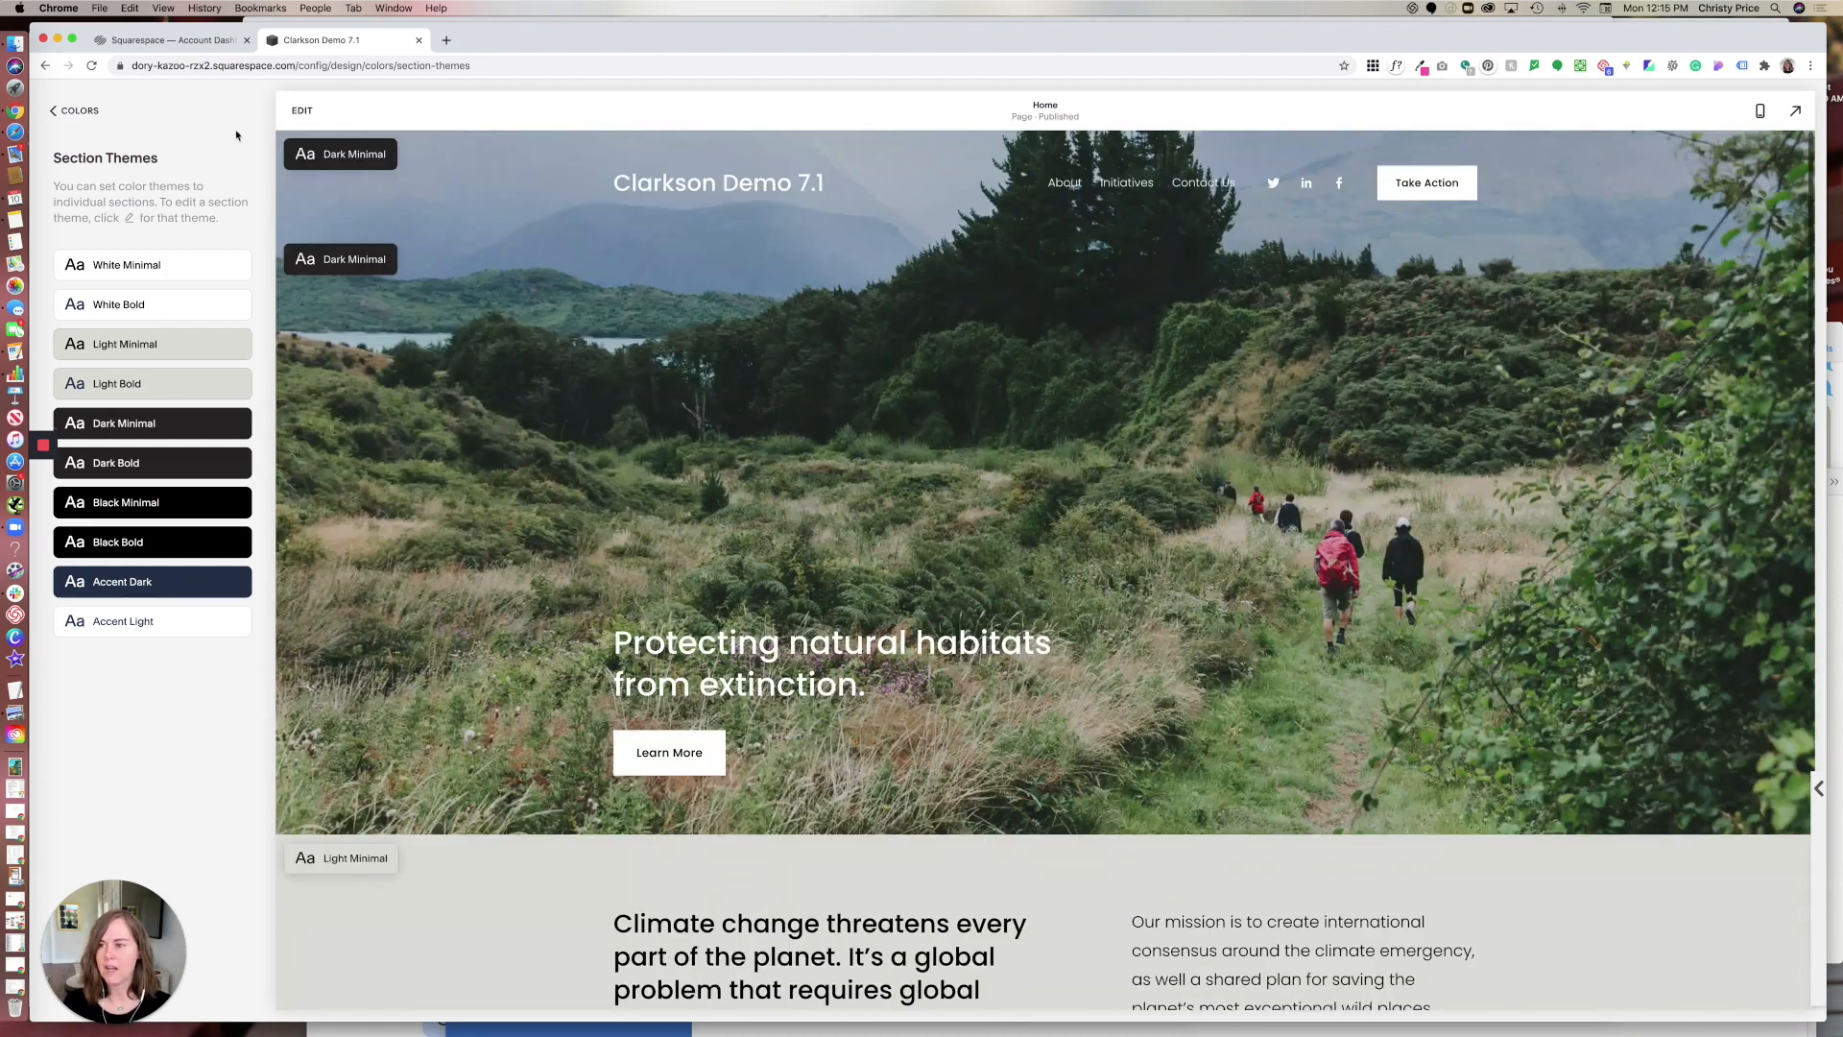
- Apply the coral, cream and navy designer palette as the site colour palette
click(52, 111)
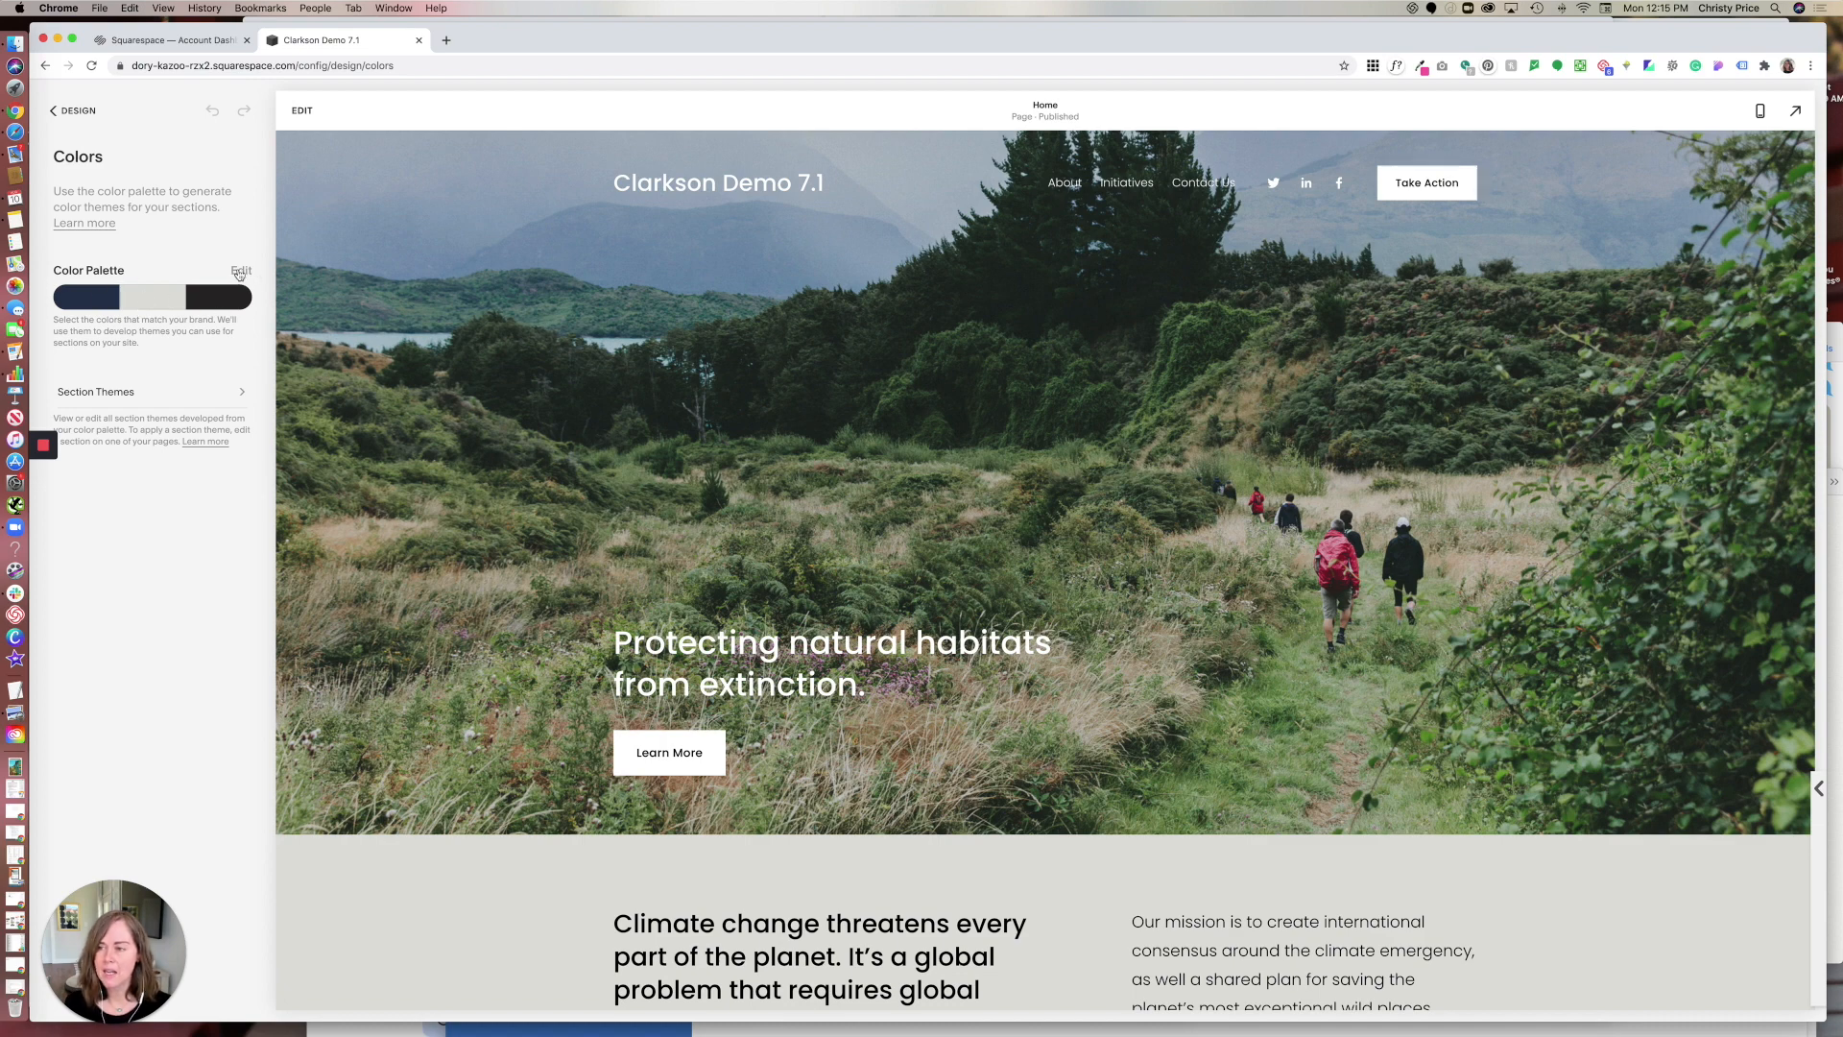
click(242, 271)
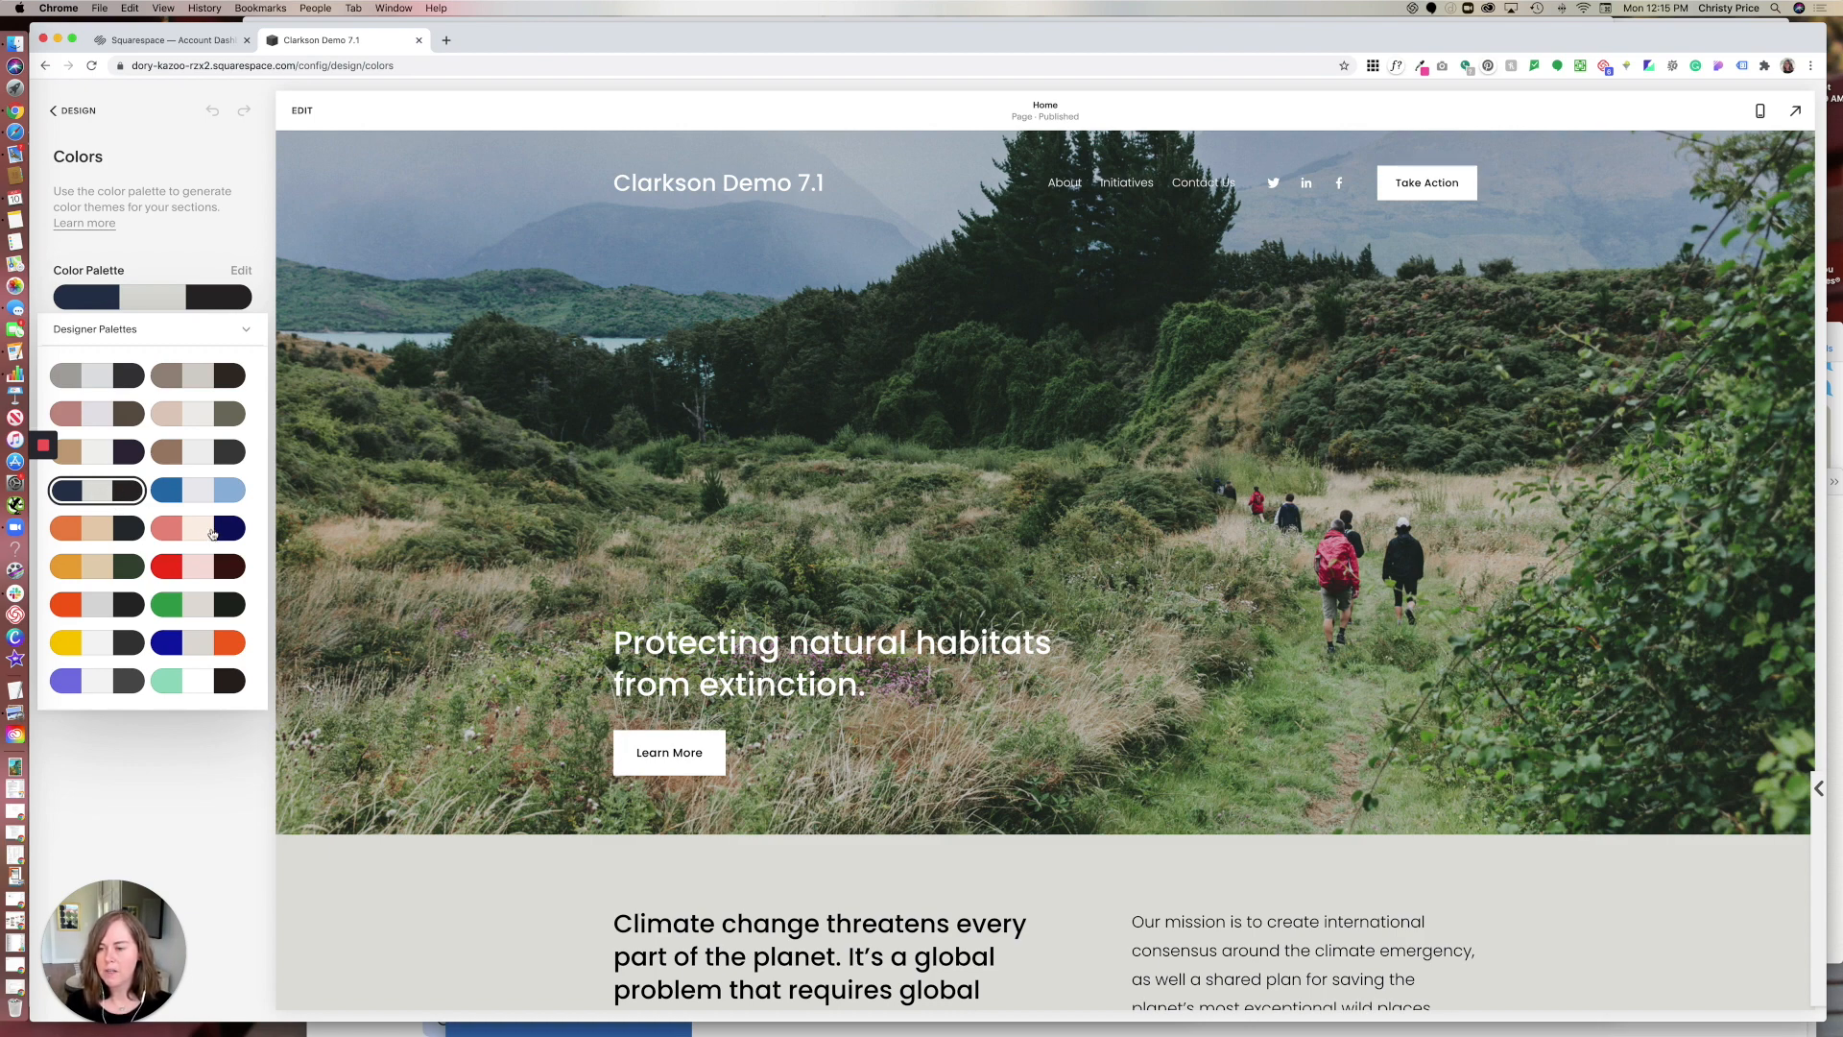
click(198, 528)
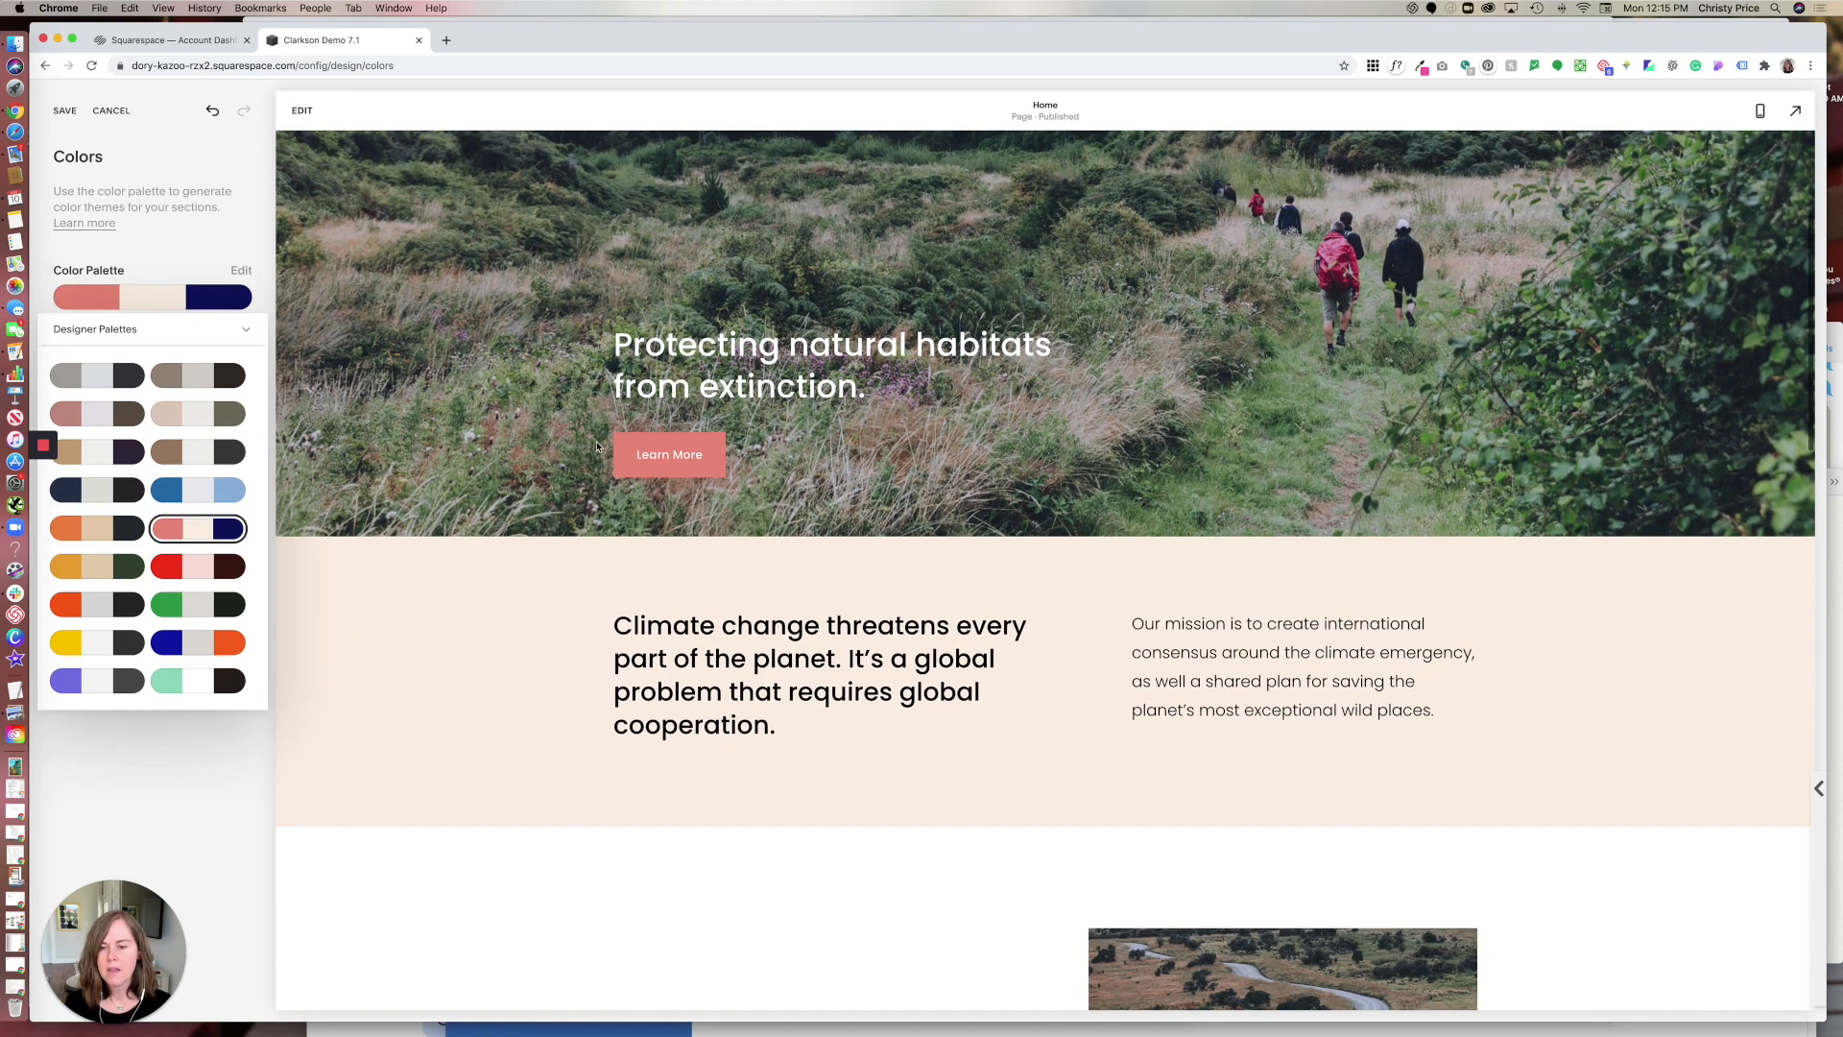
scroll(down, 3)
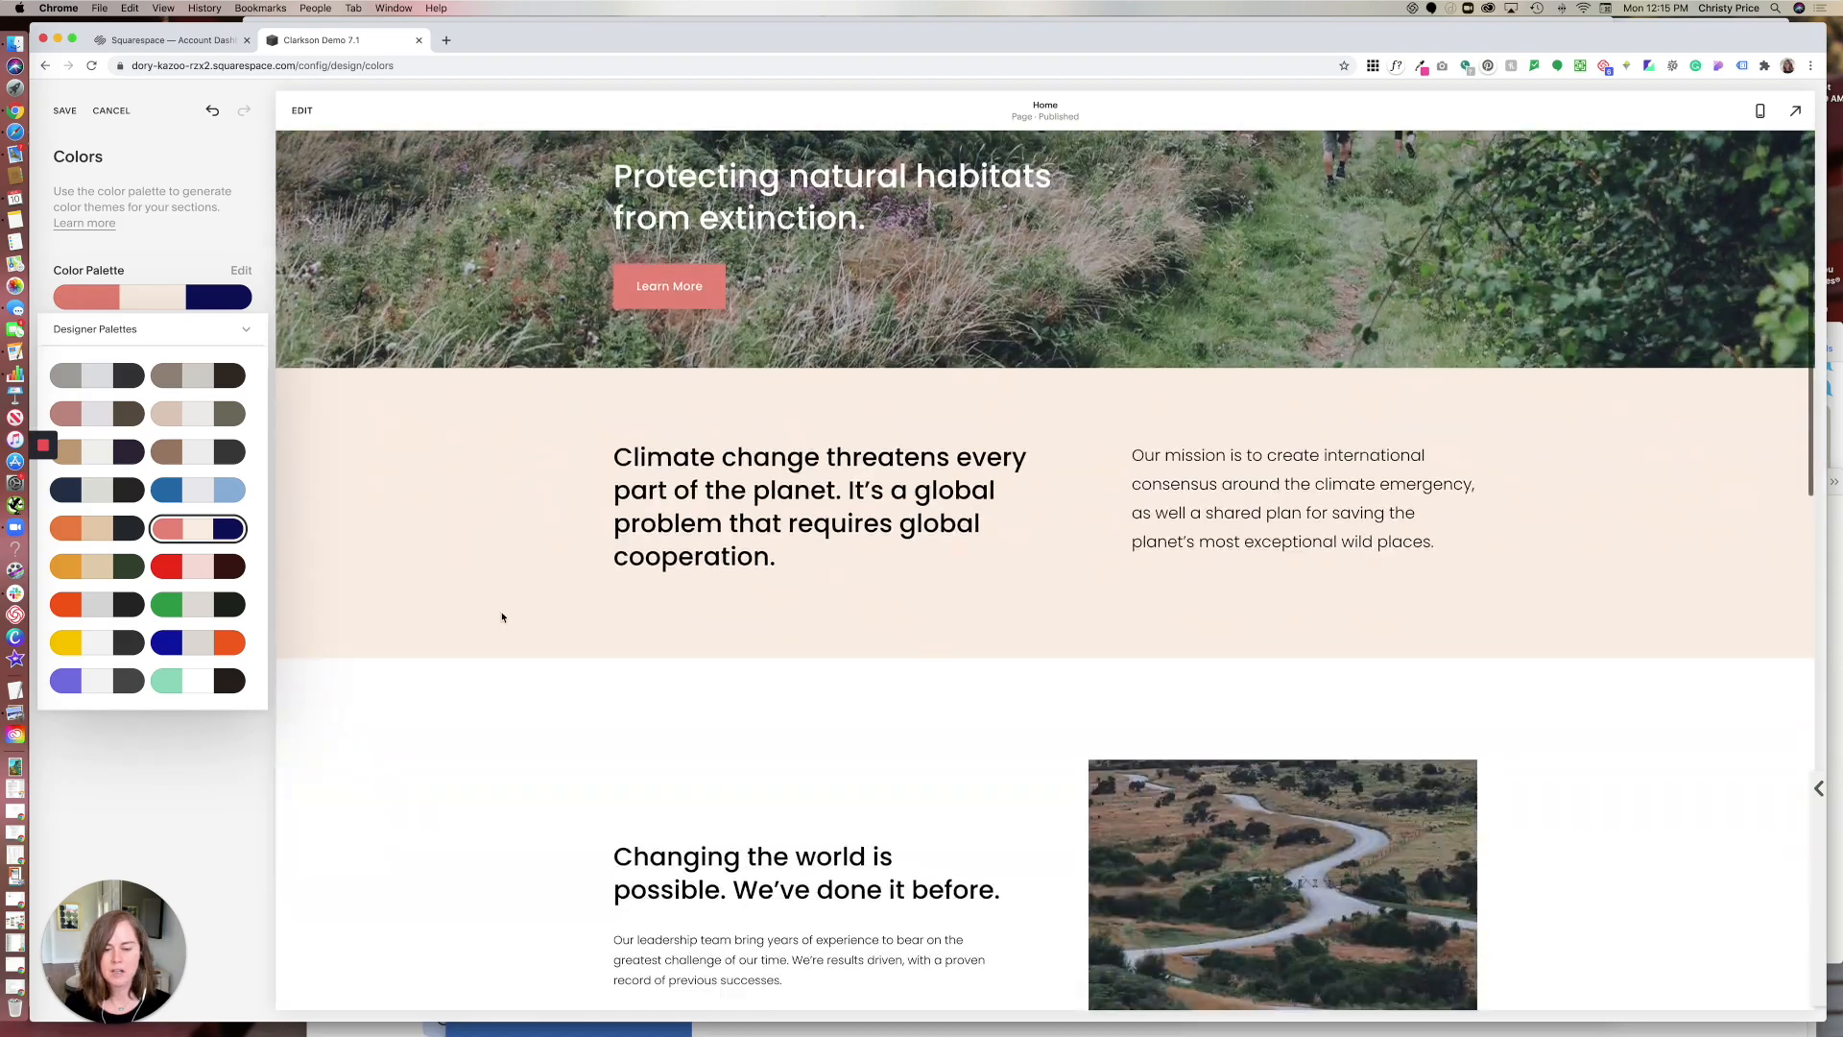
scroll(down, 3)
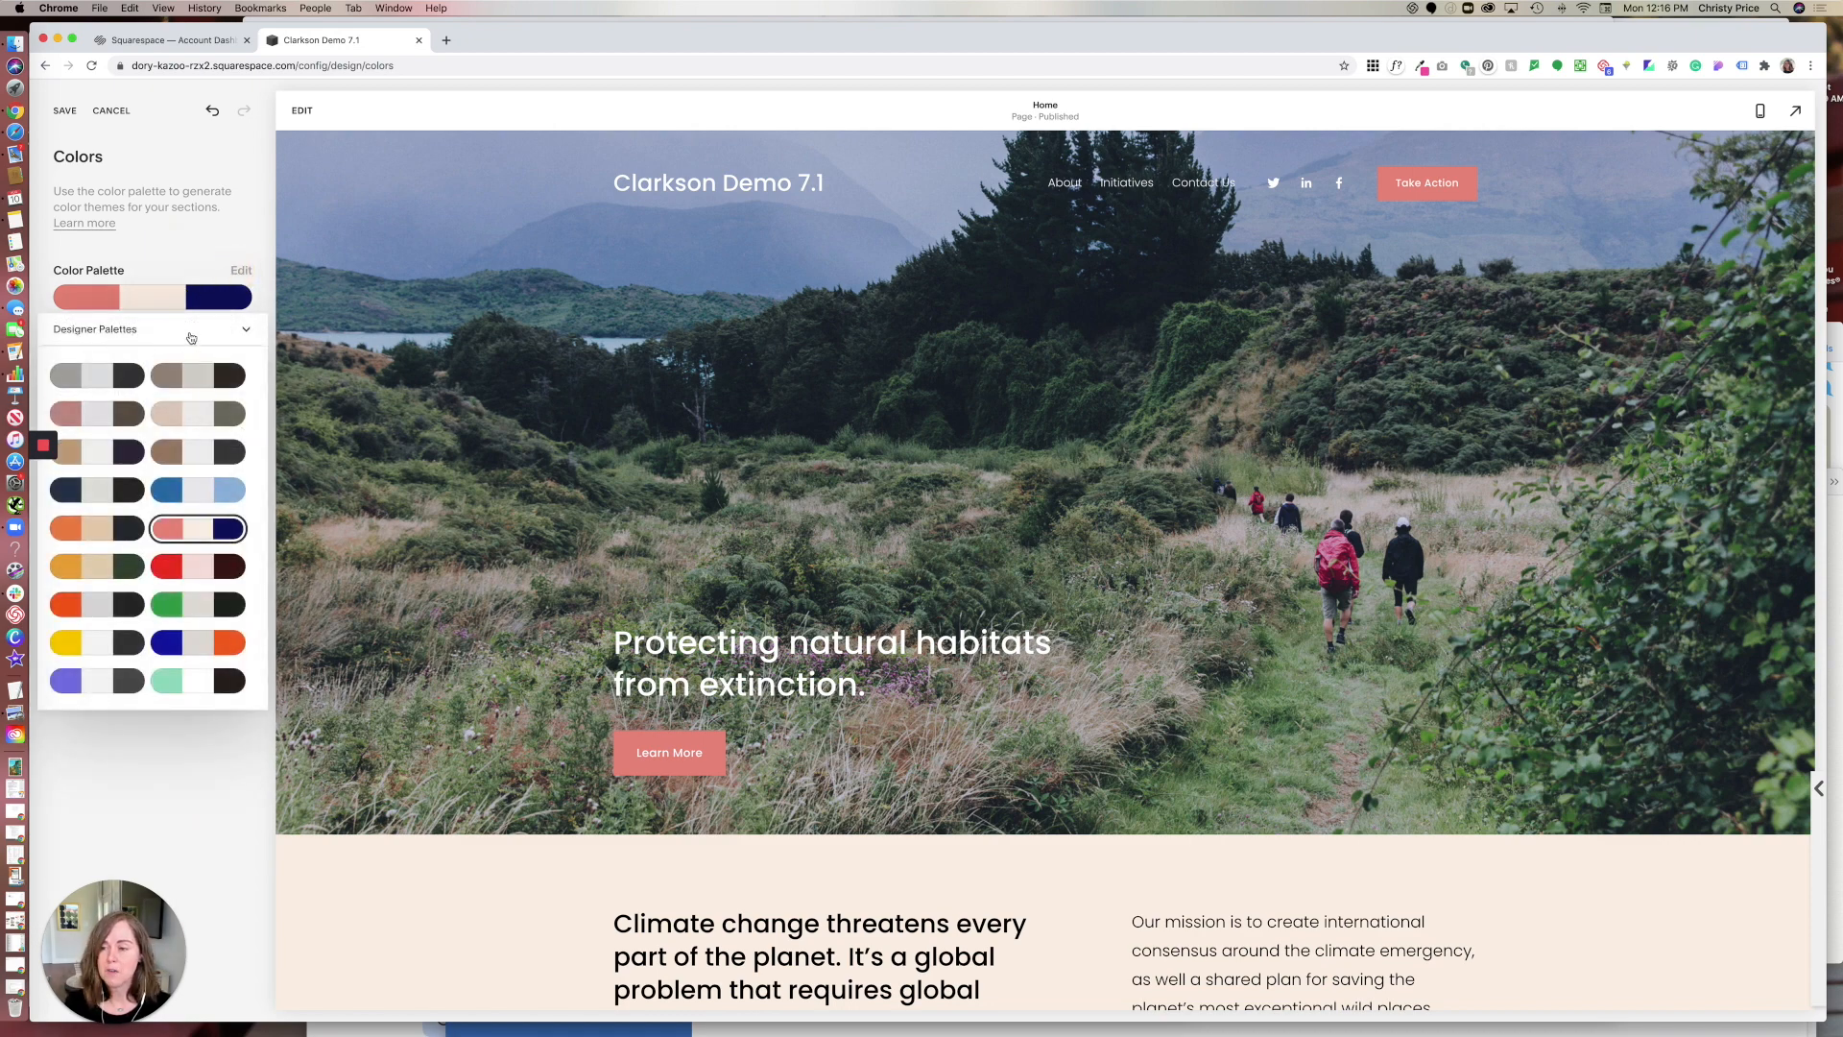
- Try the From Image source, then apply the Analogous II palette generated from slate blue
click(150, 328)
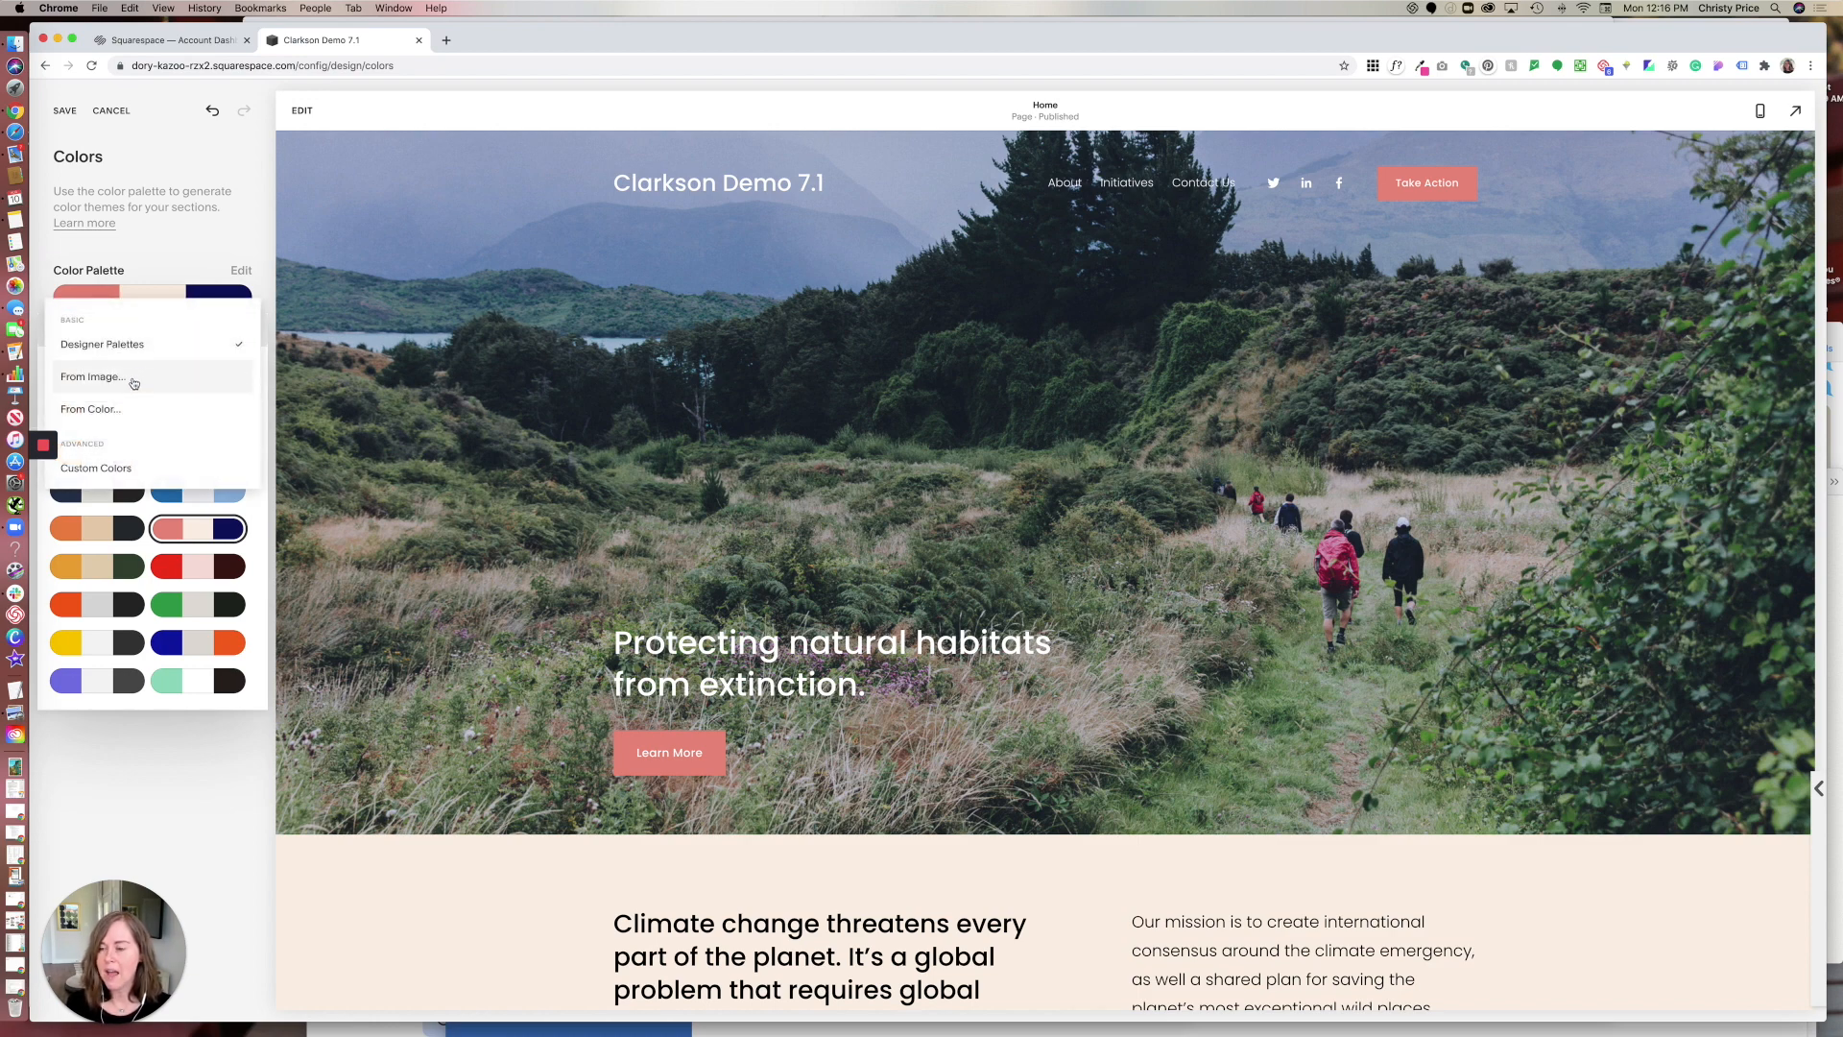
click(92, 377)
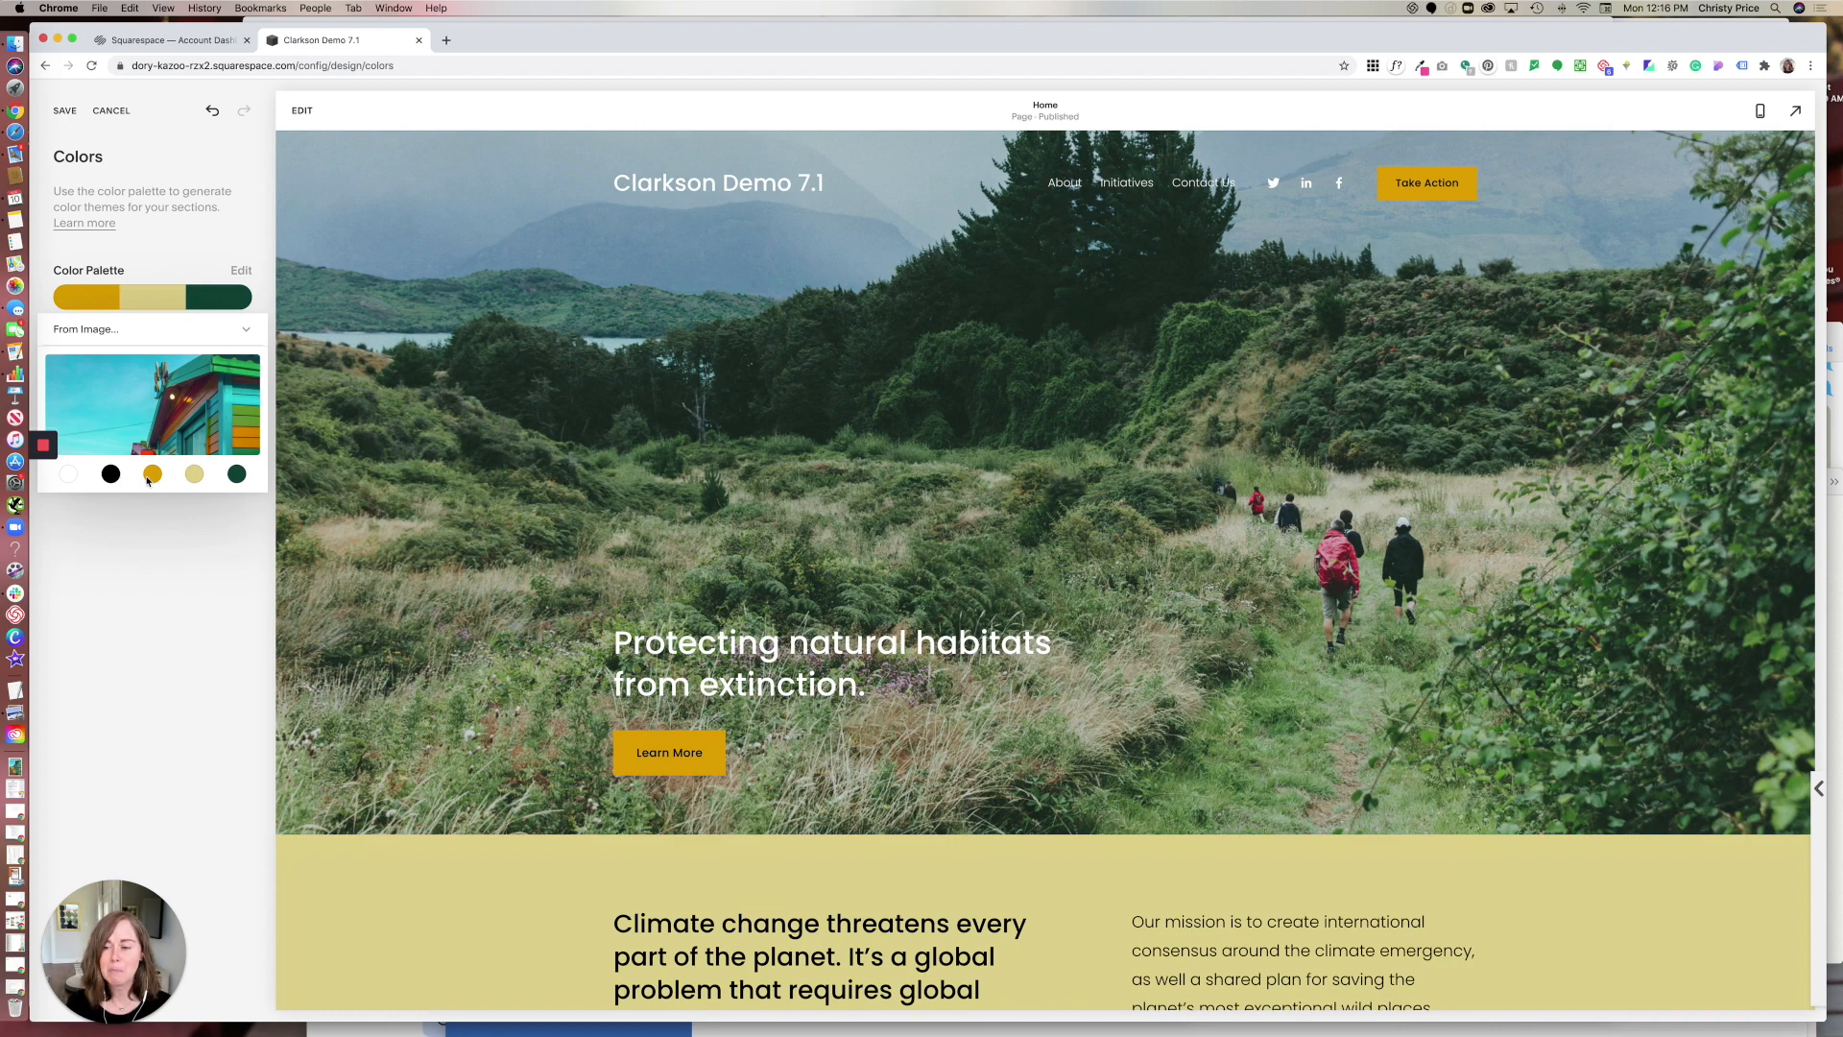
scroll(down, 3)
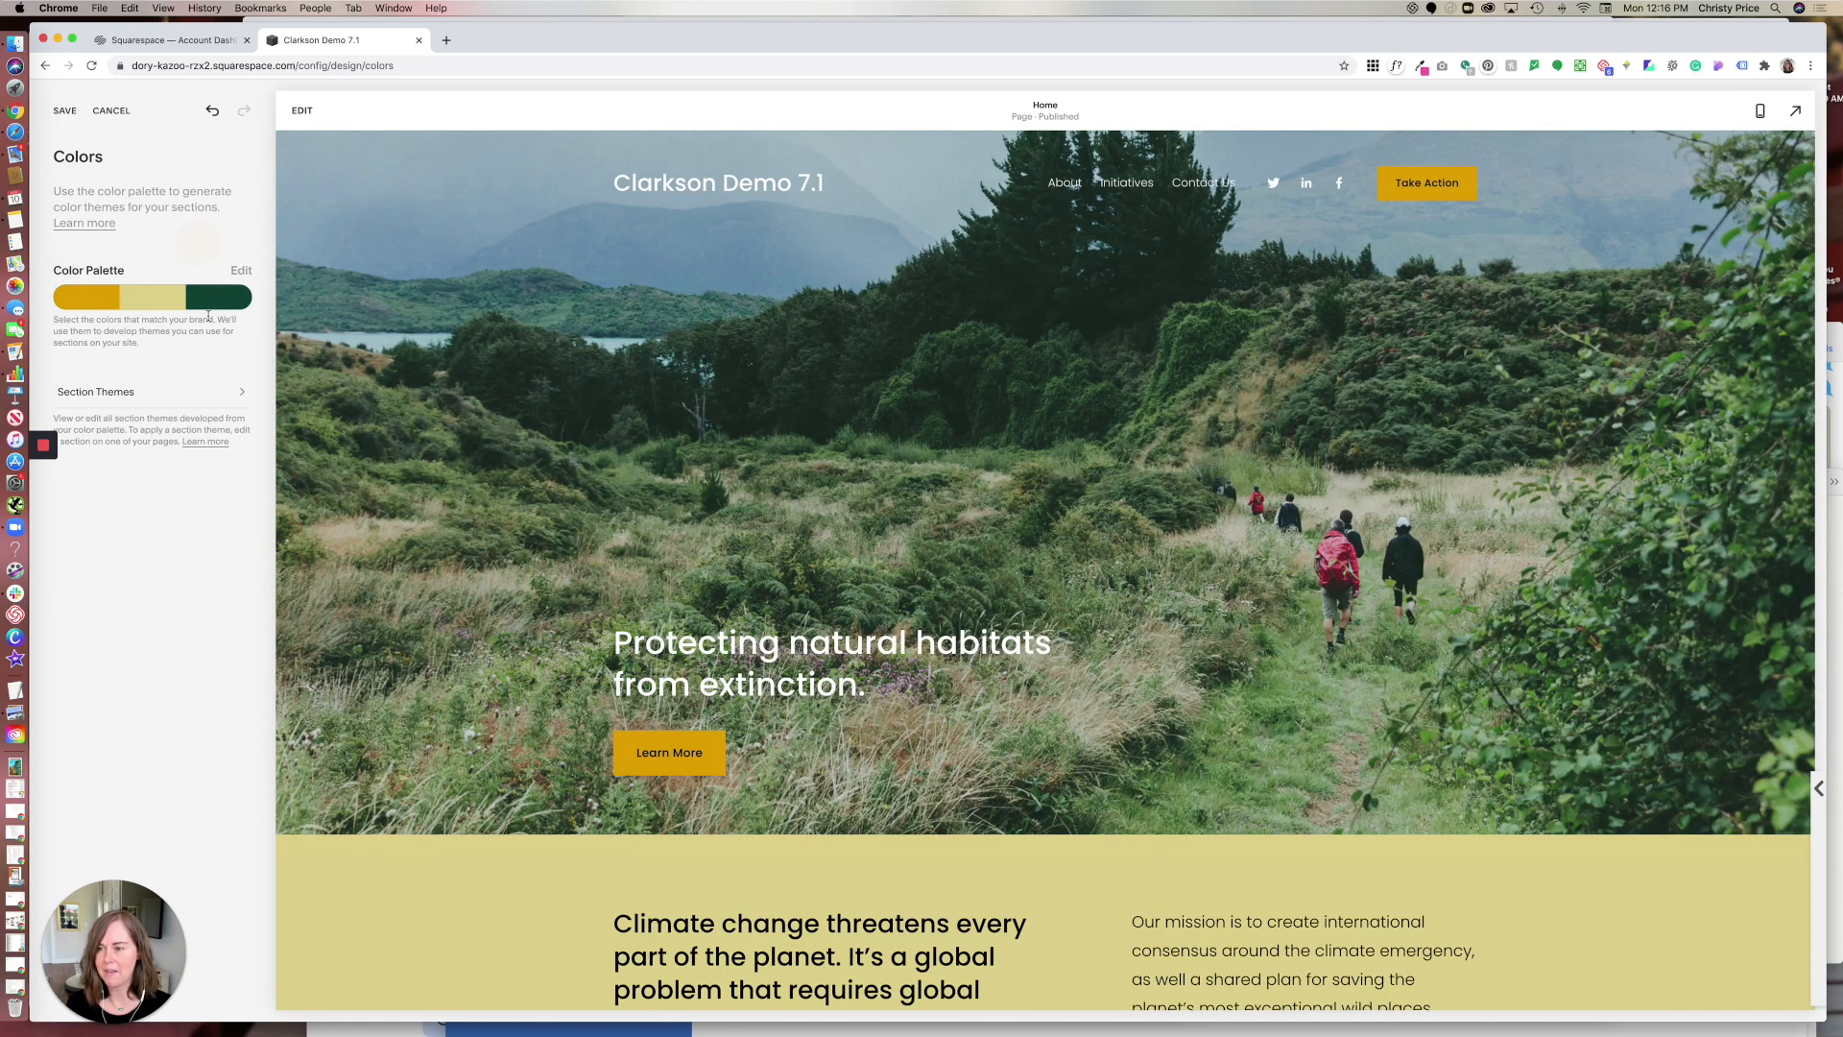
click(242, 271)
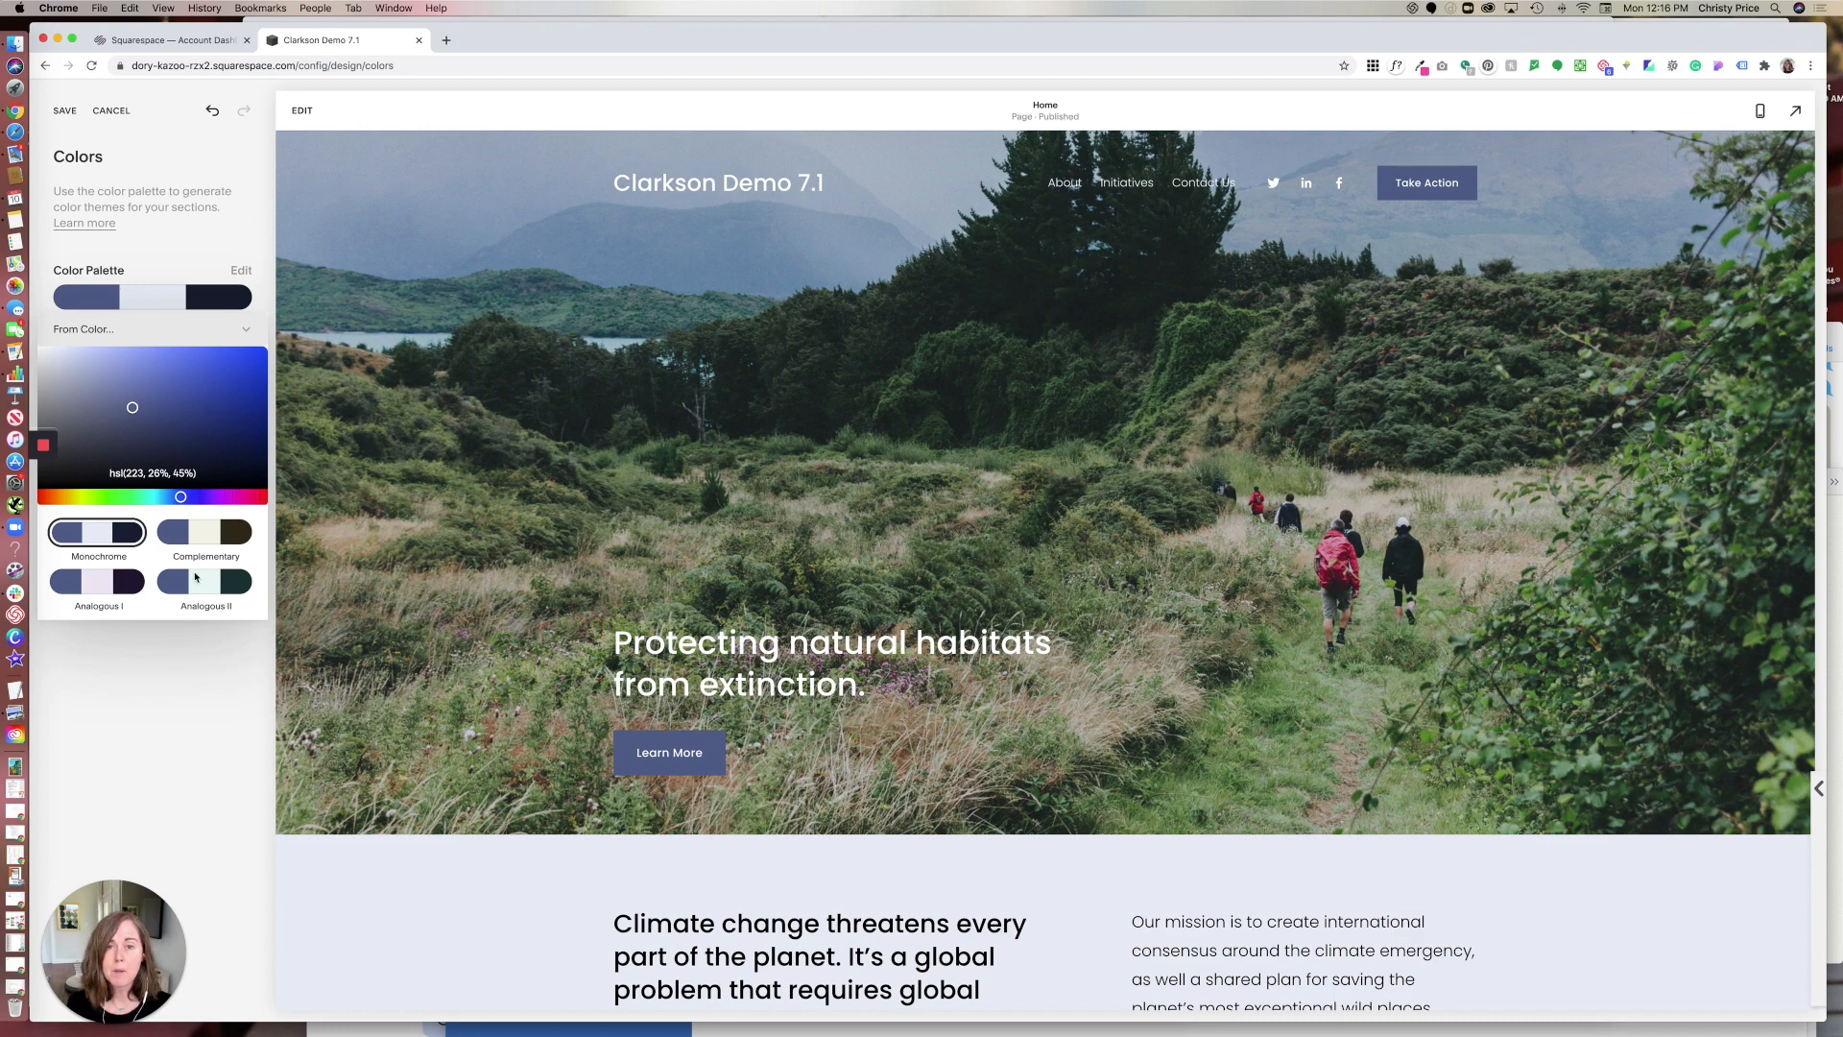
click(202, 580)
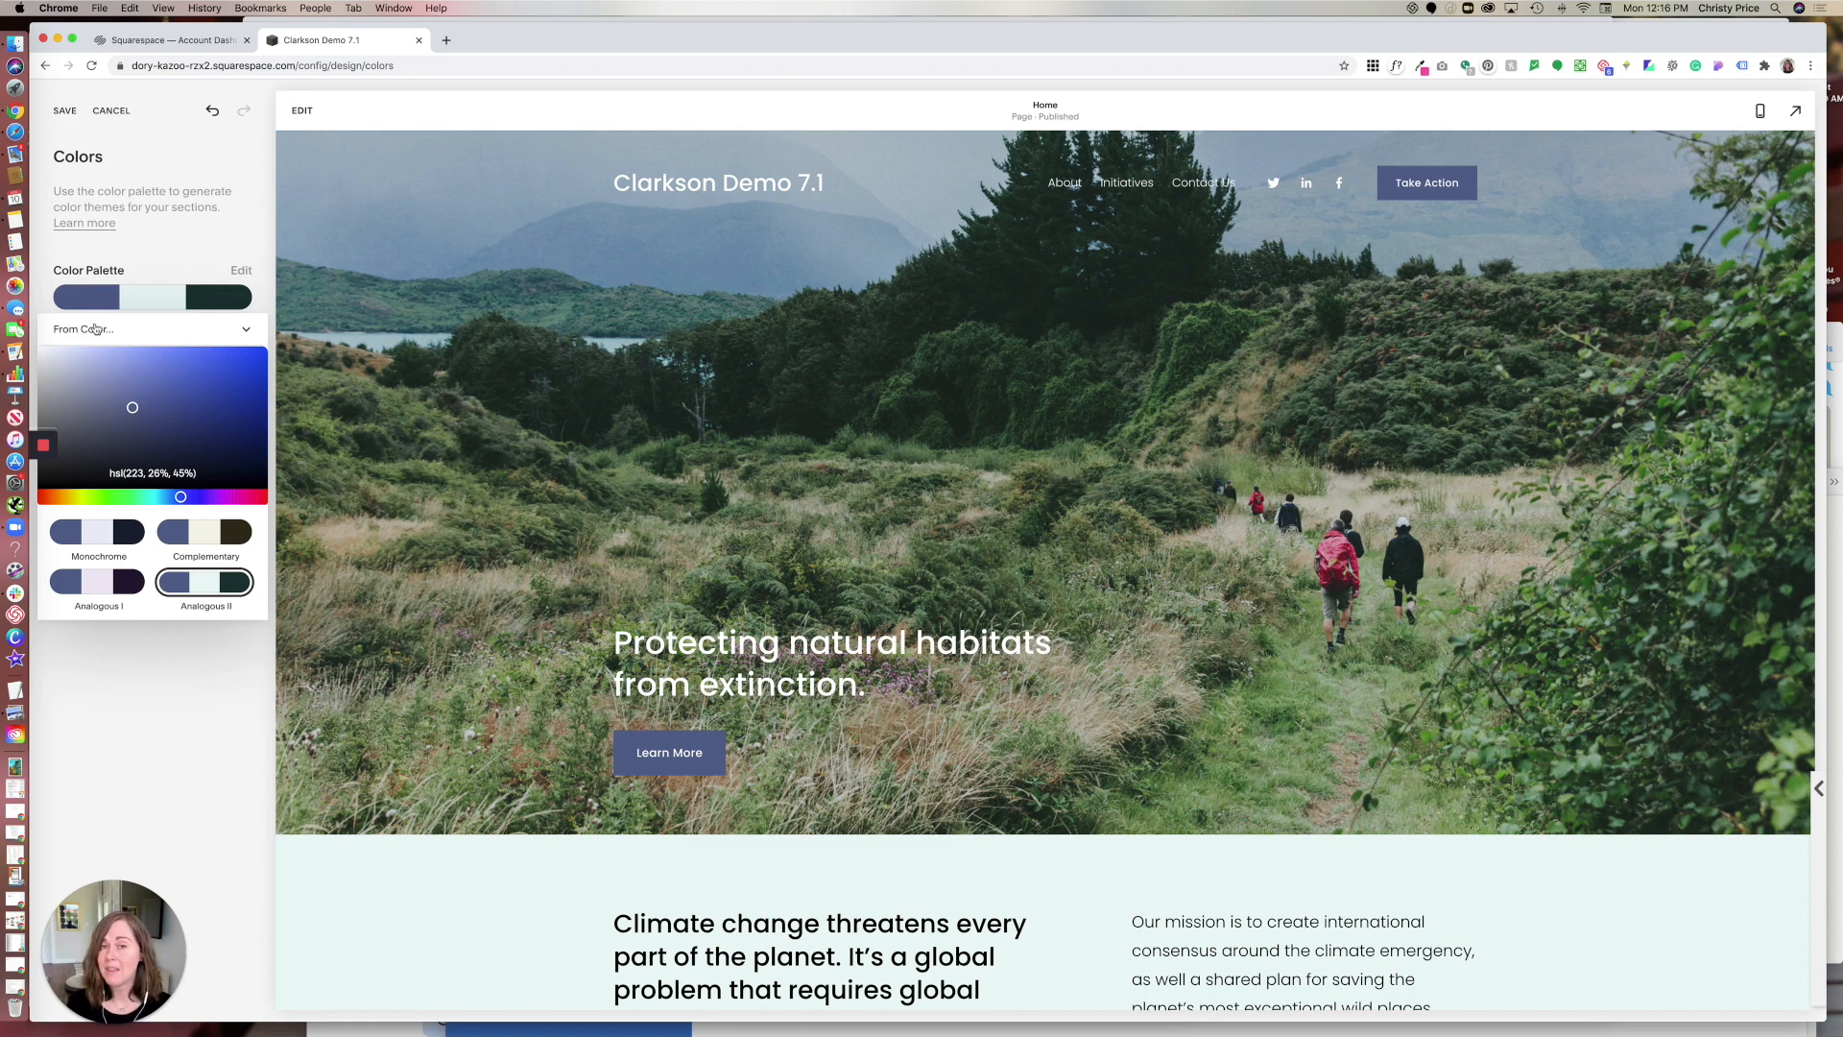
- Switch to Custom Colors and adjust the white, black and purple accent swatches
click(150, 328)
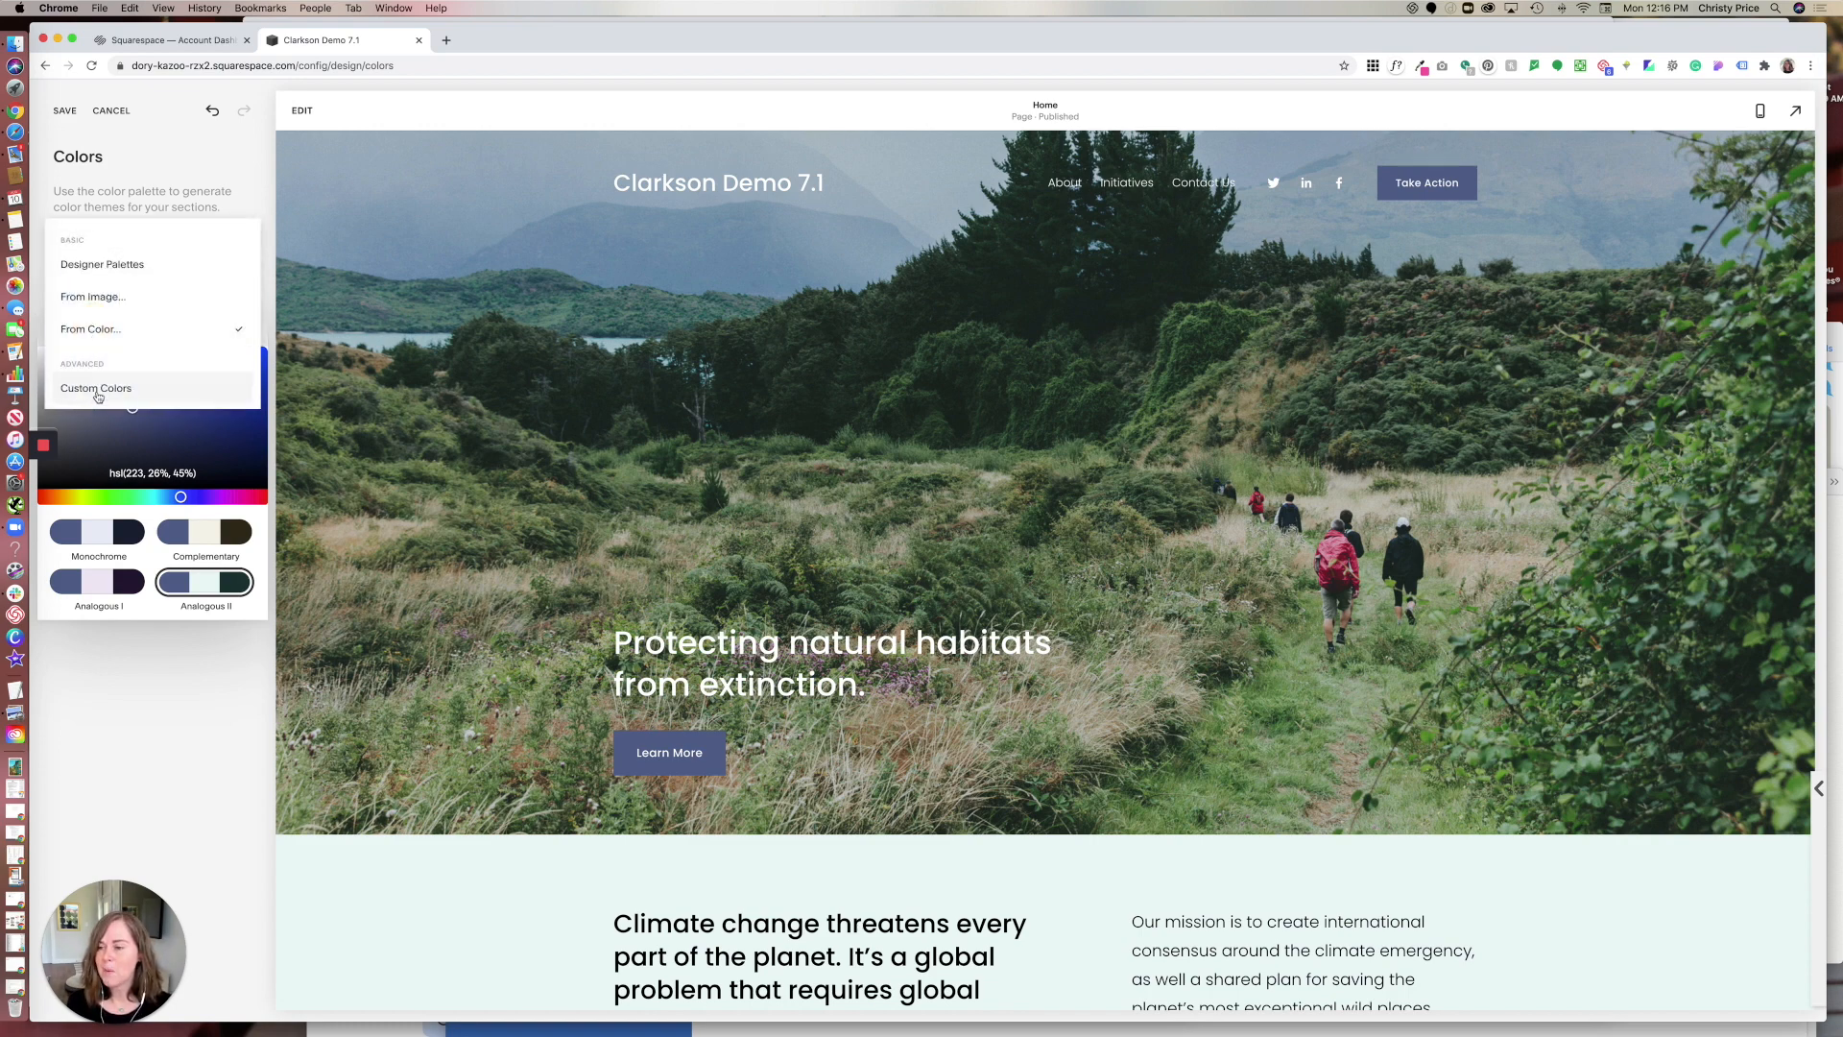
click(96, 388)
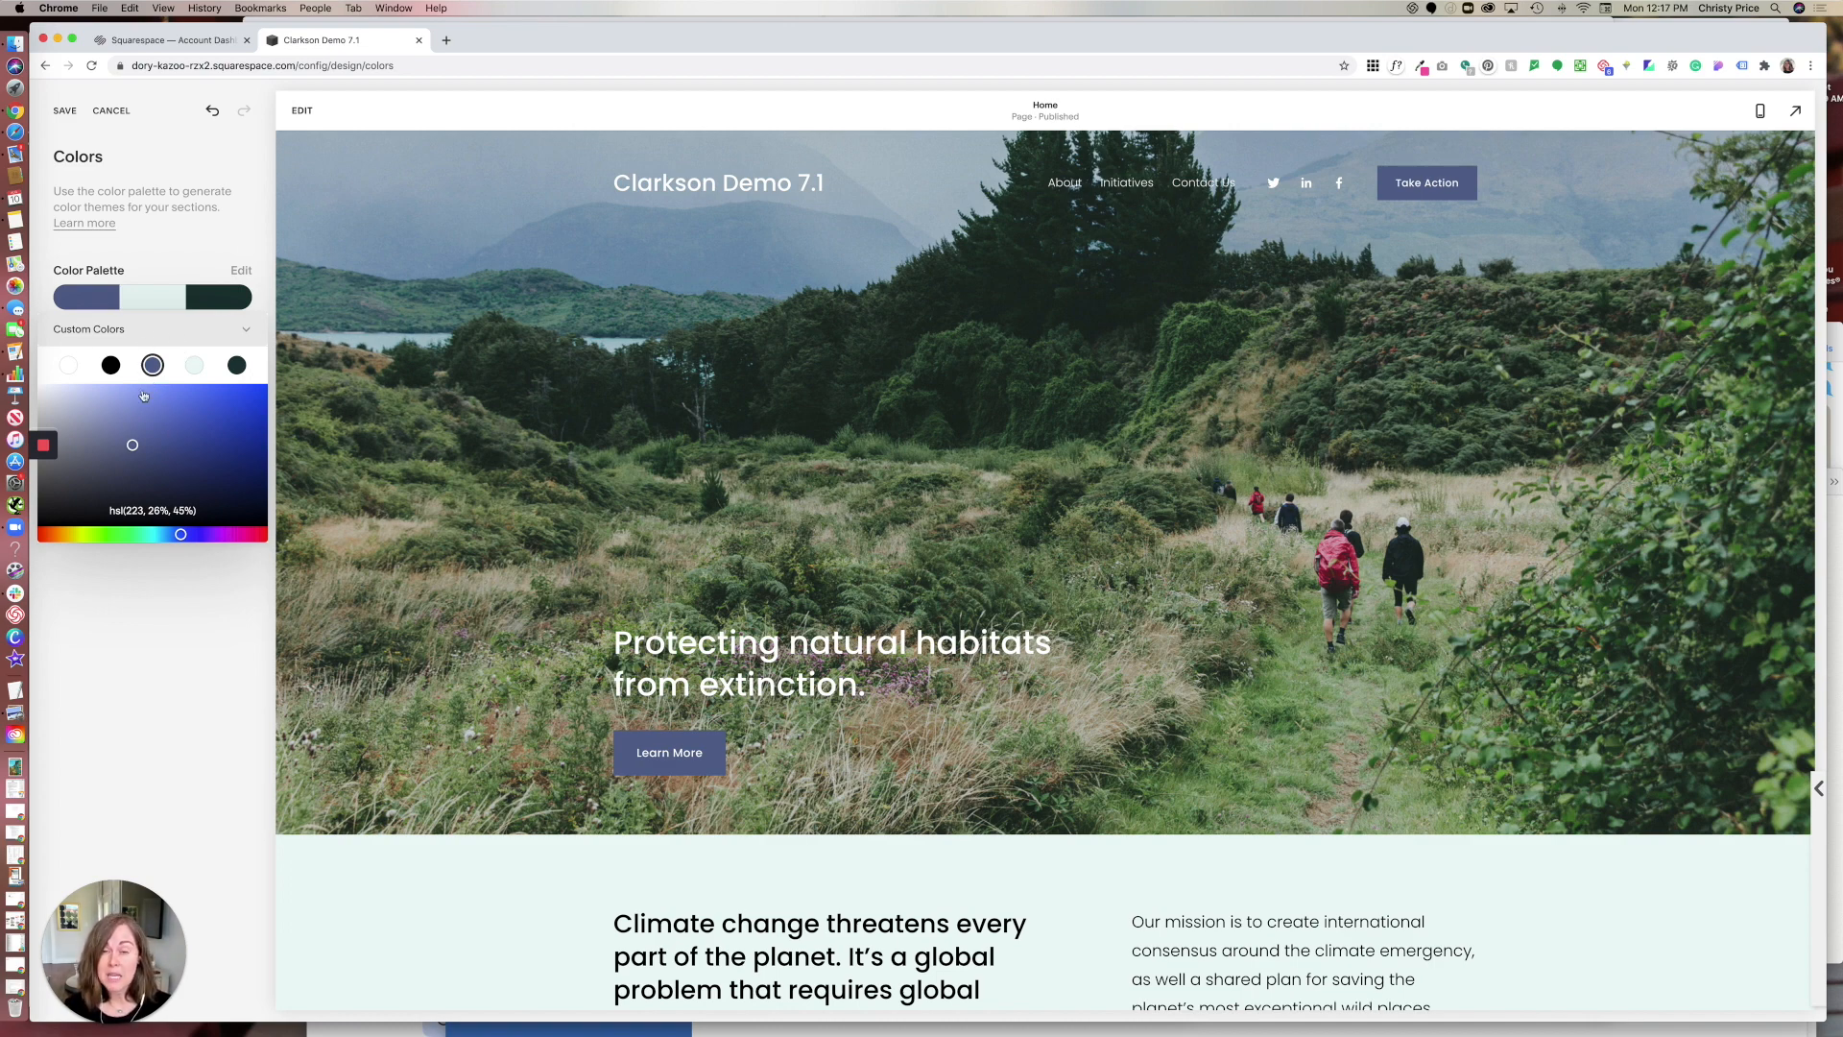
click(69, 365)
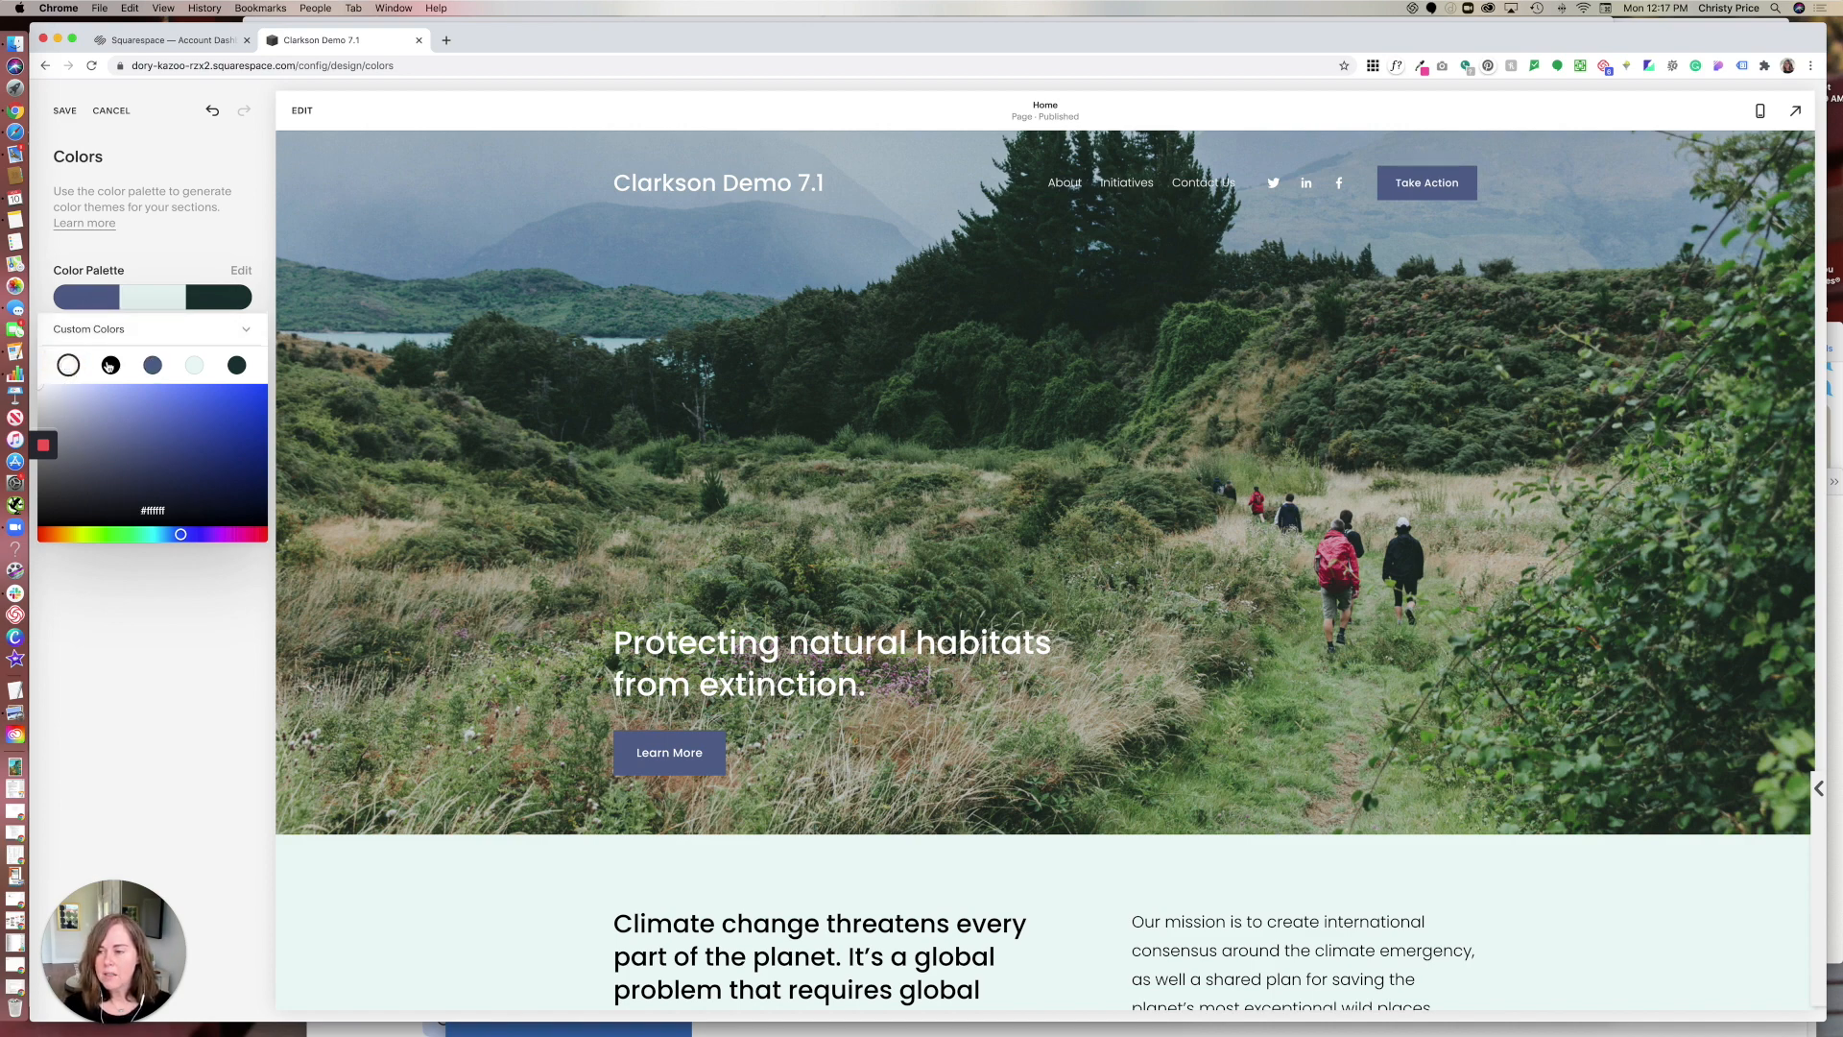
mouse_move(67, 365)
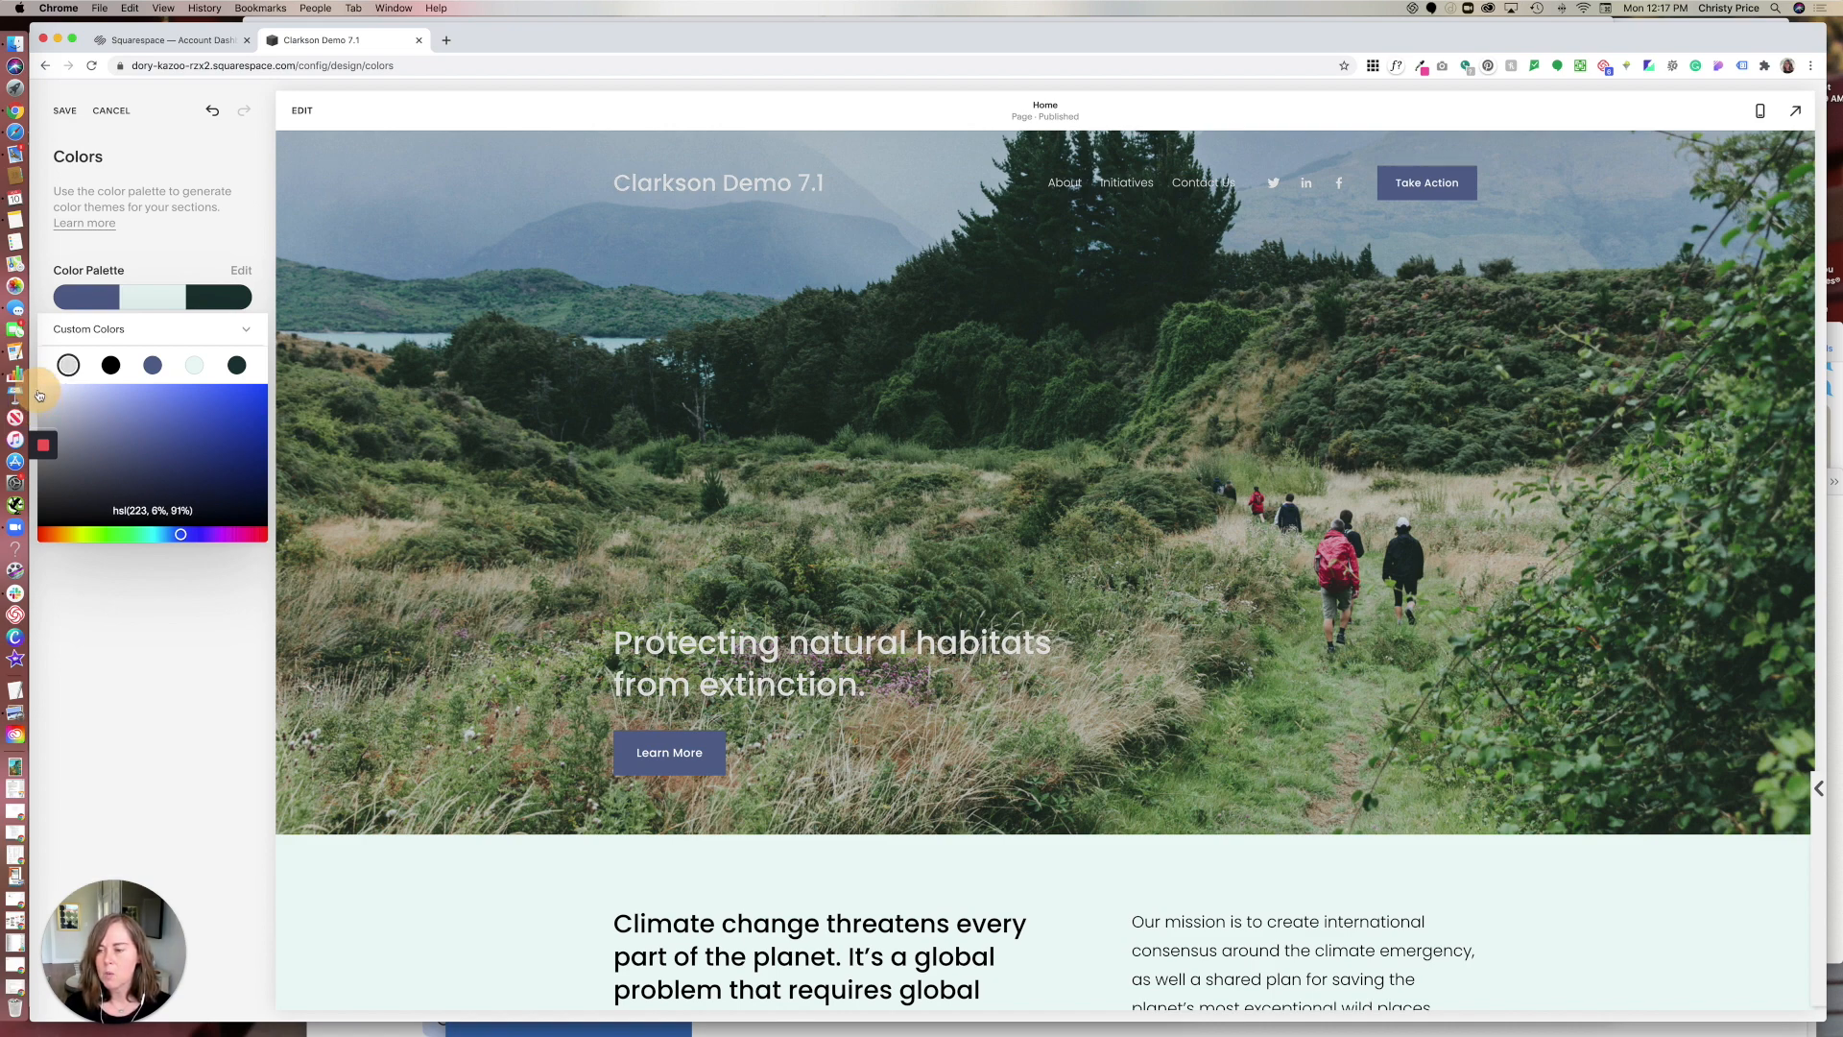
scroll(down, 3)
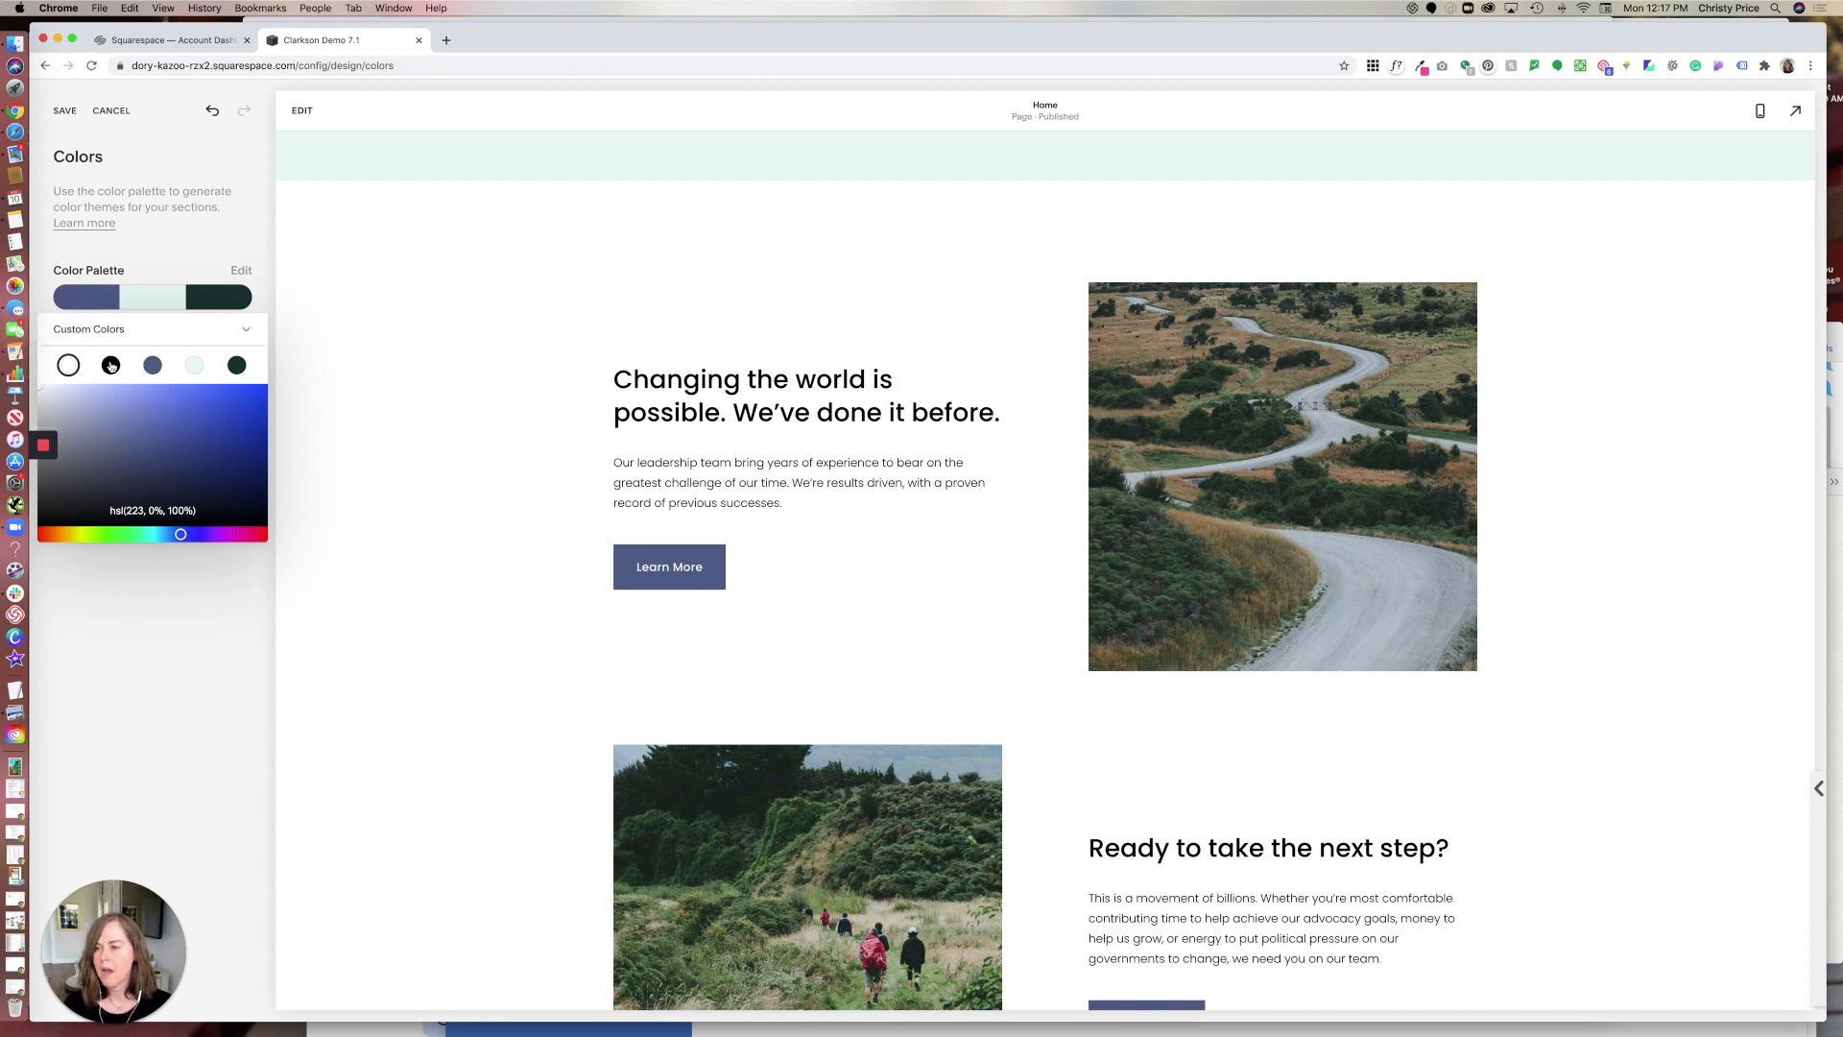
click(111, 365)
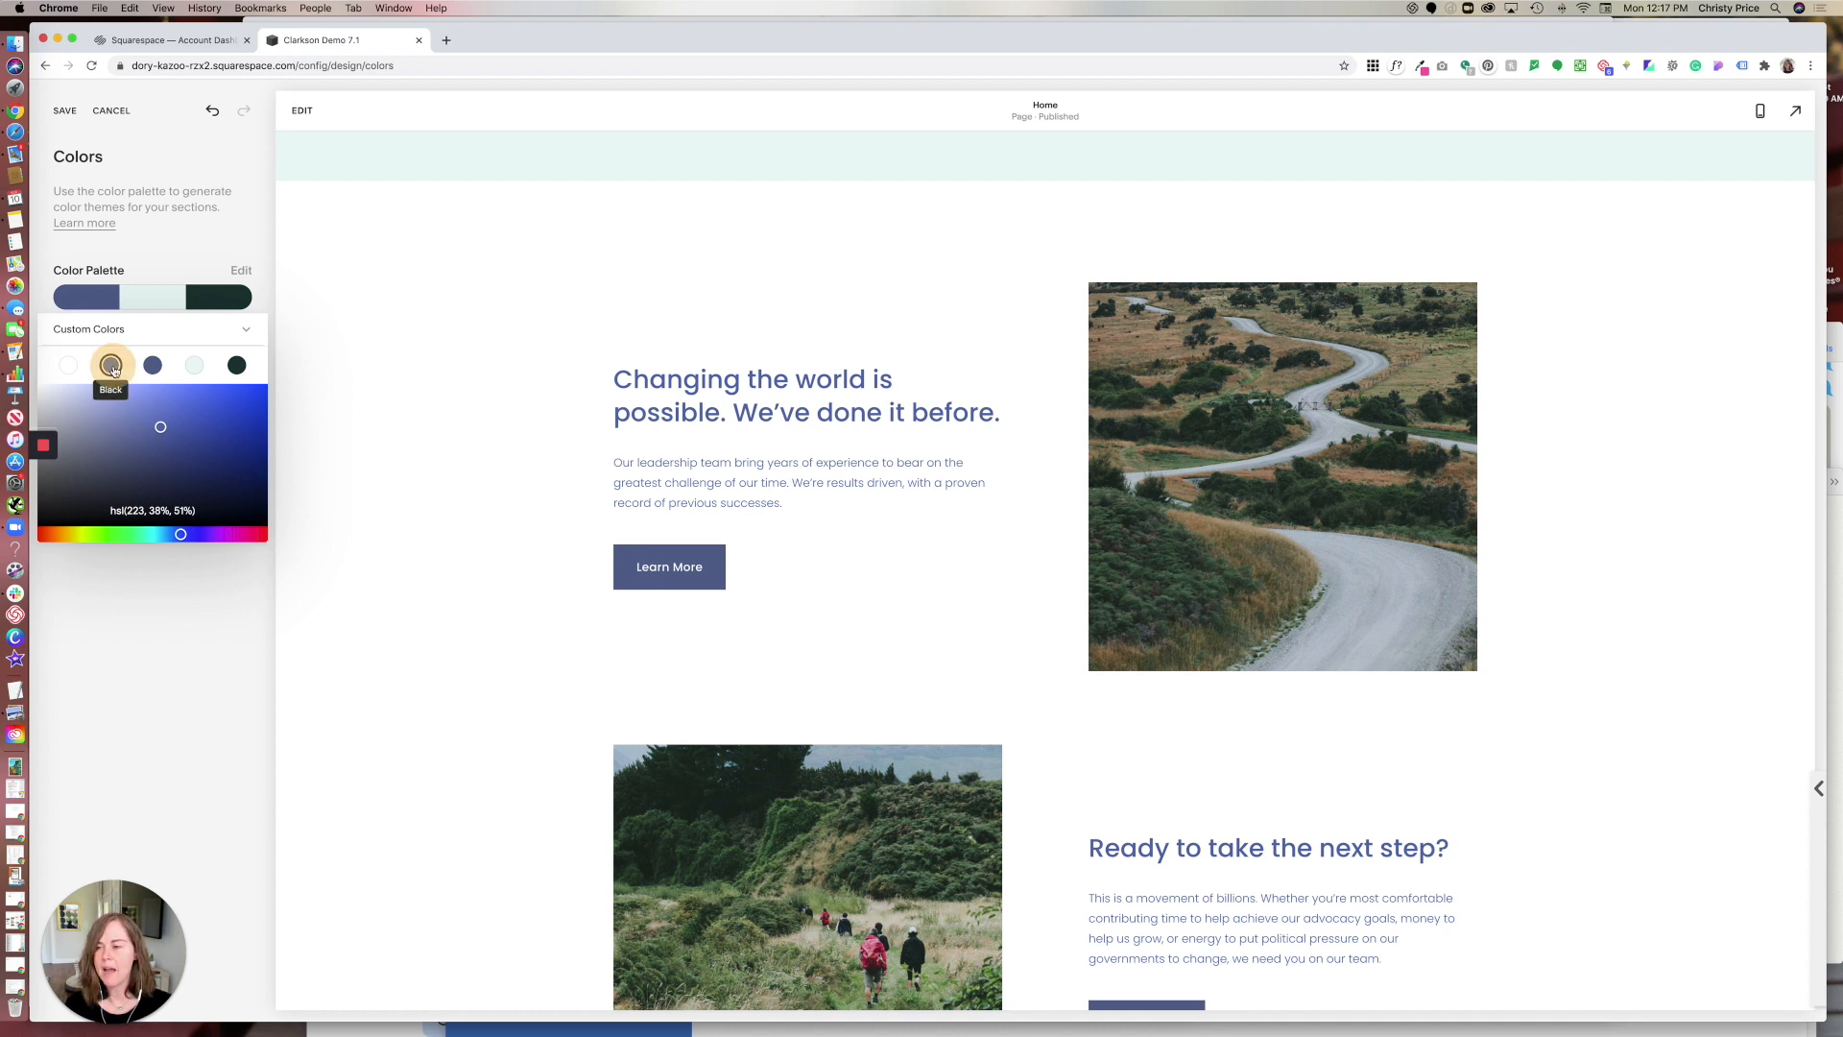
click(111, 365)
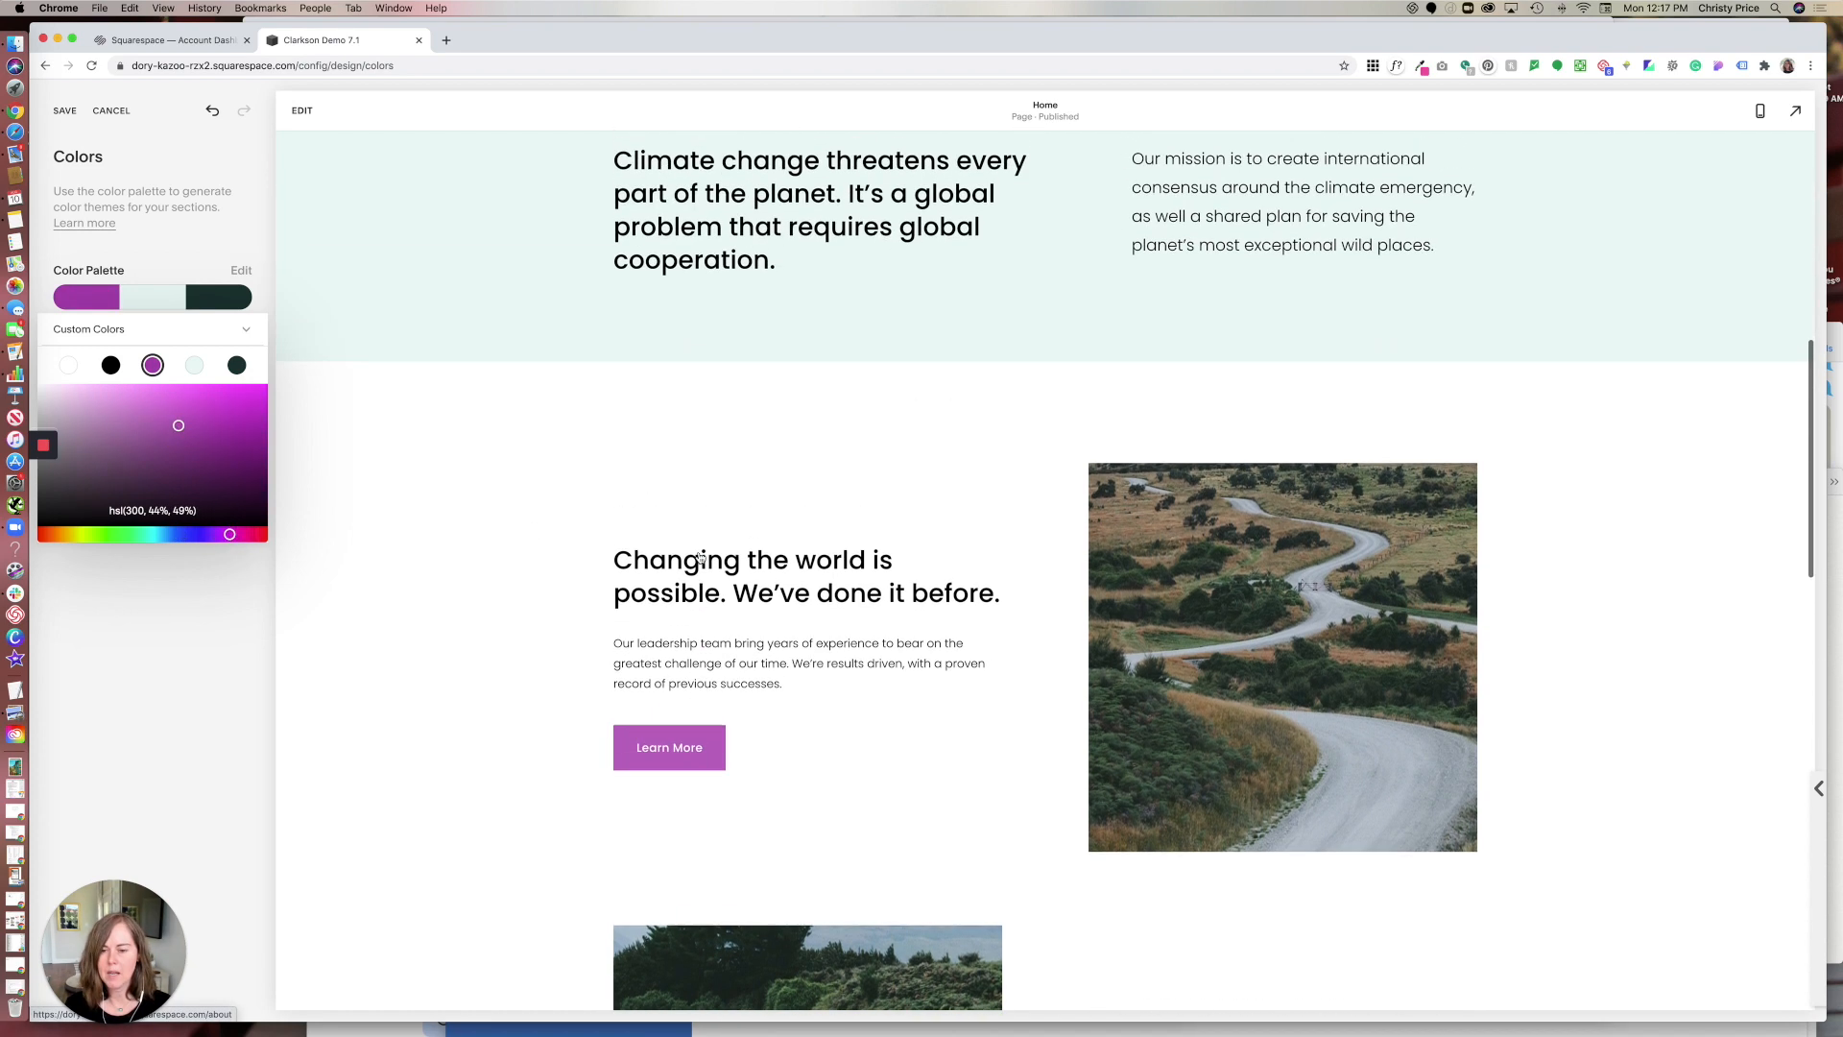
- Shift the dark palette colour's hue toward navy in the picker
scroll(down, 3)
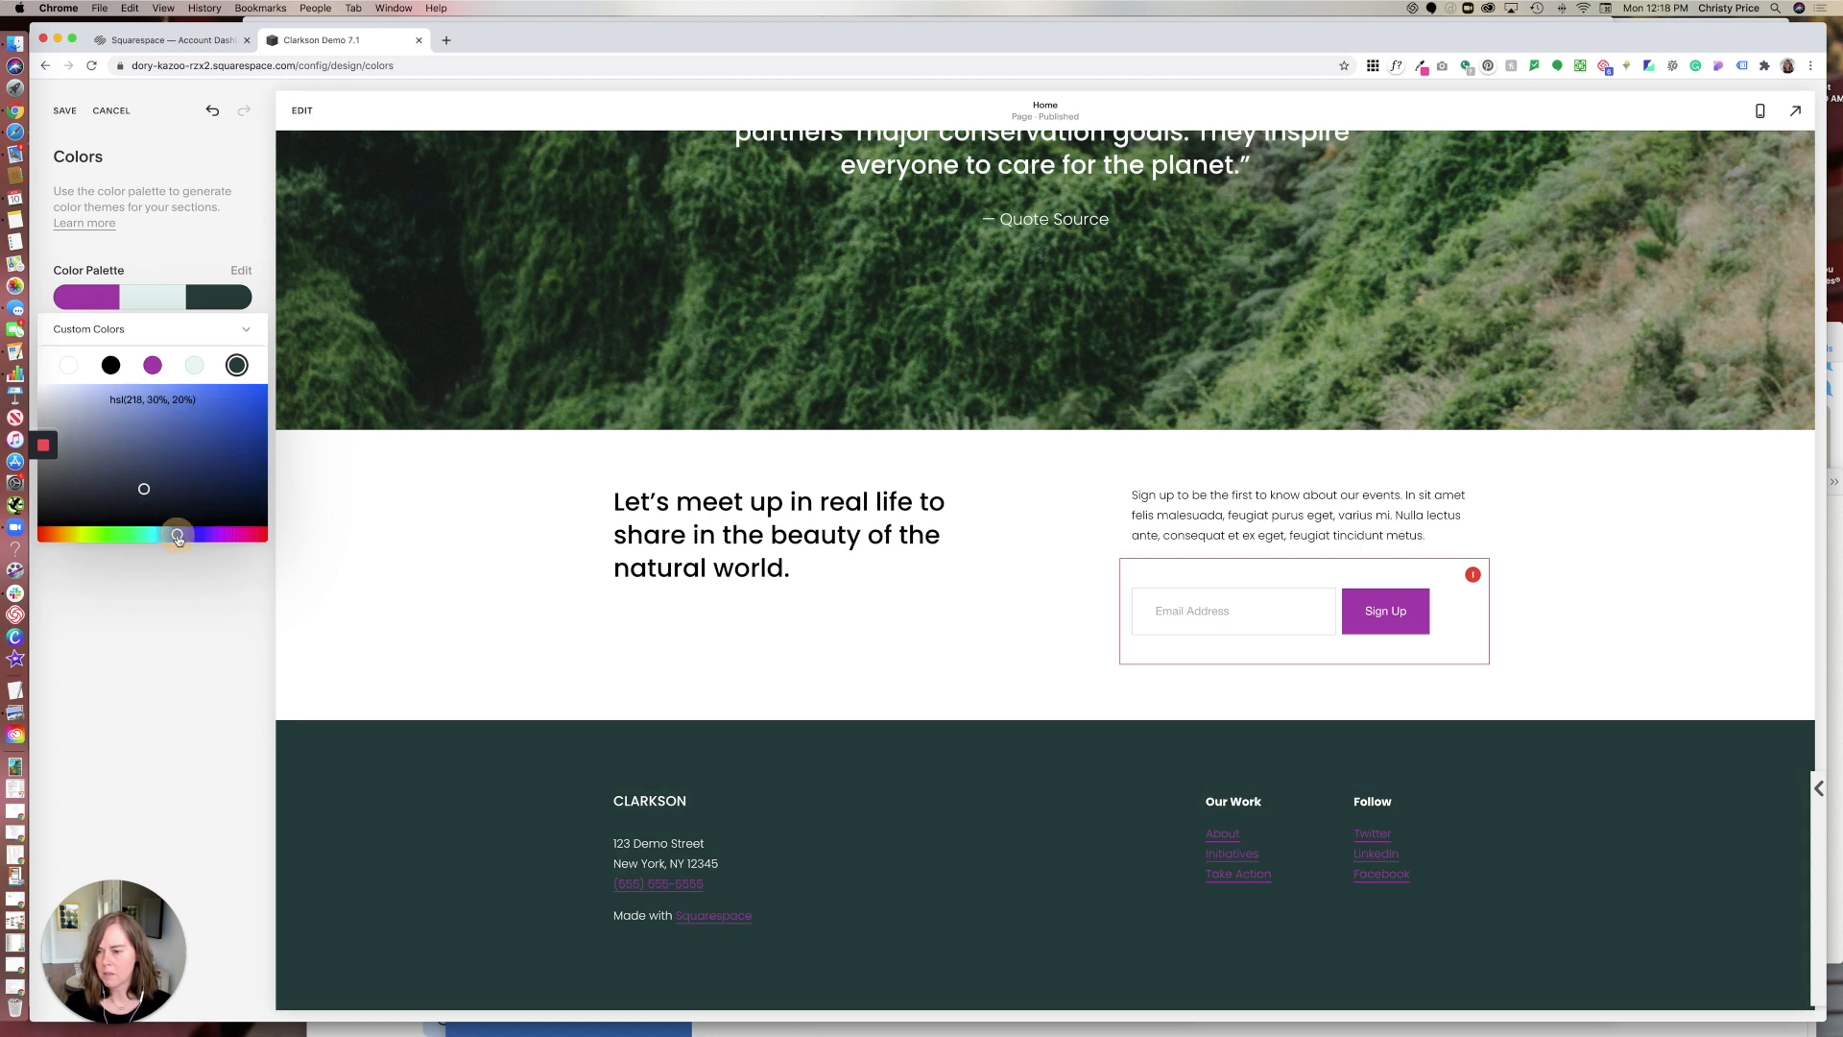
drag(177, 536, 144, 489)
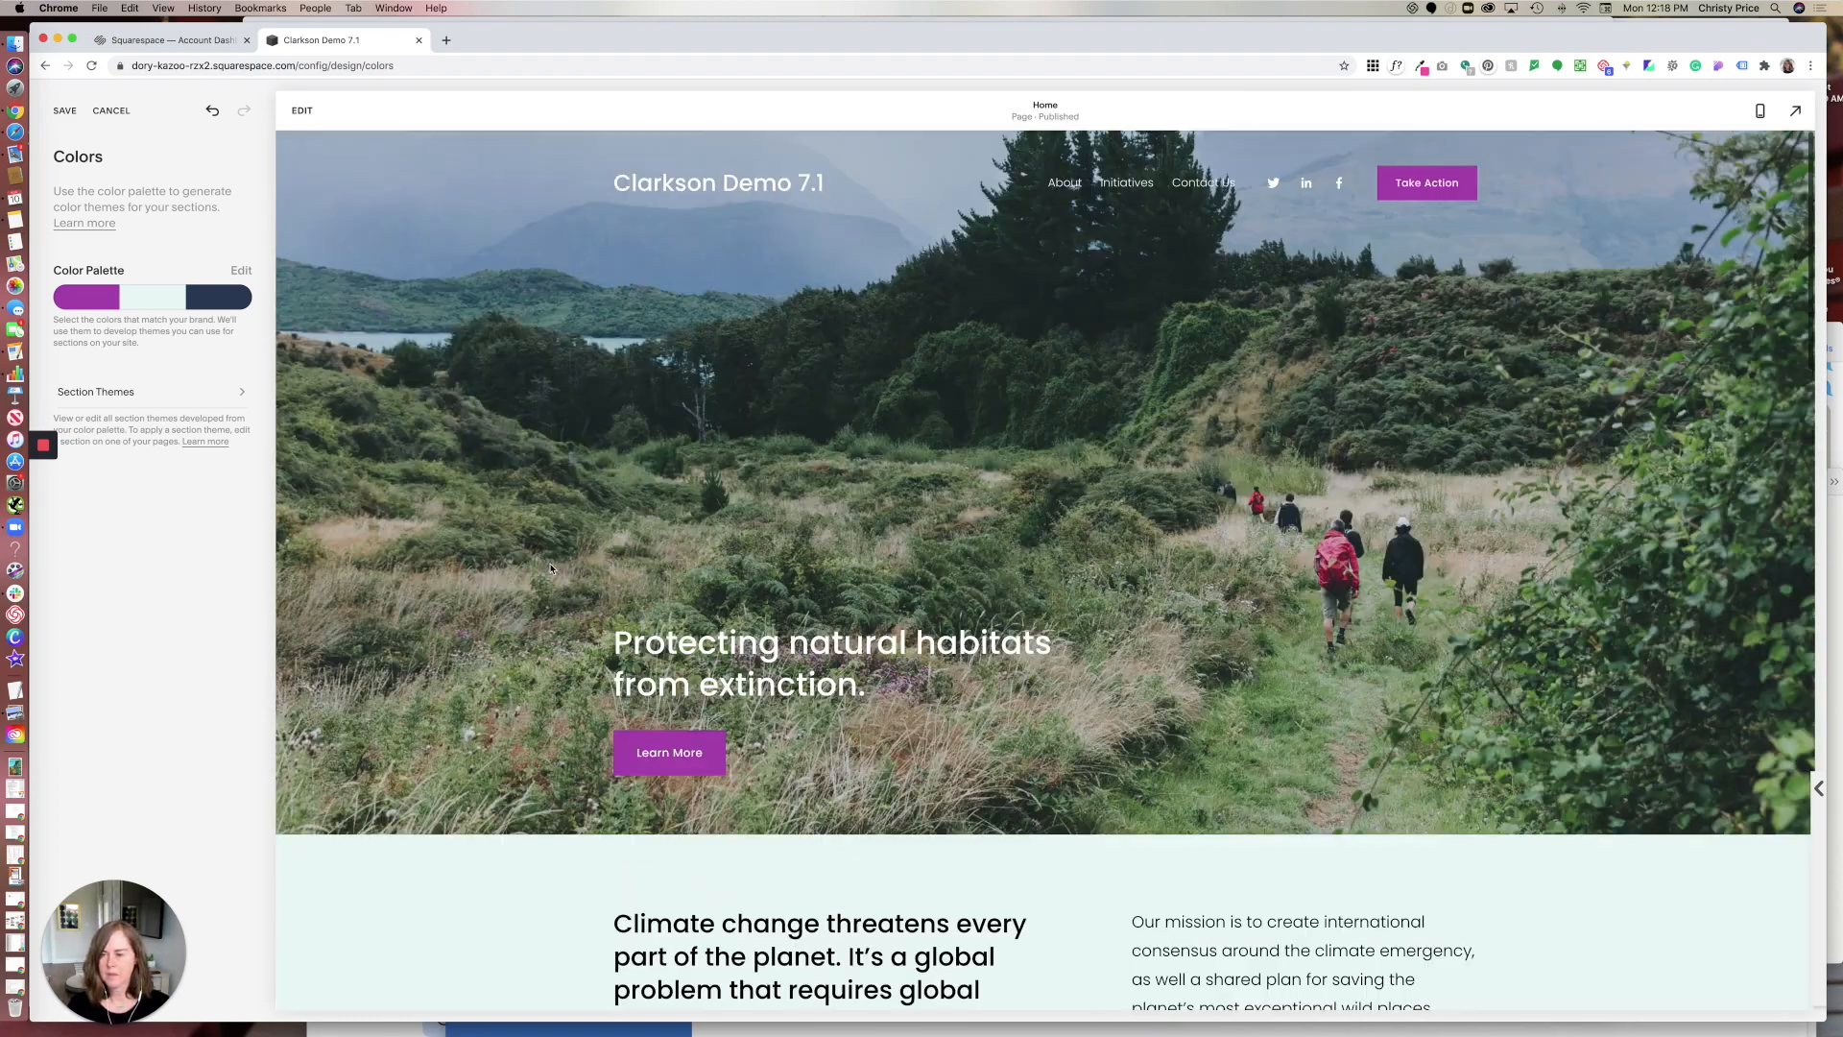
- Change the palette's light colour from pale mint to a muted grey-teal
click(242, 271)
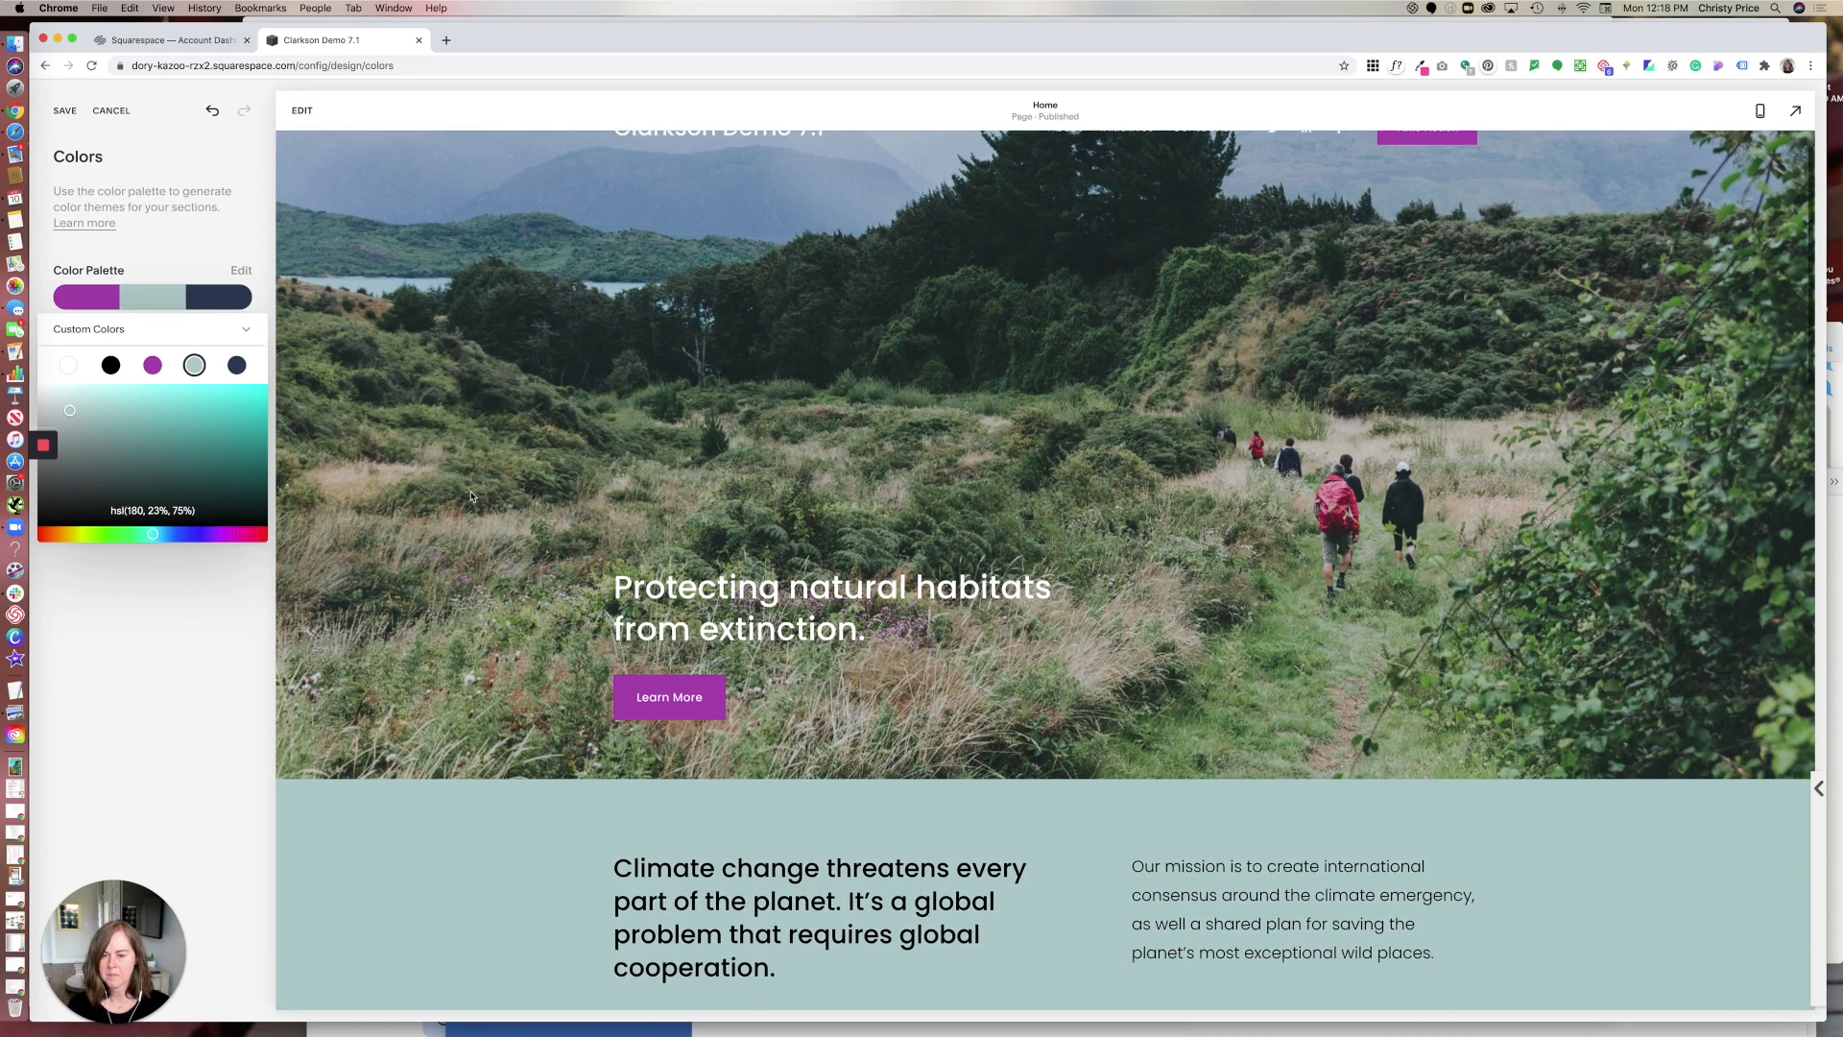
scroll(up, 3)
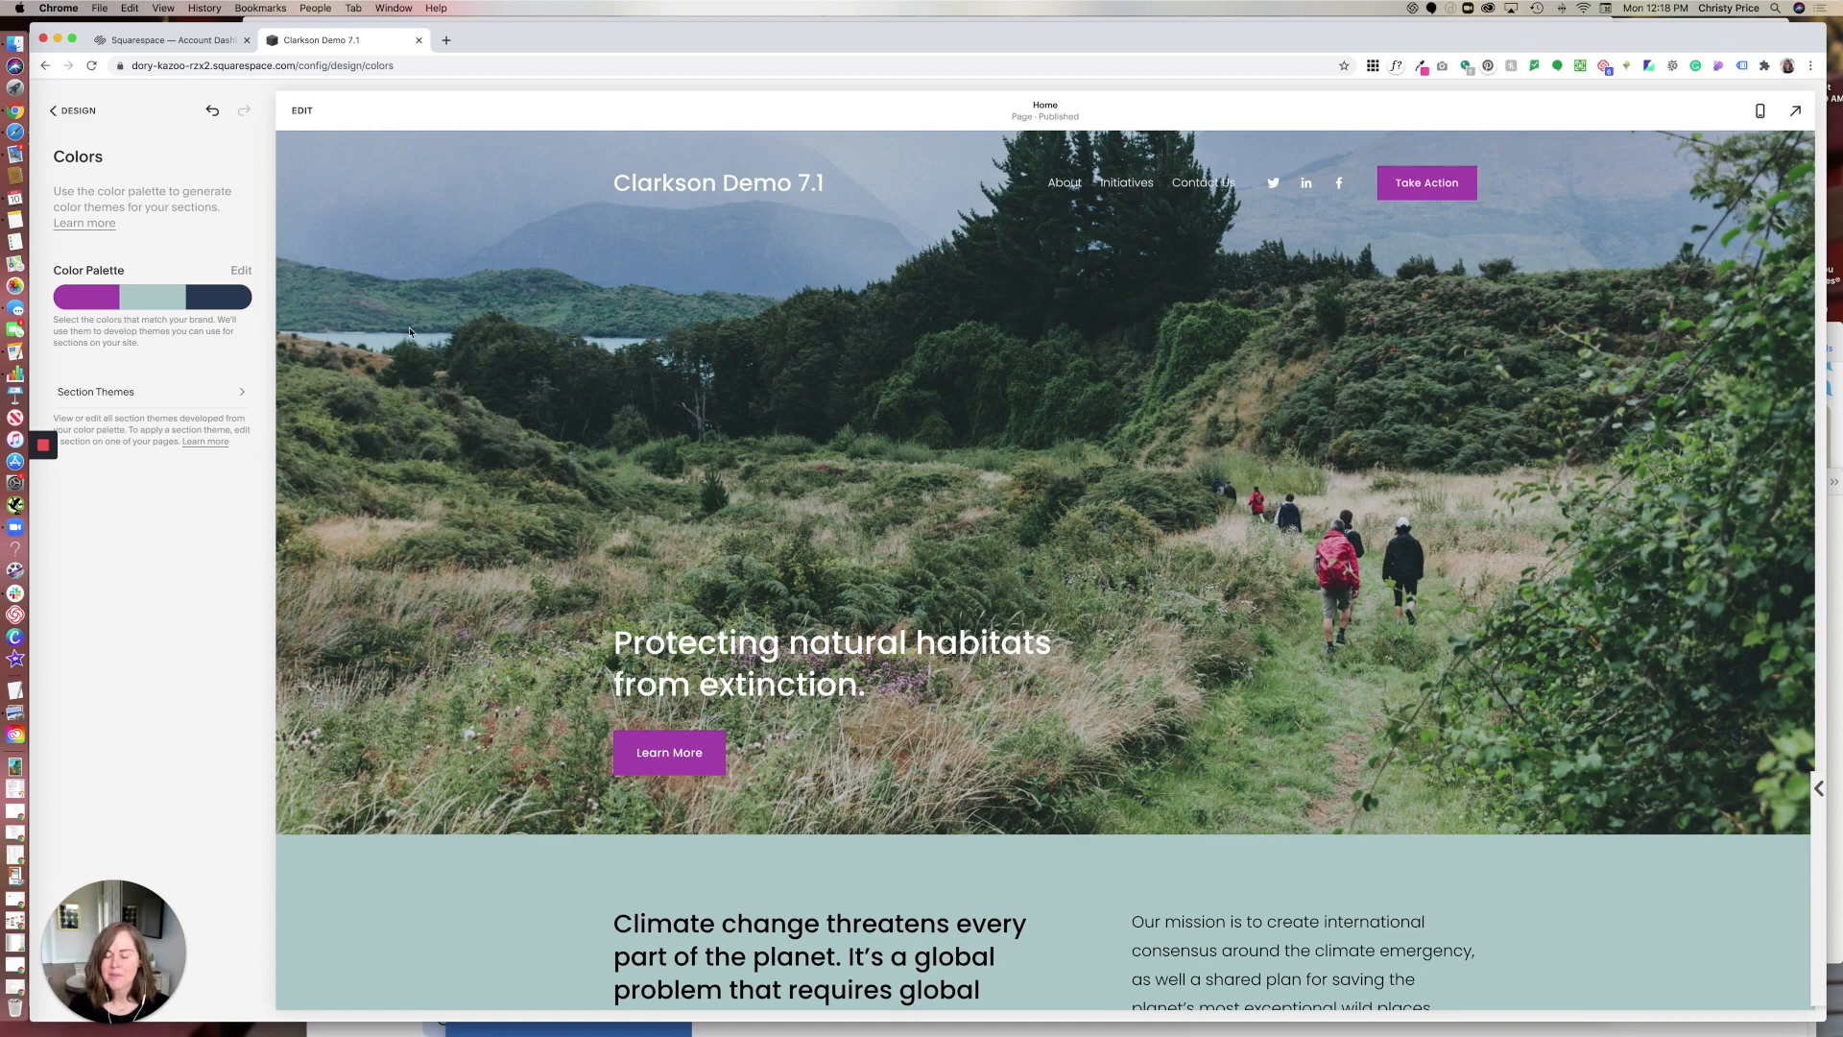
scroll(down, 3)
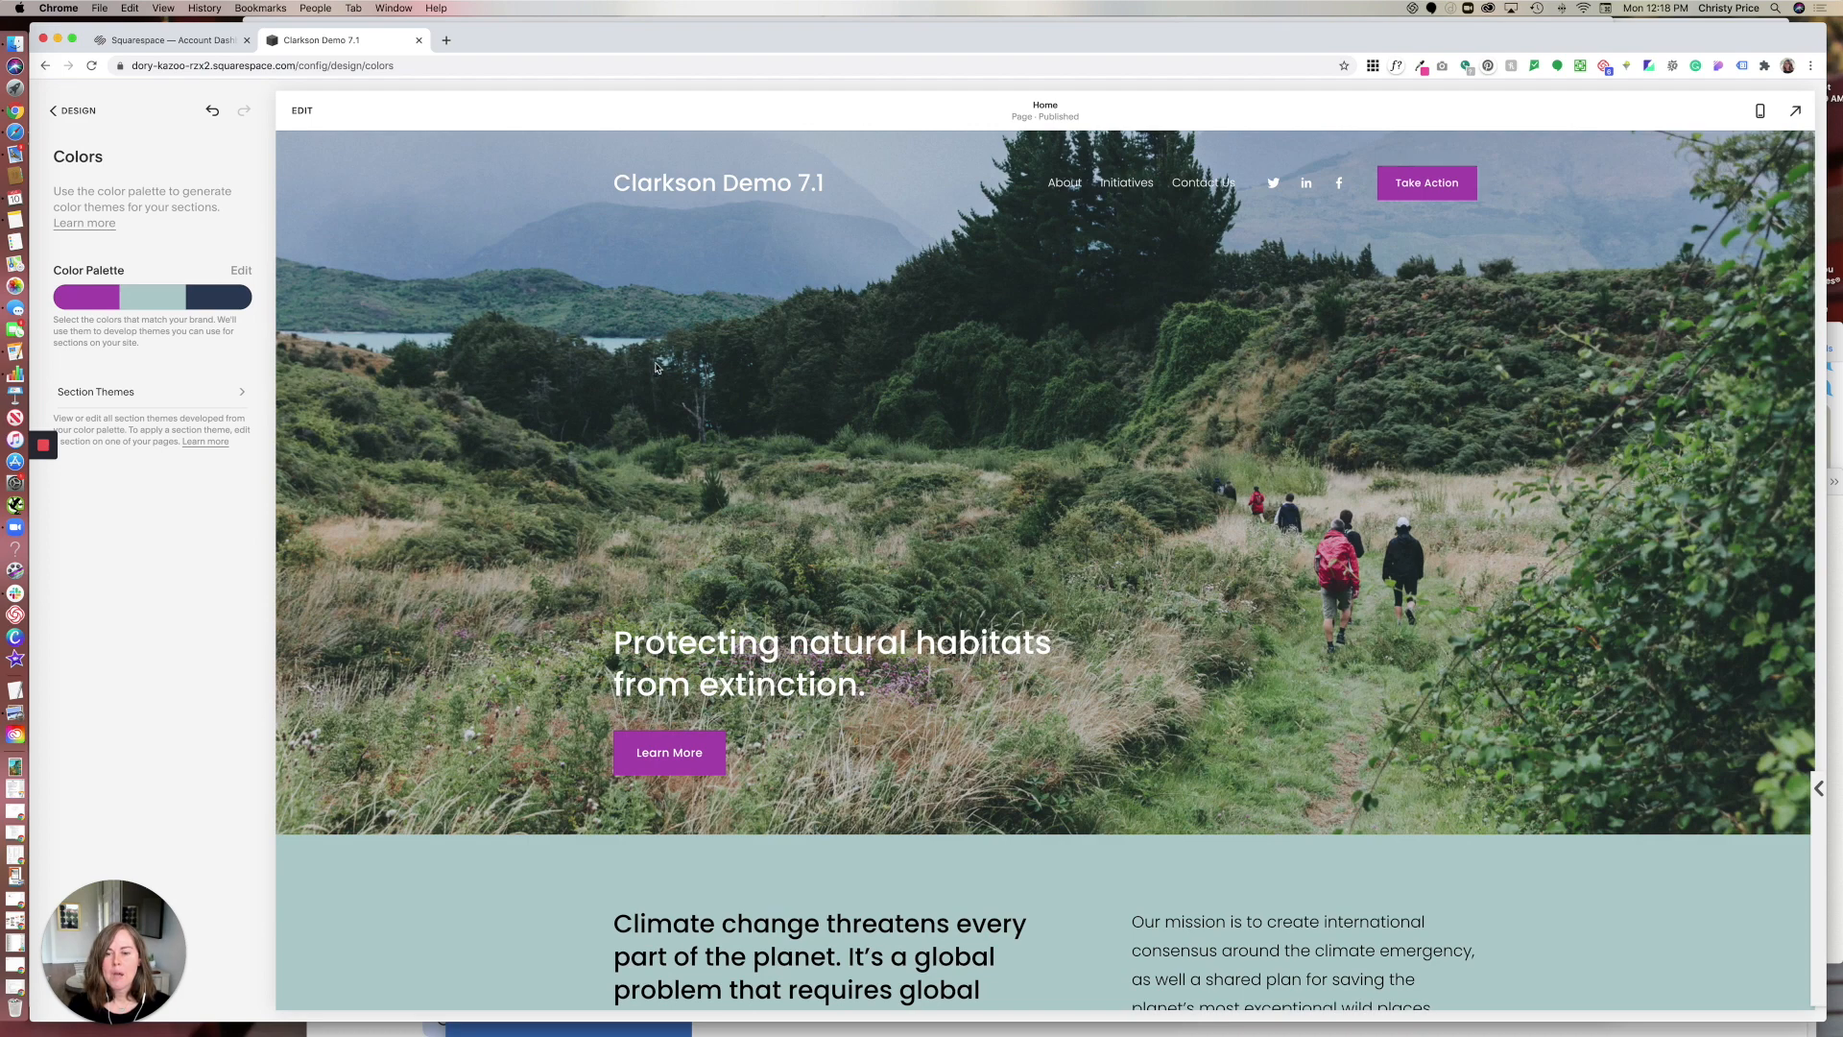
scroll(down, 3)
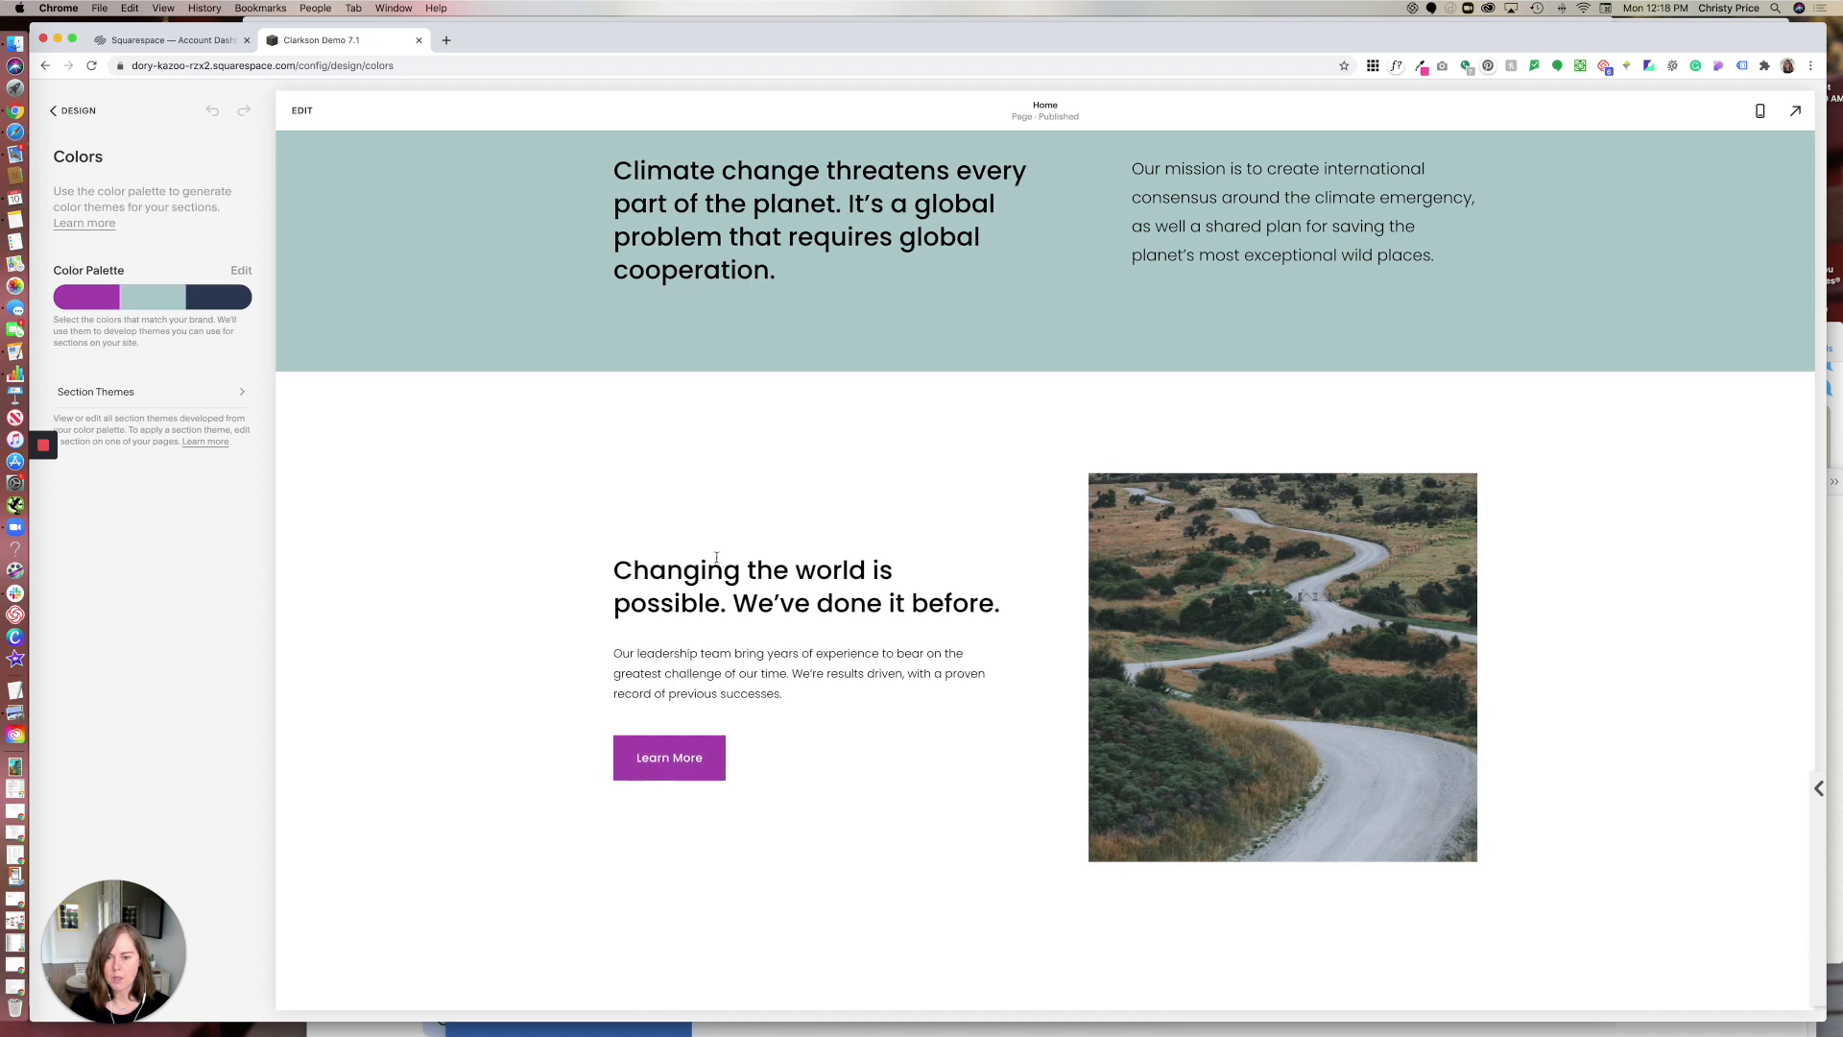
scroll(down, 3)
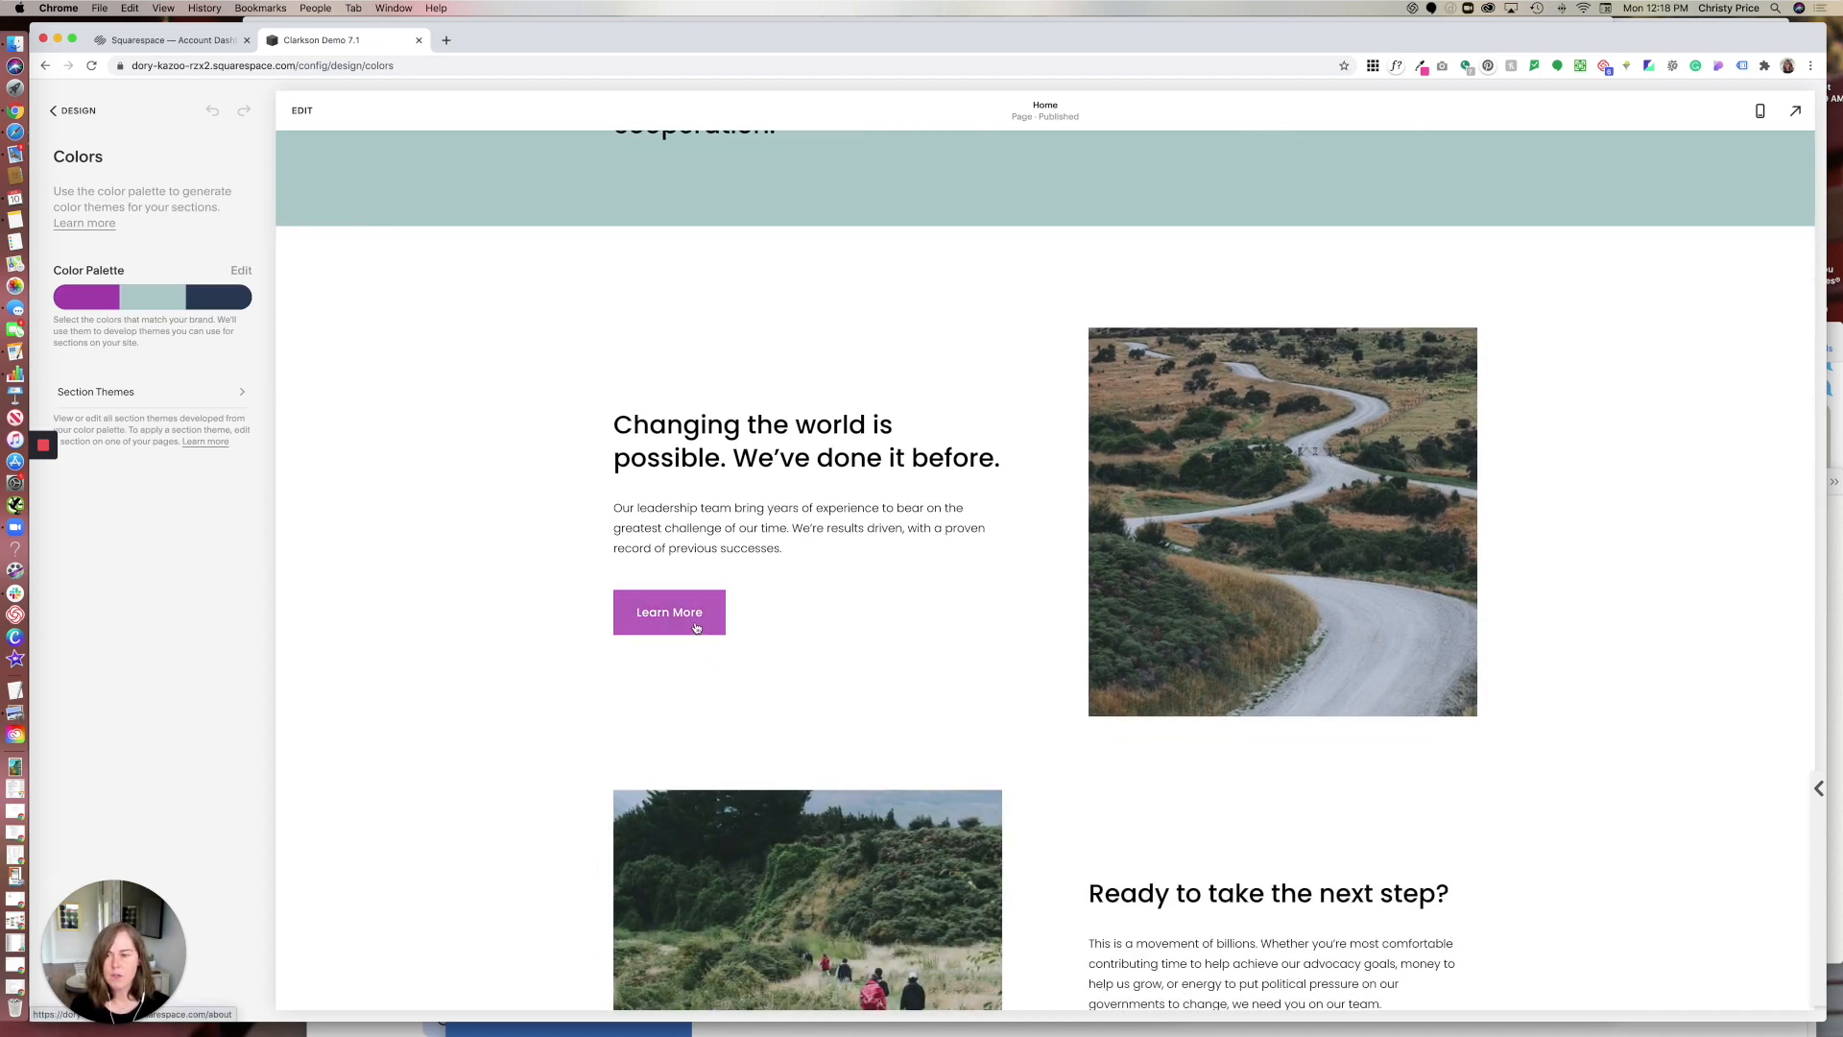
mouse_move(751, 630)
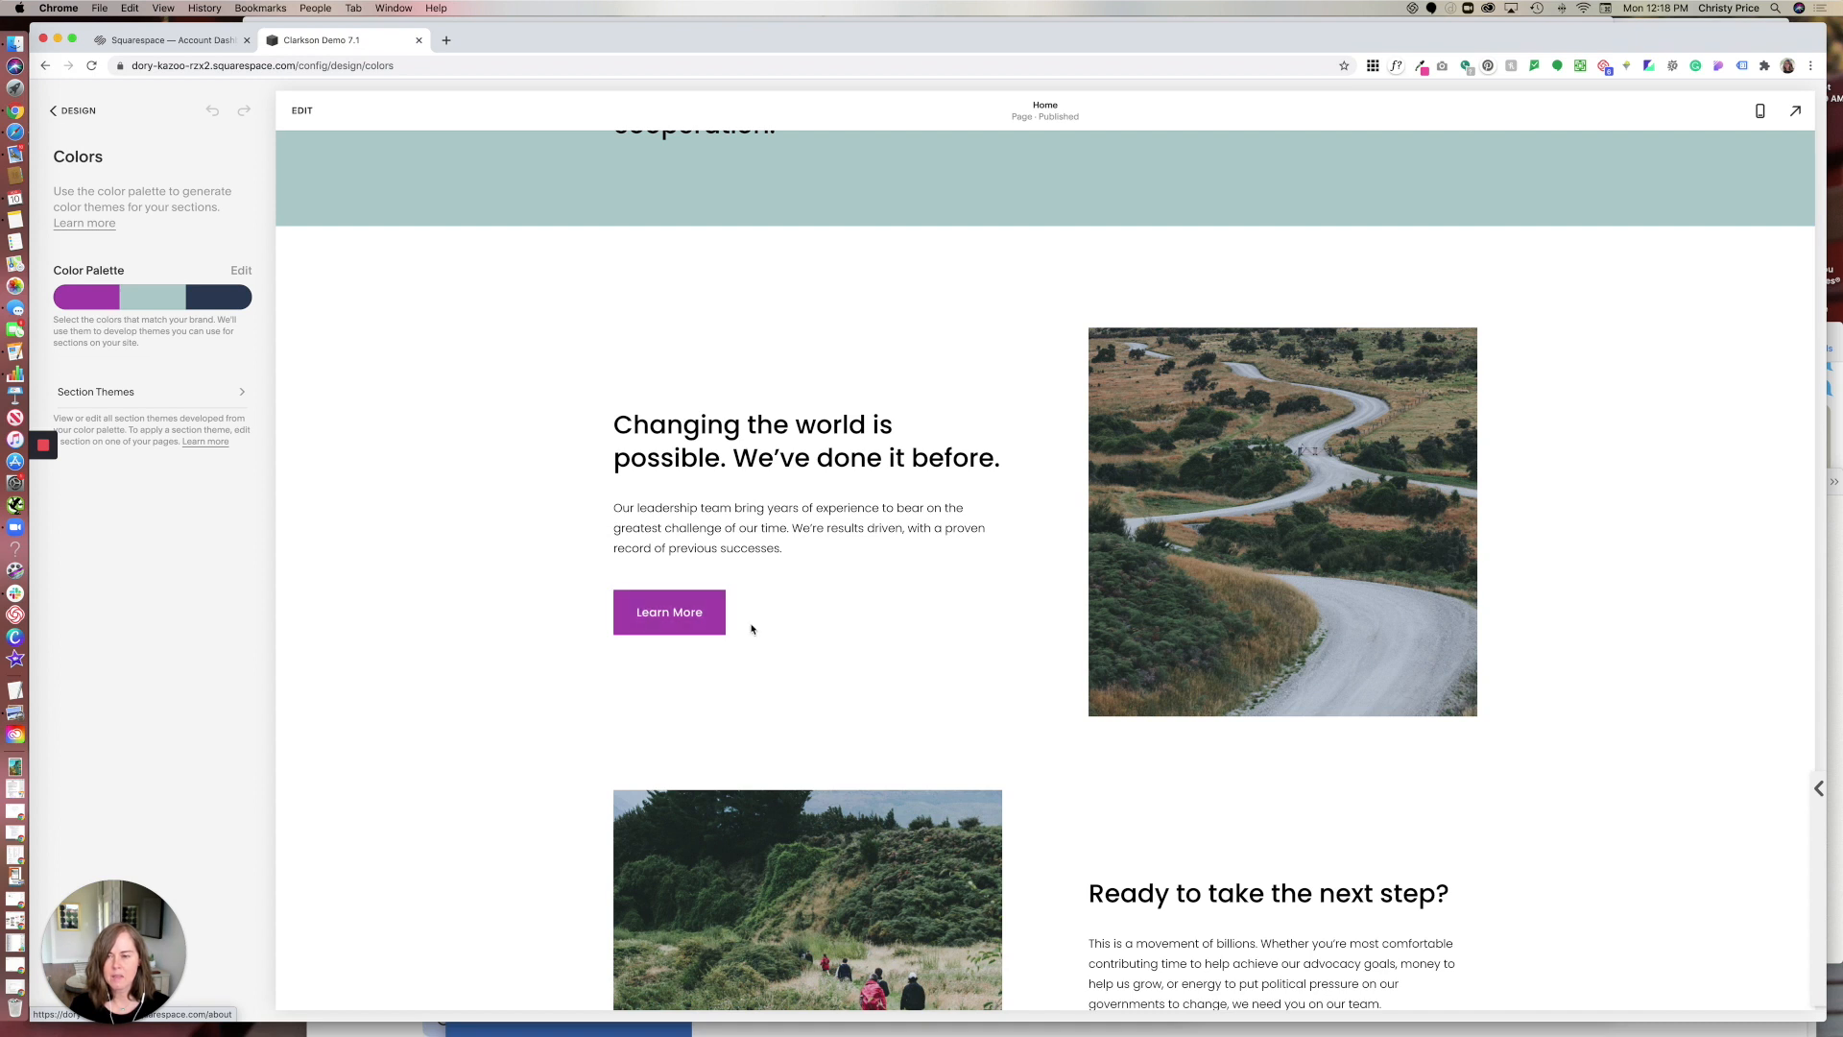
mouse_move(217, 374)
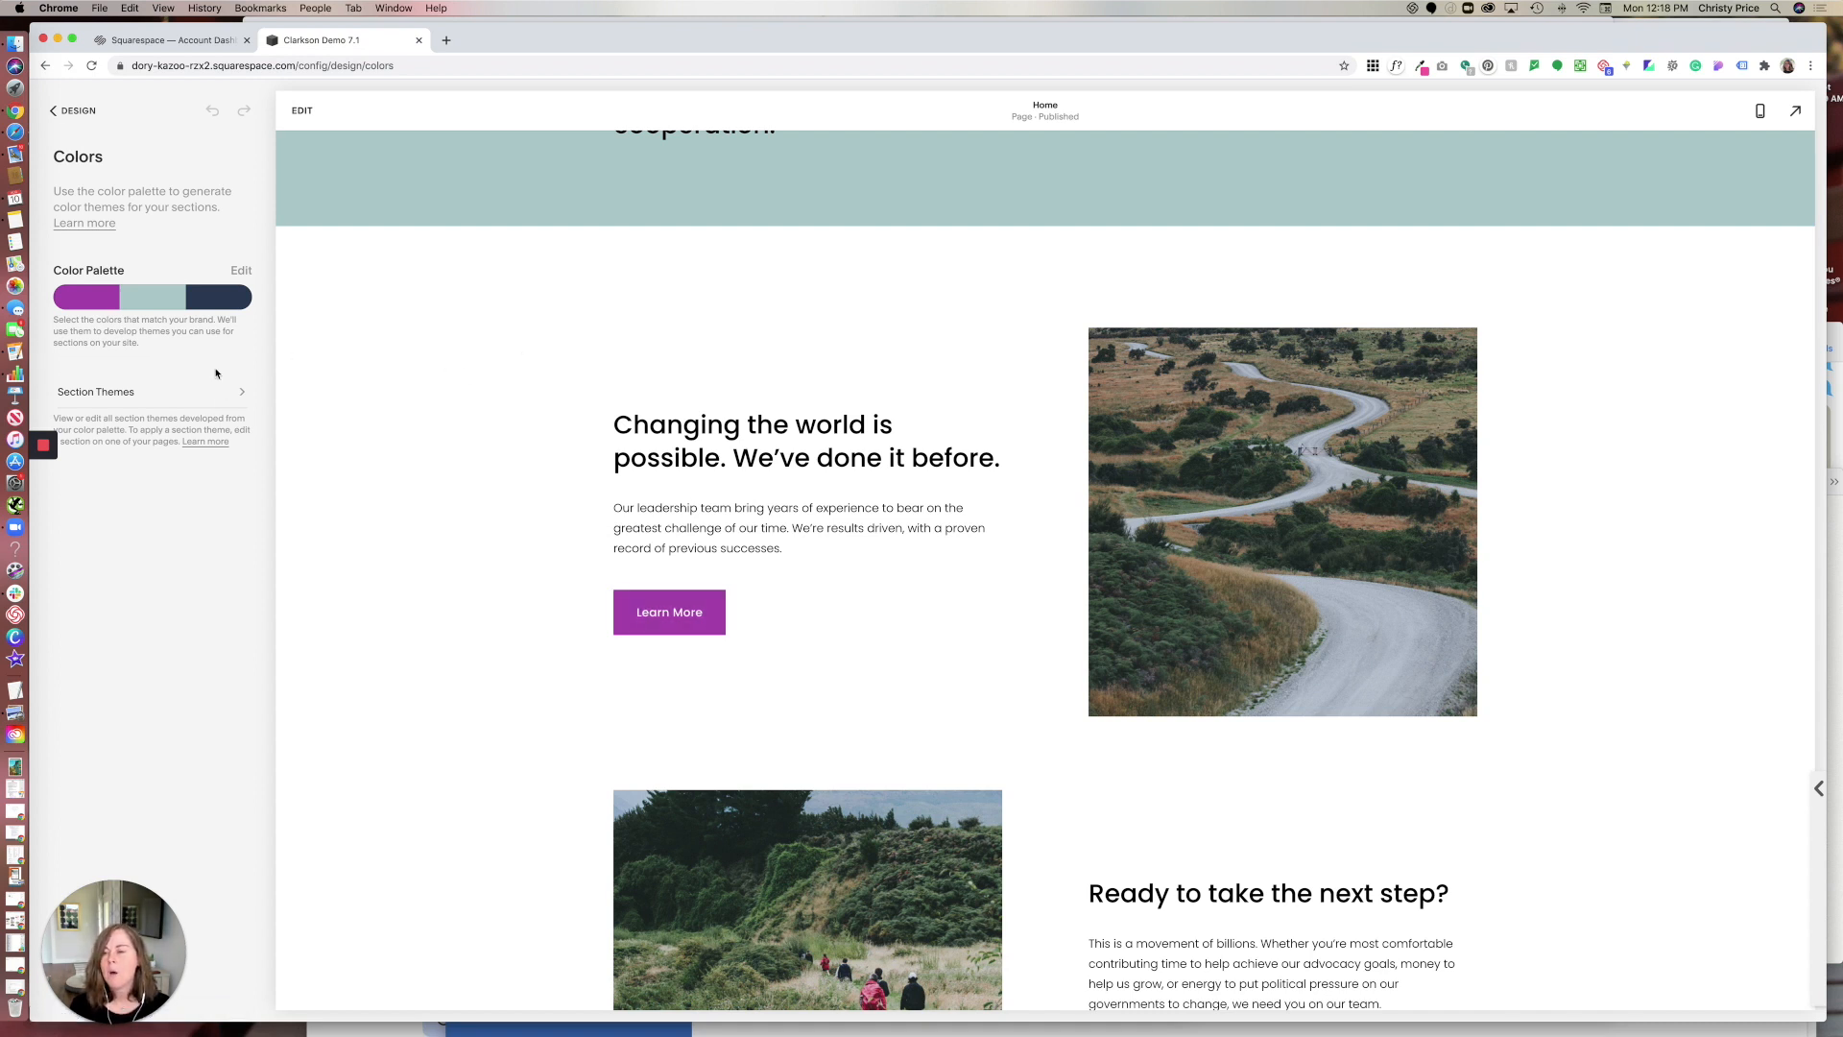
- Show the Section Themes list and start editing the White Minimal theme
click(96, 391)
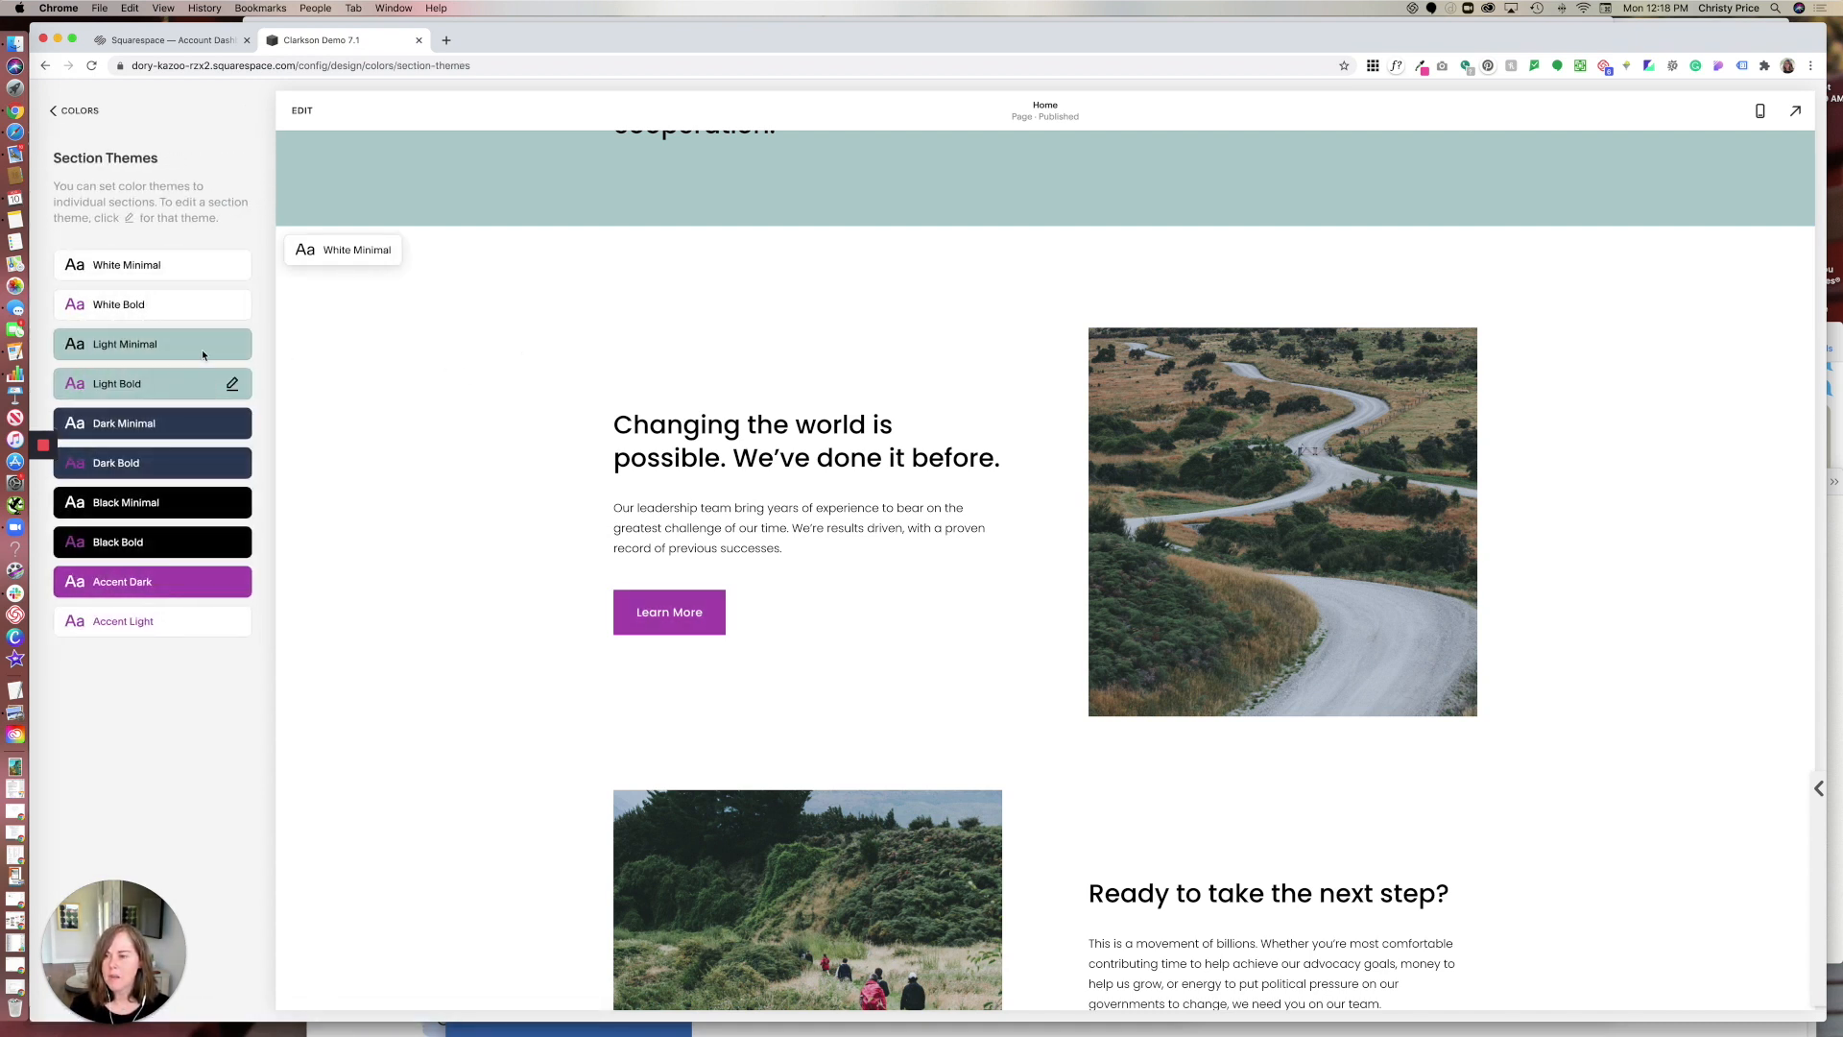
scroll(up, 3)
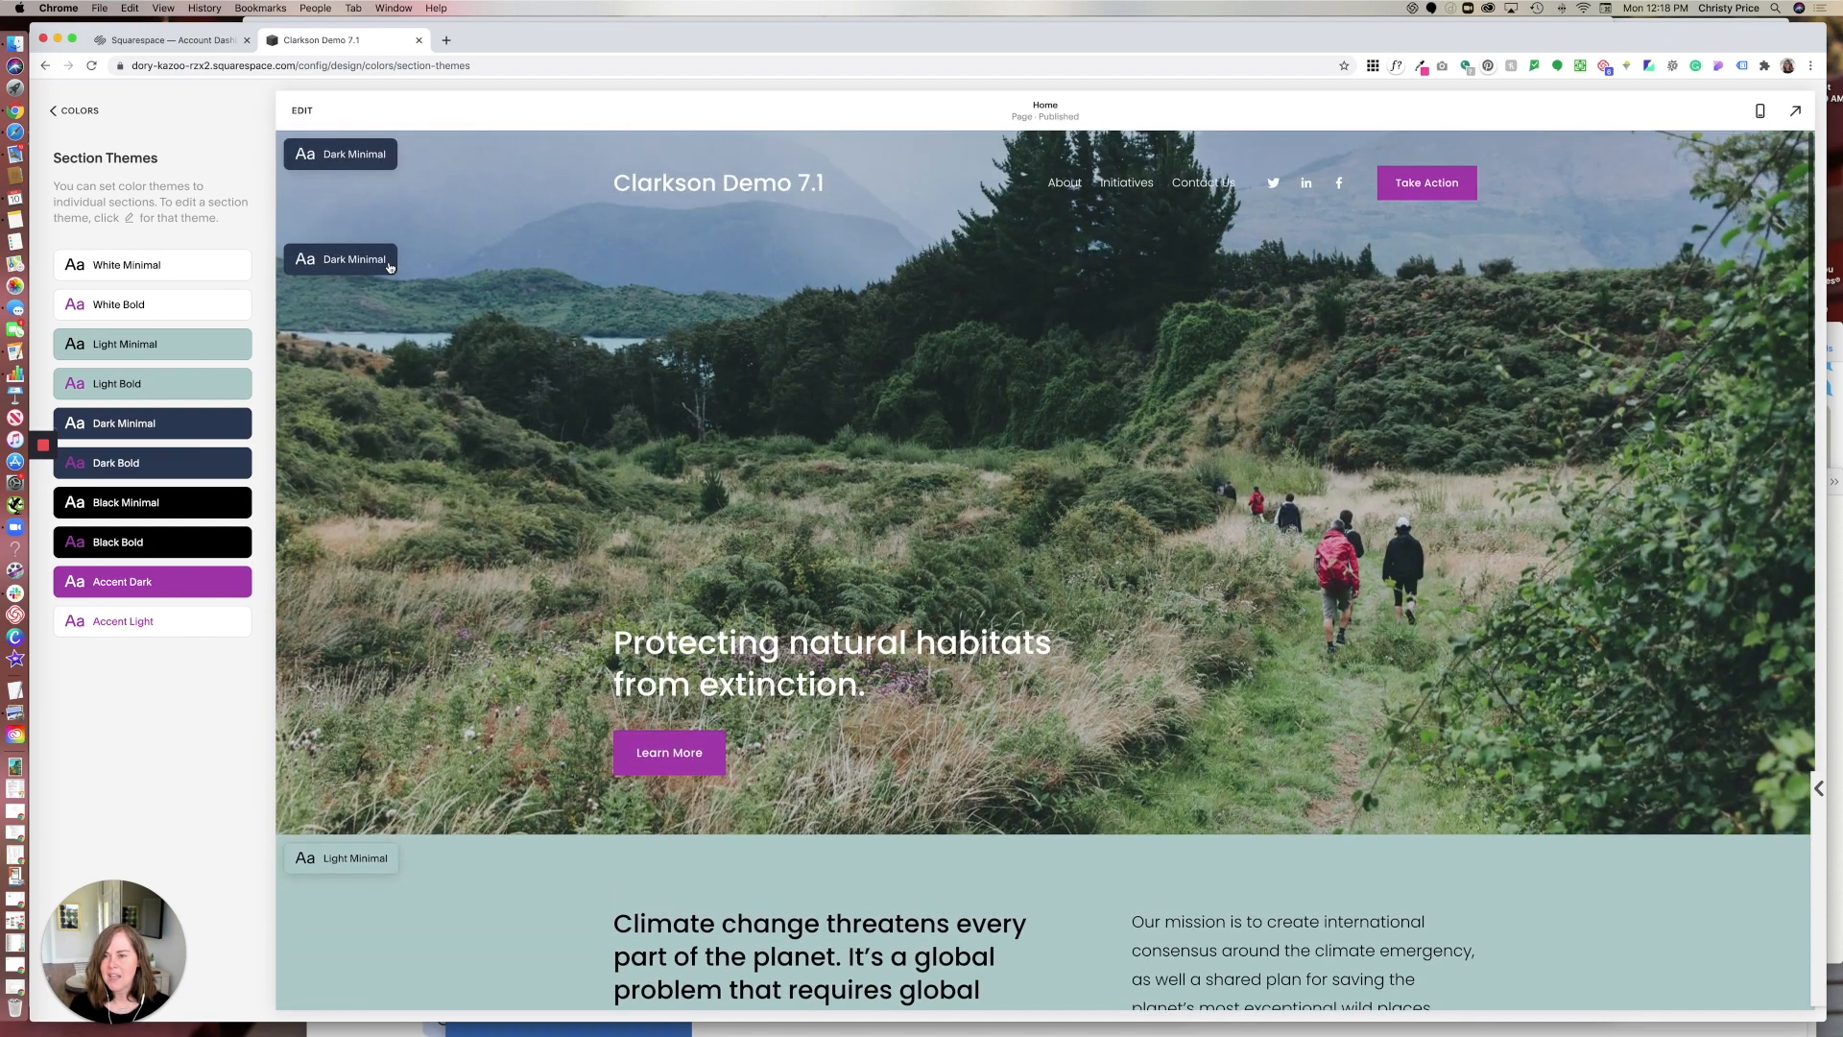
scroll(down, 3)
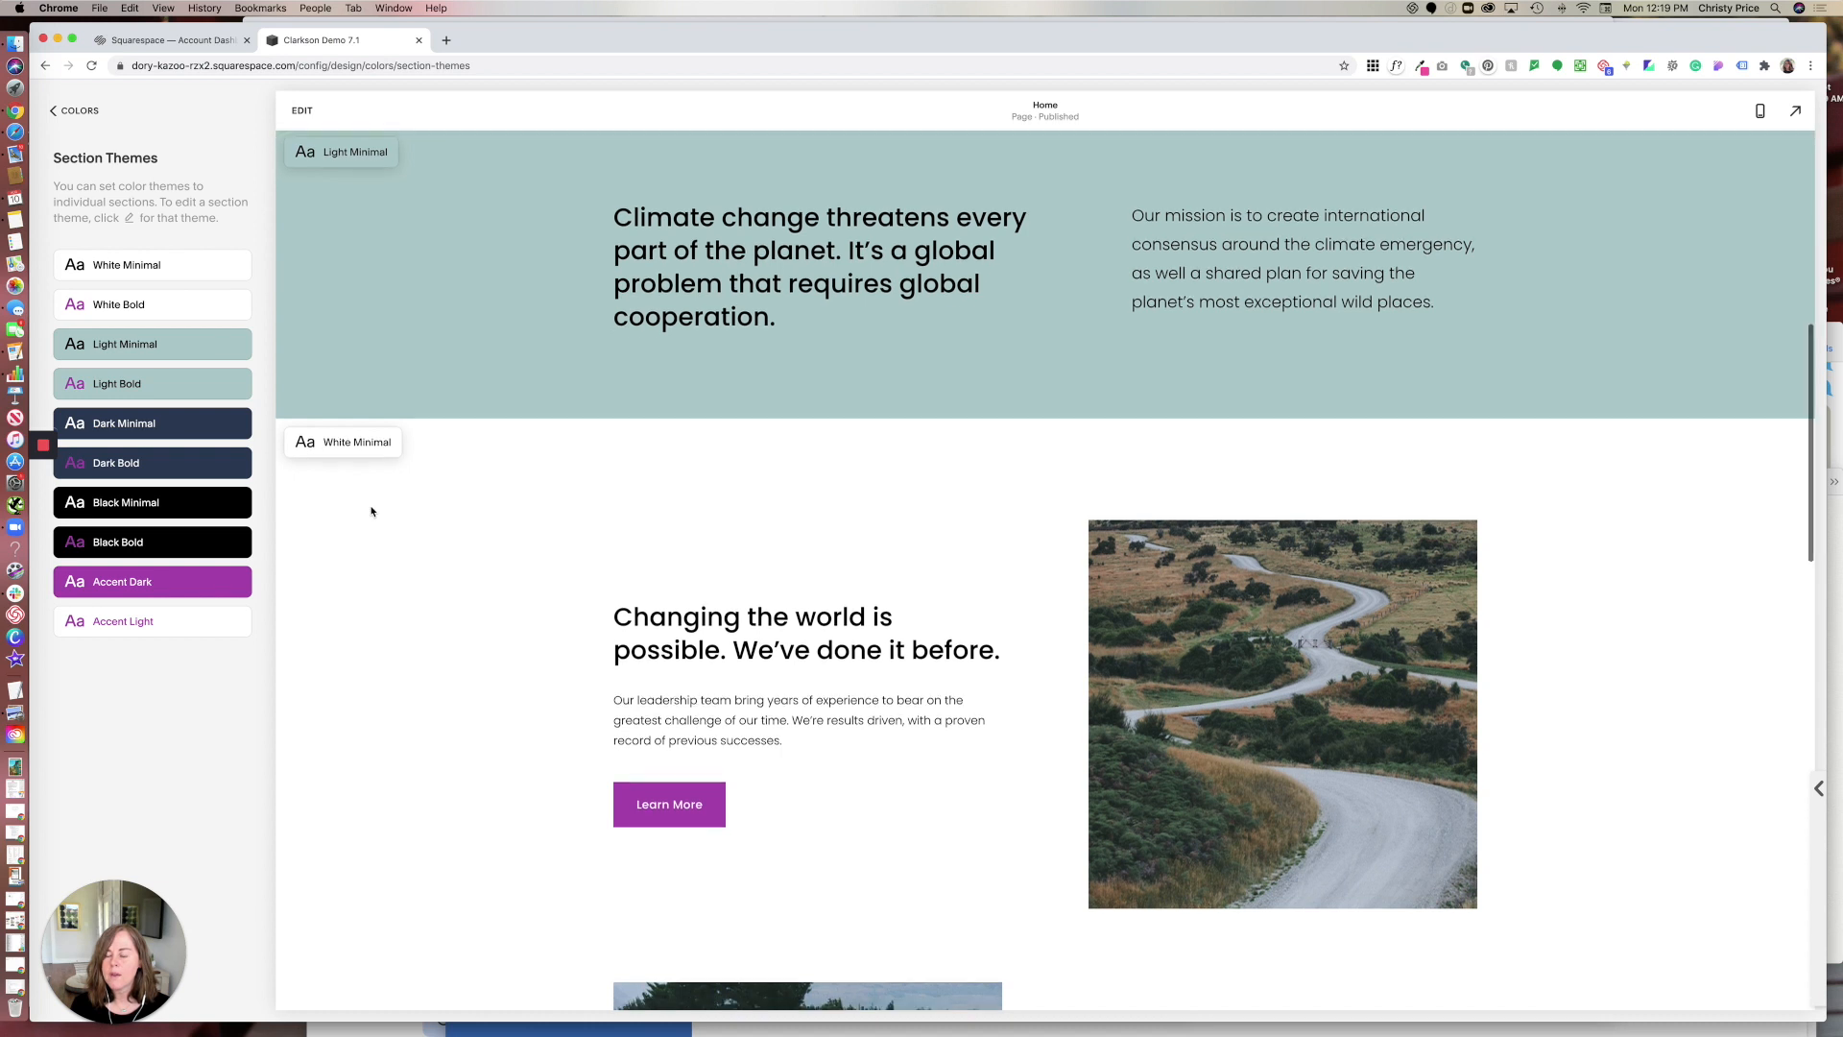
scroll(down, 3)
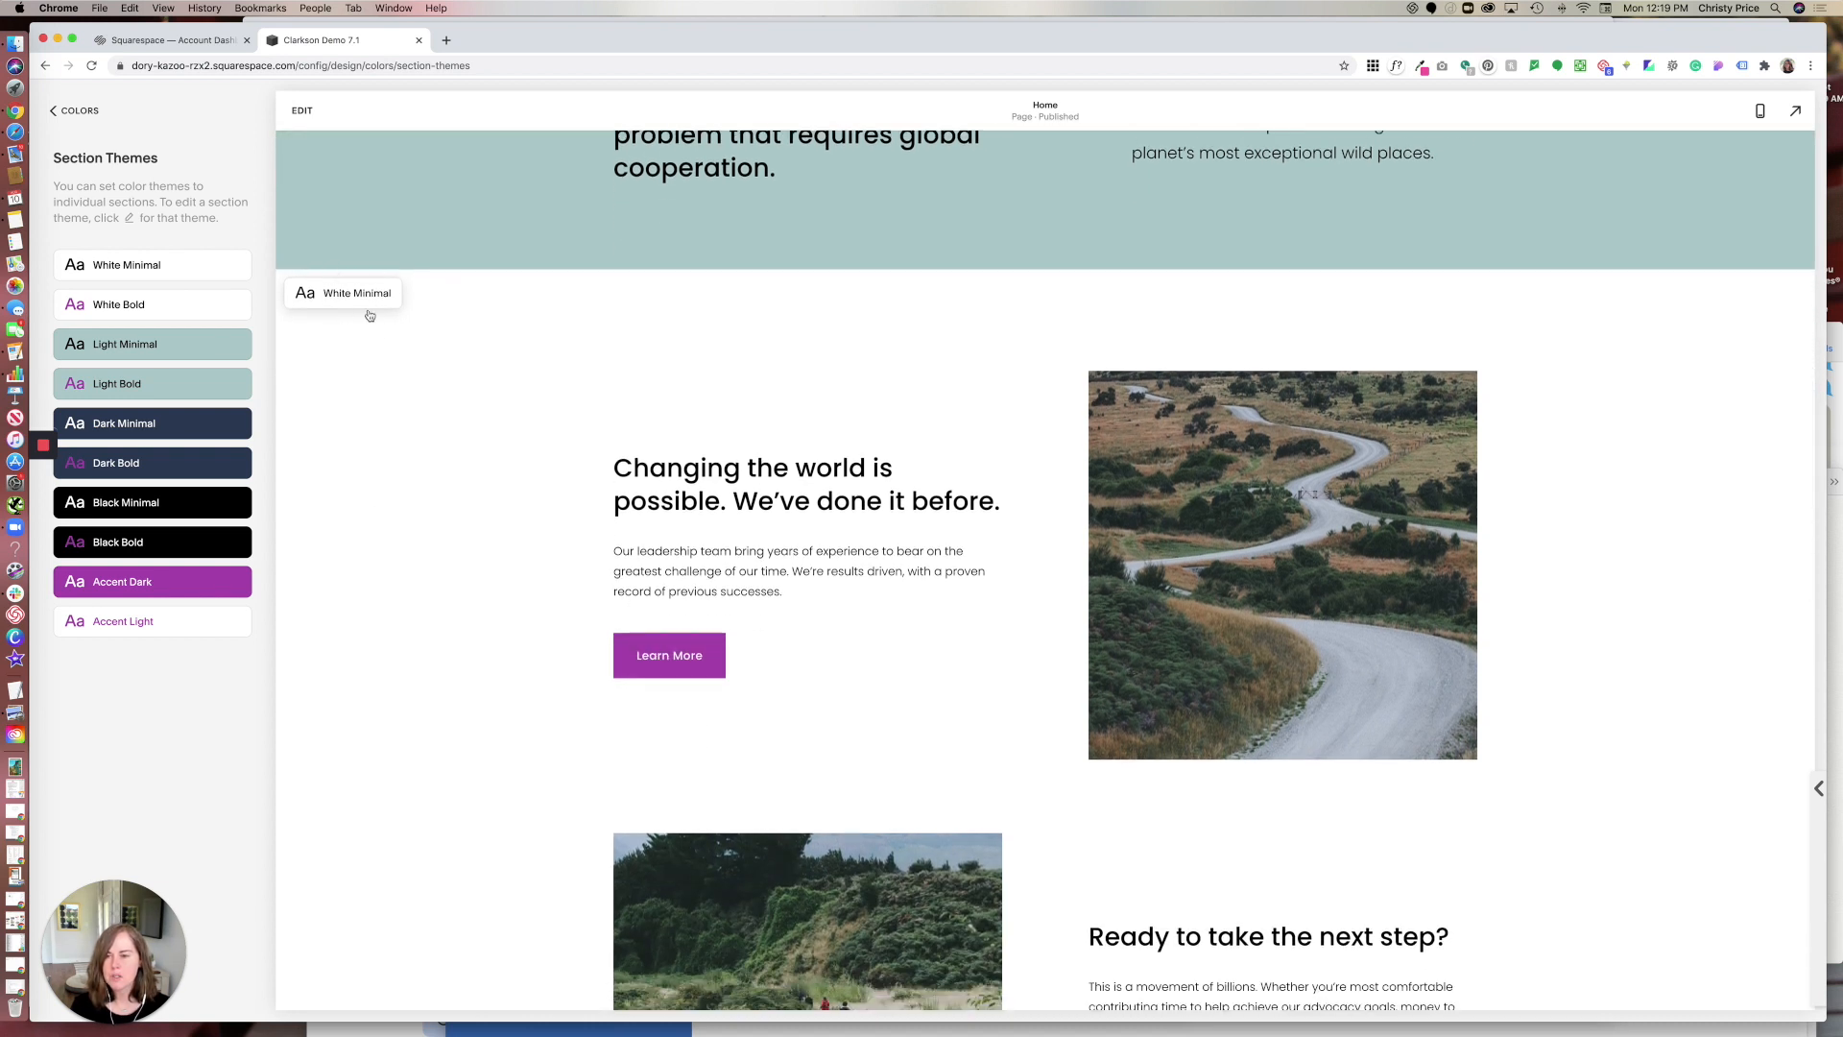
mouse_move(194, 270)
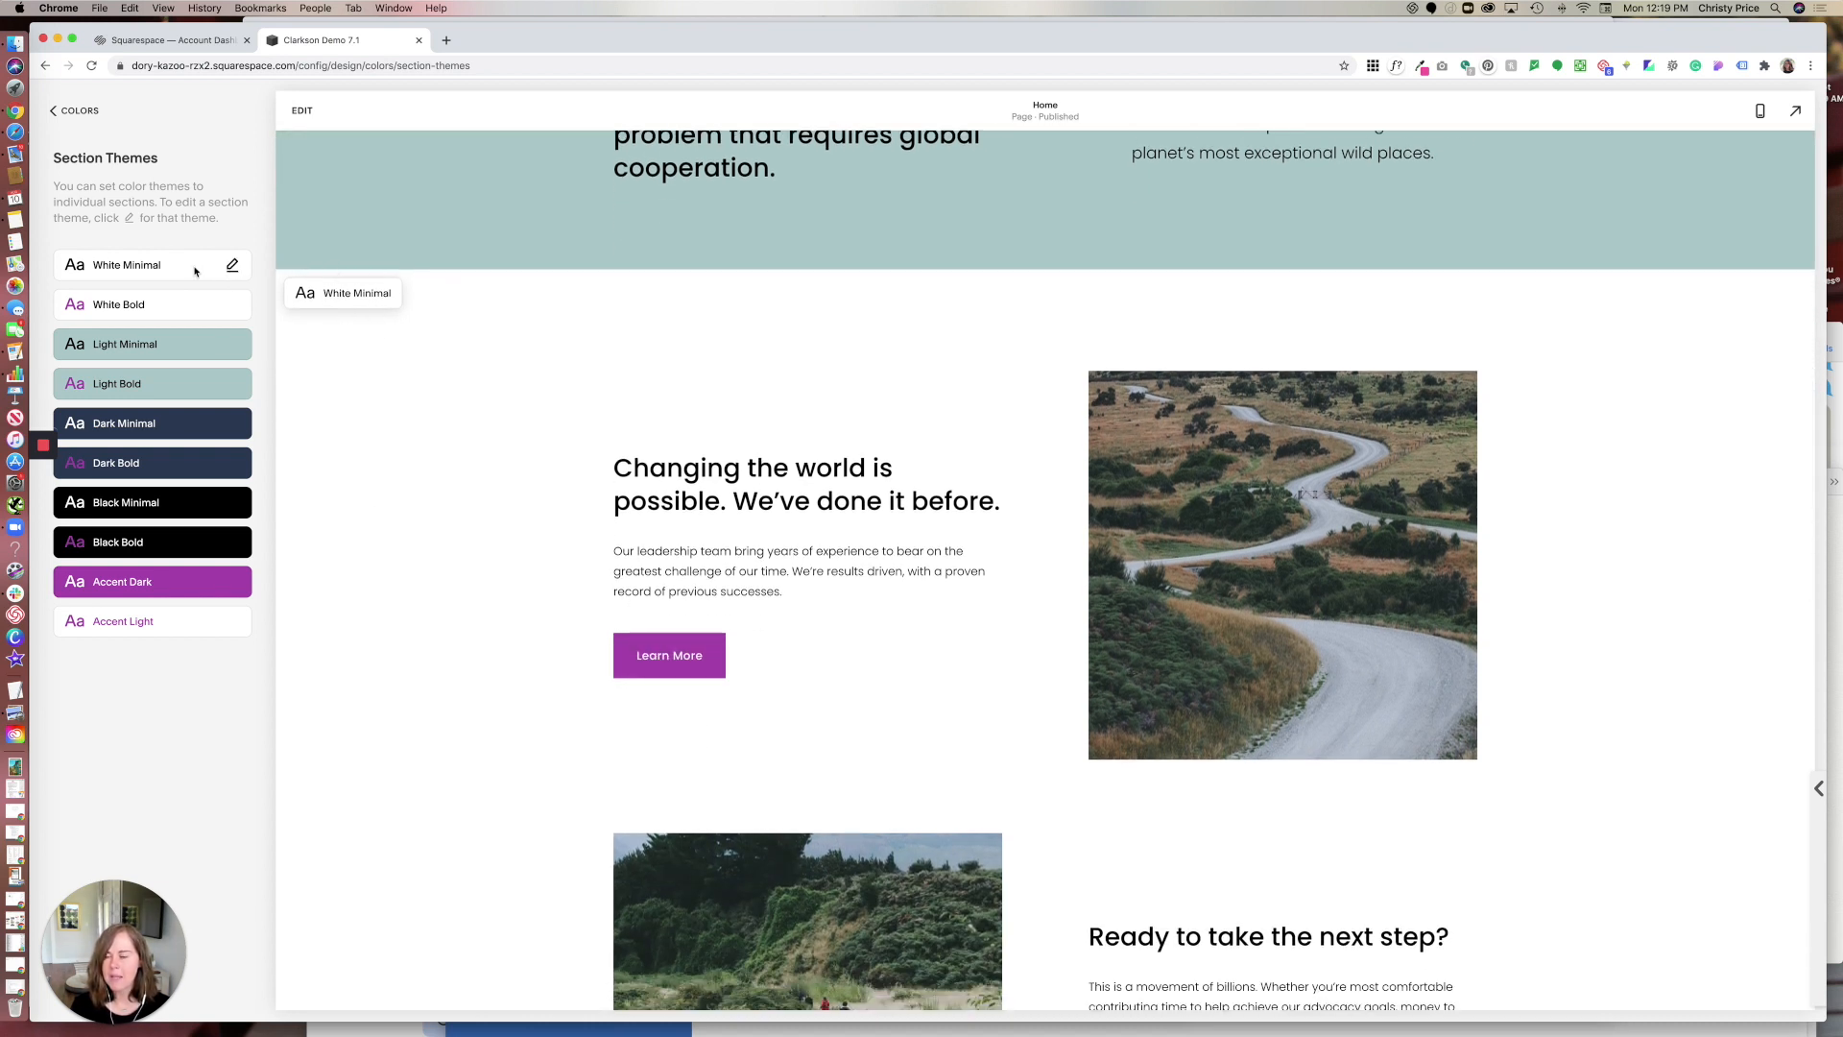
click(233, 265)
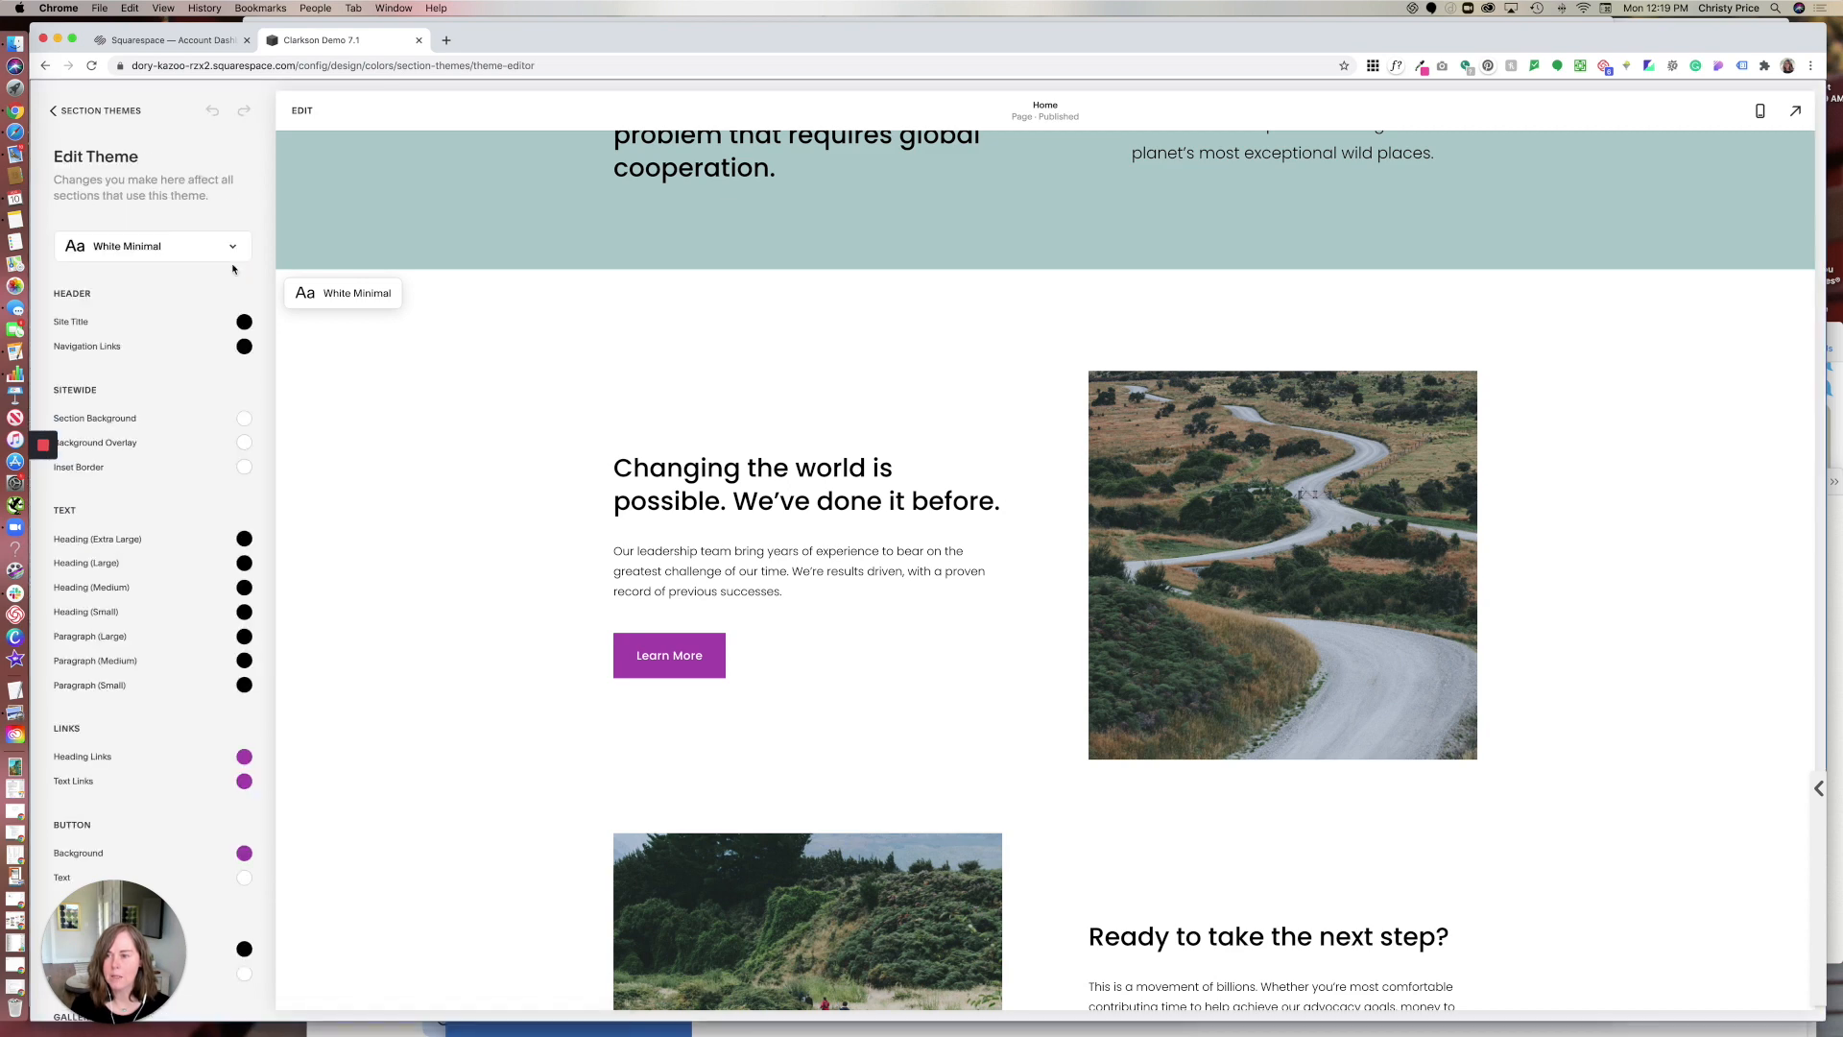
- Scroll through the White Minimal theme settings down to the Image Block: Card colours
scroll(down, 3)
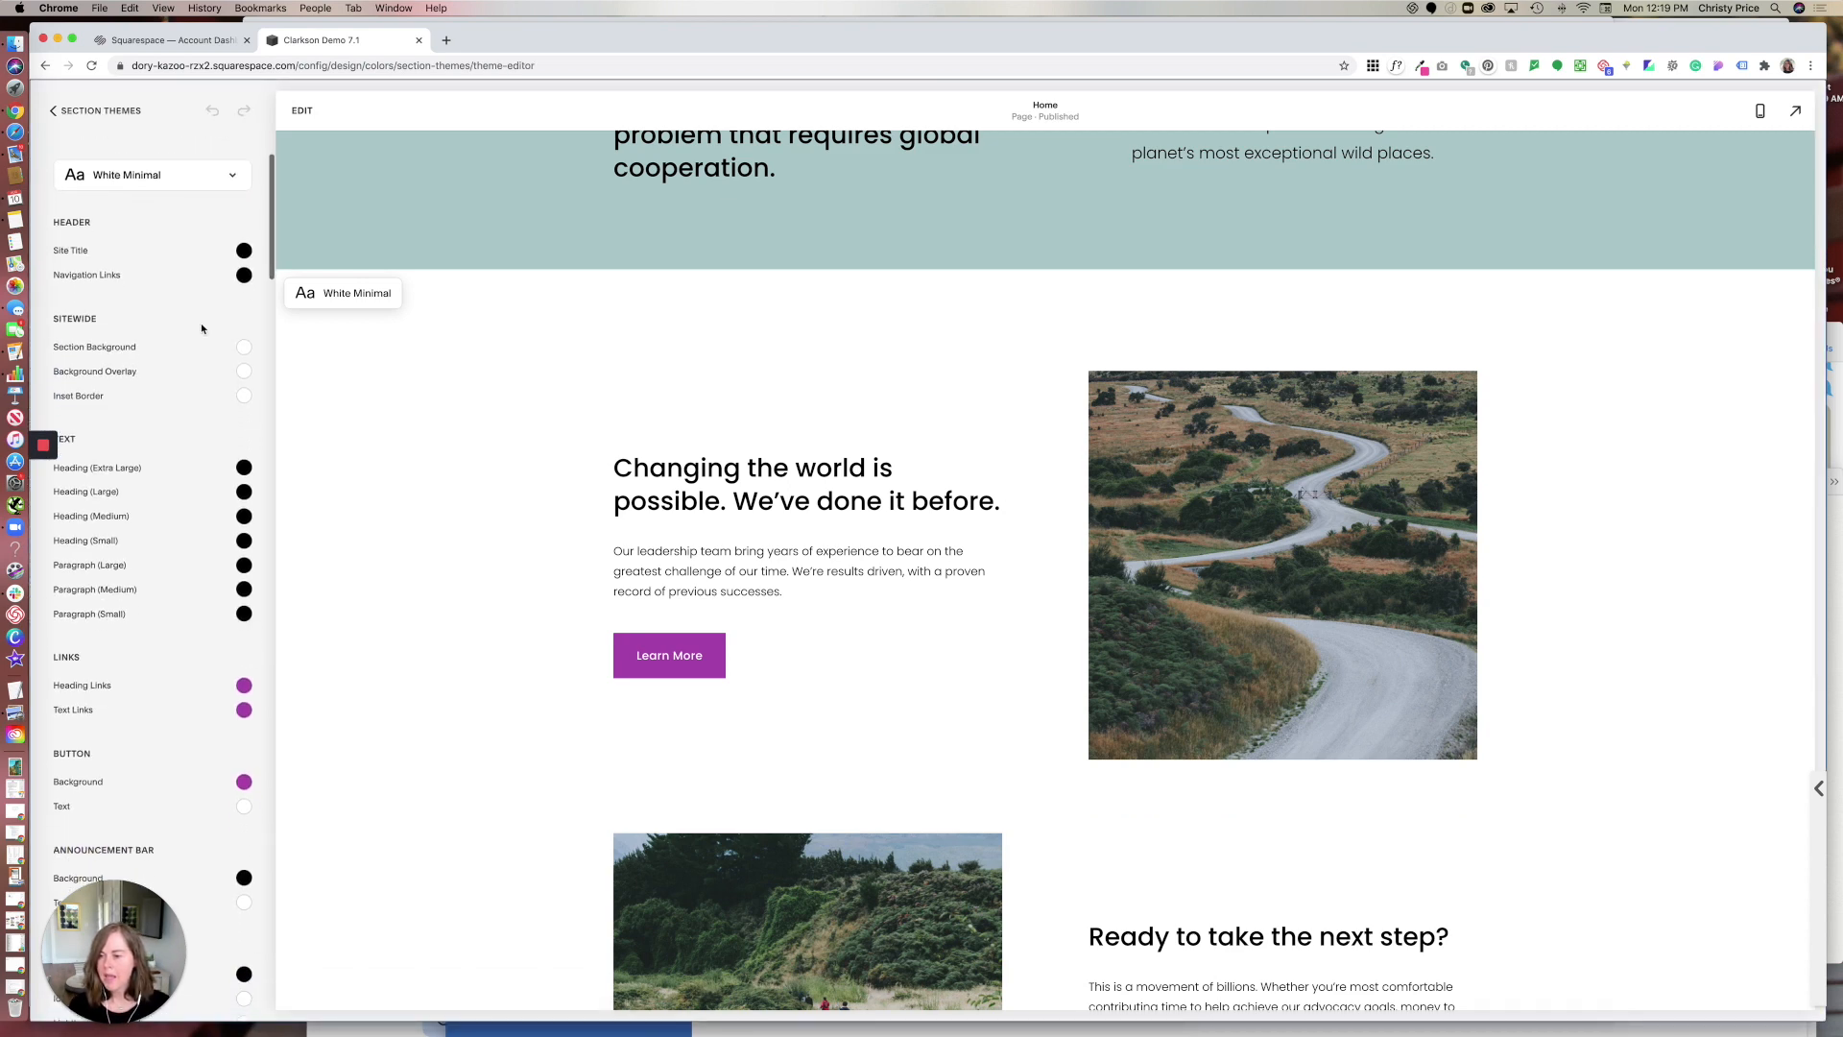
scroll(down, 3)
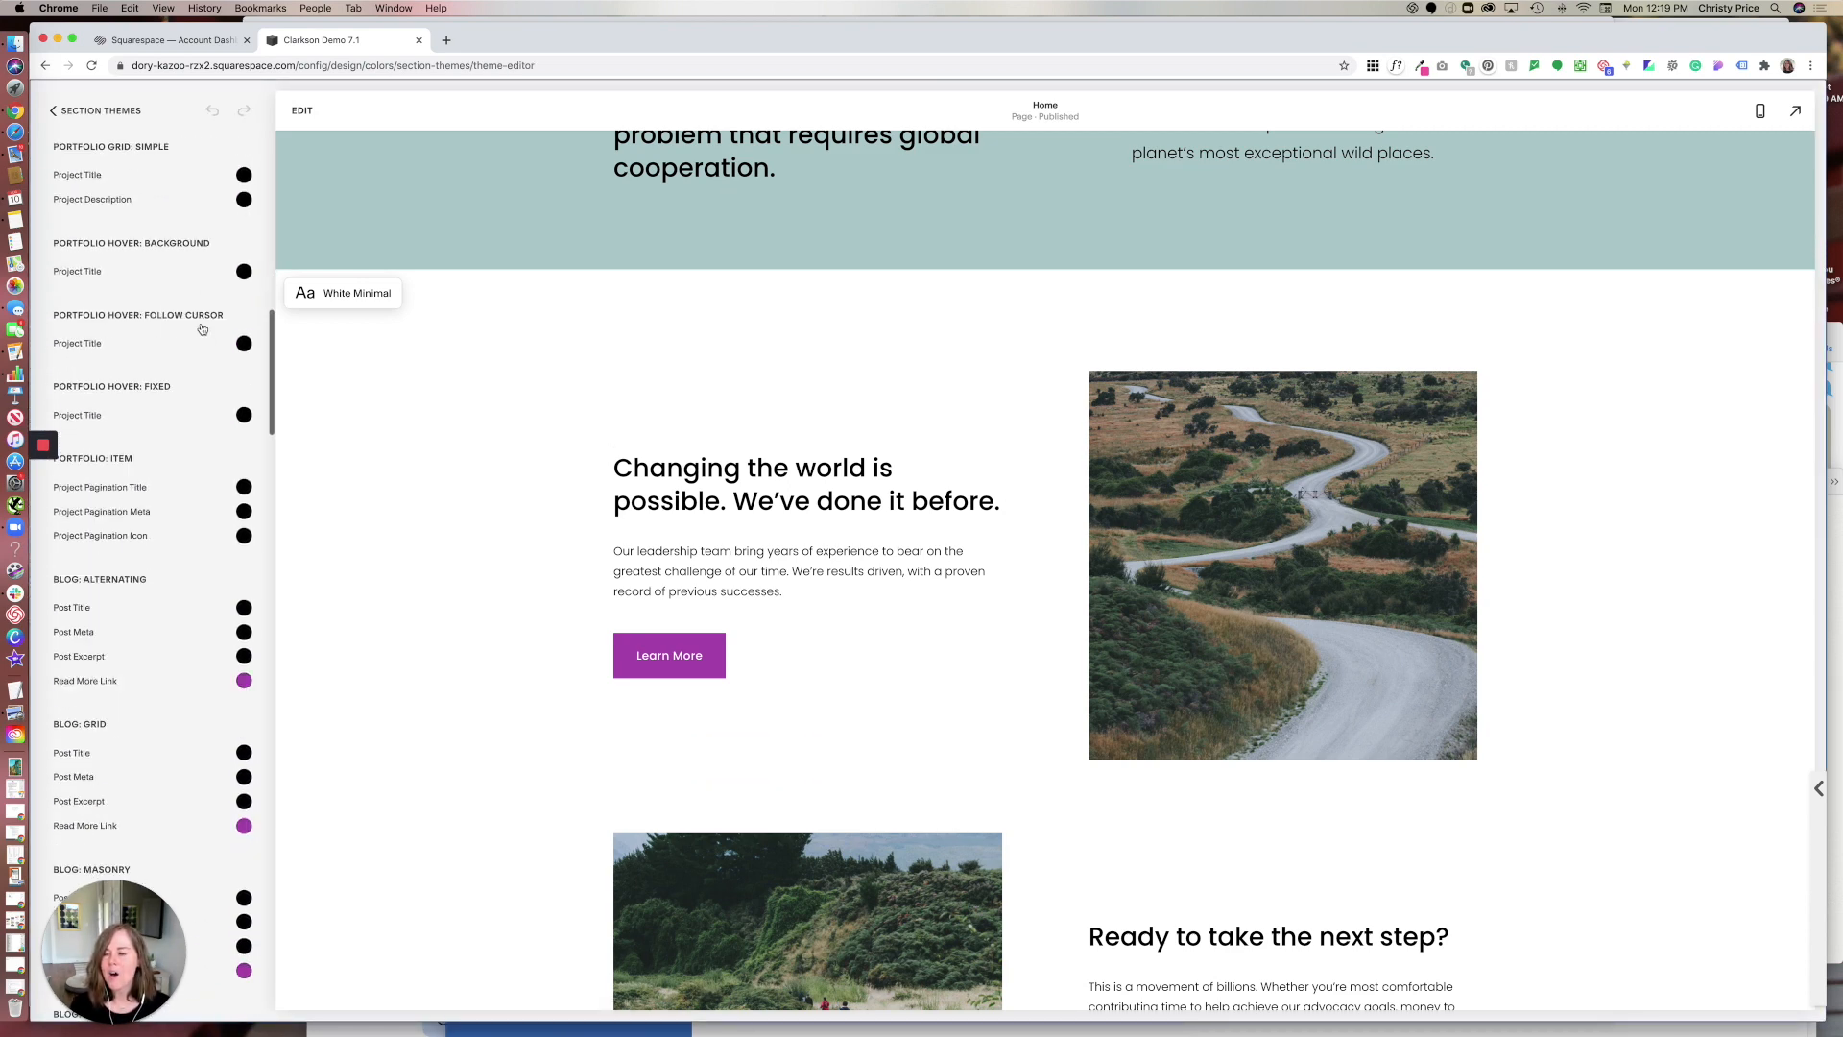
scroll(down, 3)
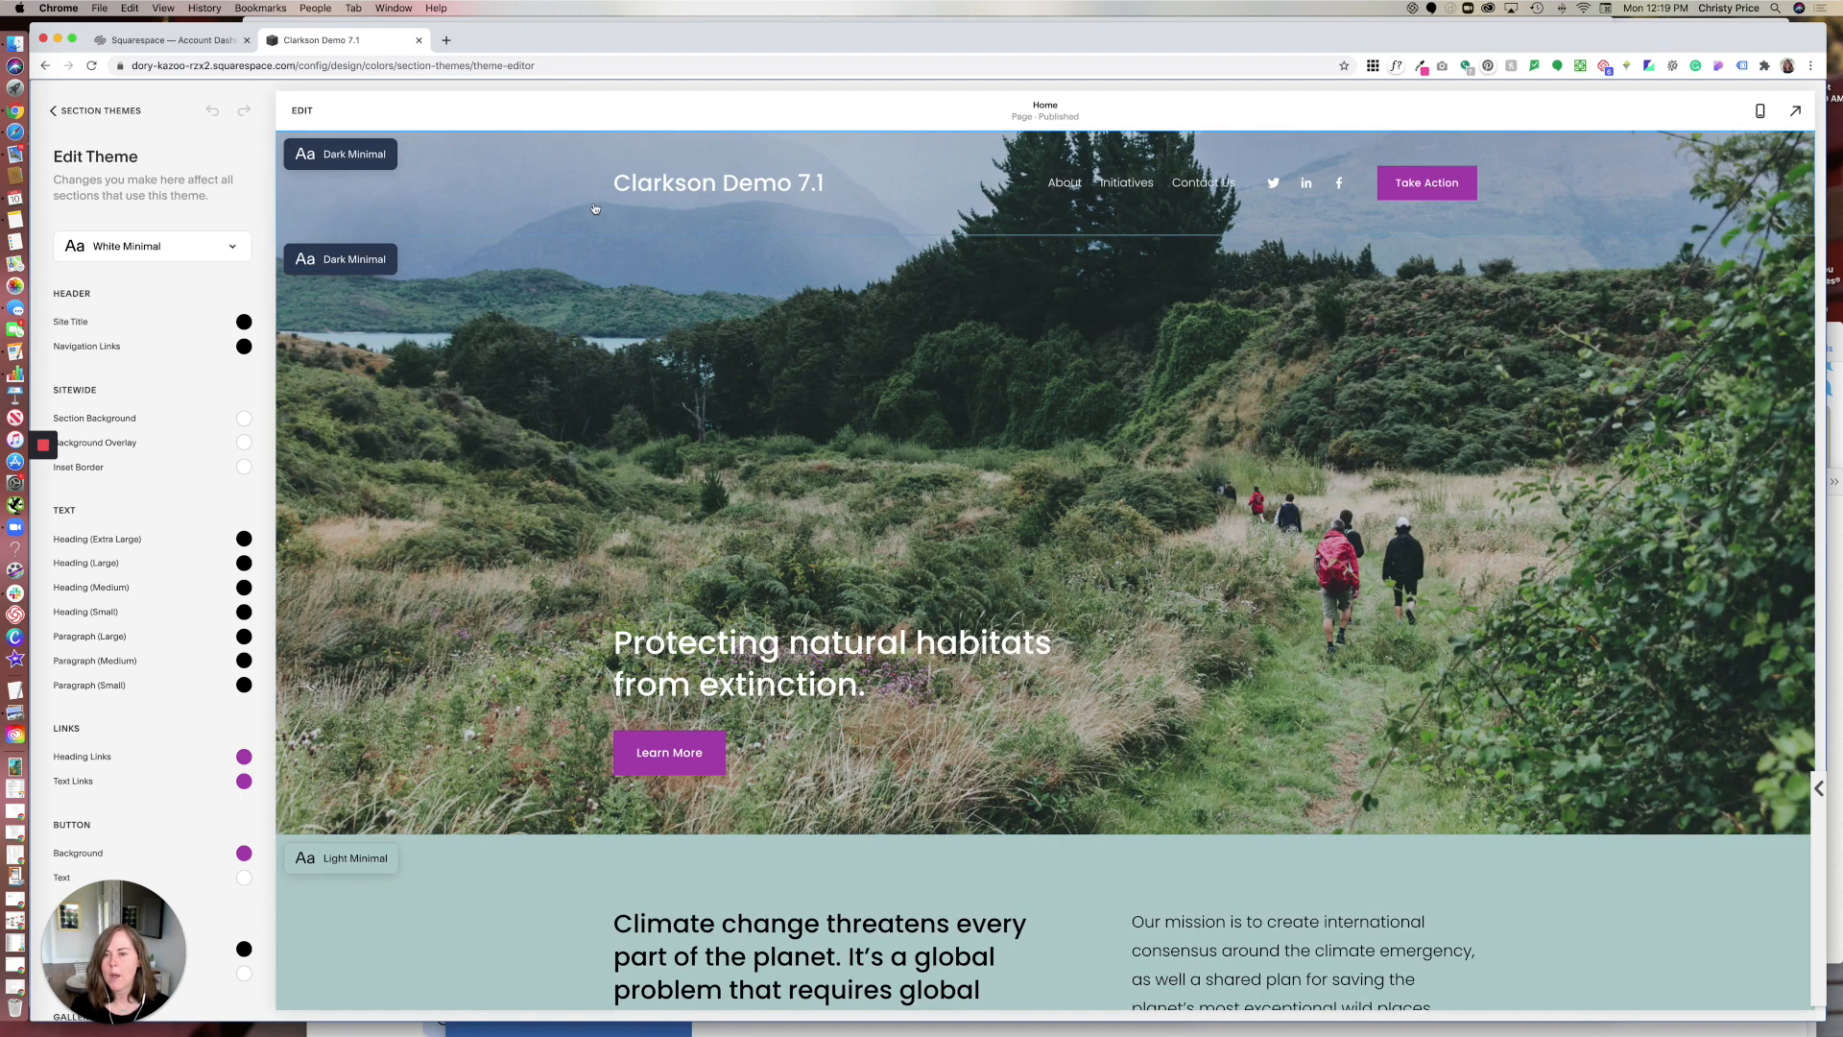
mouse_move(521, 209)
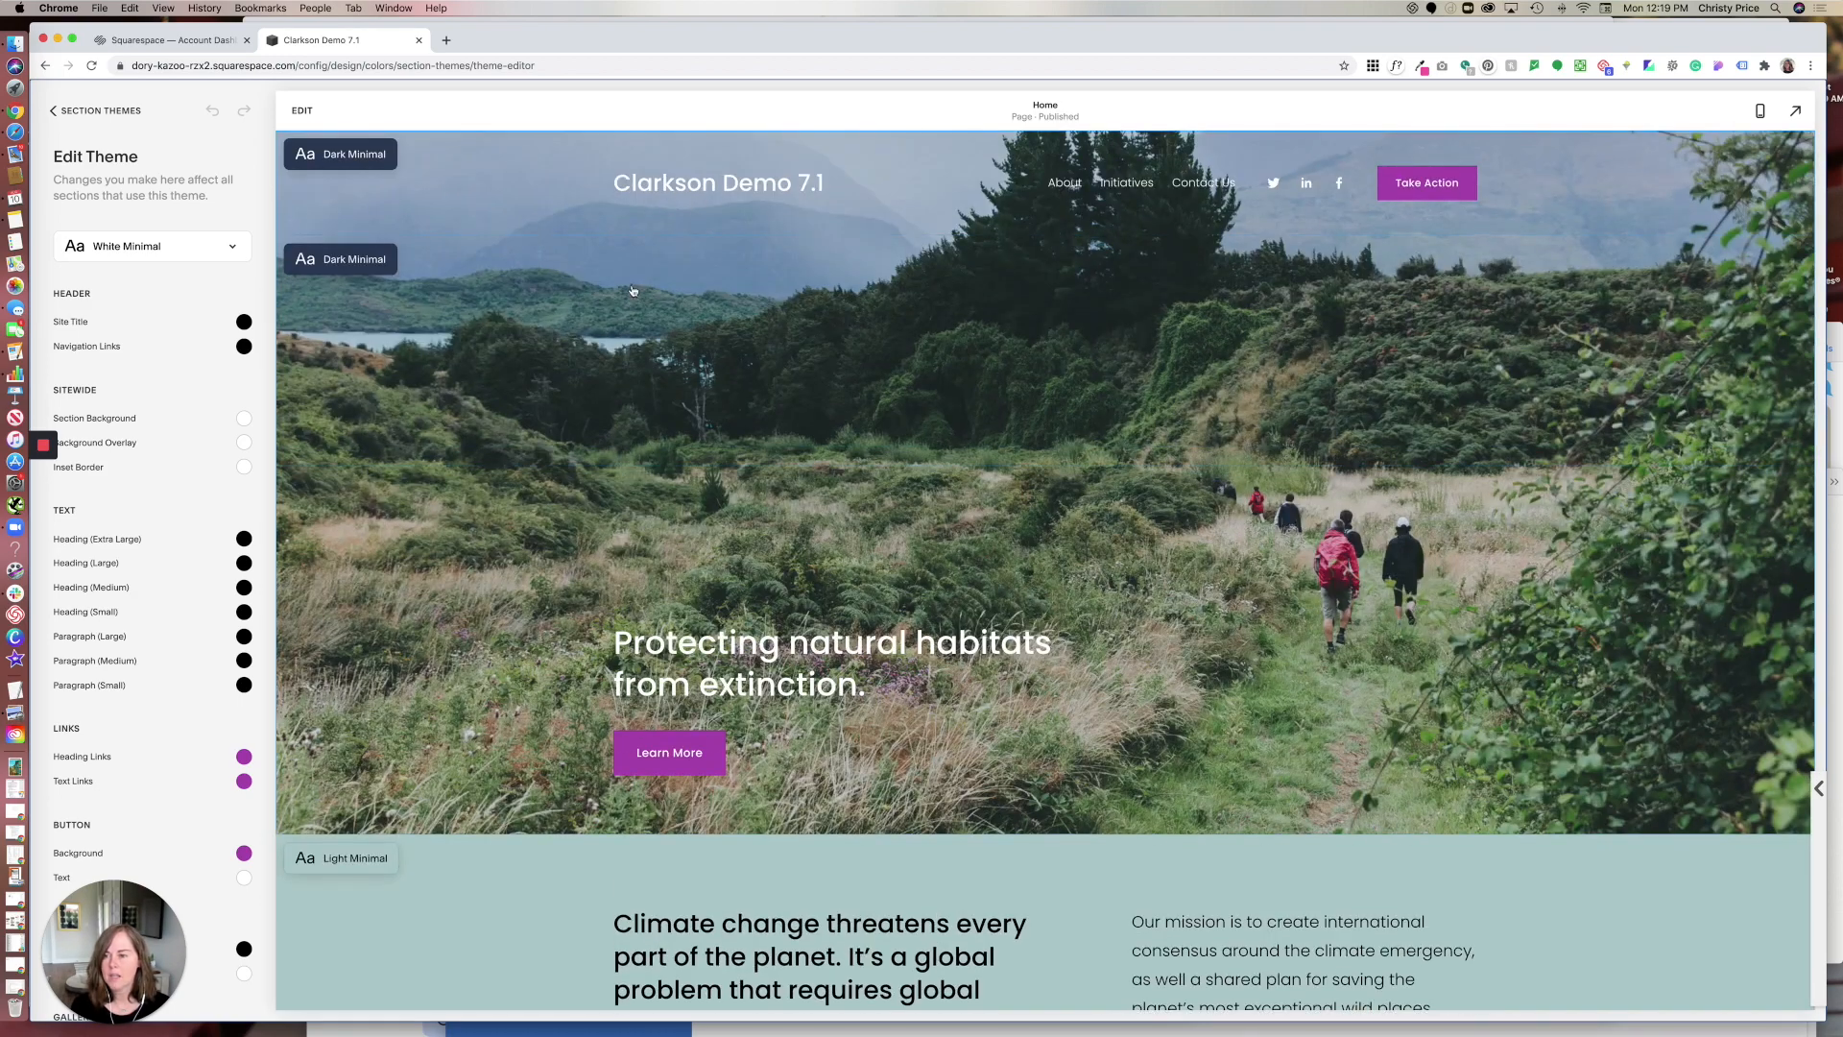
scroll(down, 3)
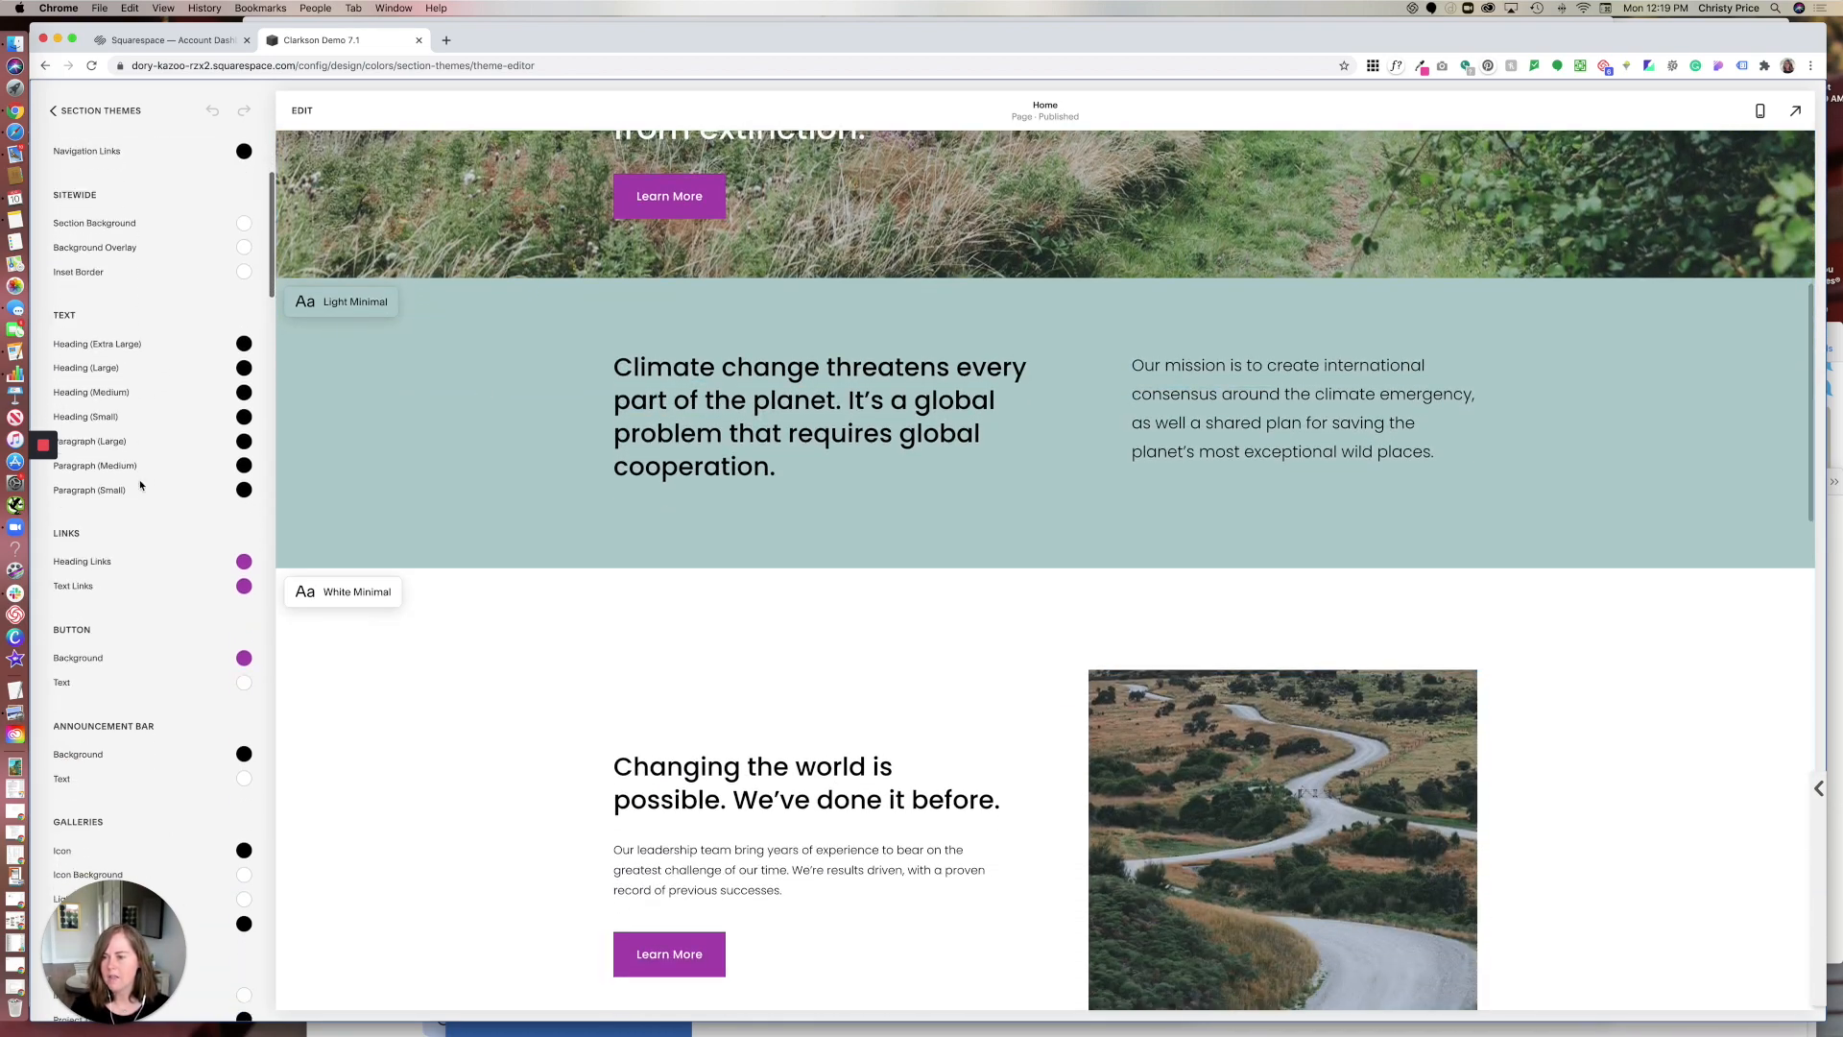
scroll(down, 3)
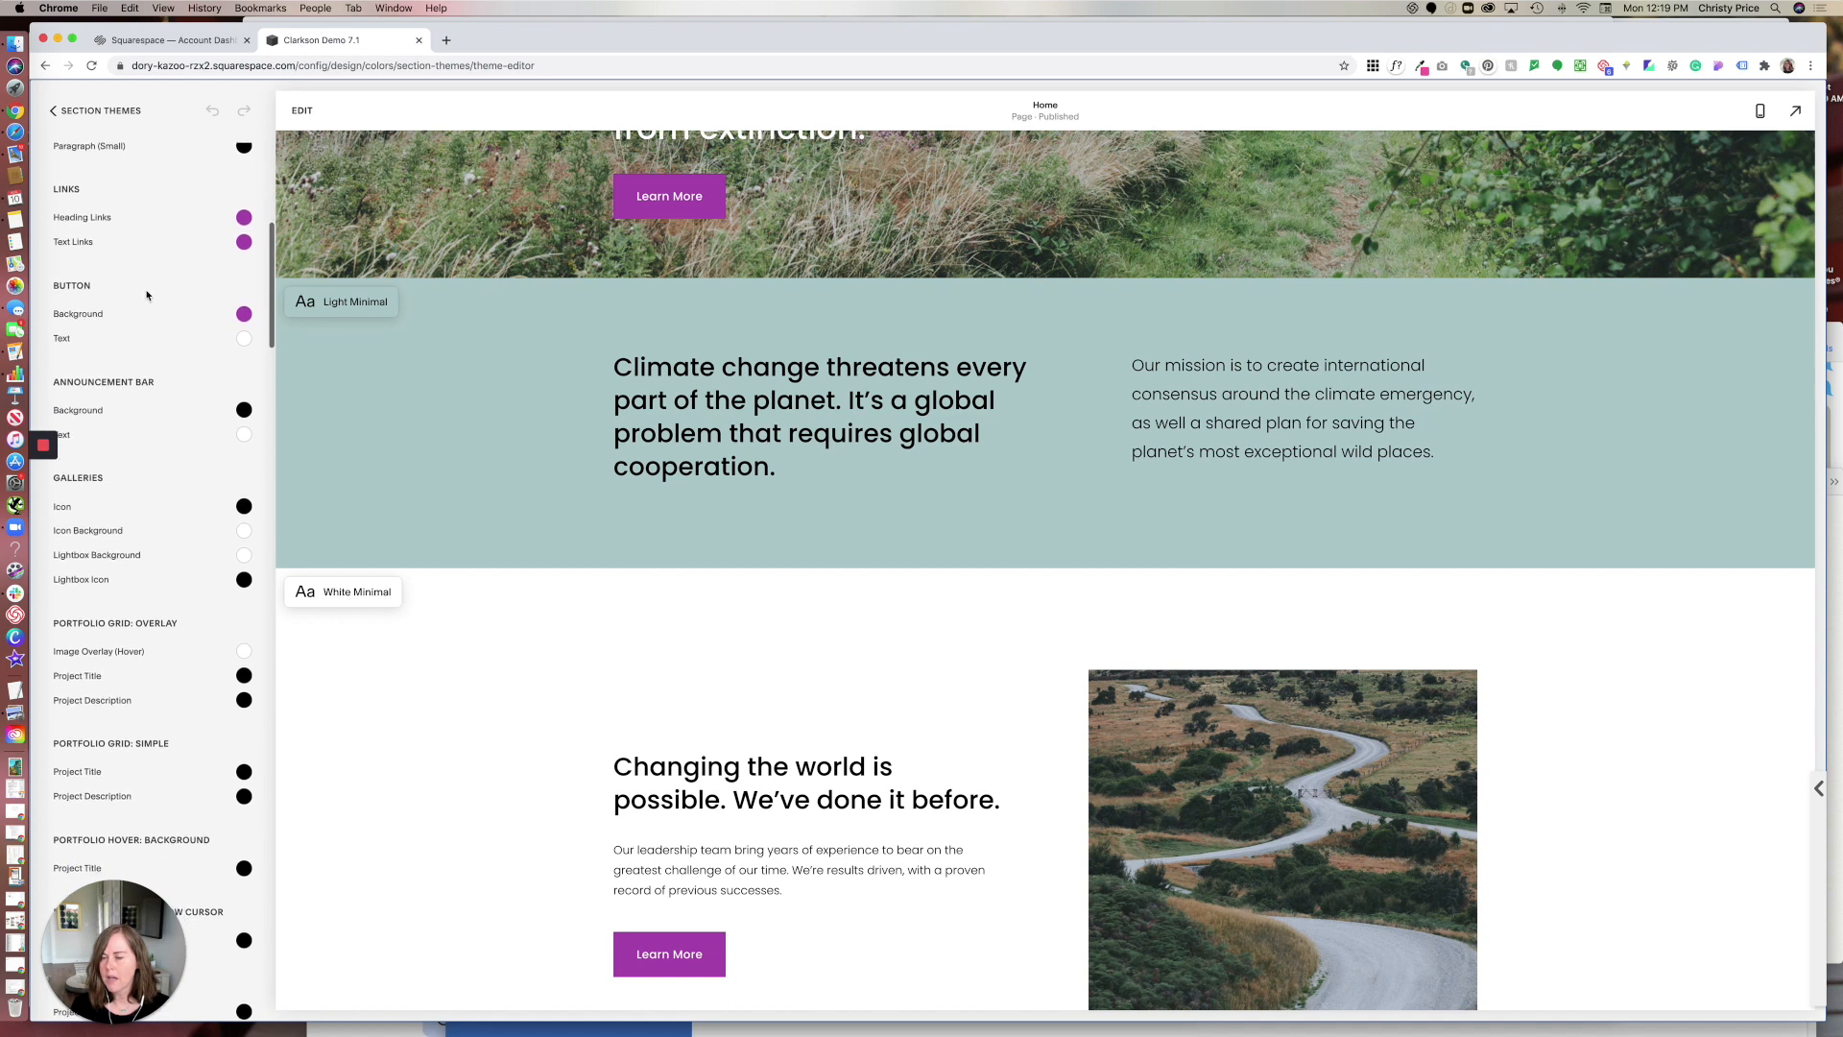
scroll(down, 3)
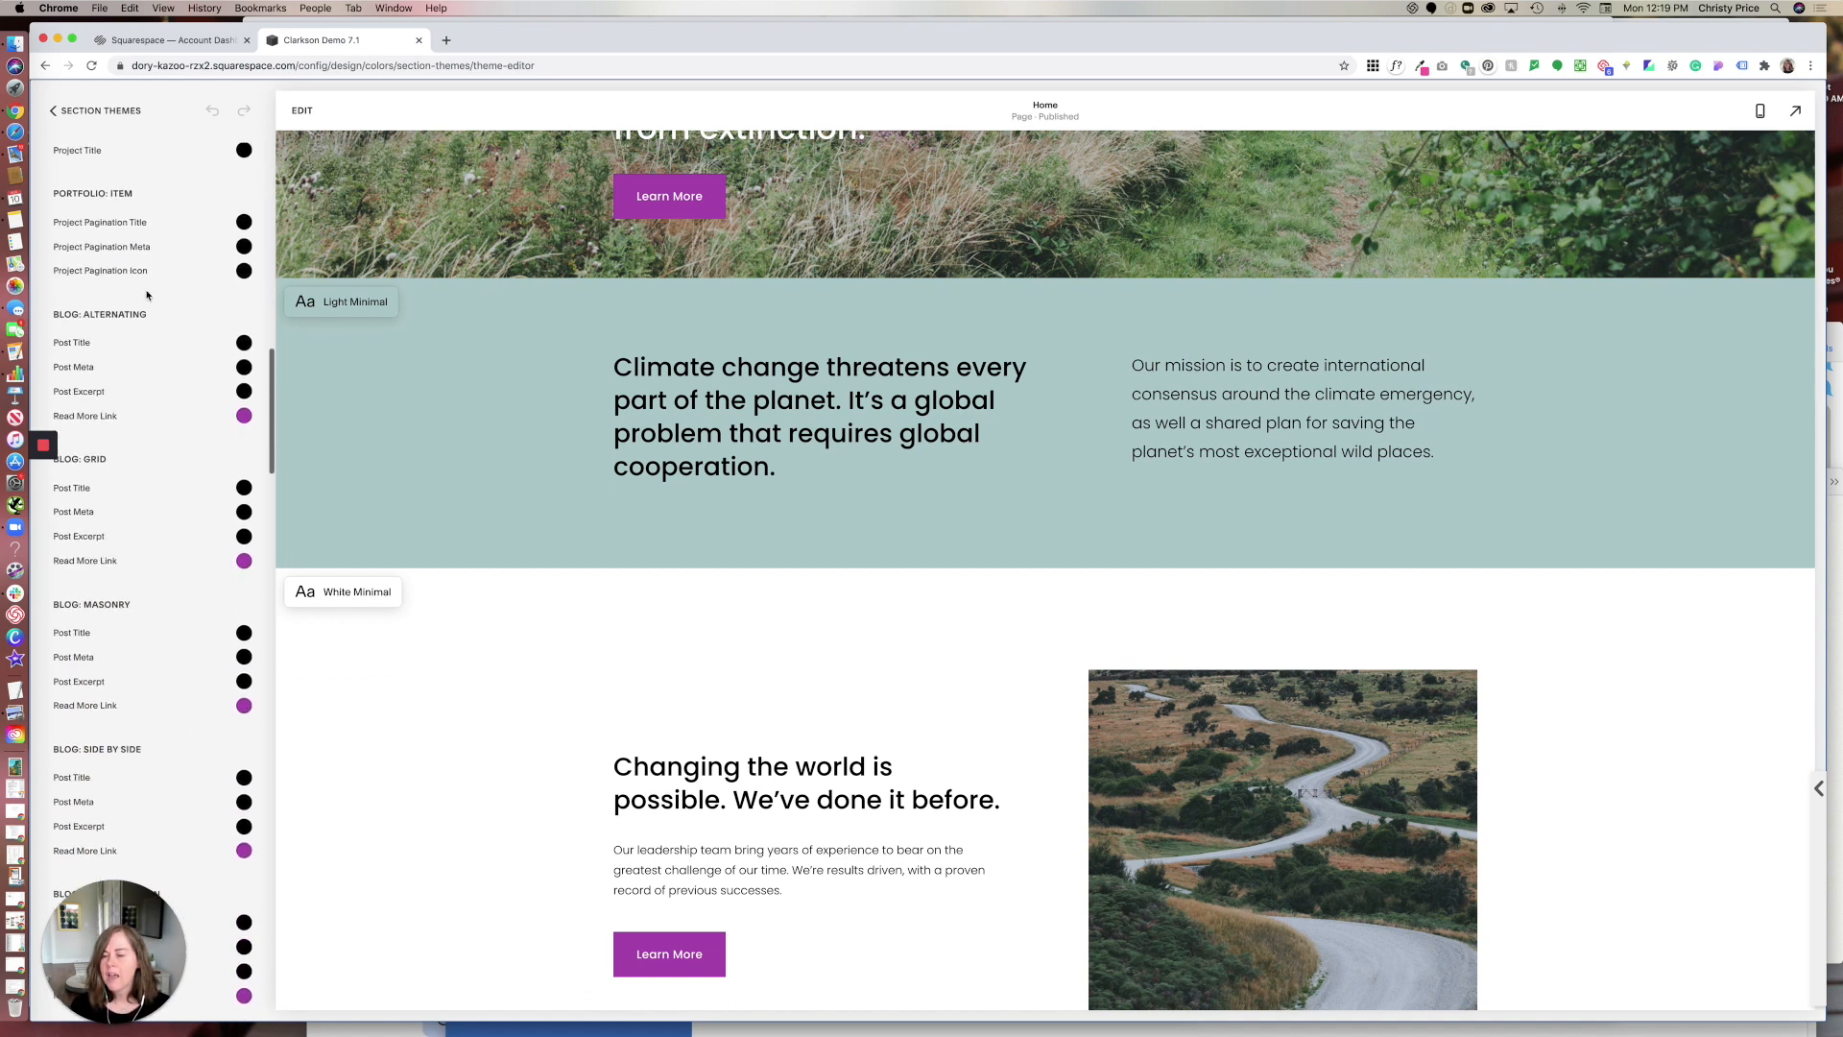
scroll(down, 3)
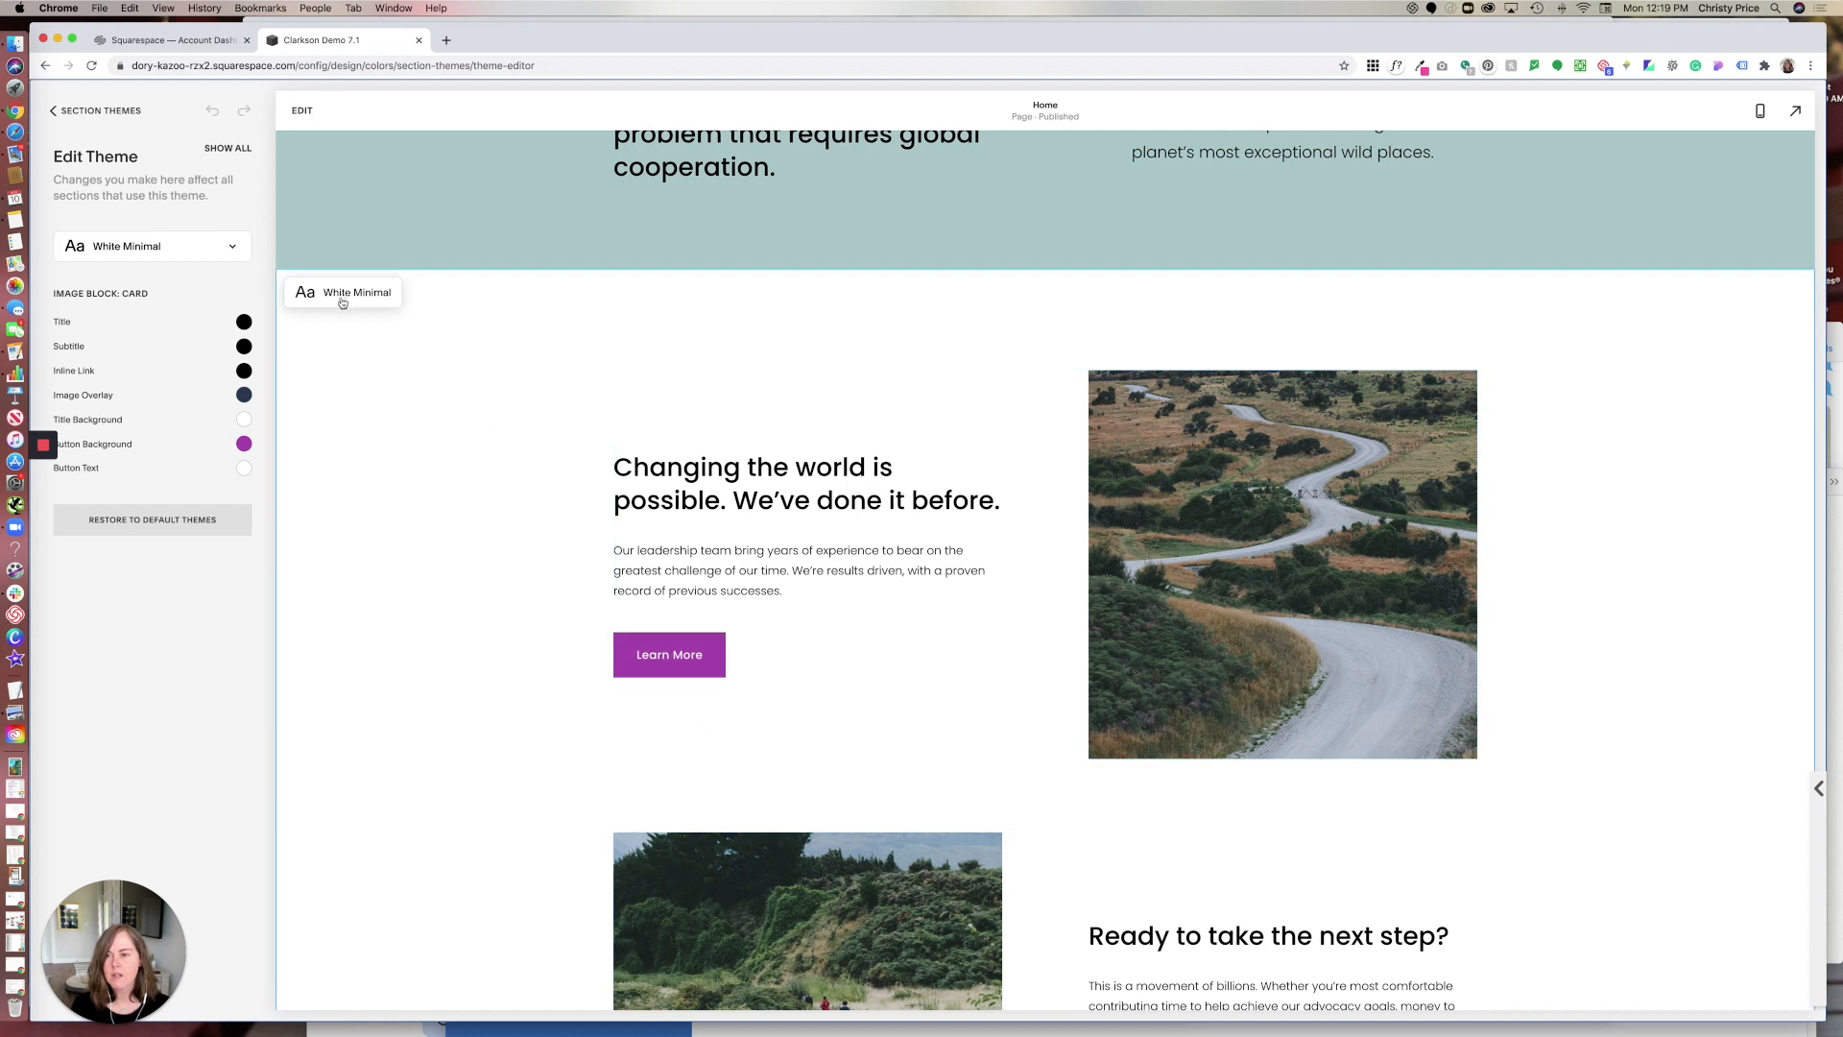
- Set the card image block Button Background to dark navy and save the White Minimal theme
click(244, 444)
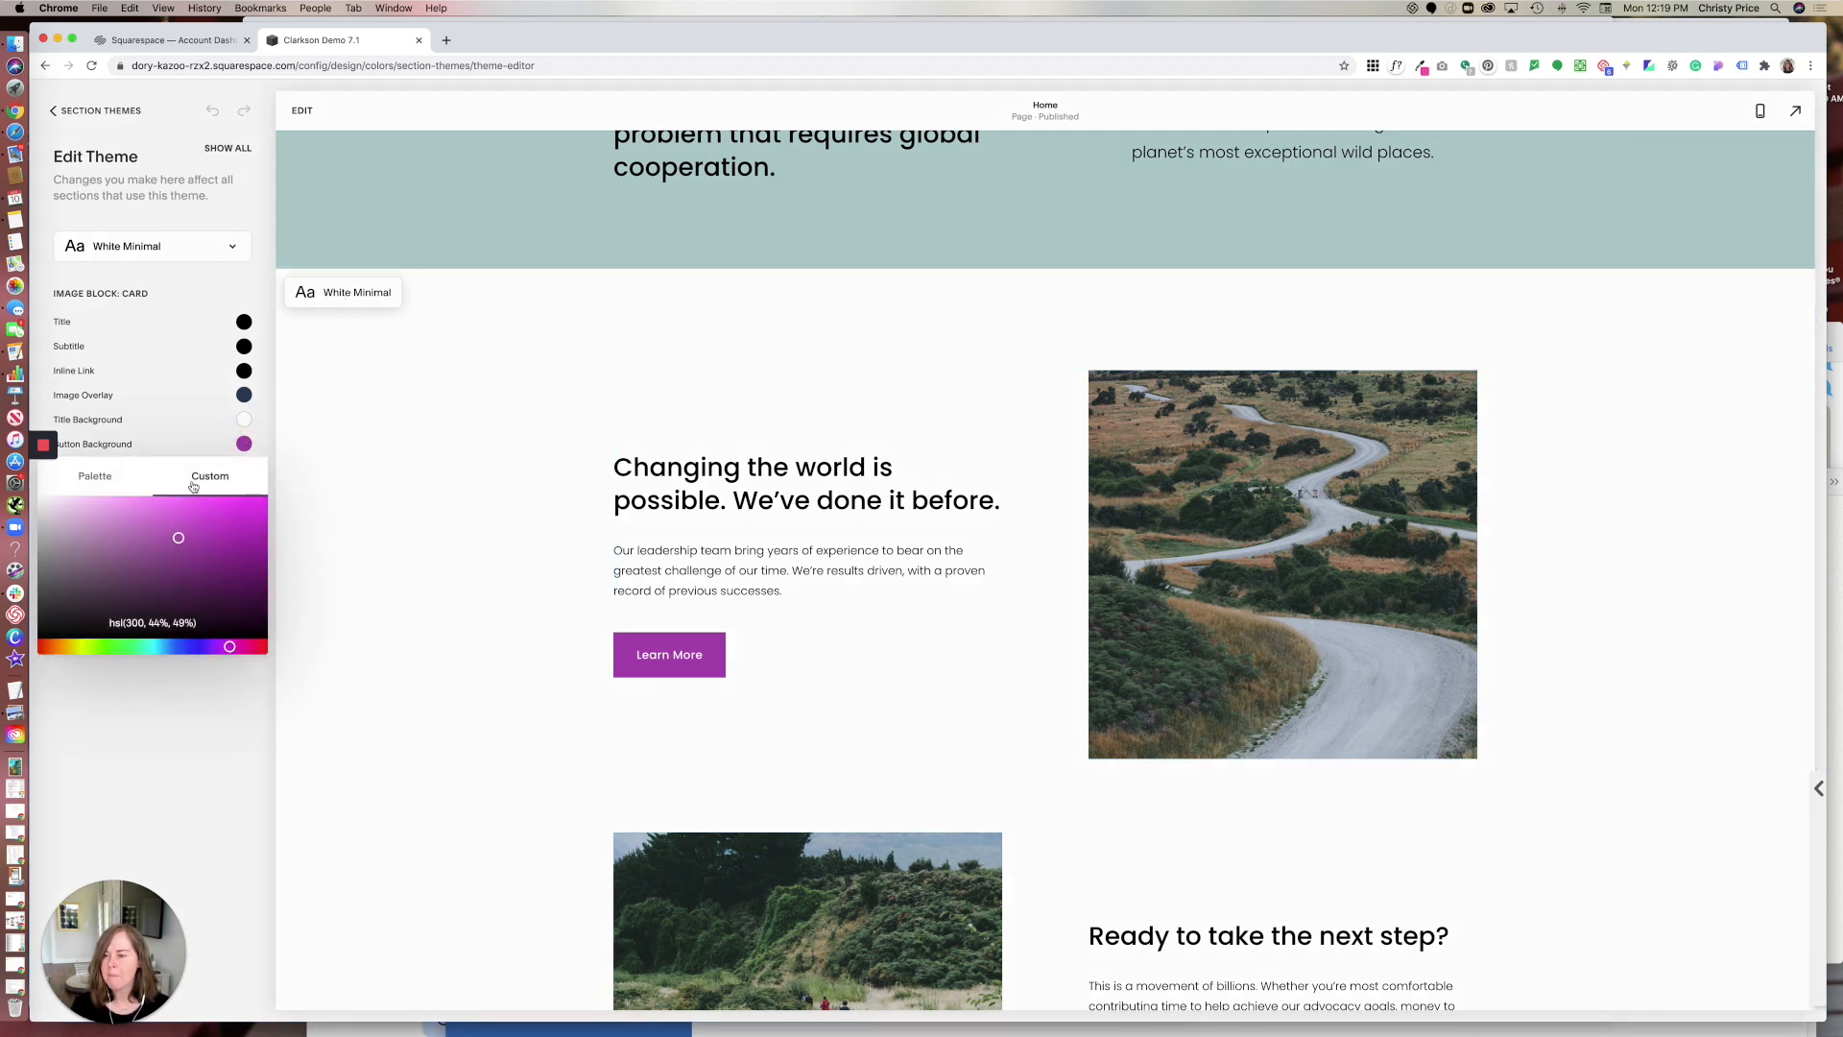
click(94, 476)
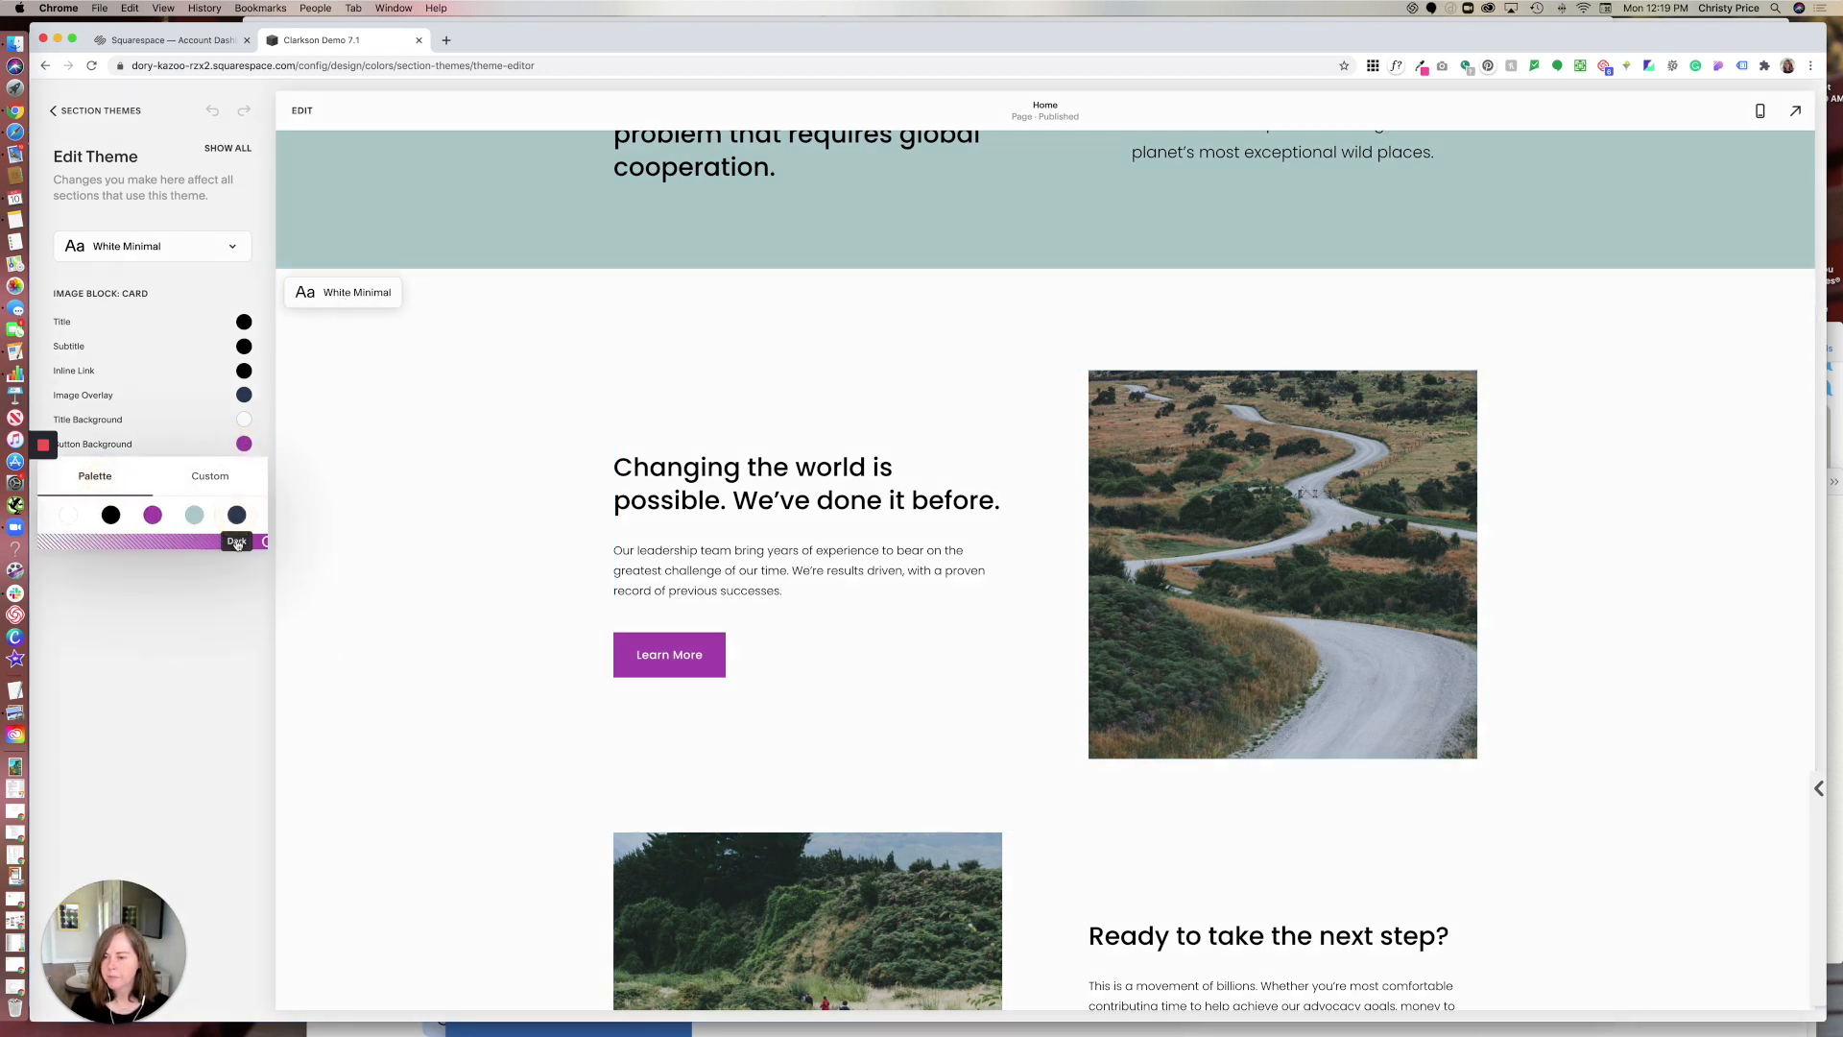
click(234, 514)
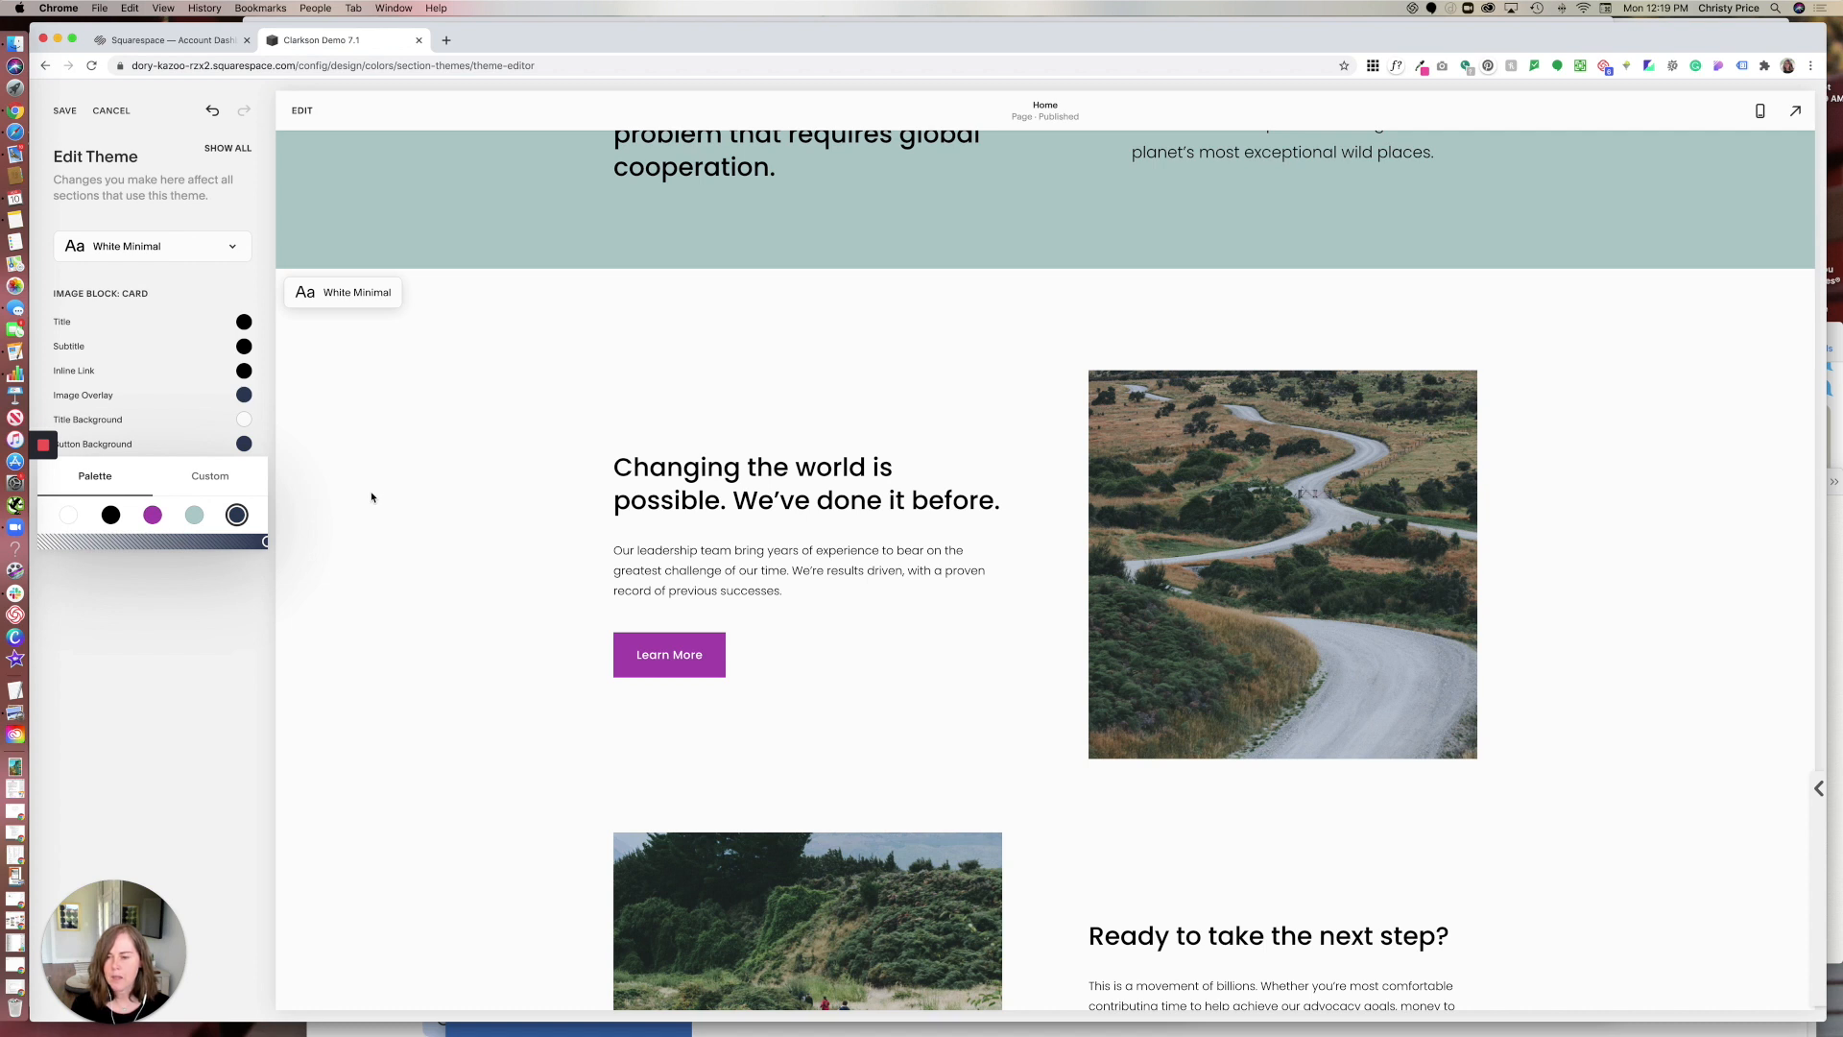
mouse_move(359, 498)
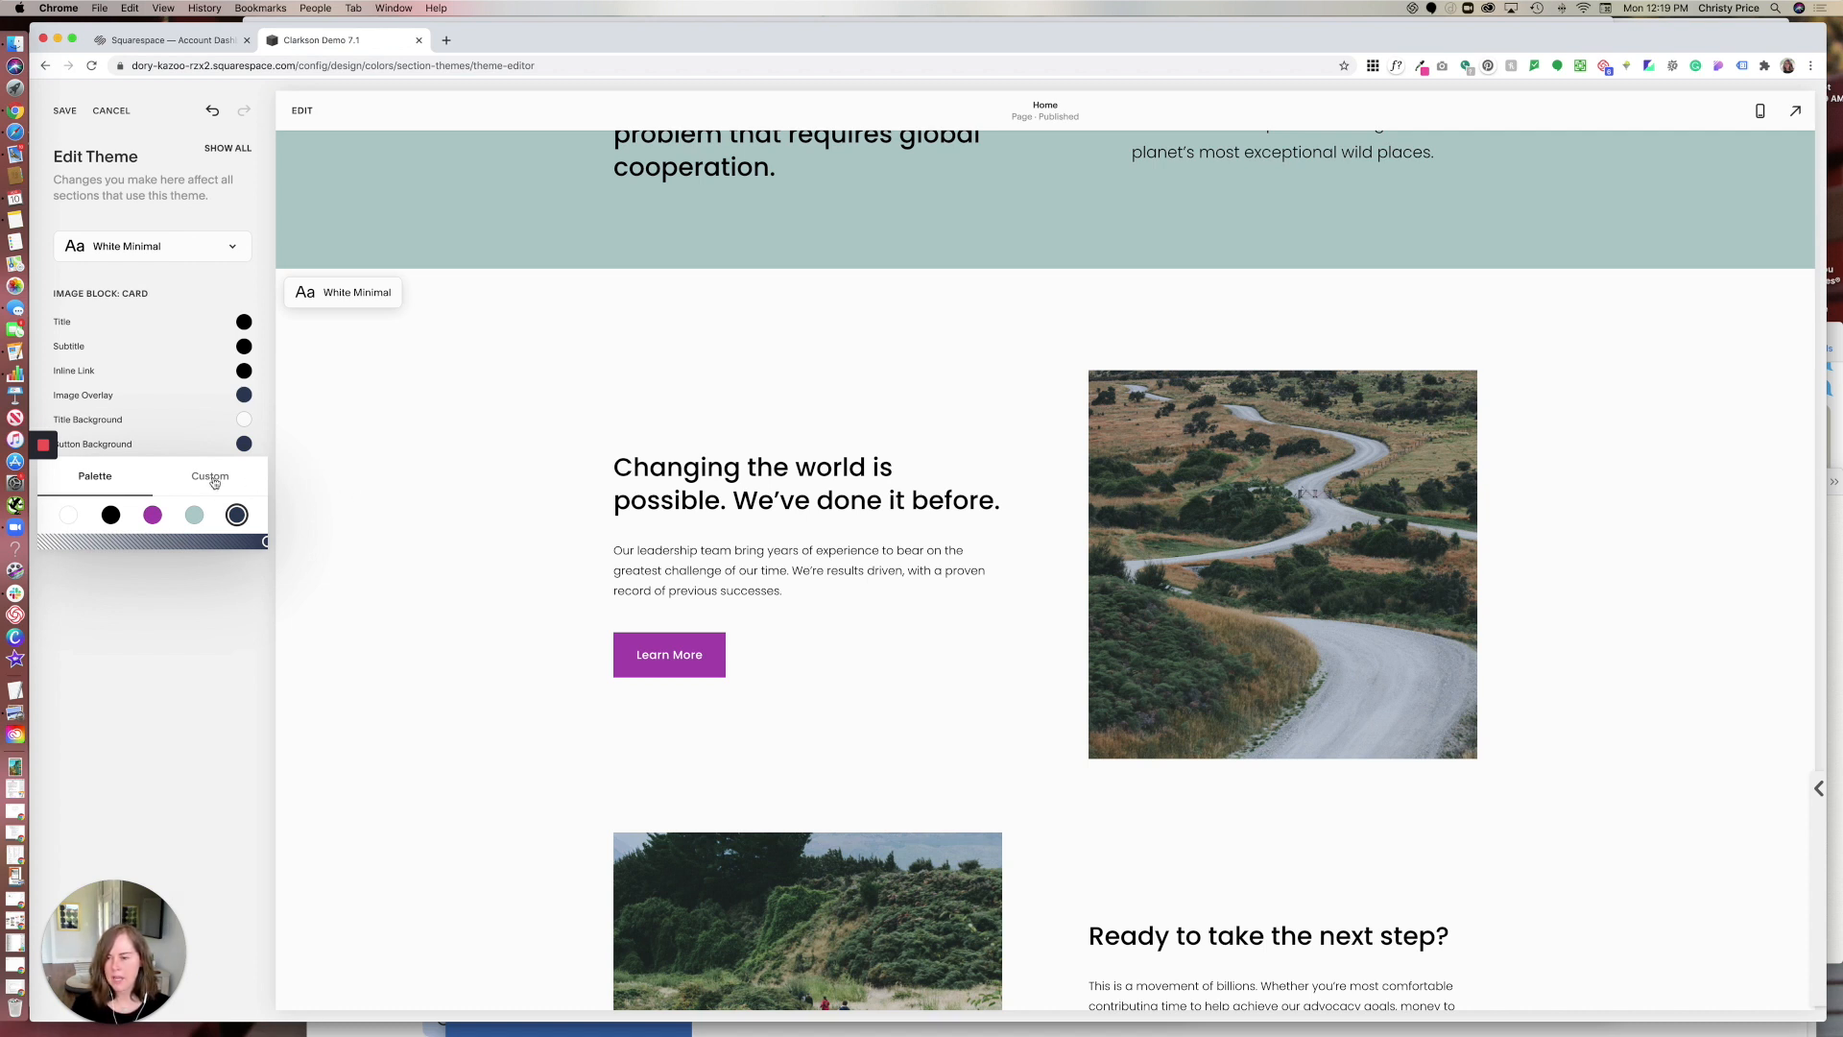
click(210, 476)
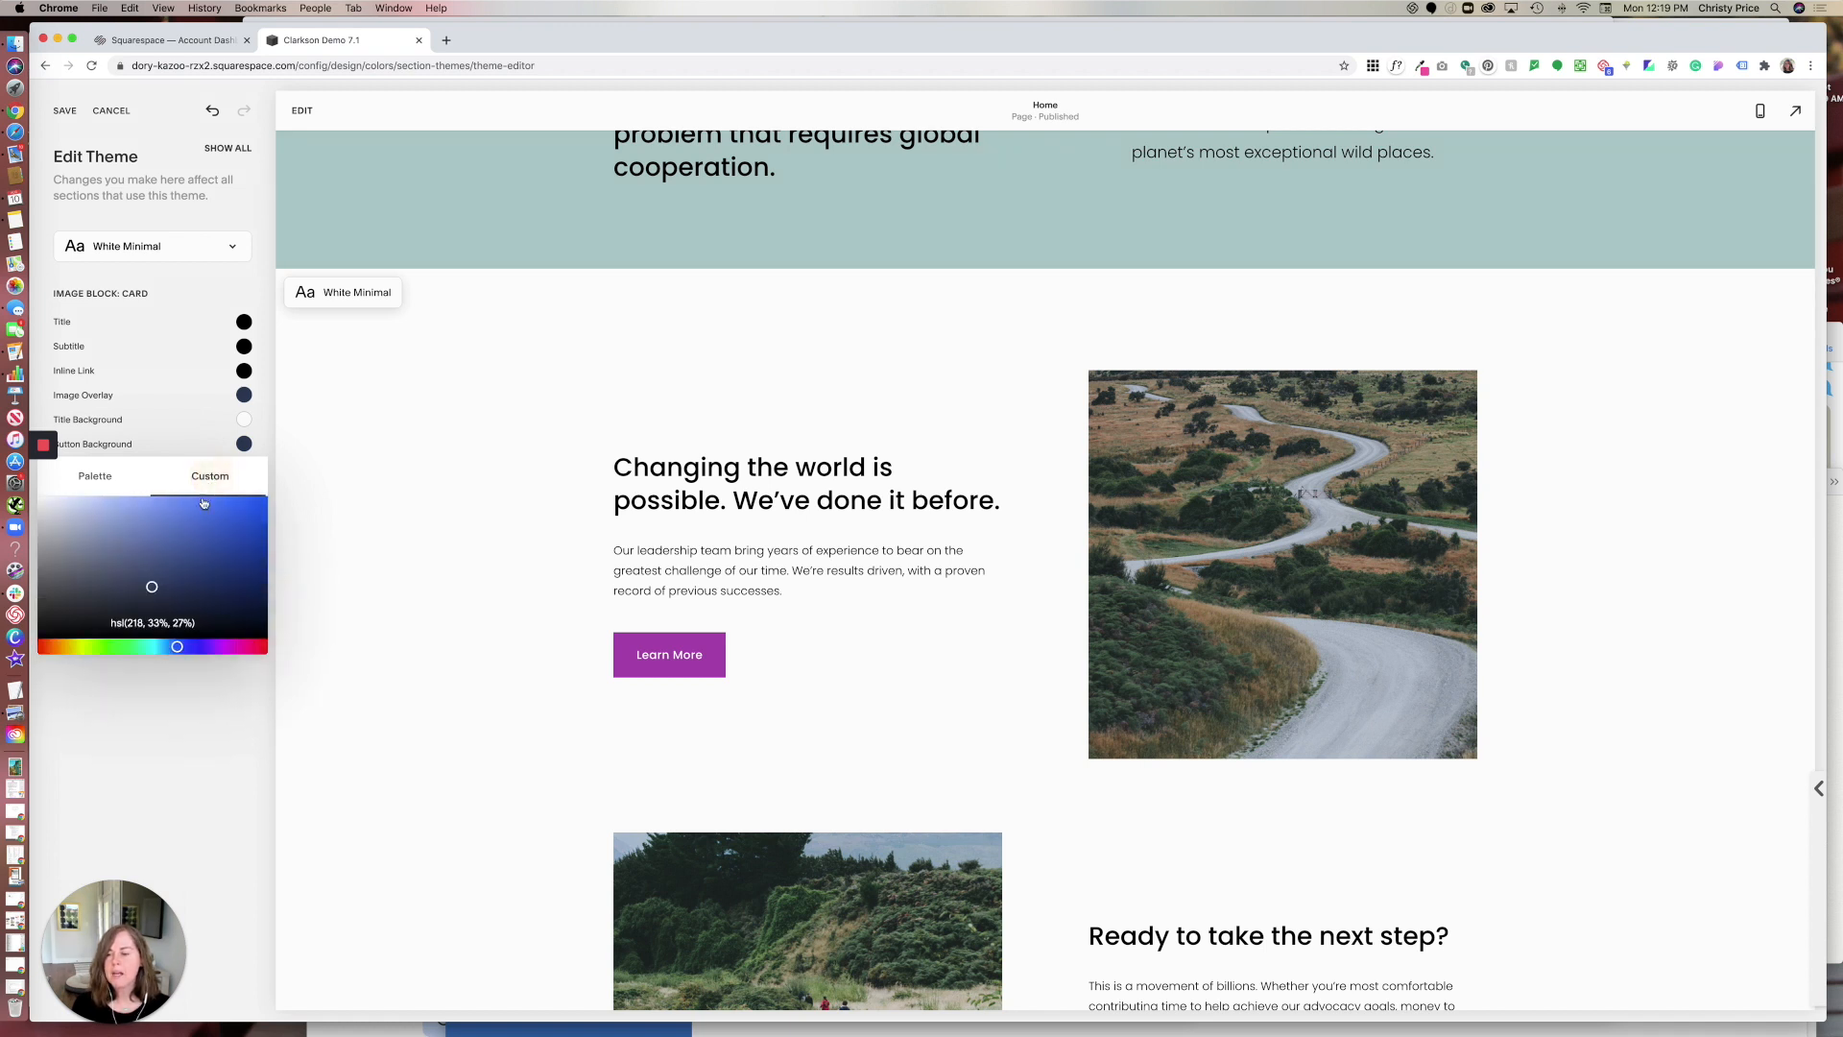
click(94, 474)
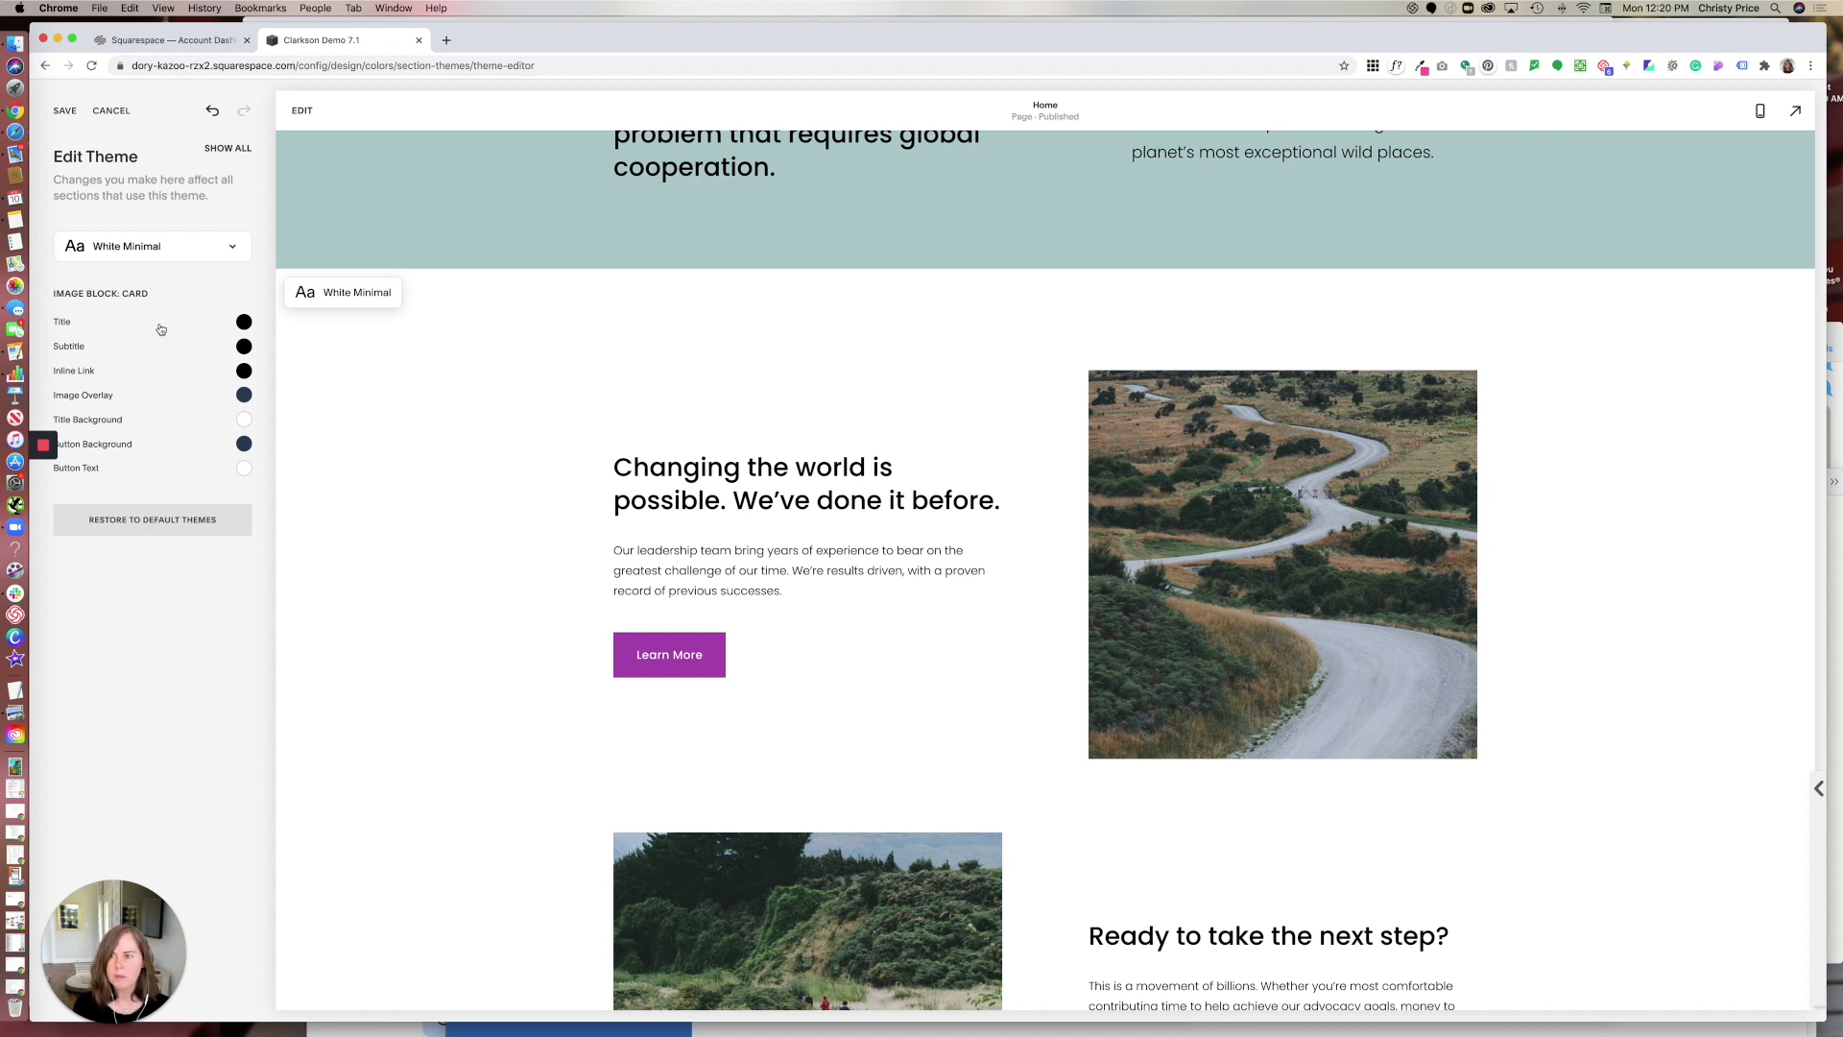
click(152, 521)
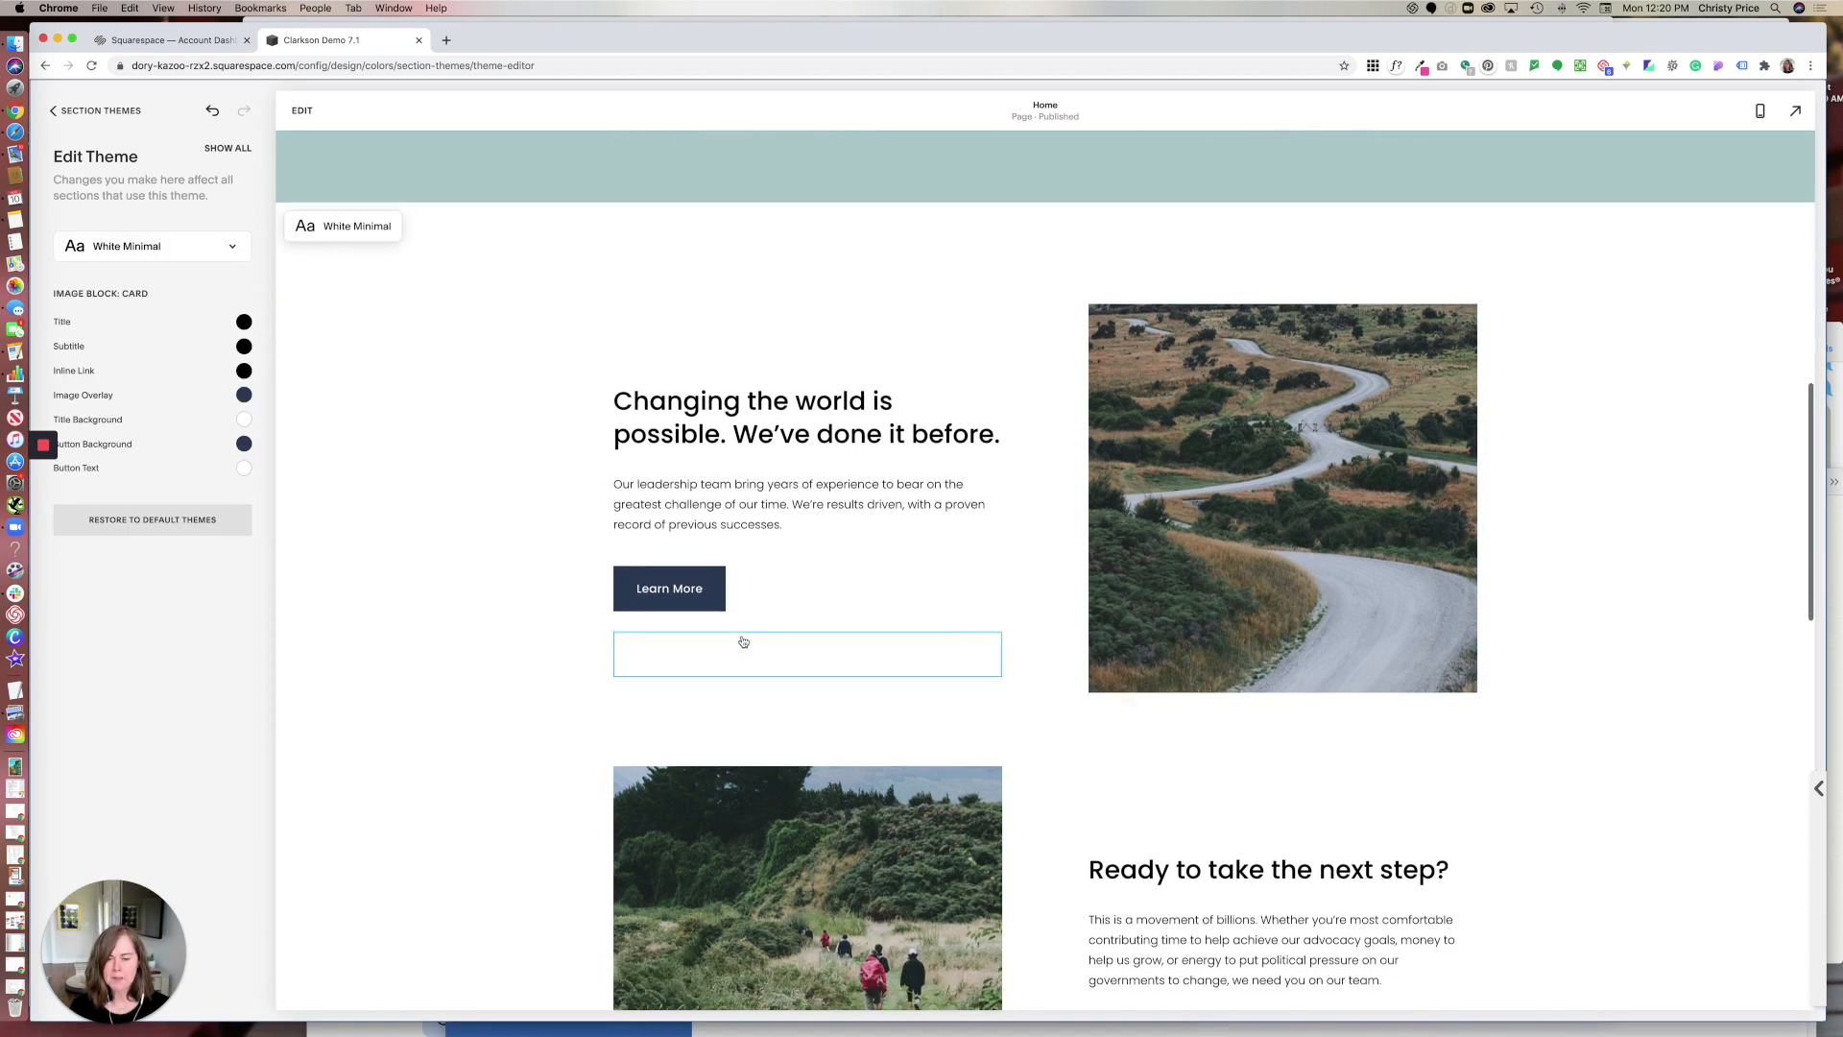
scroll(down, 3)
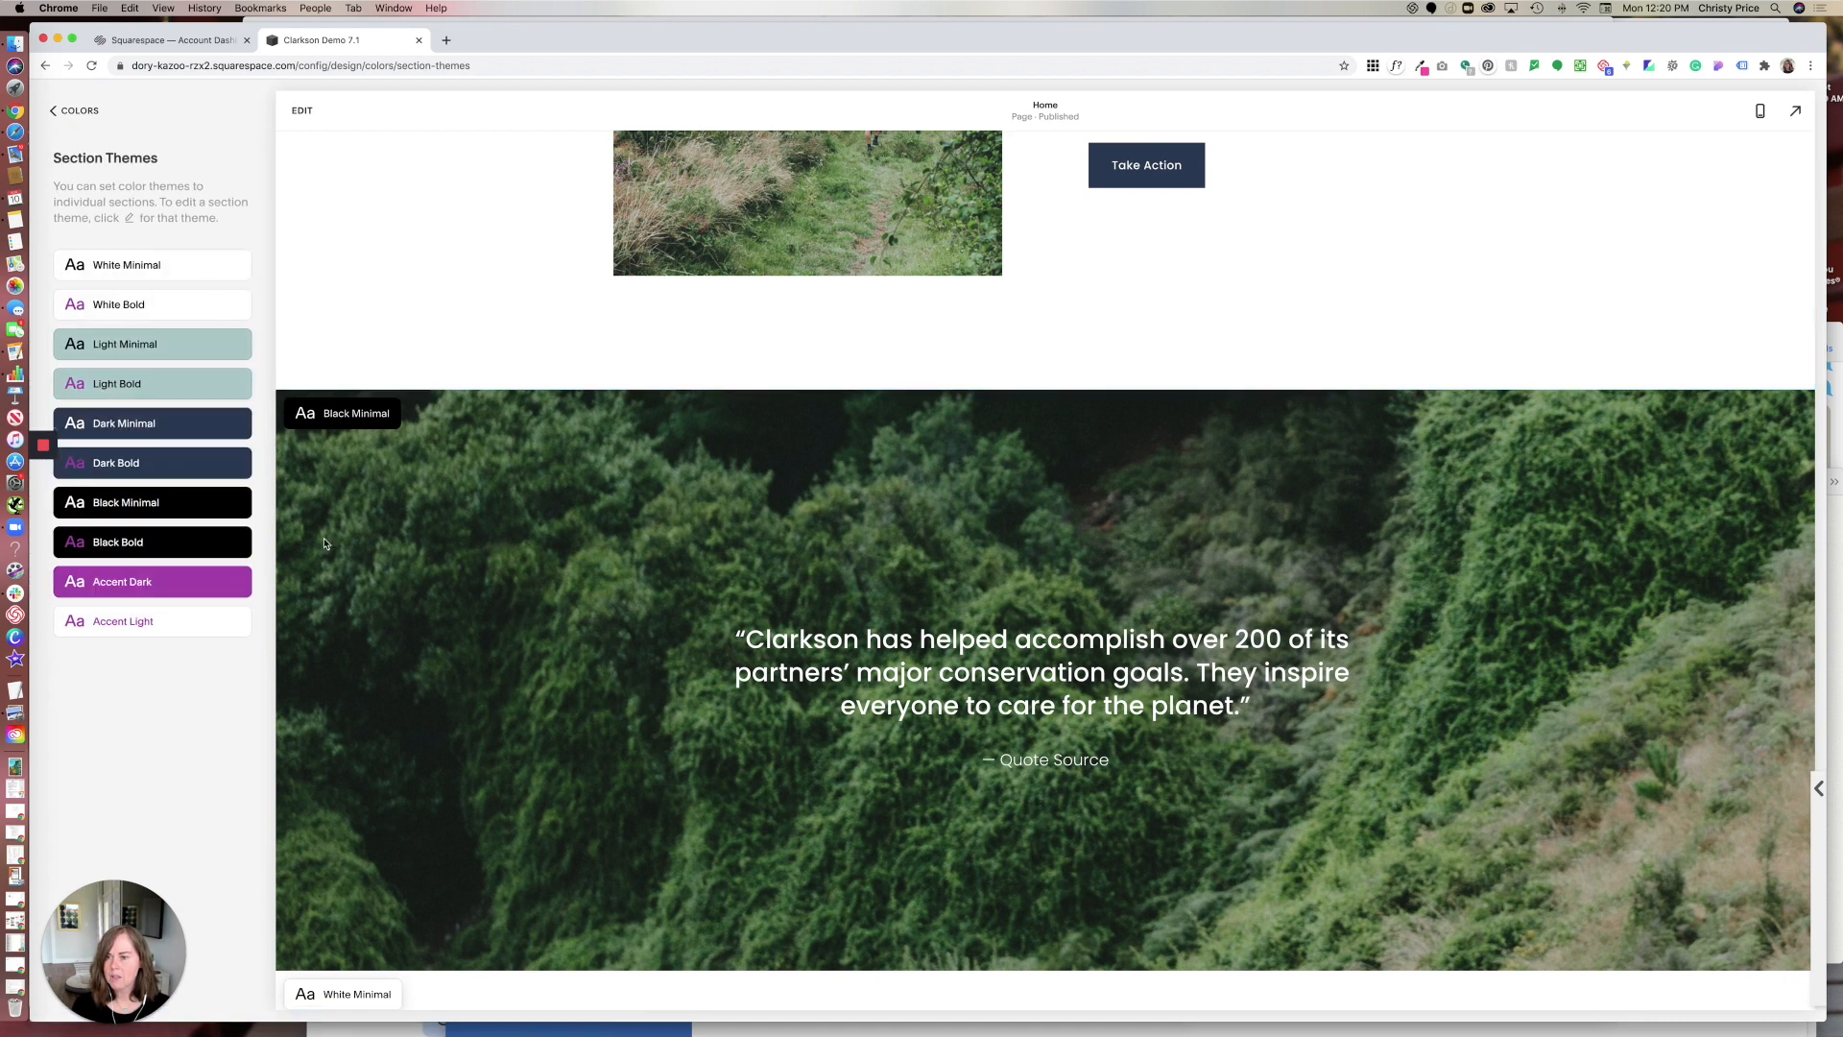
- Open the Black Minimal section theme for editing
scroll(down, 3)
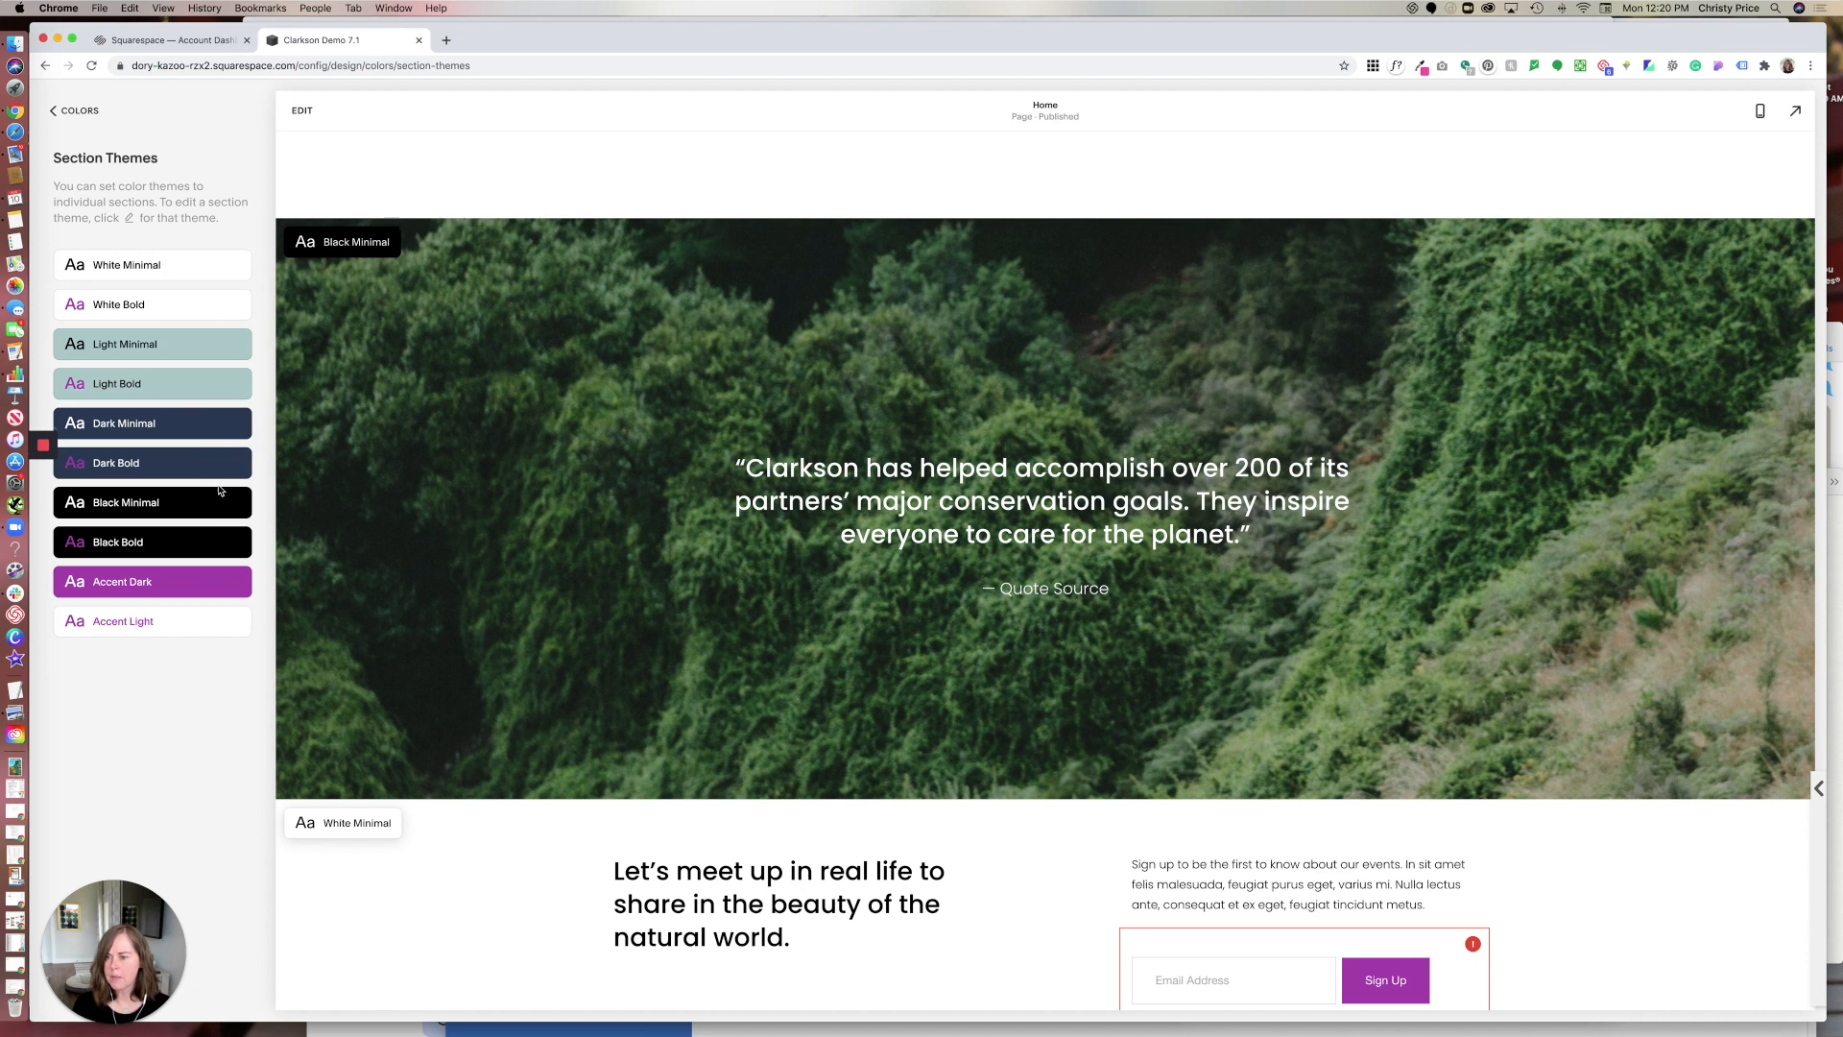
click(123, 501)
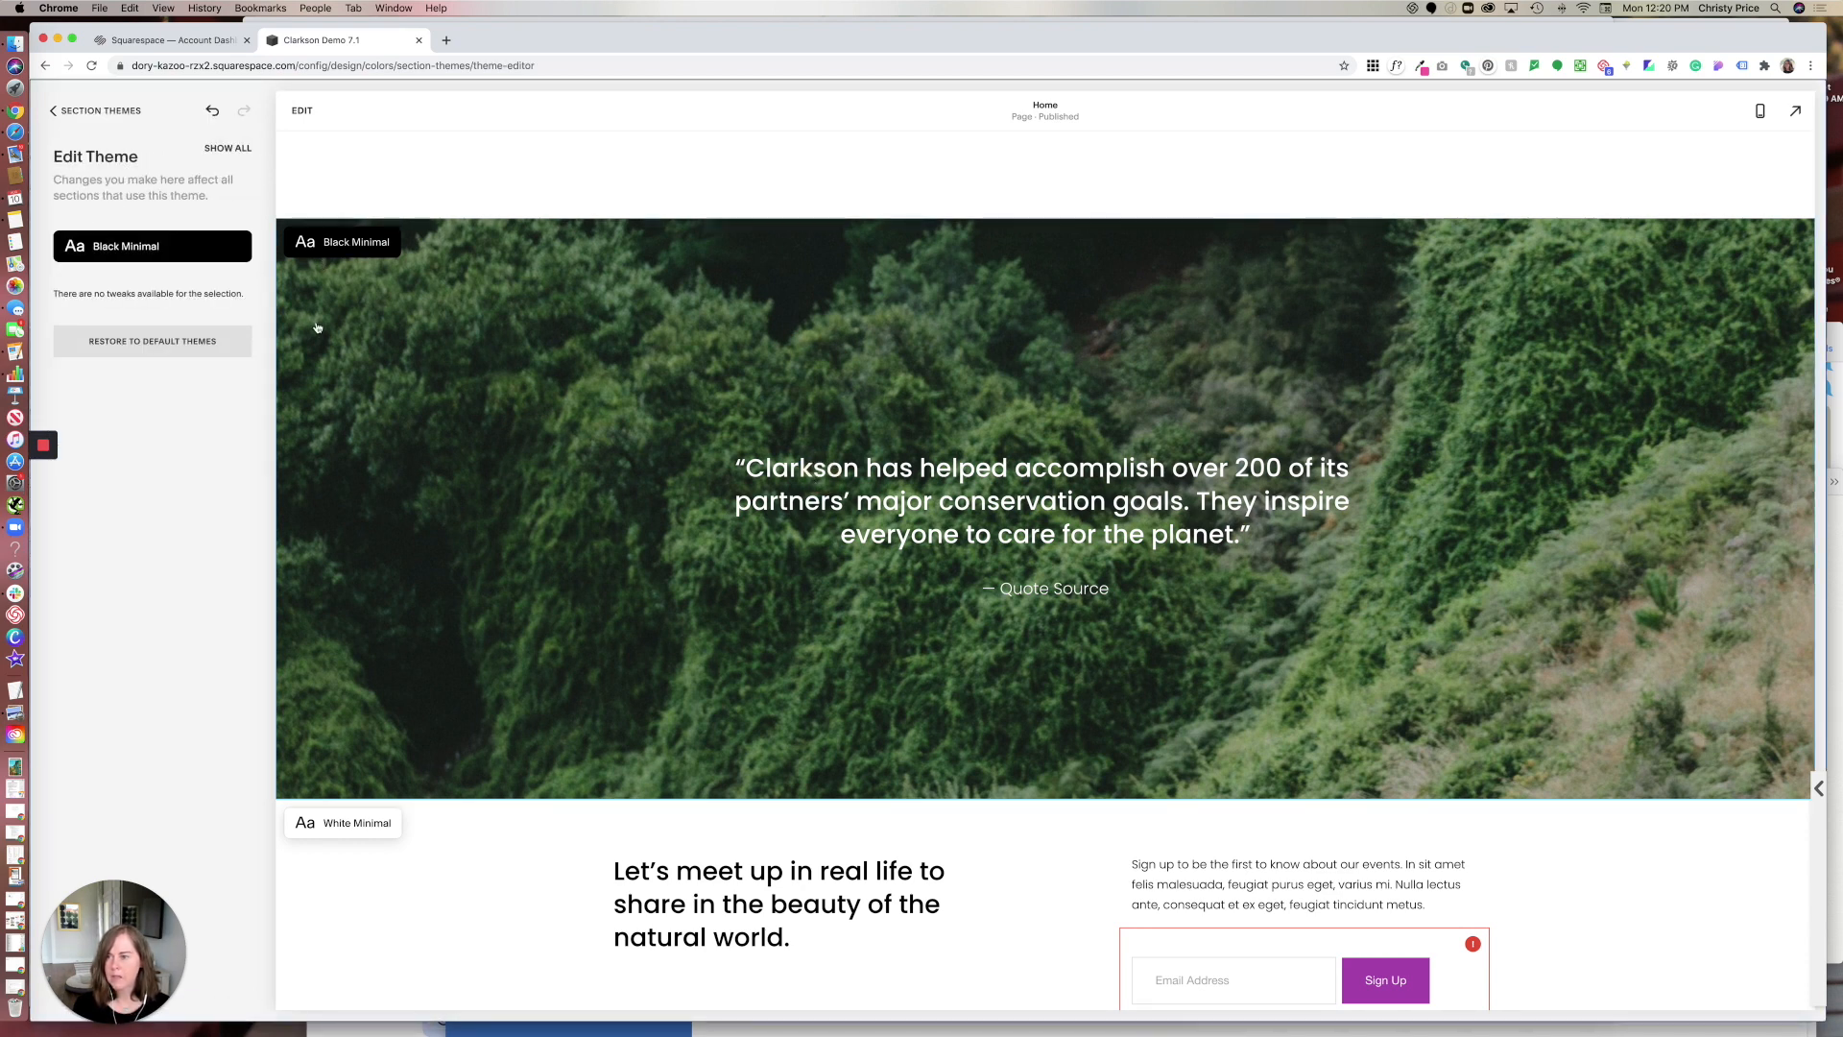
mouse_move(826, 480)
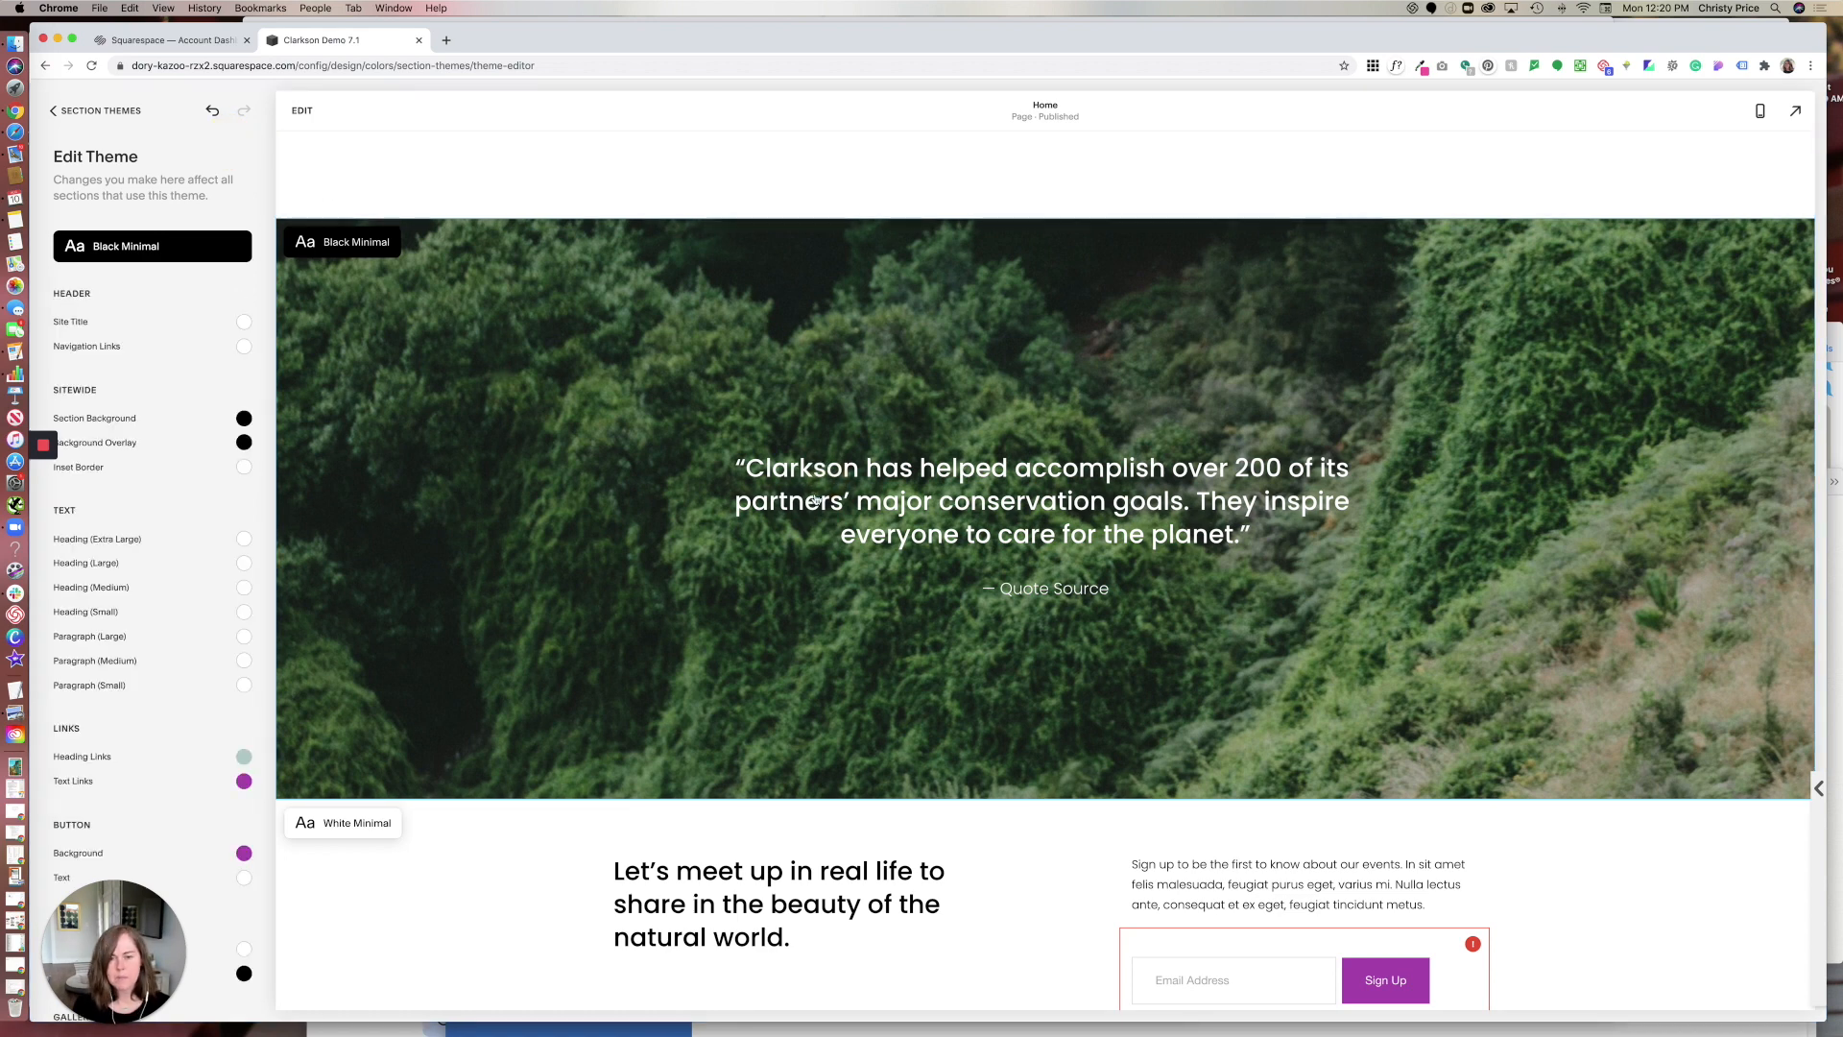
mouse_move(626, 524)
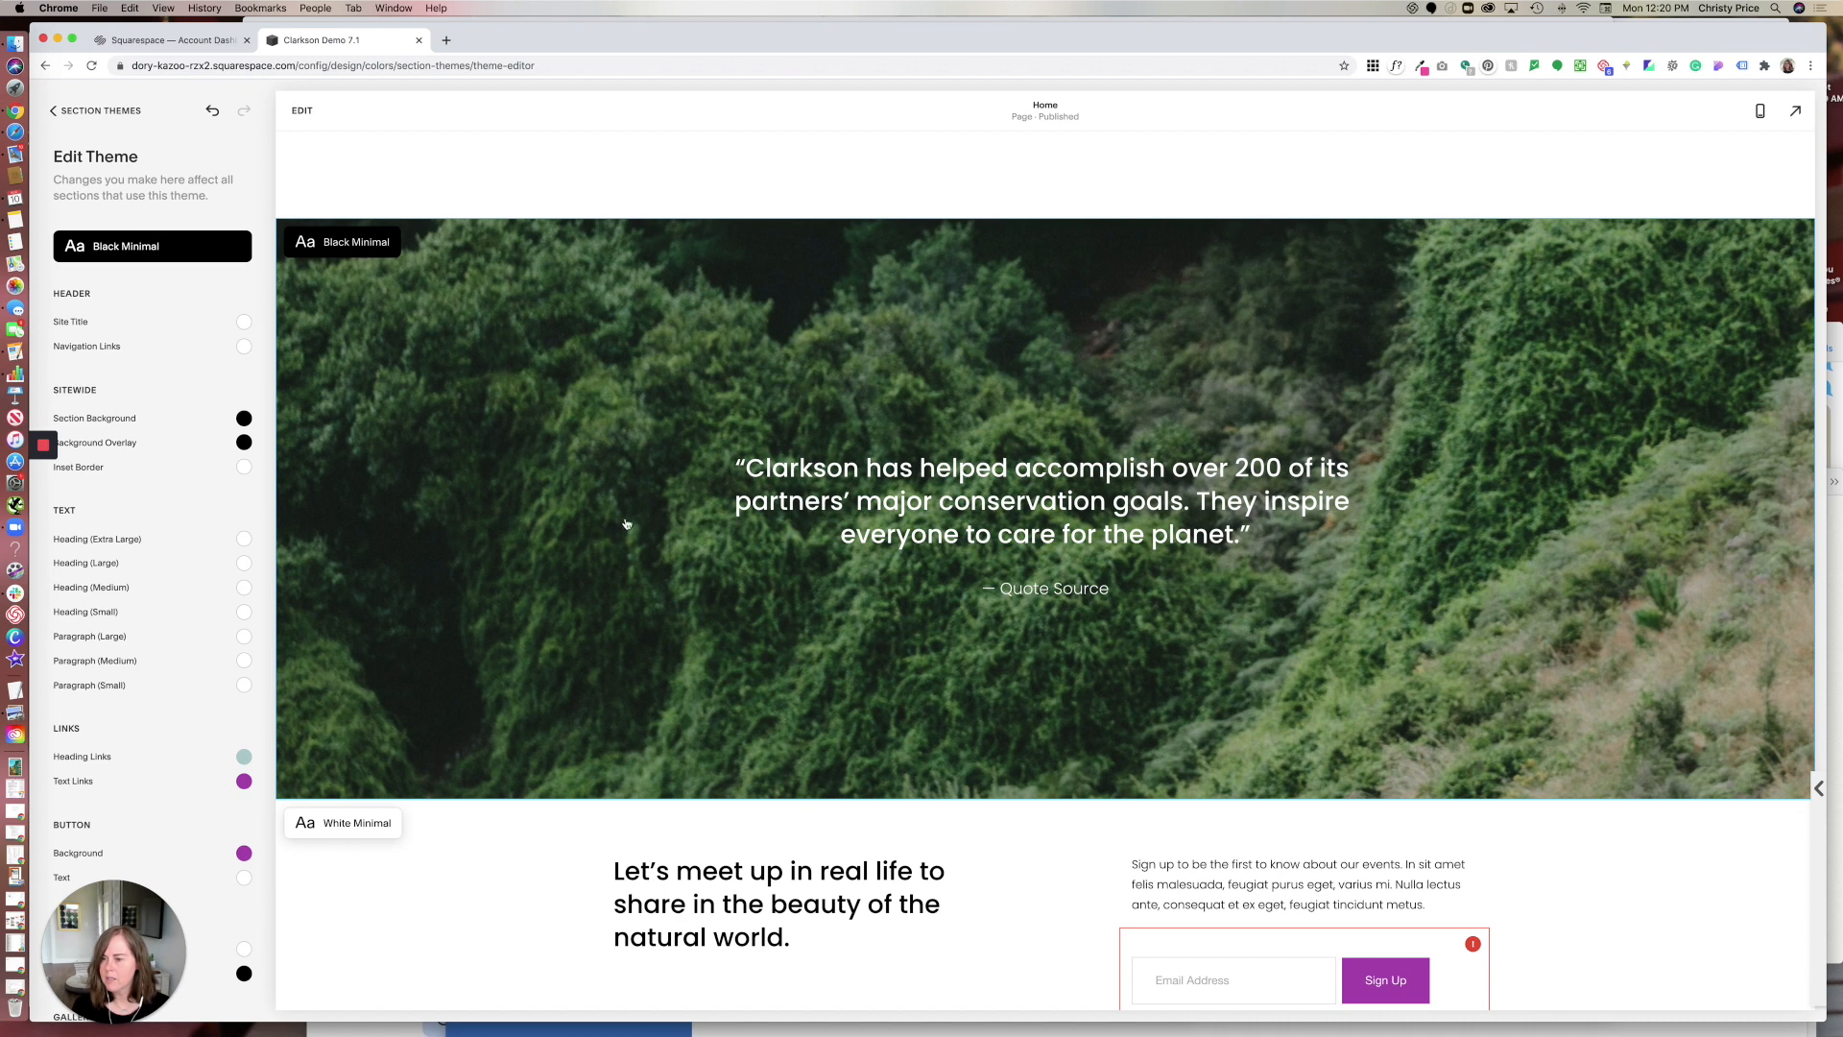
scroll(down, 3)
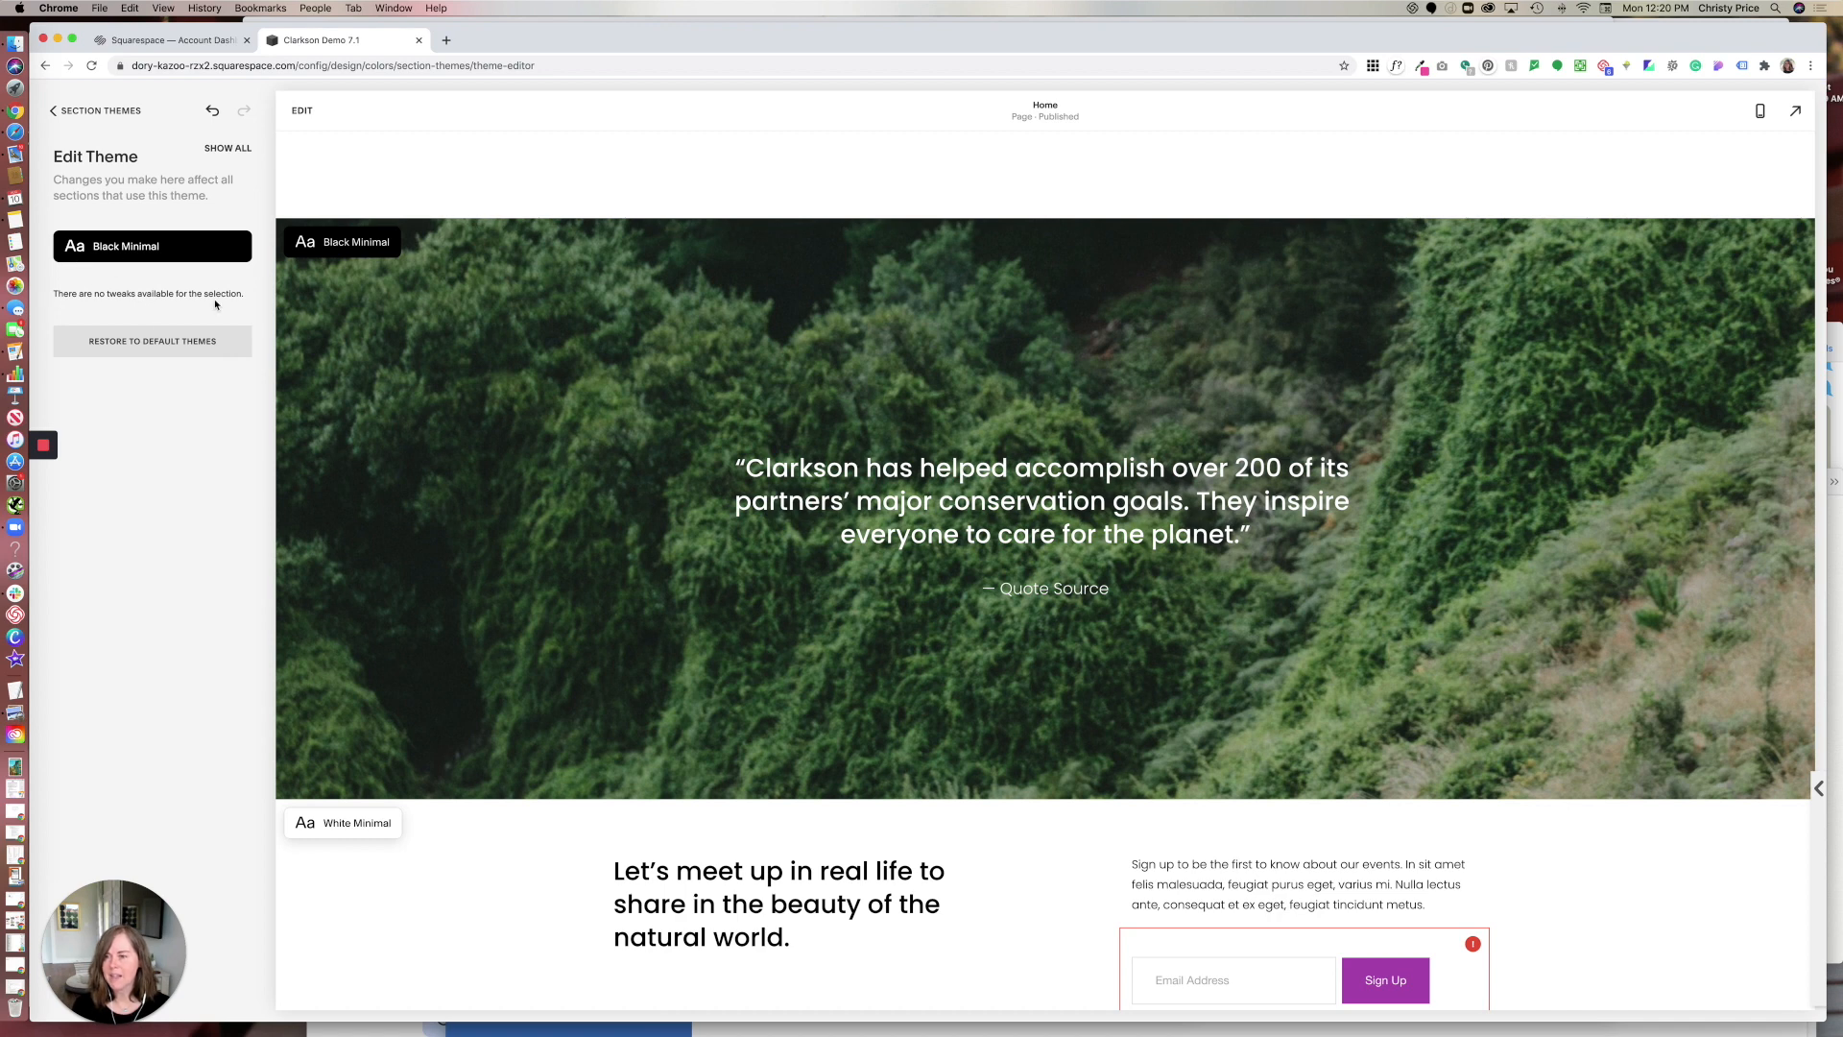
- Show all settings and set Heading (Medium) to the pale teal swatch after trying the purple accent
click(124, 246)
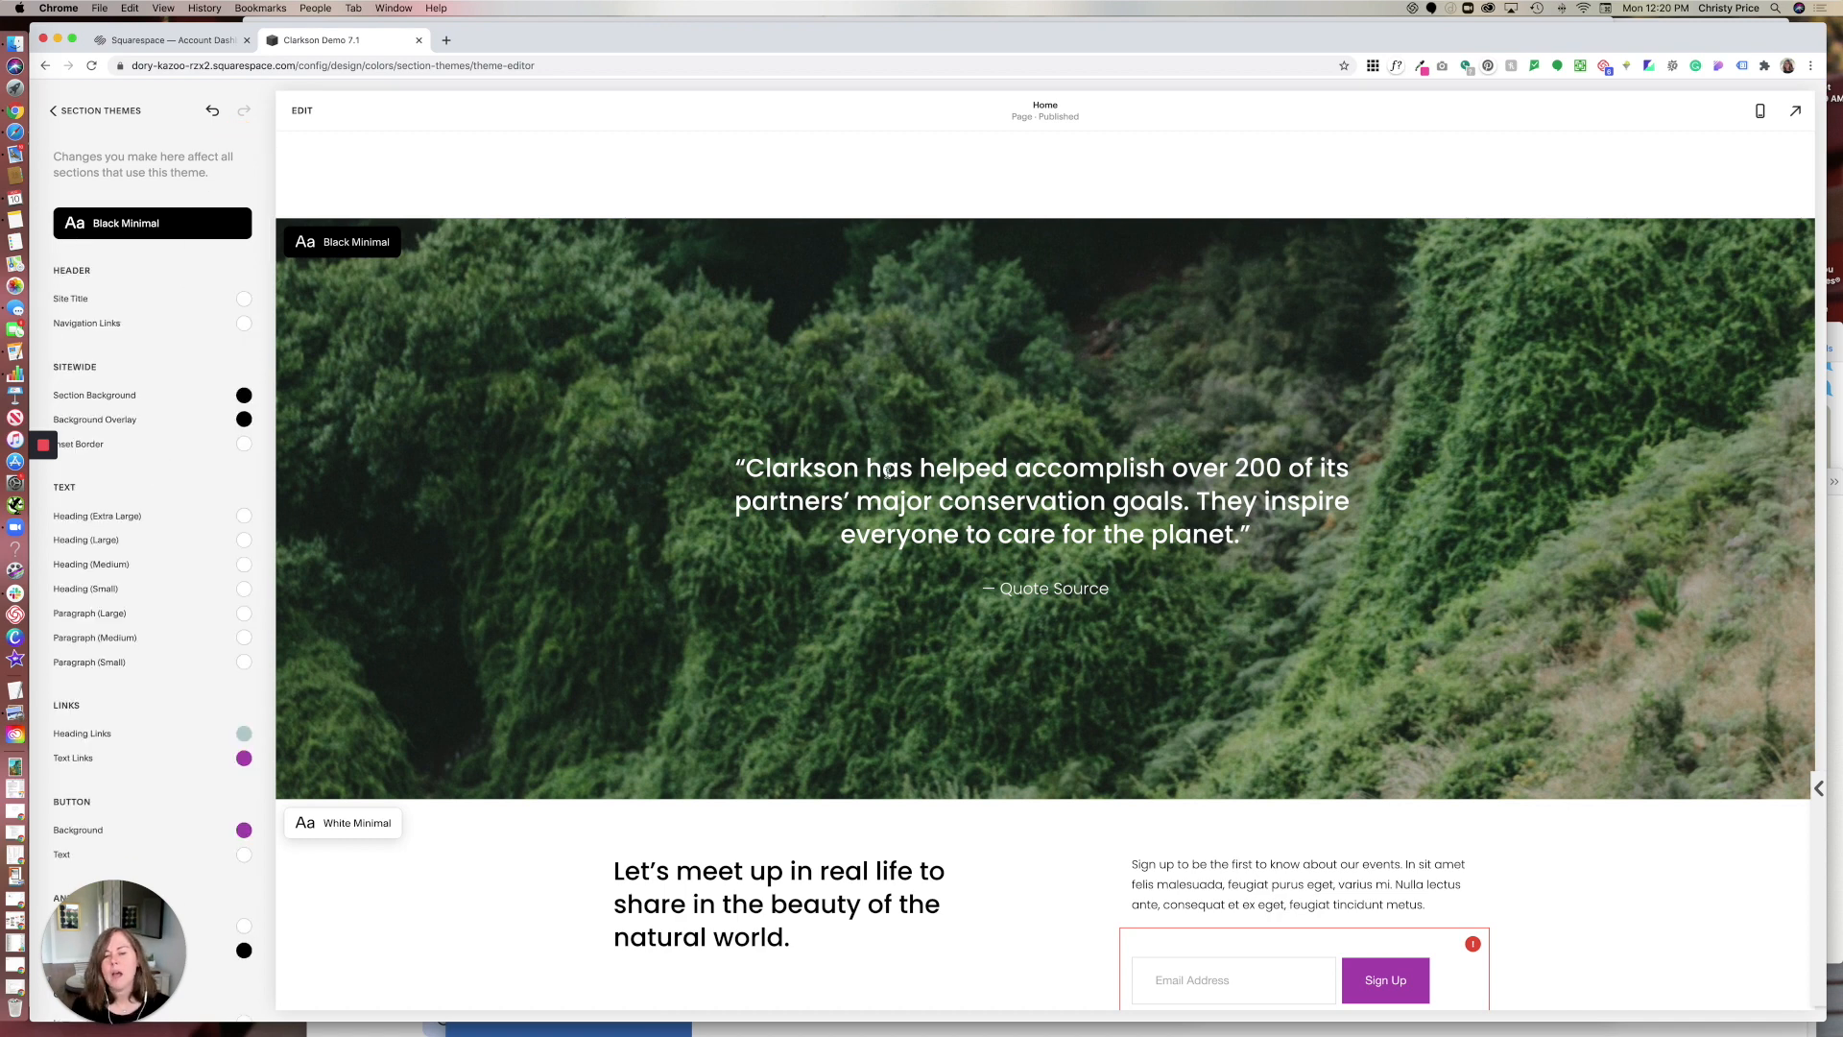
mouse_move(301, 559)
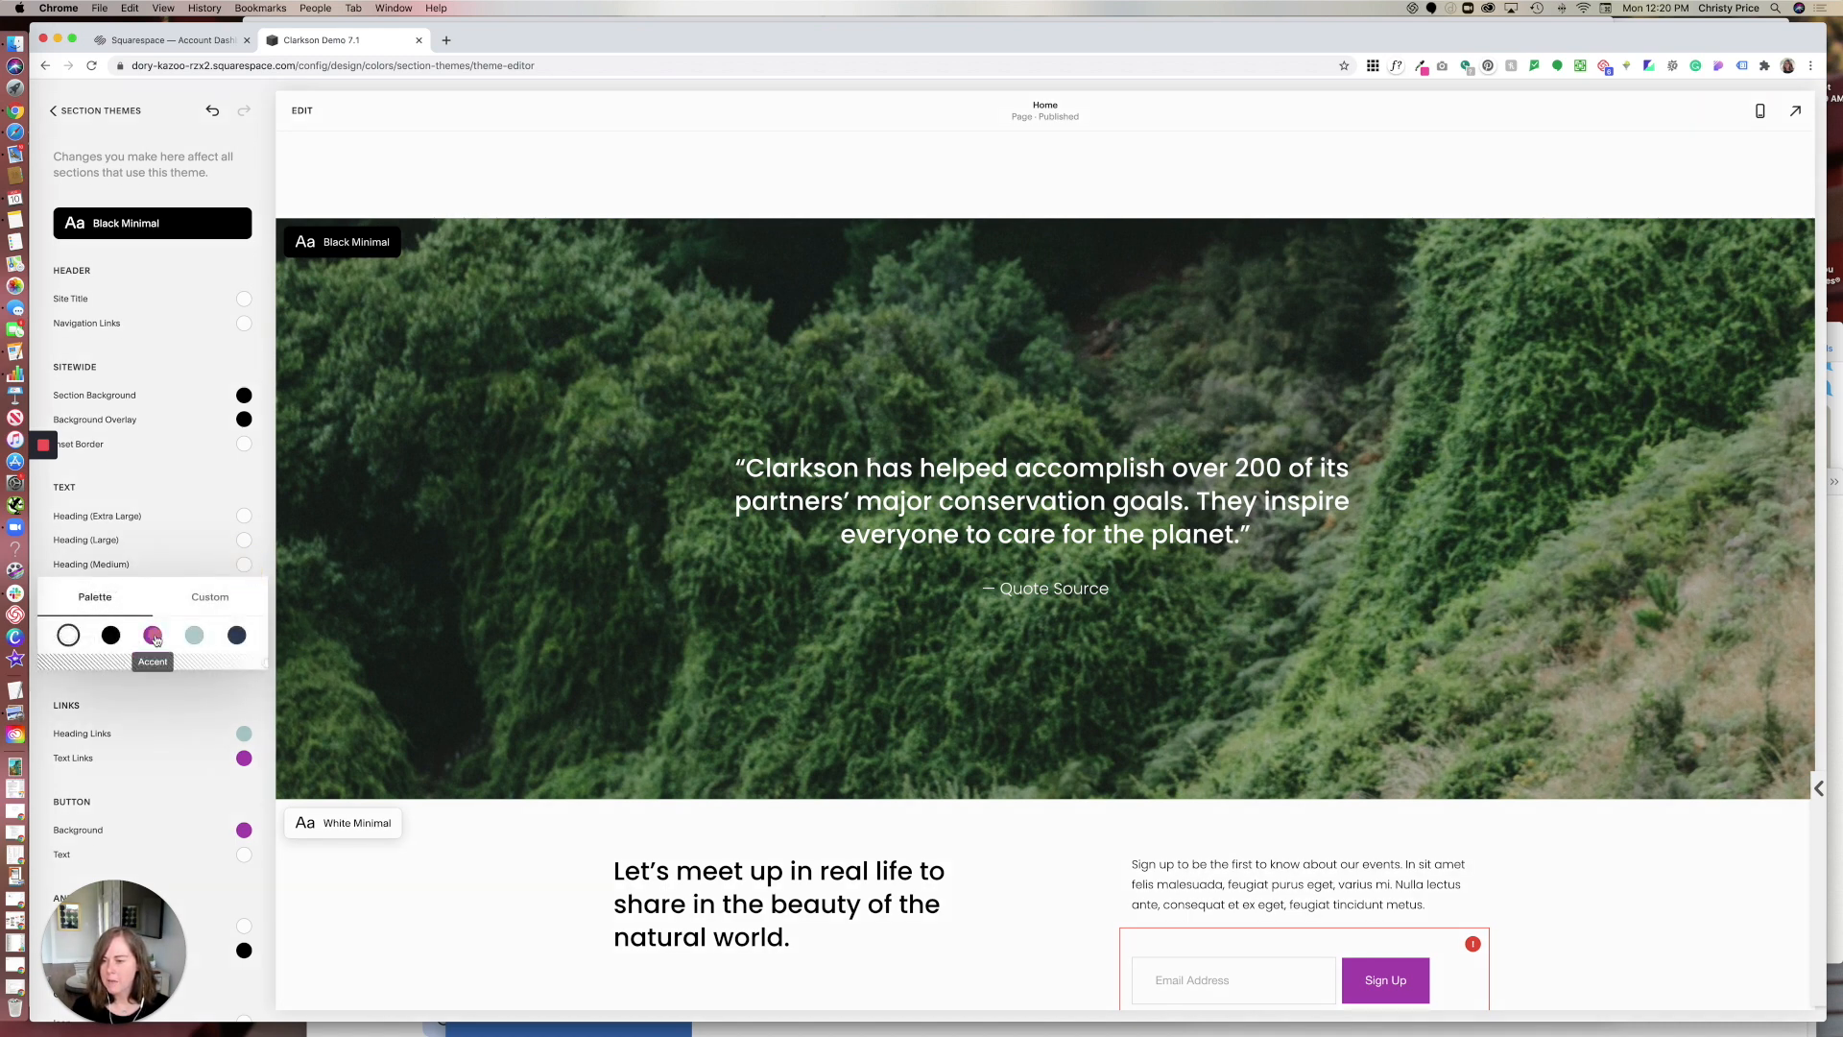
click(152, 635)
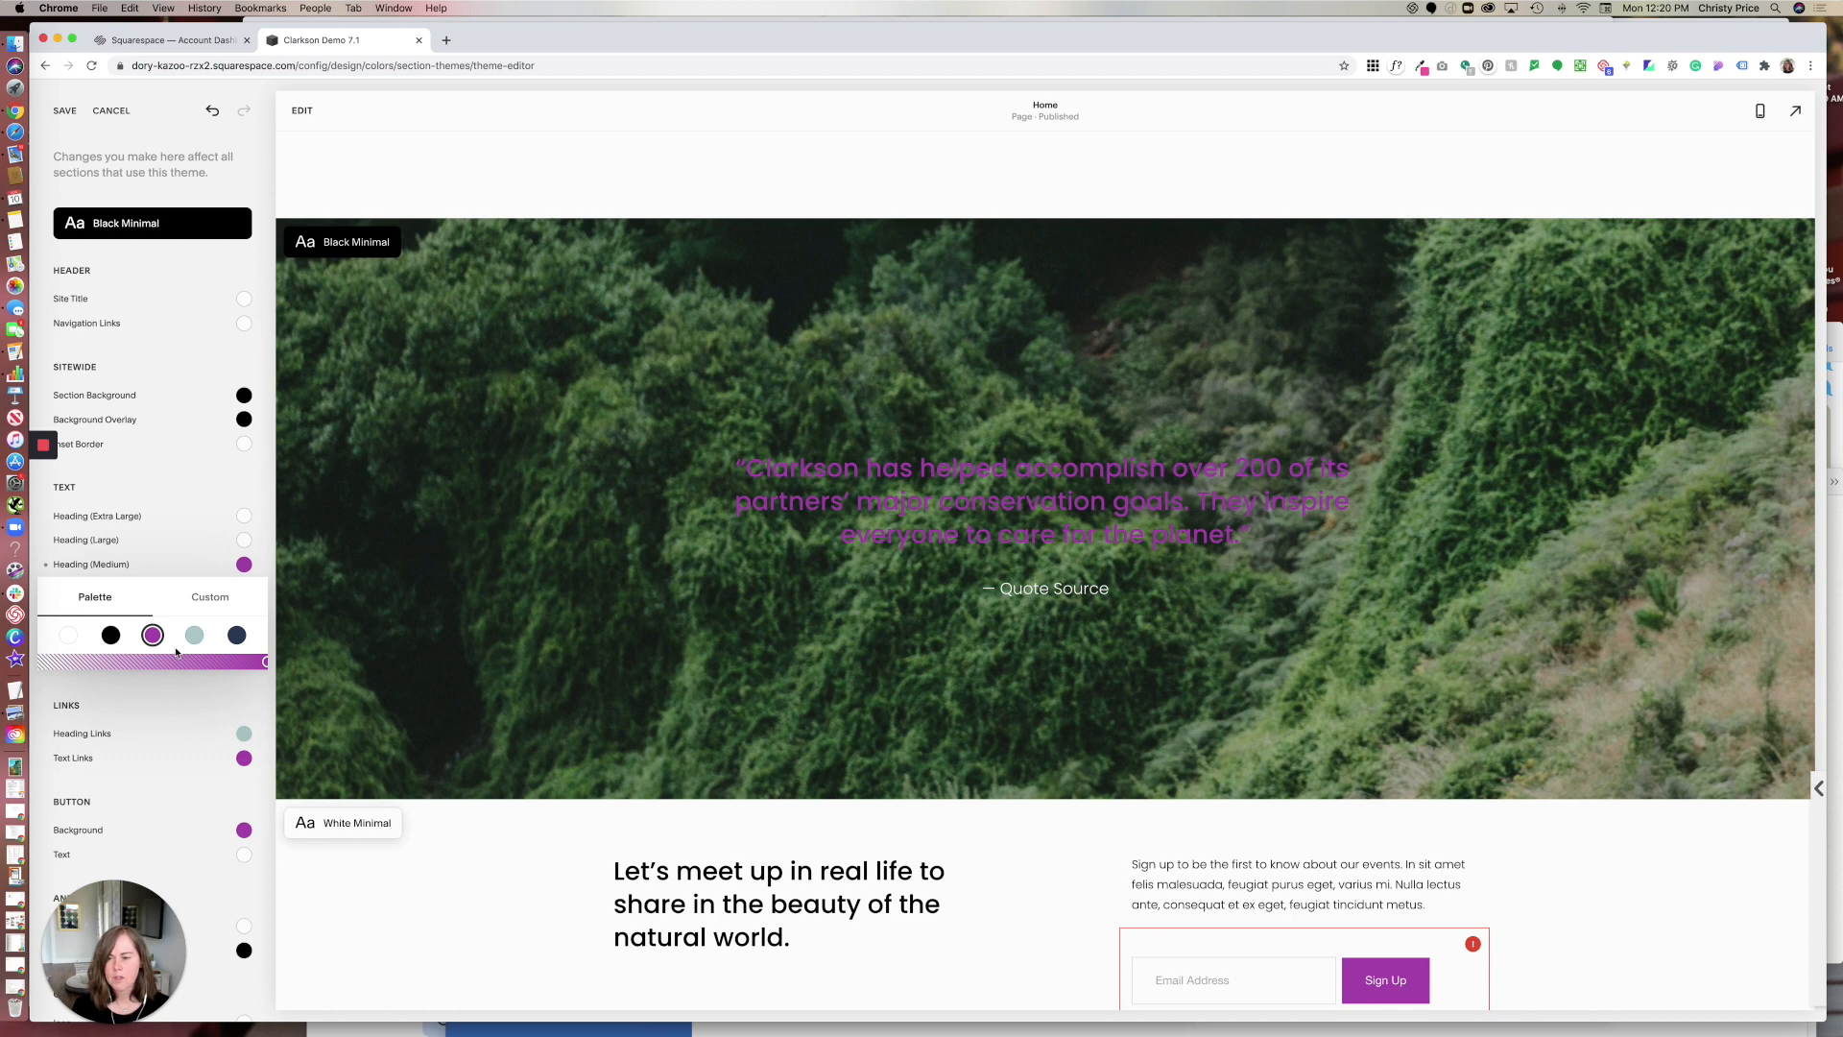
click(194, 636)
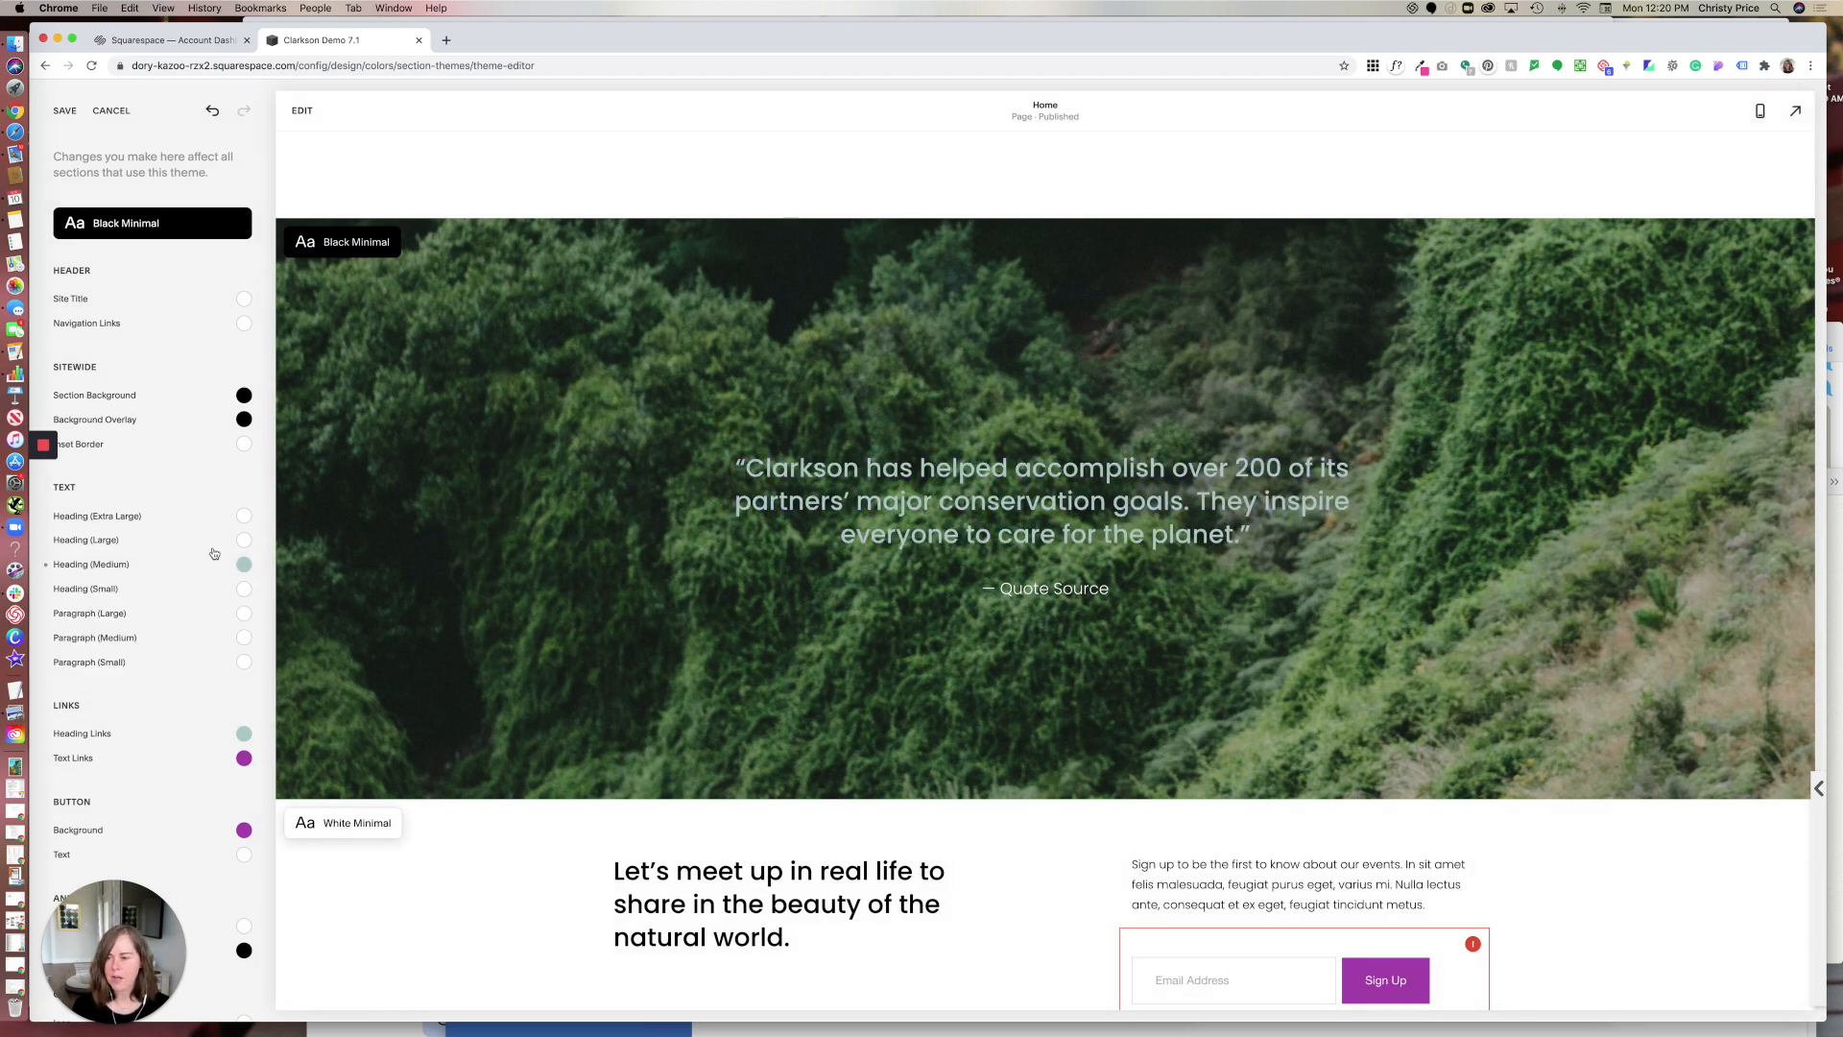
scroll(down, 3)
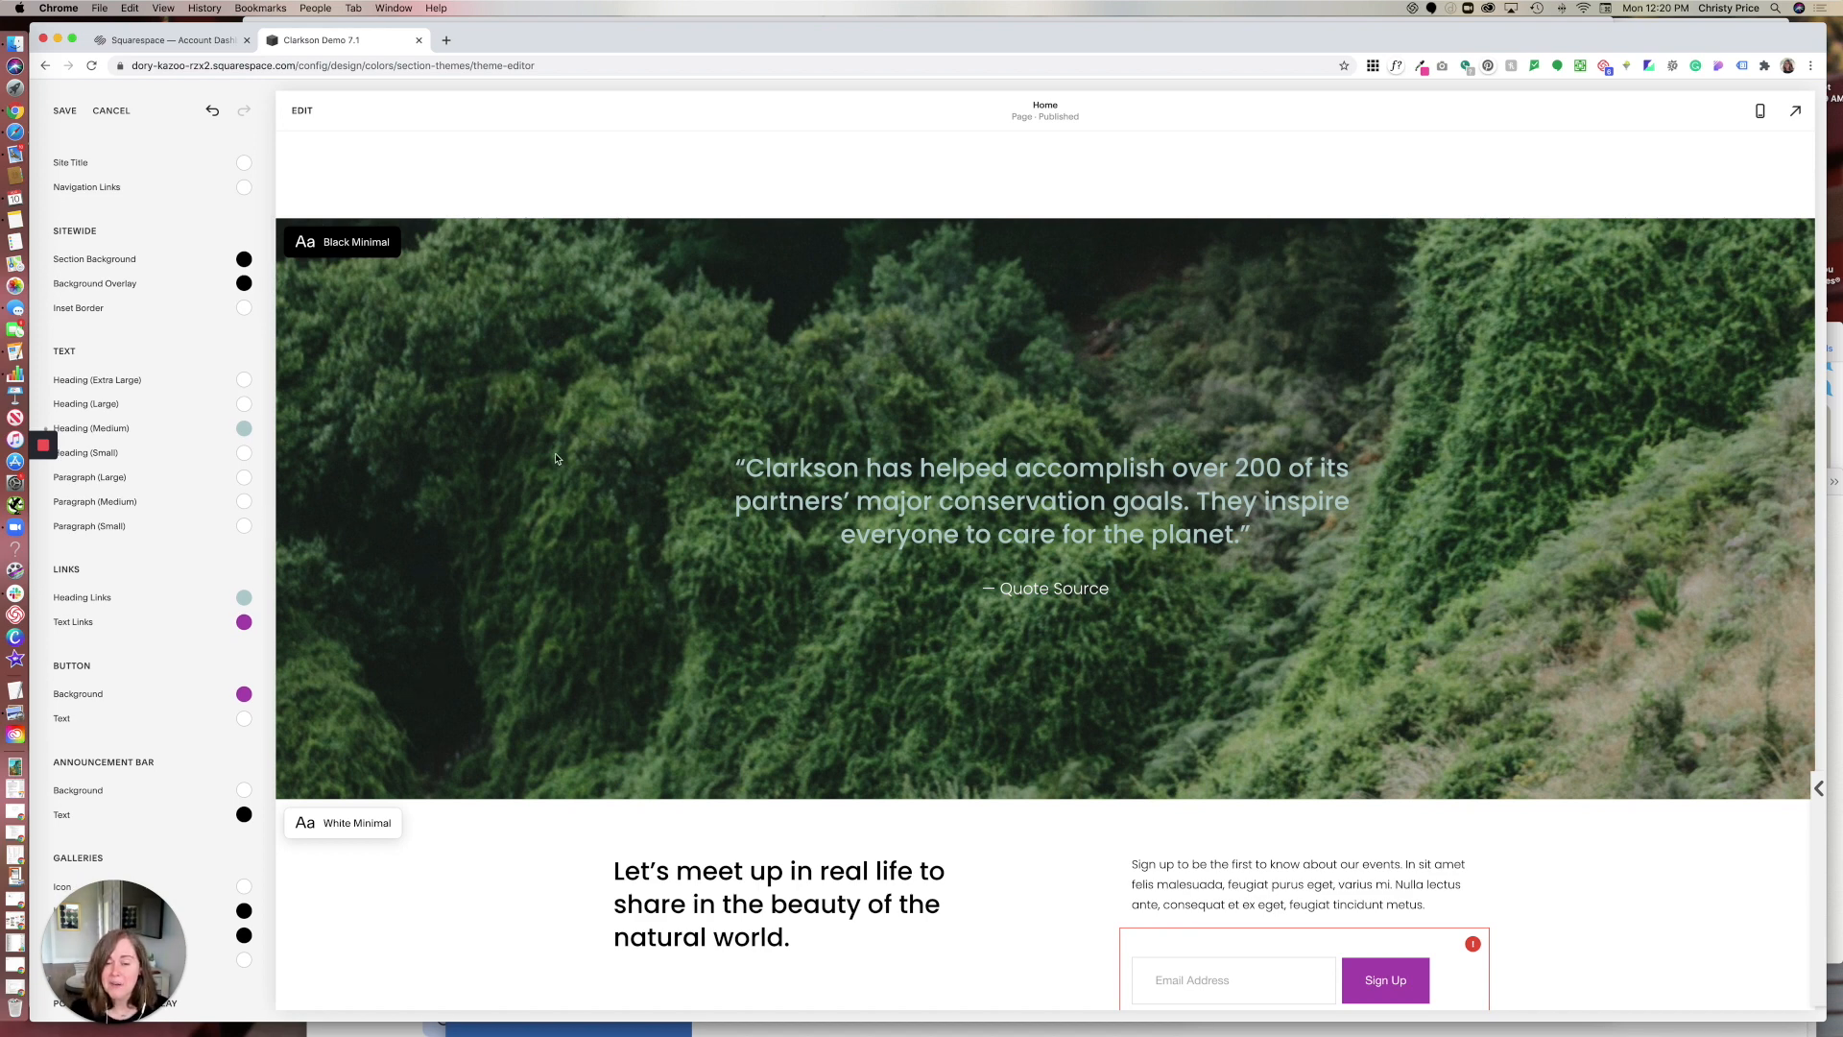
scroll(down, 3)
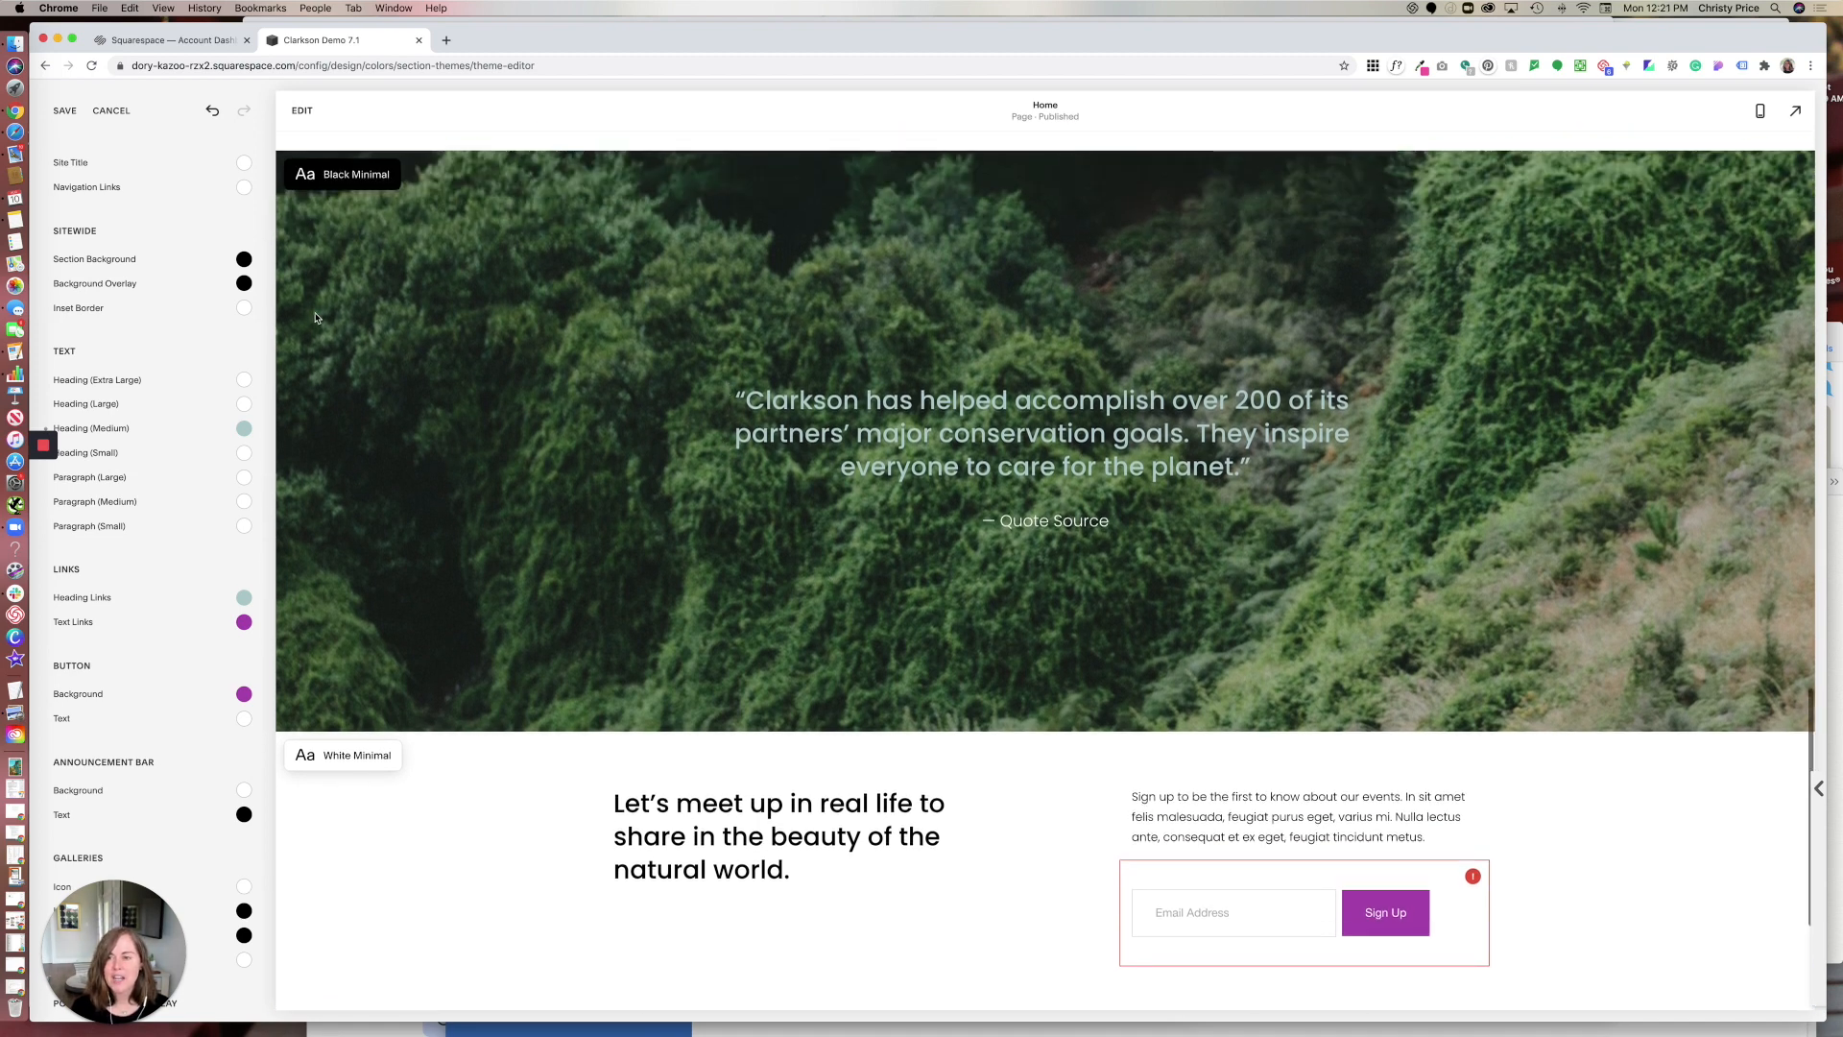
mouse_move(607, 363)
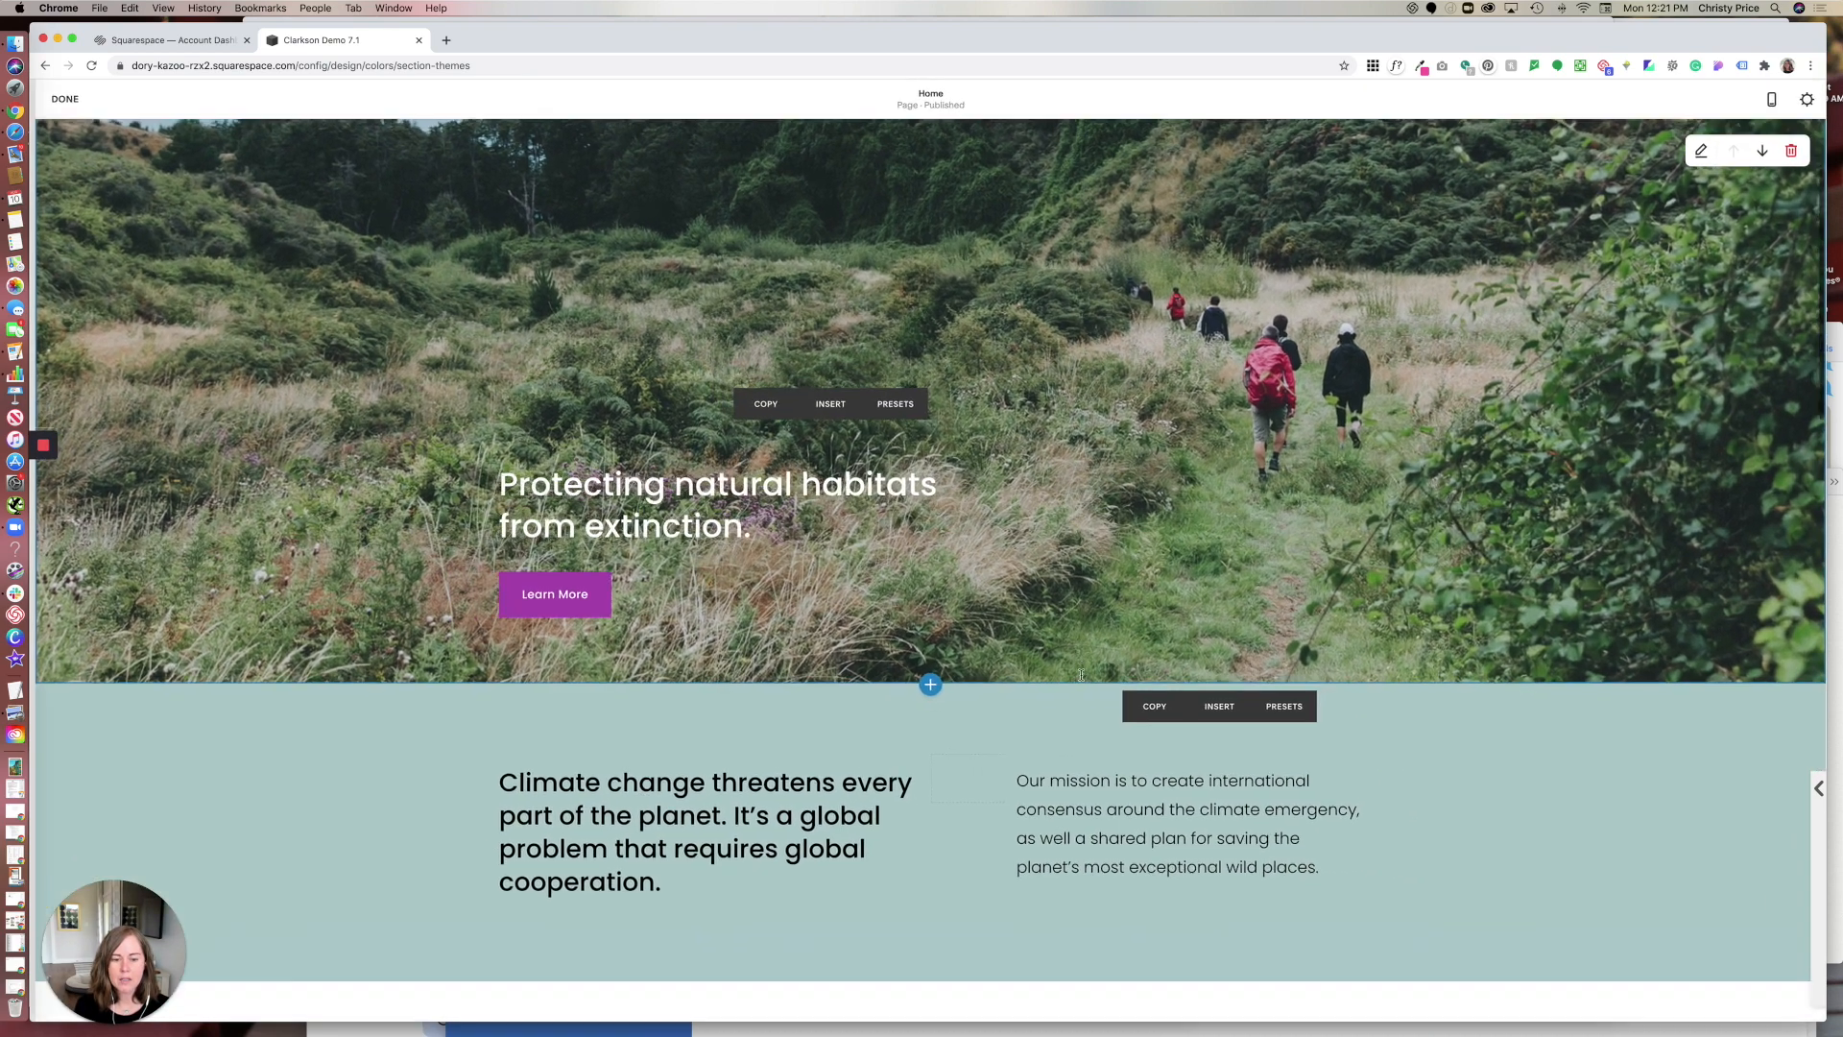
- Insert a blank section below the hero and browse its colour themes, keeping White Minimal
click(930, 684)
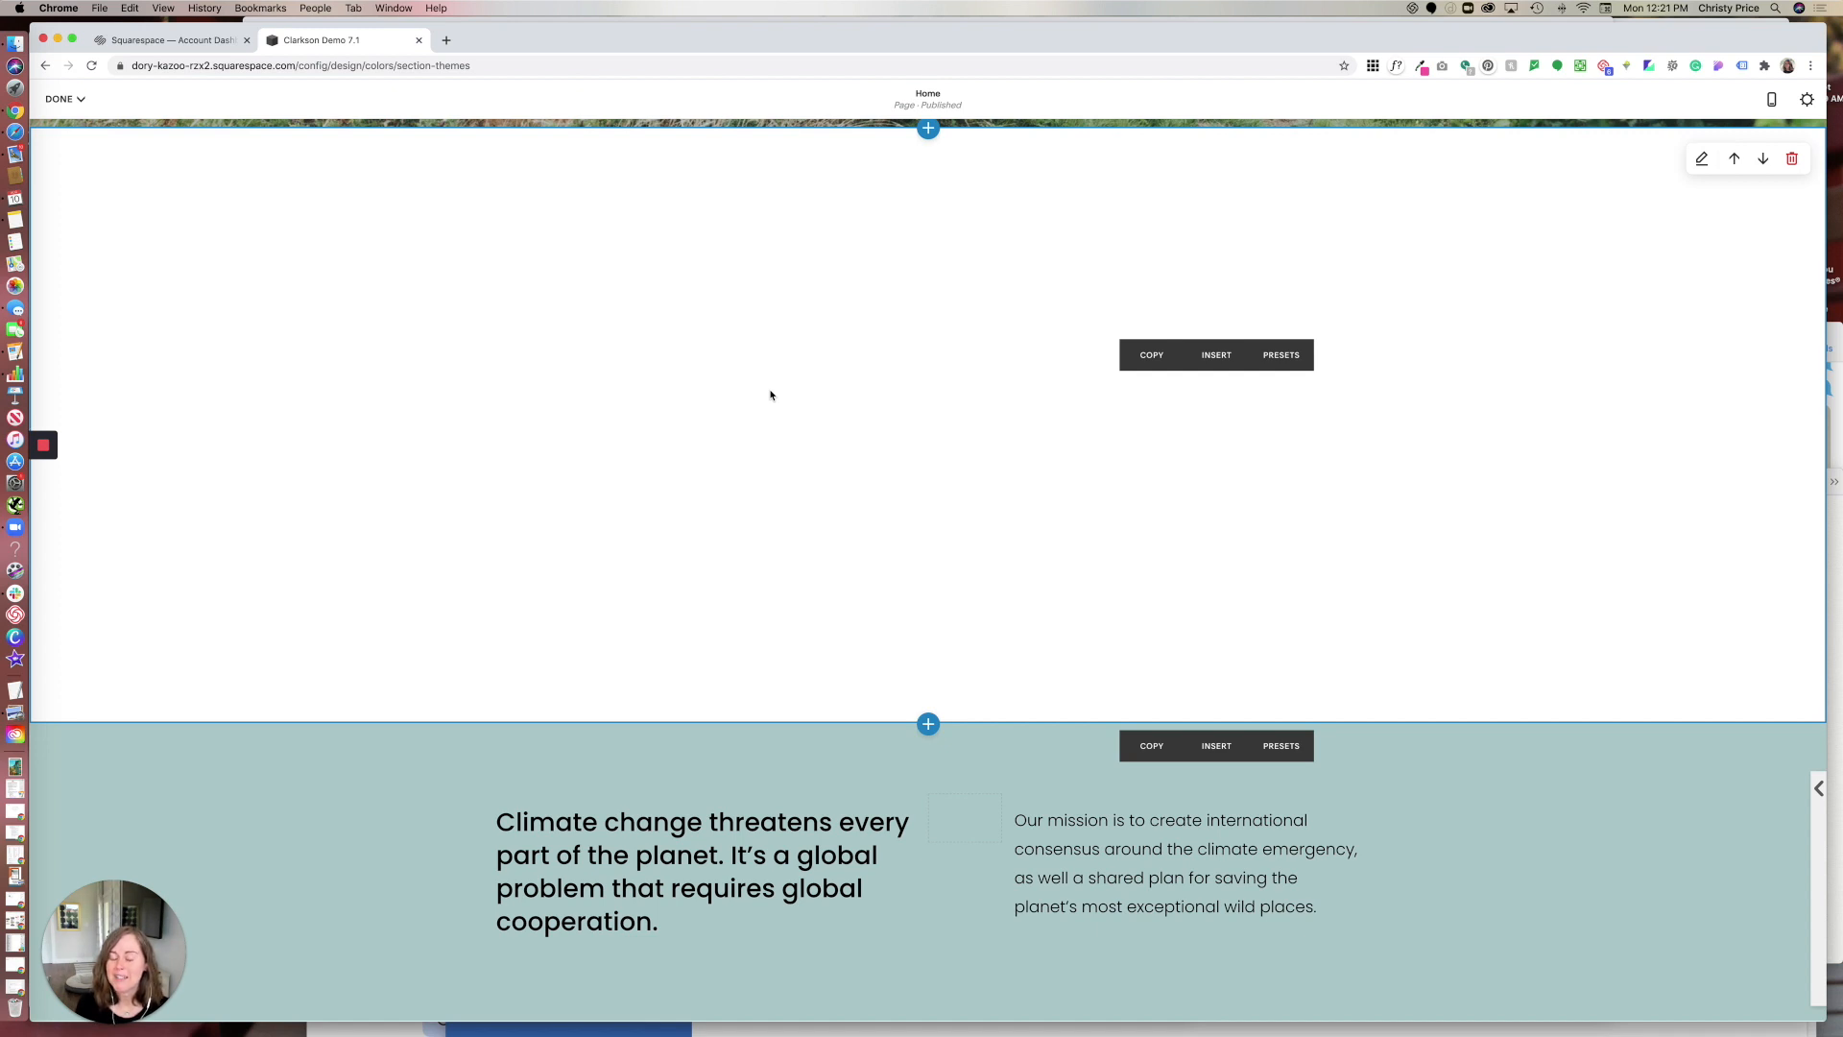
mouse_move(1451, 308)
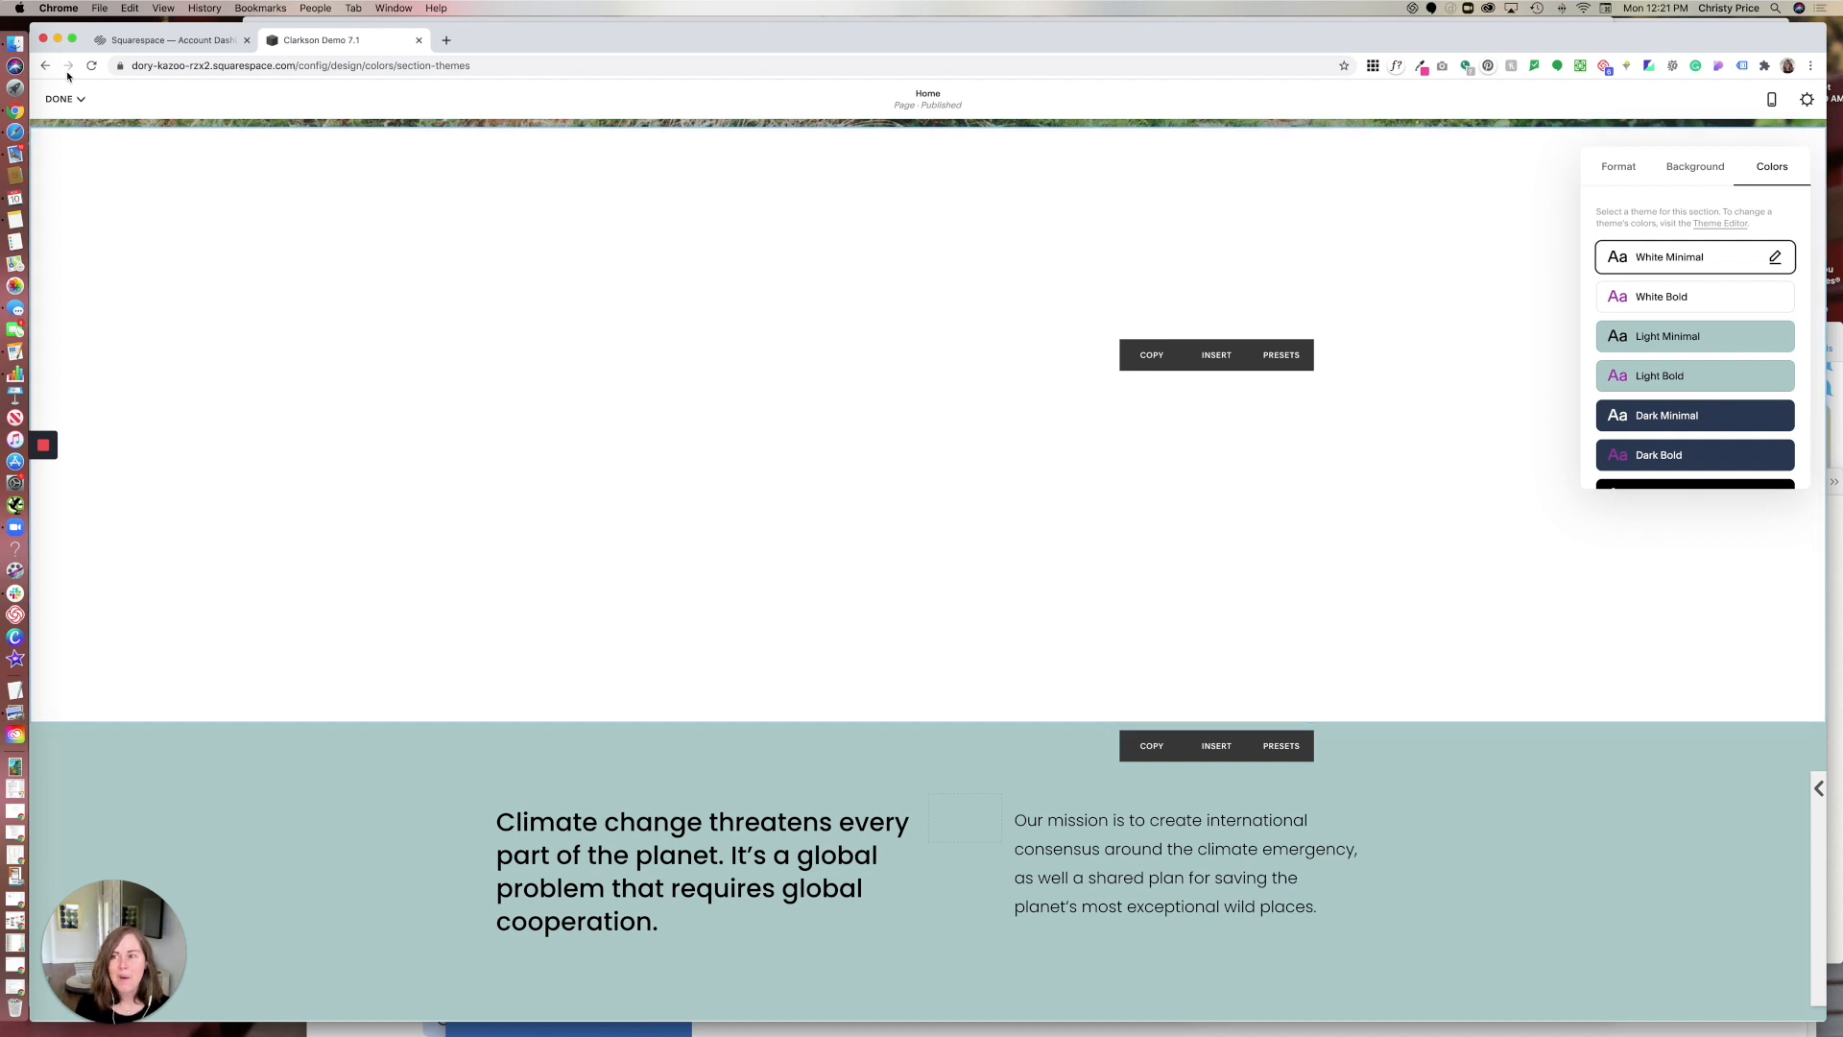
mouse_move(105, 169)
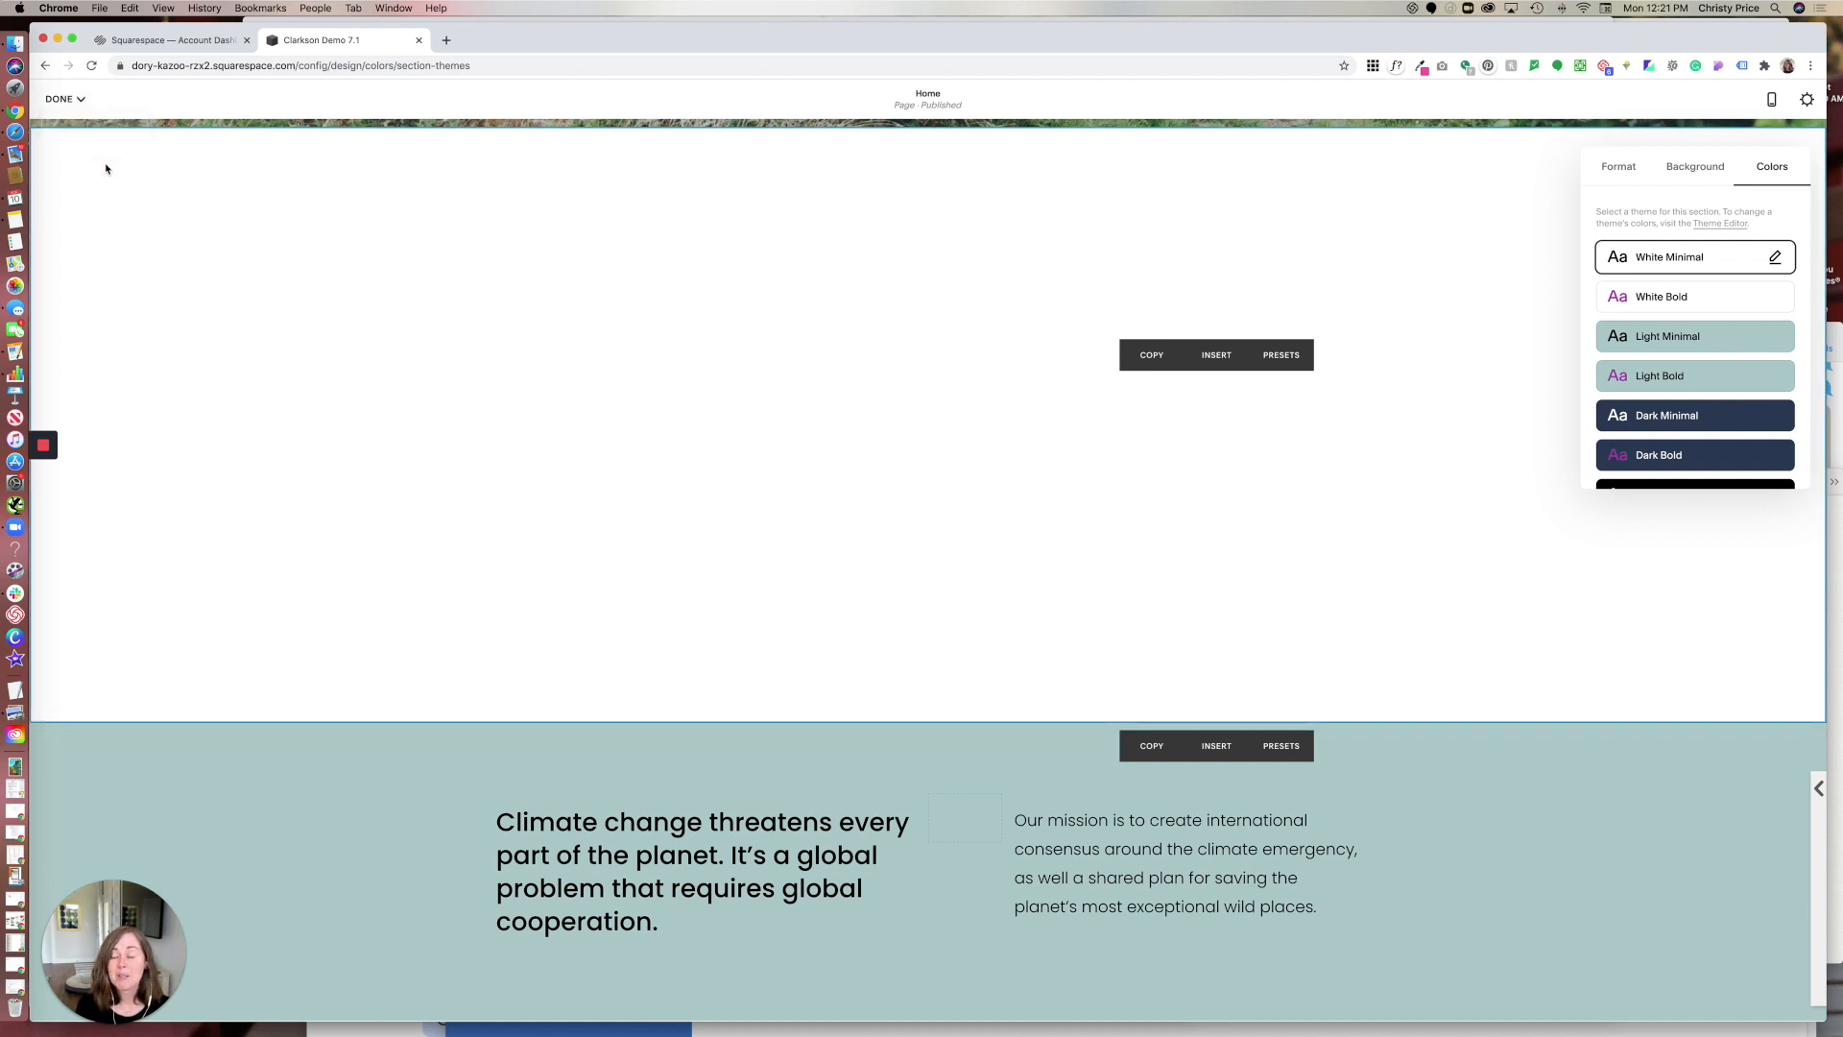
click(60, 98)
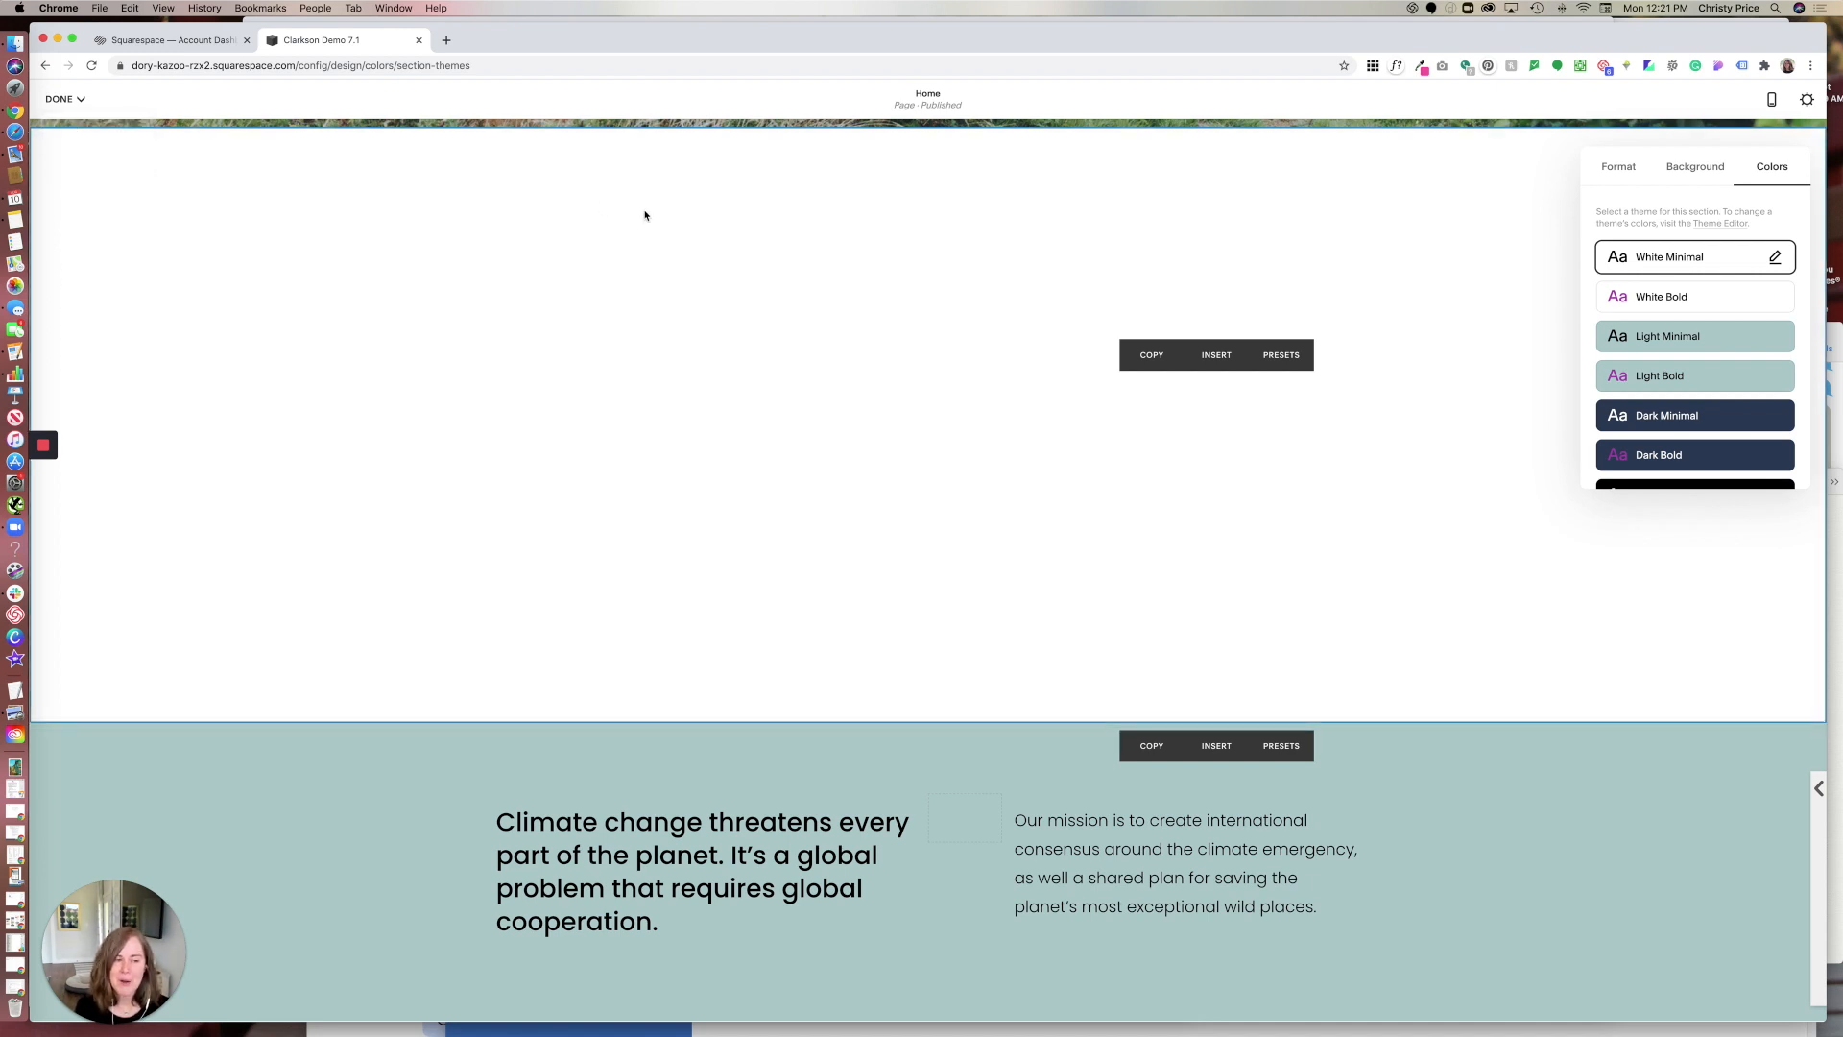
scroll(down, 3)
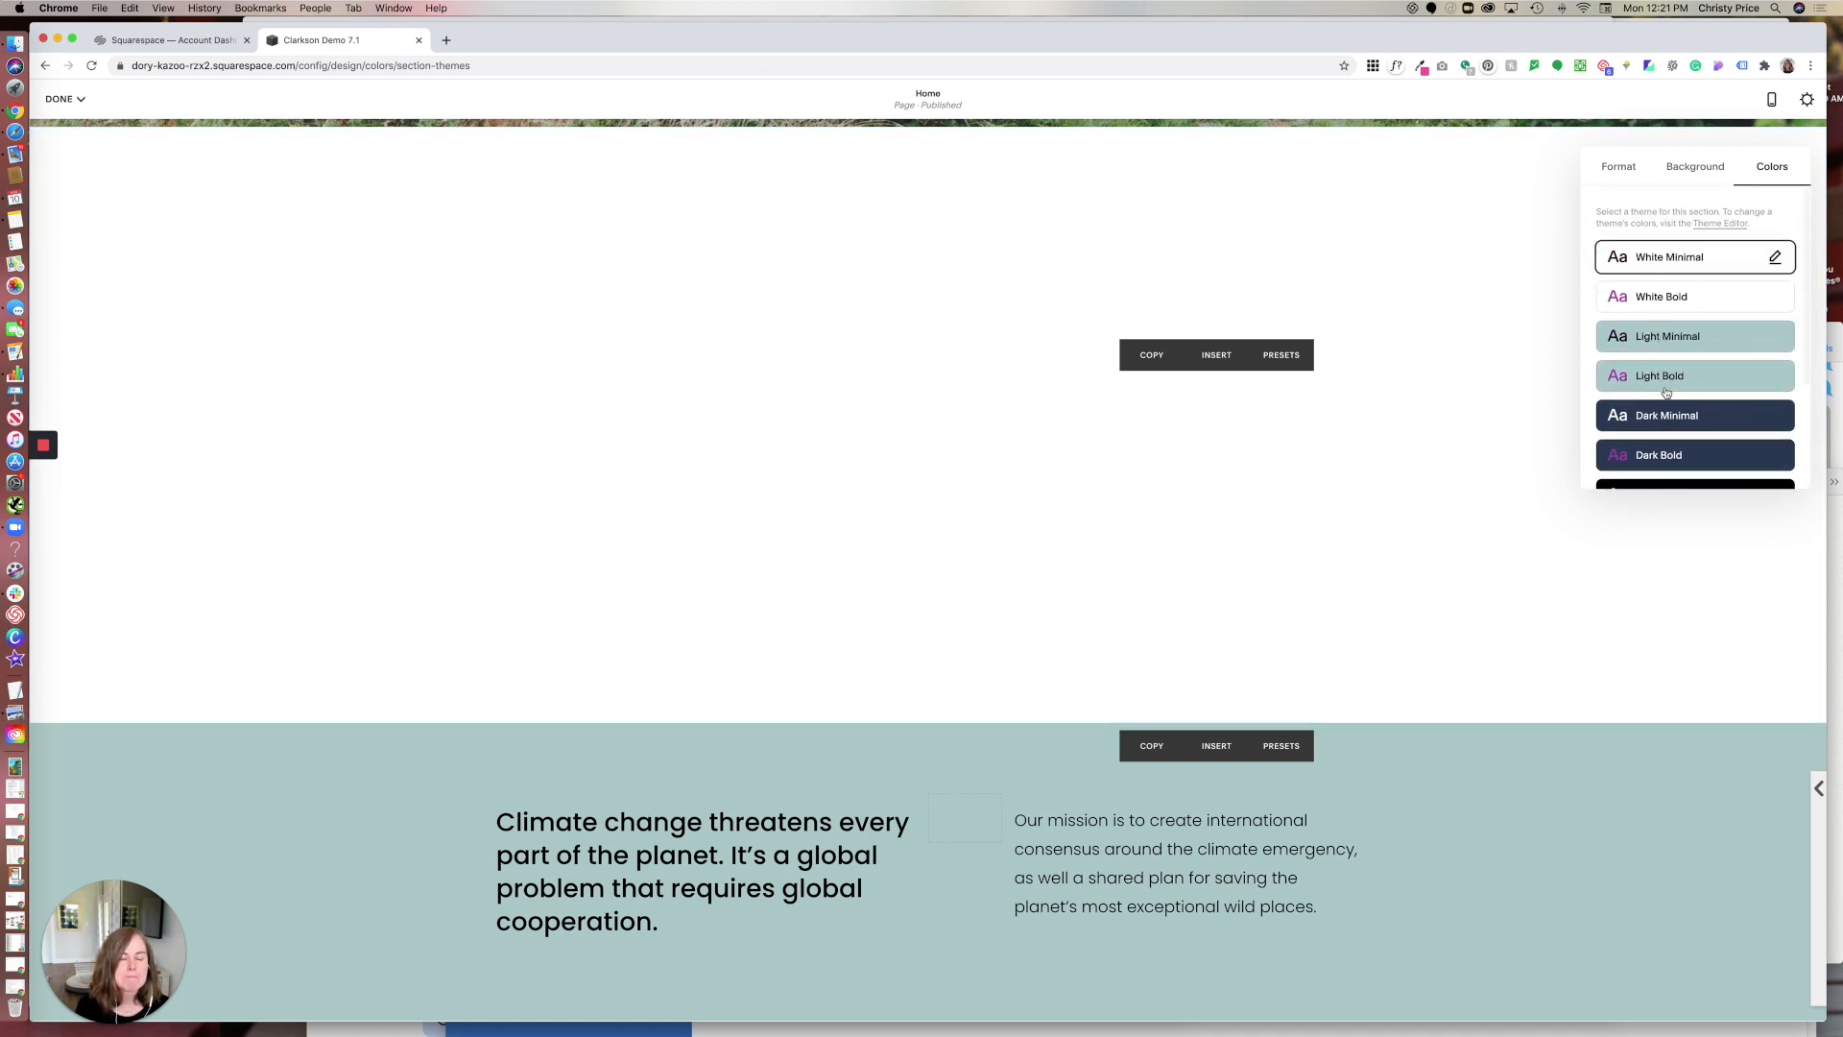
scroll(down, 3)
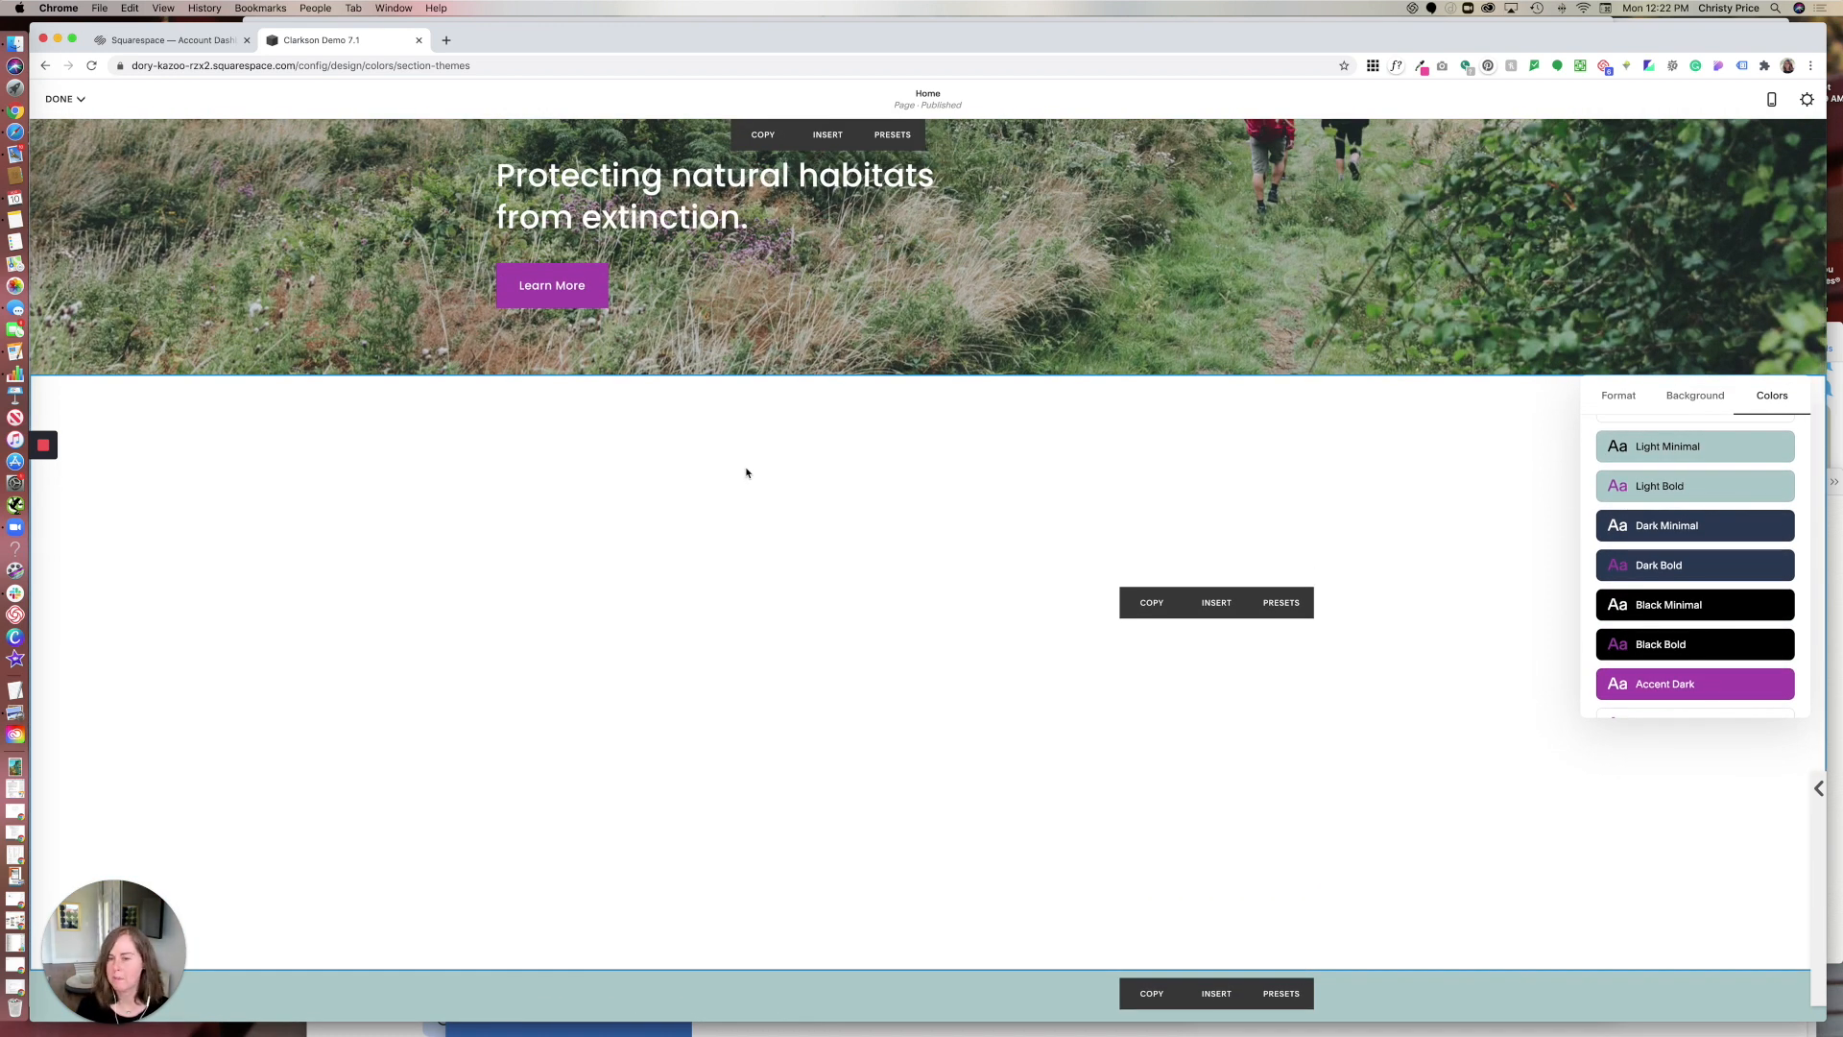
scroll(down, 3)
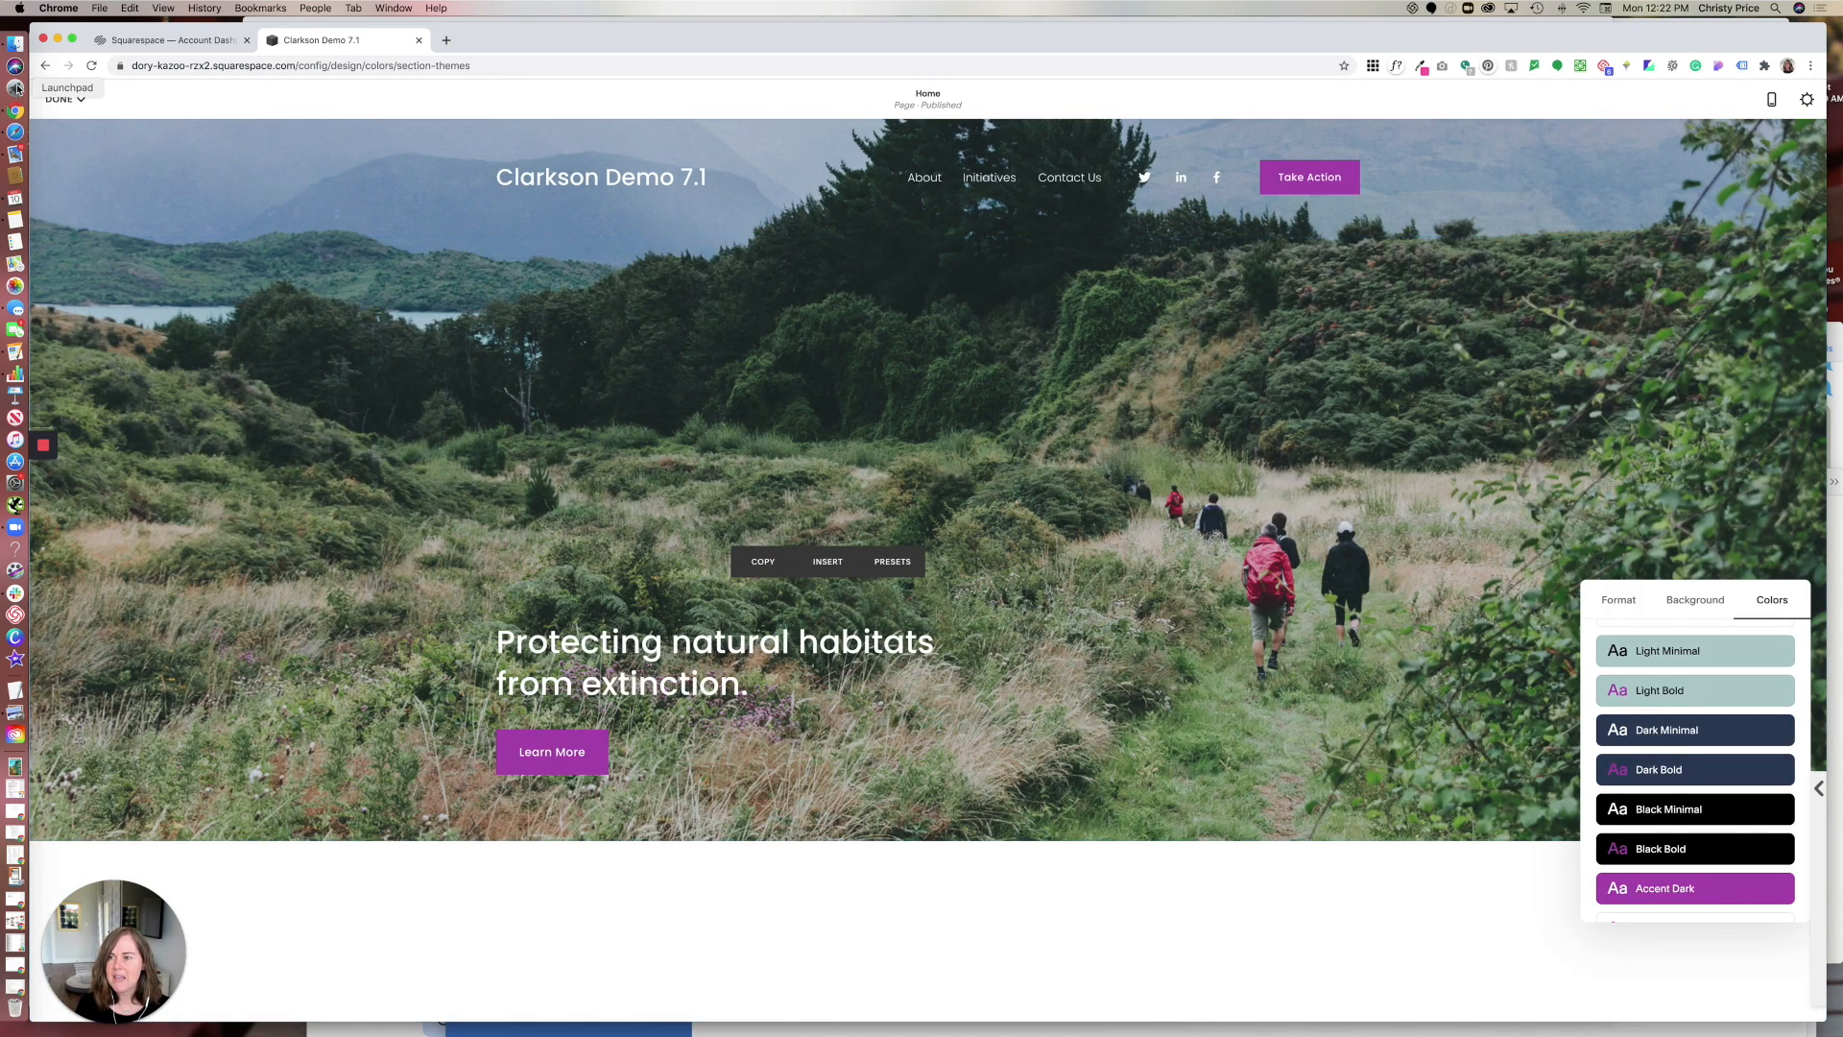
click(59, 98)
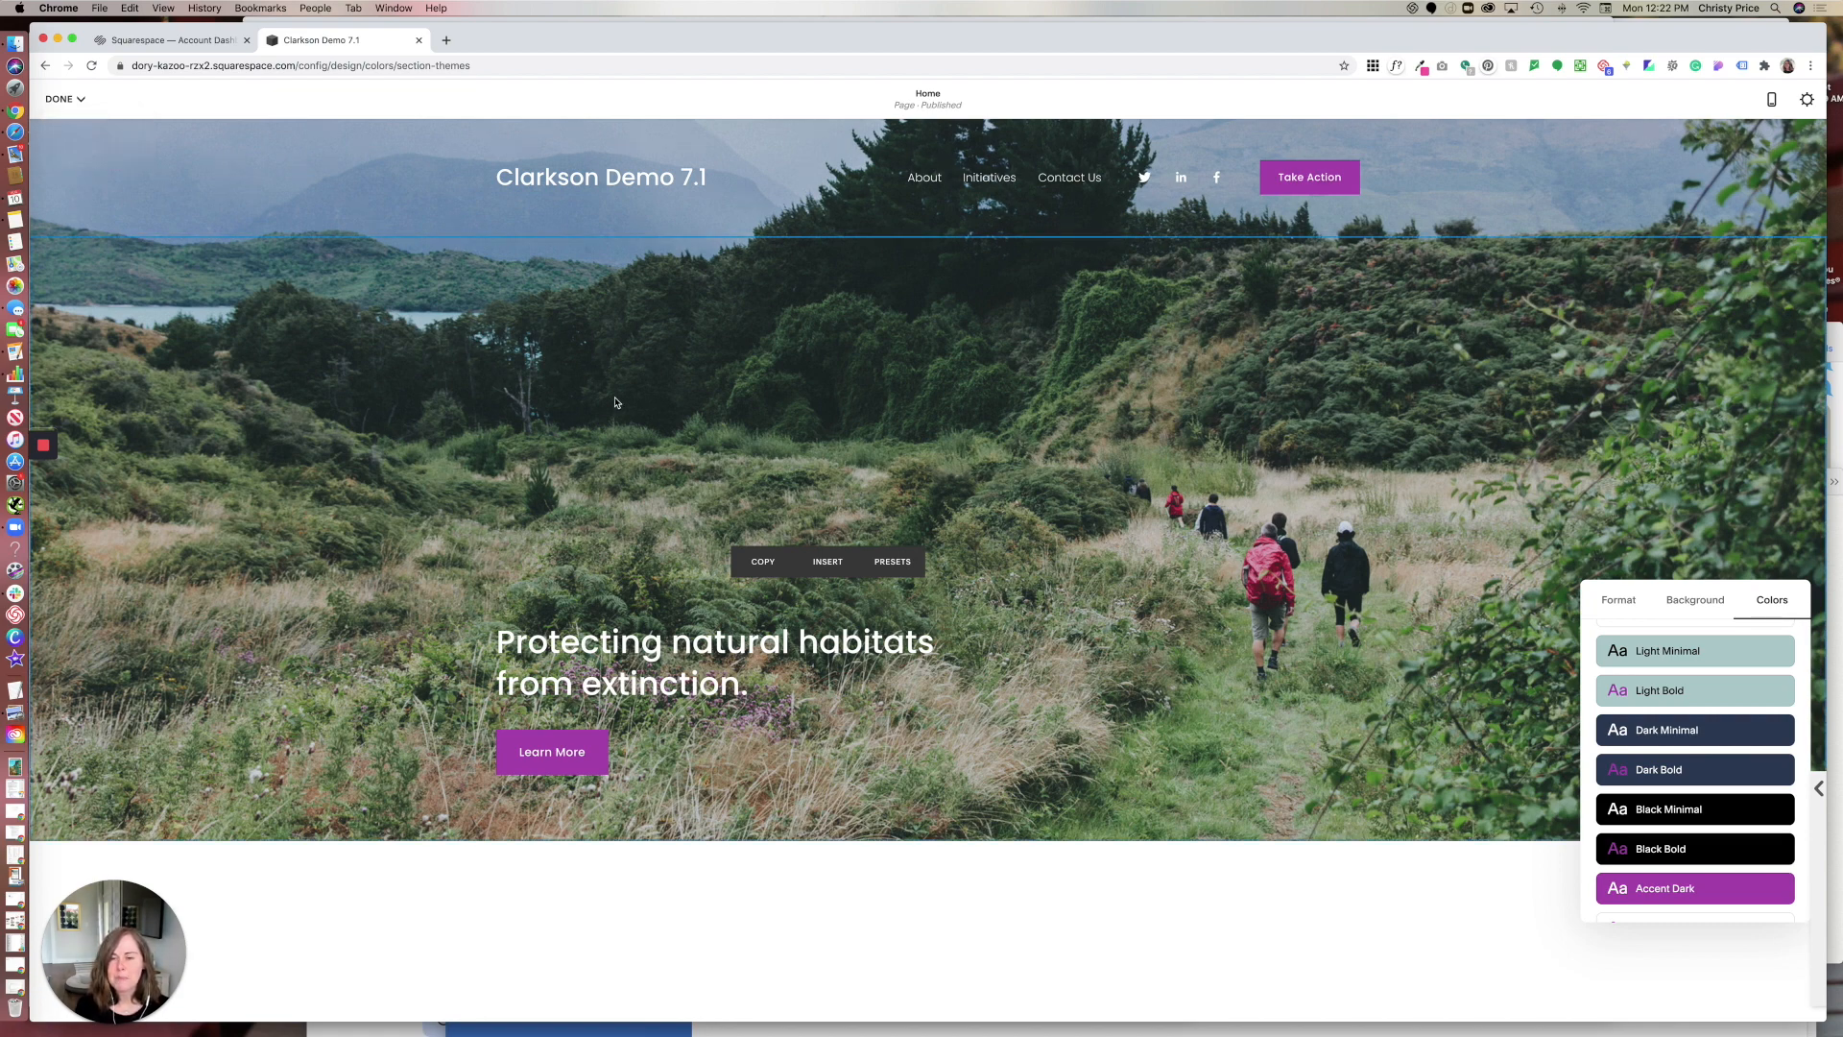
scroll(down, 3)
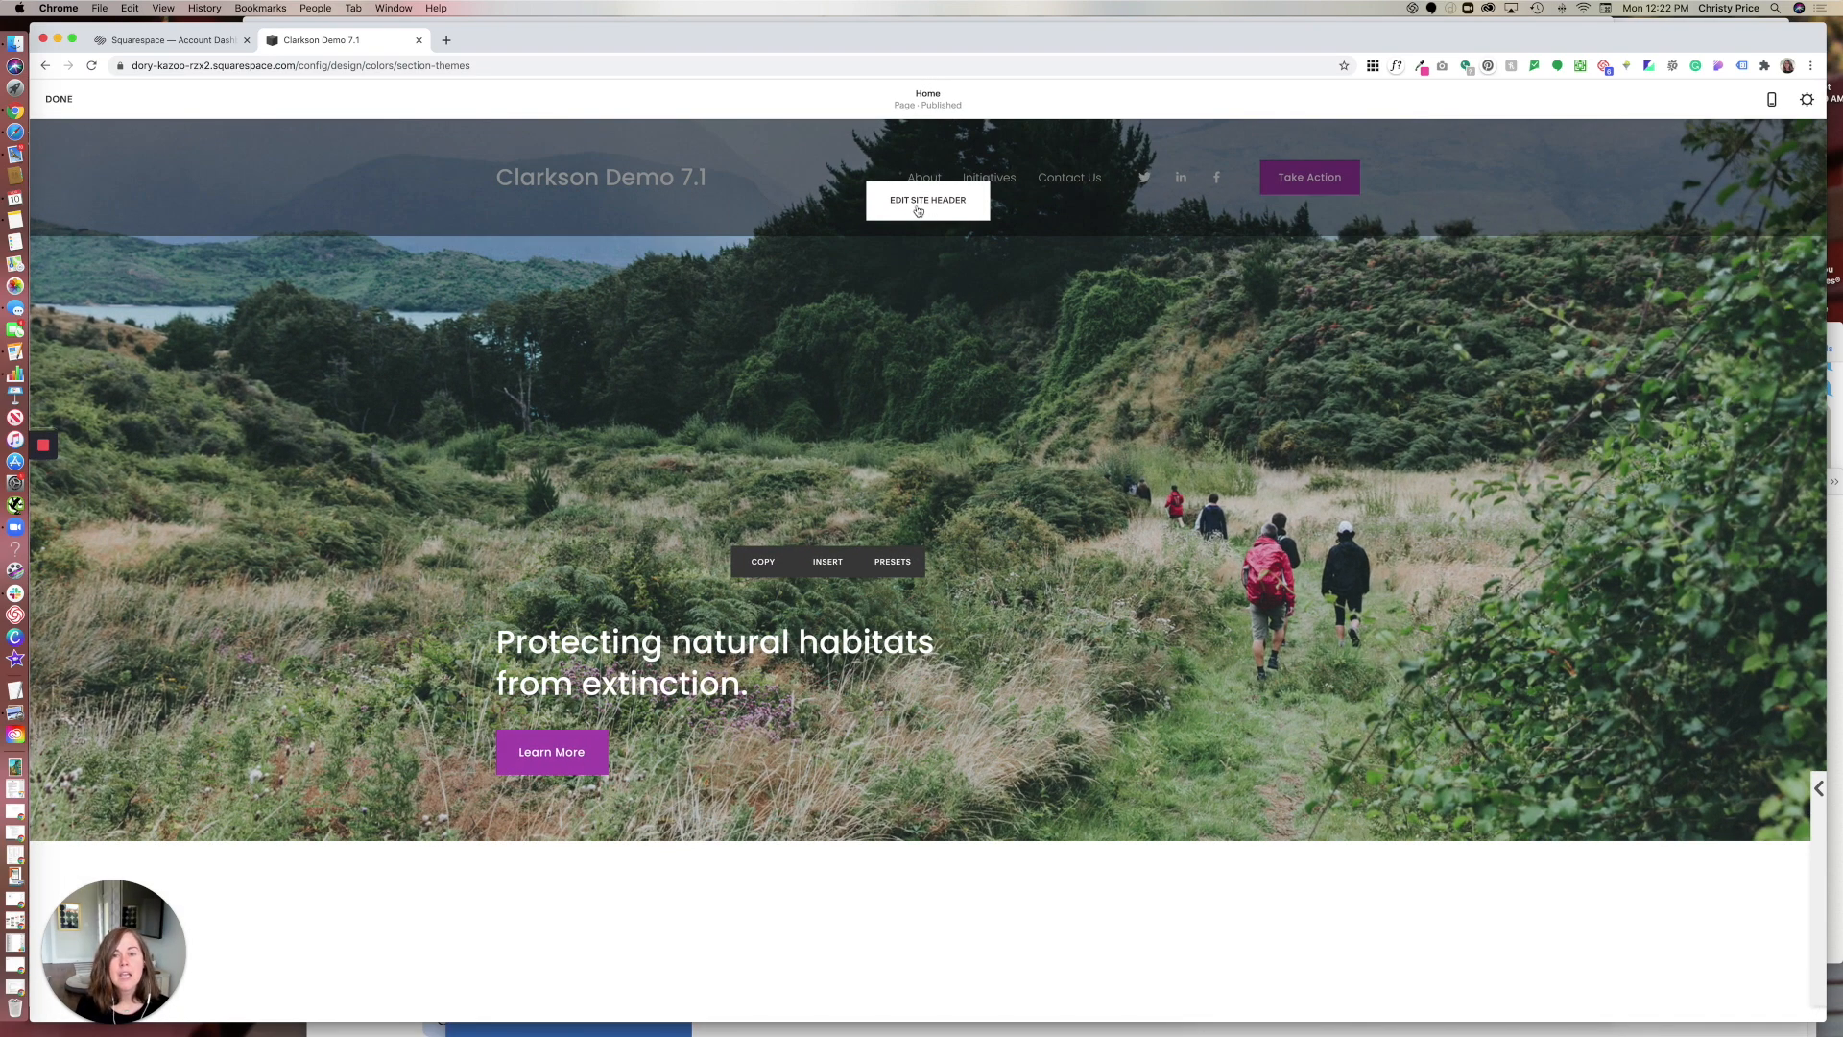
- Switch the header's Transparent setting off and apply the Light Minimal sage-teal theme
click(927, 198)
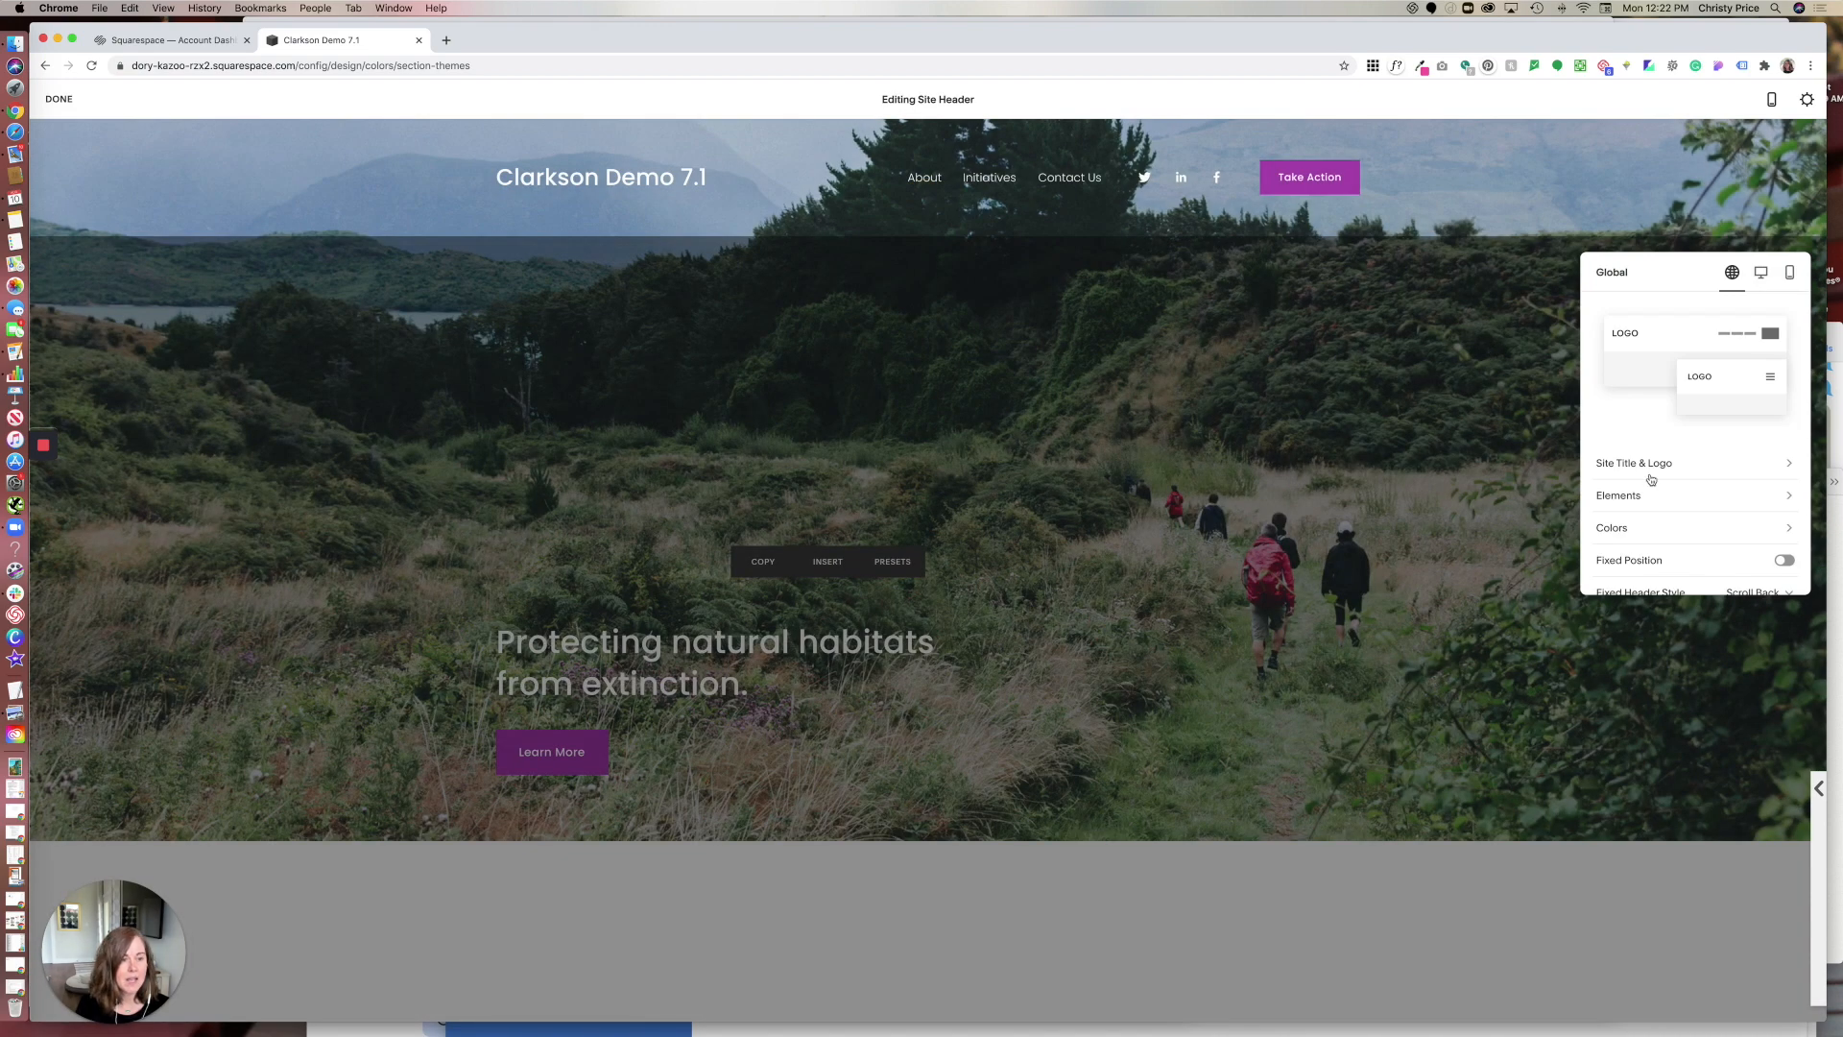
click(1610, 528)
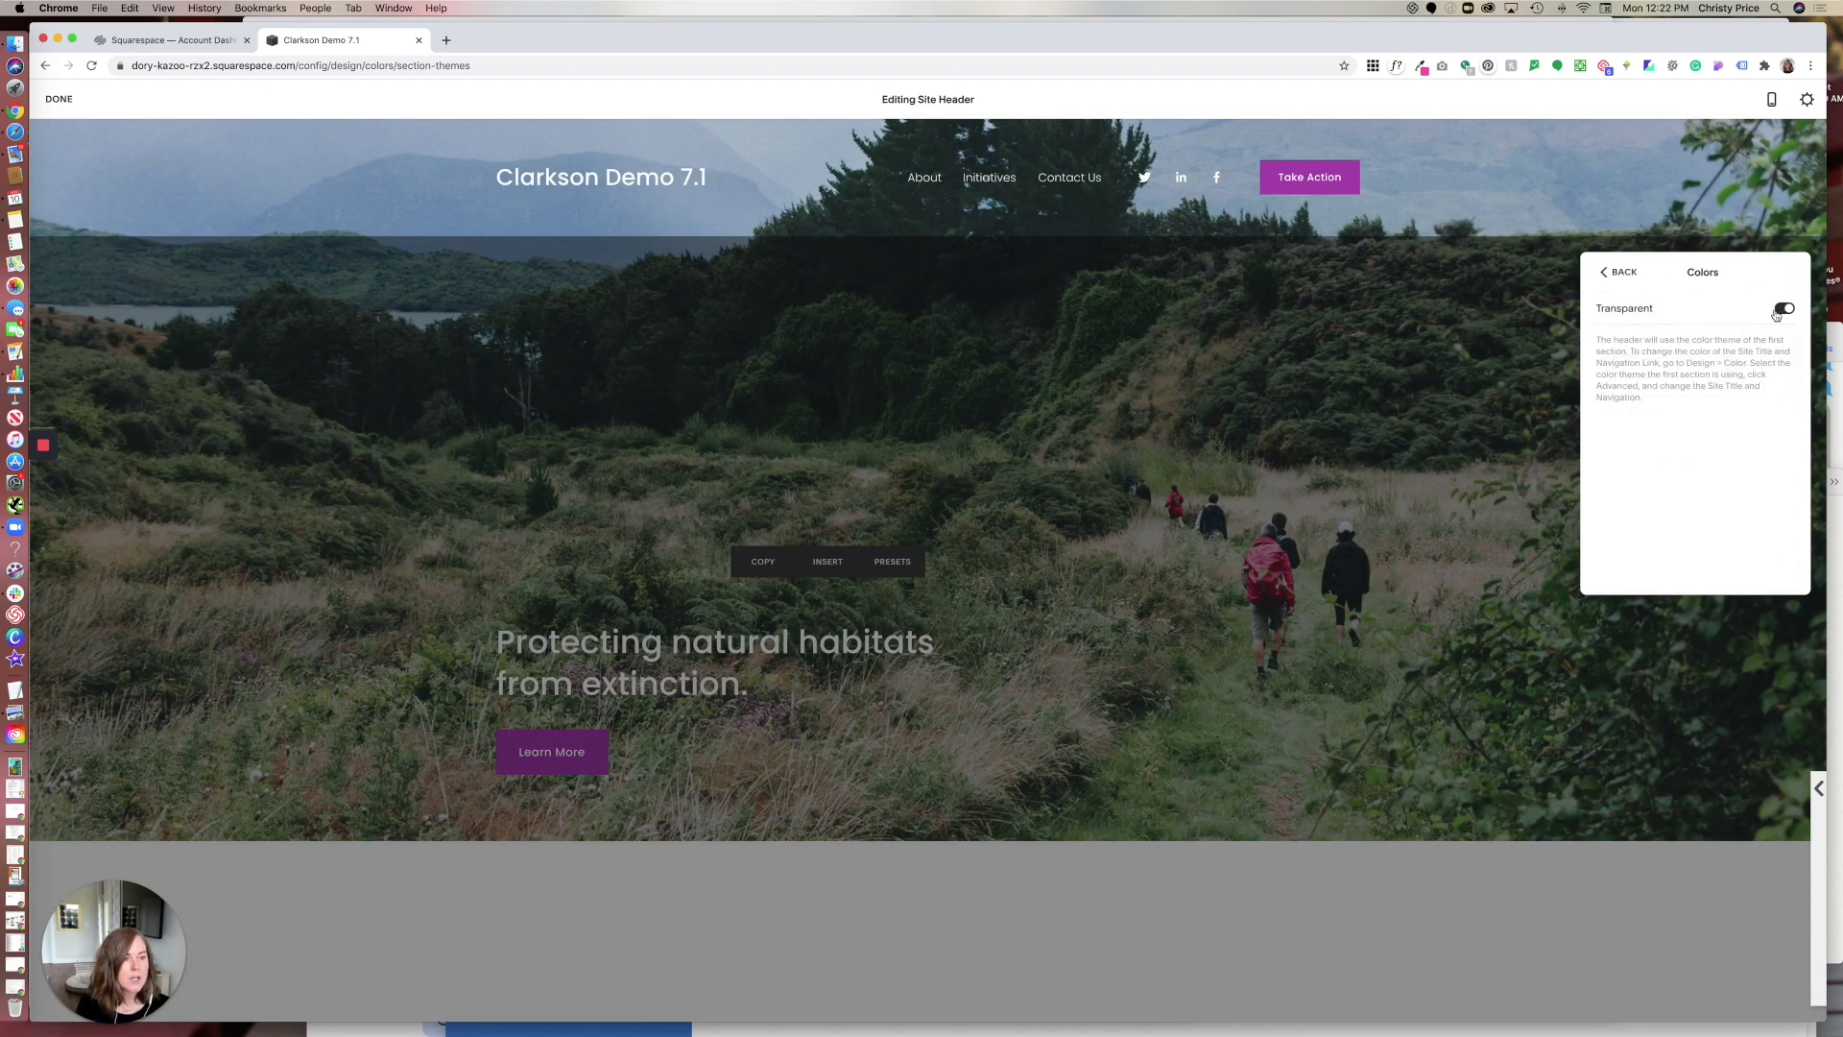
click(1782, 307)
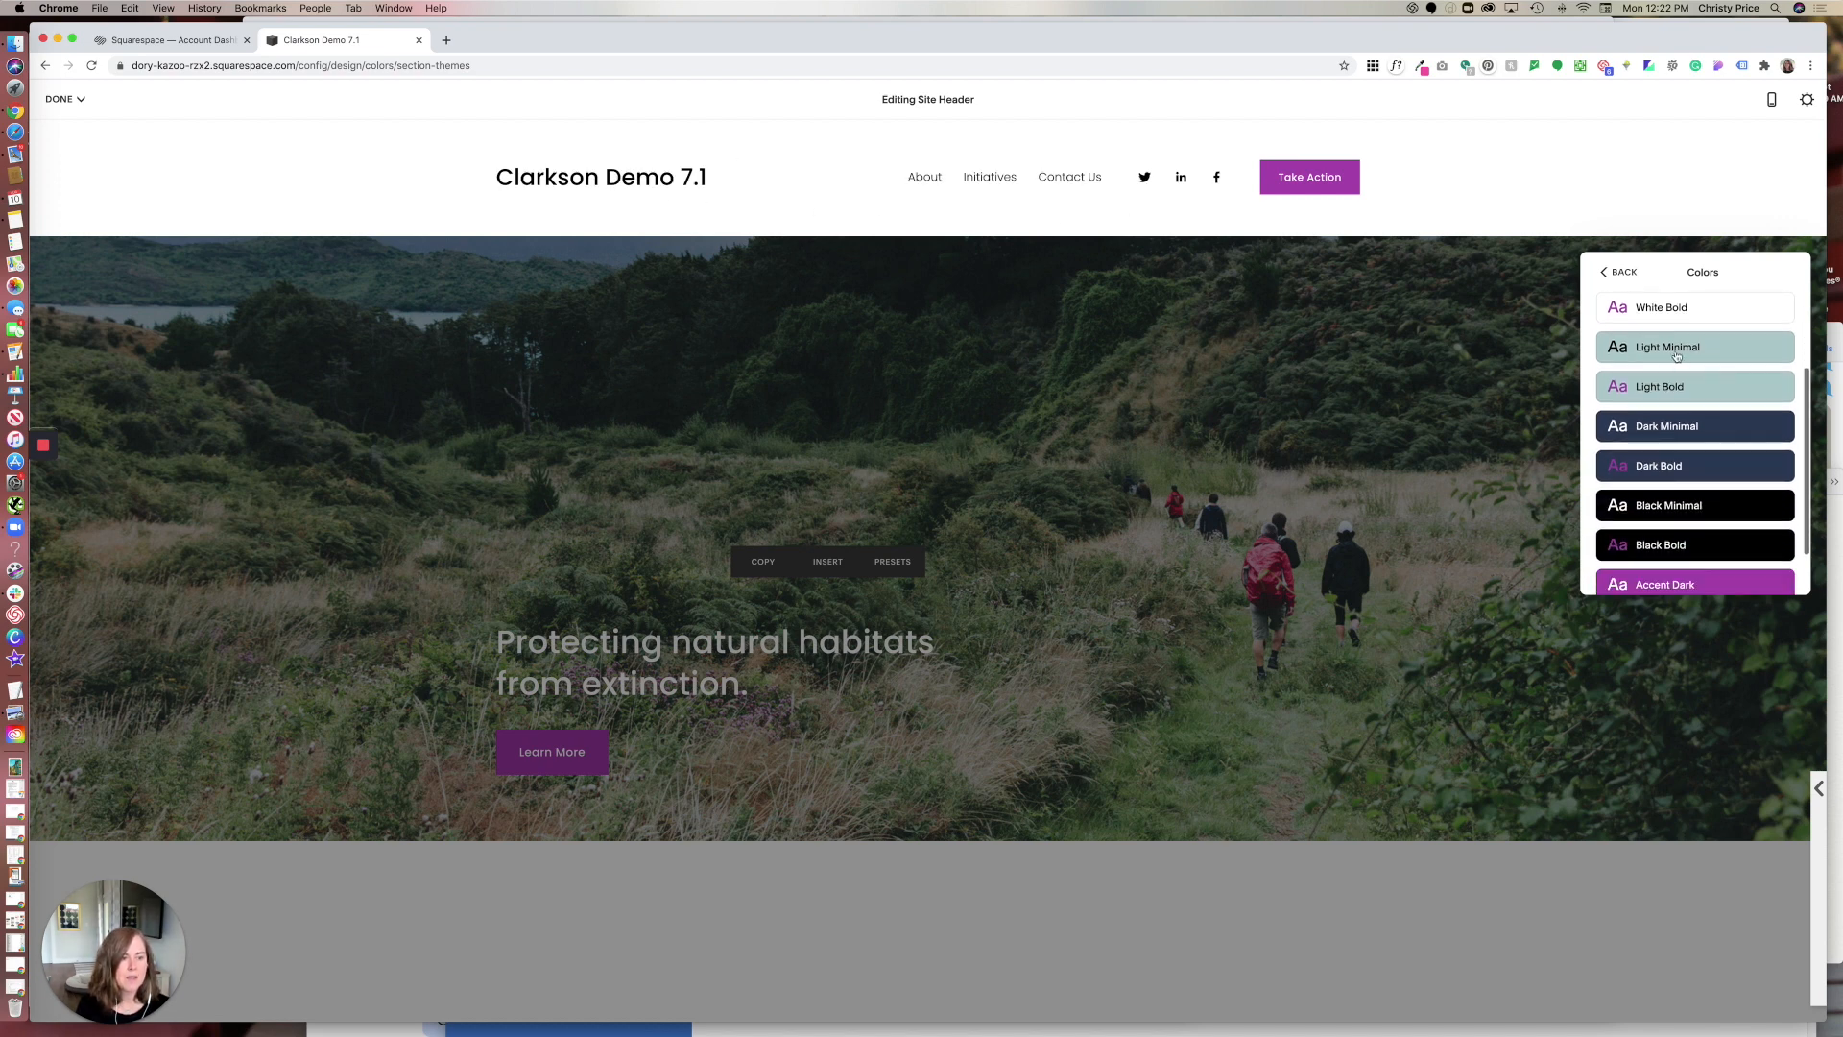
click(1666, 347)
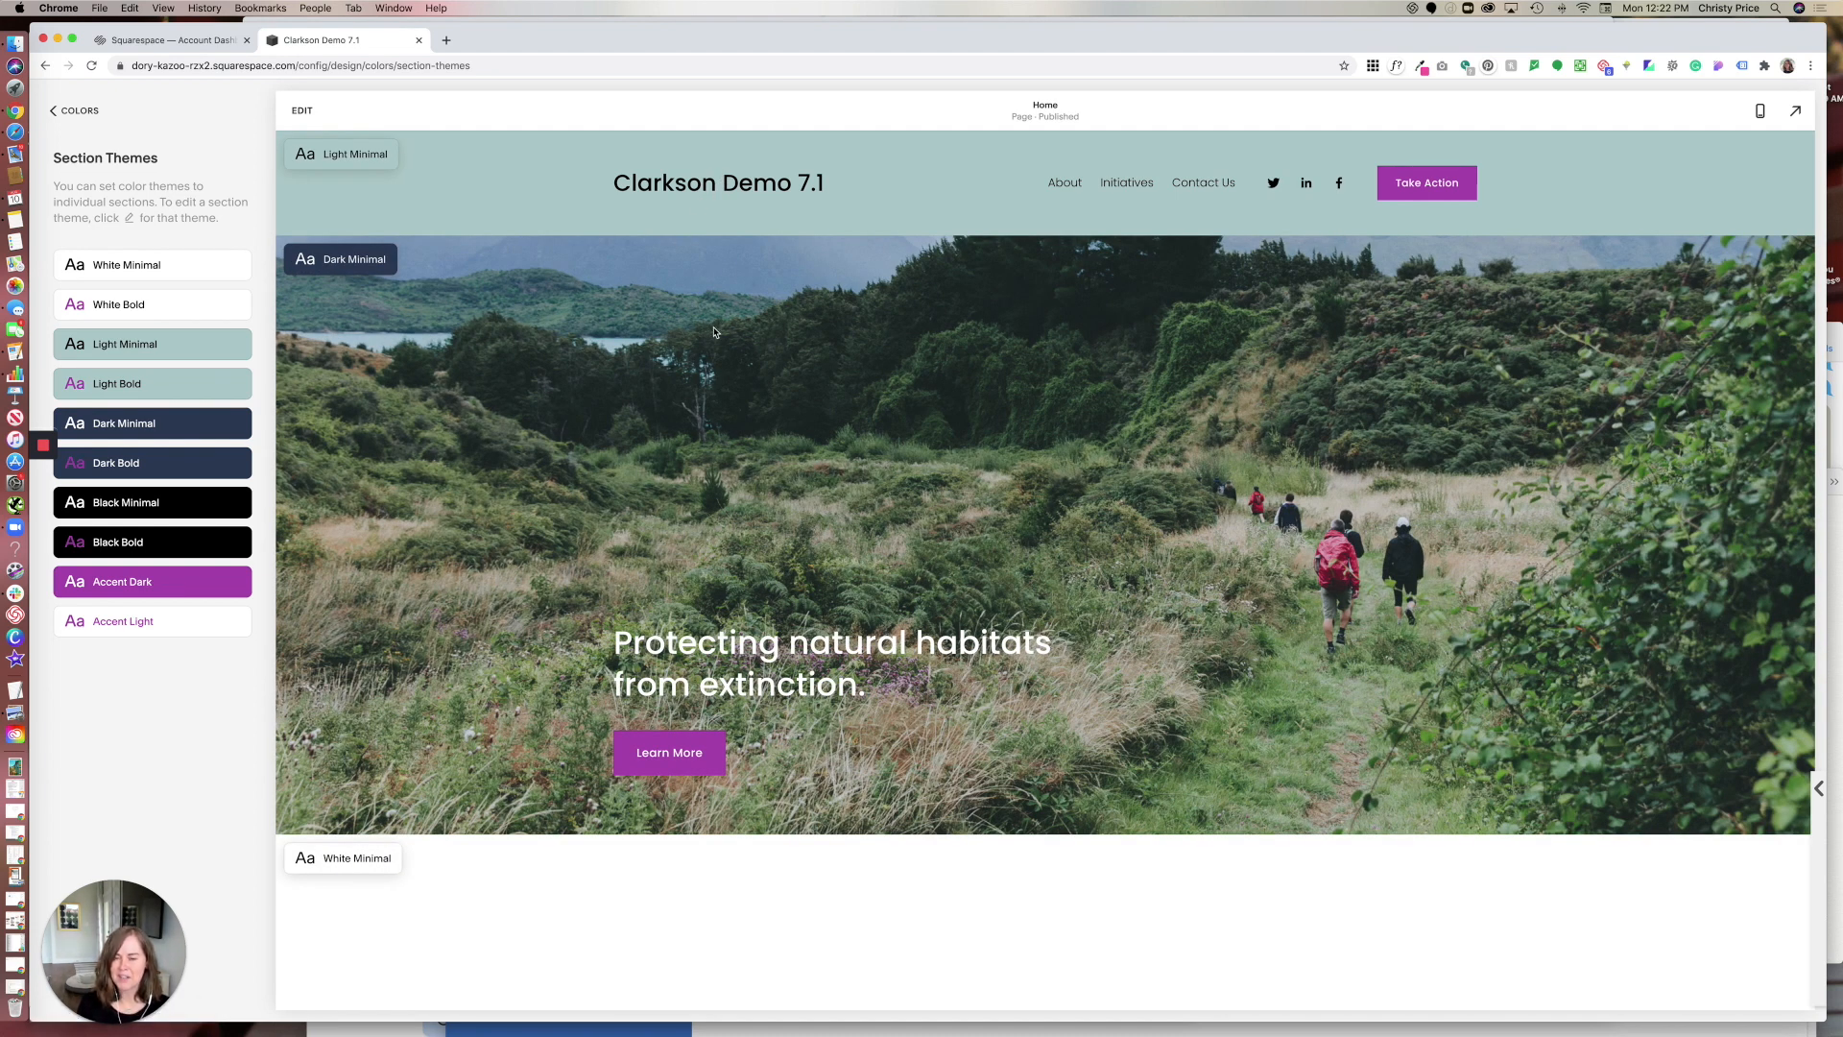
mouse_move(723, 326)
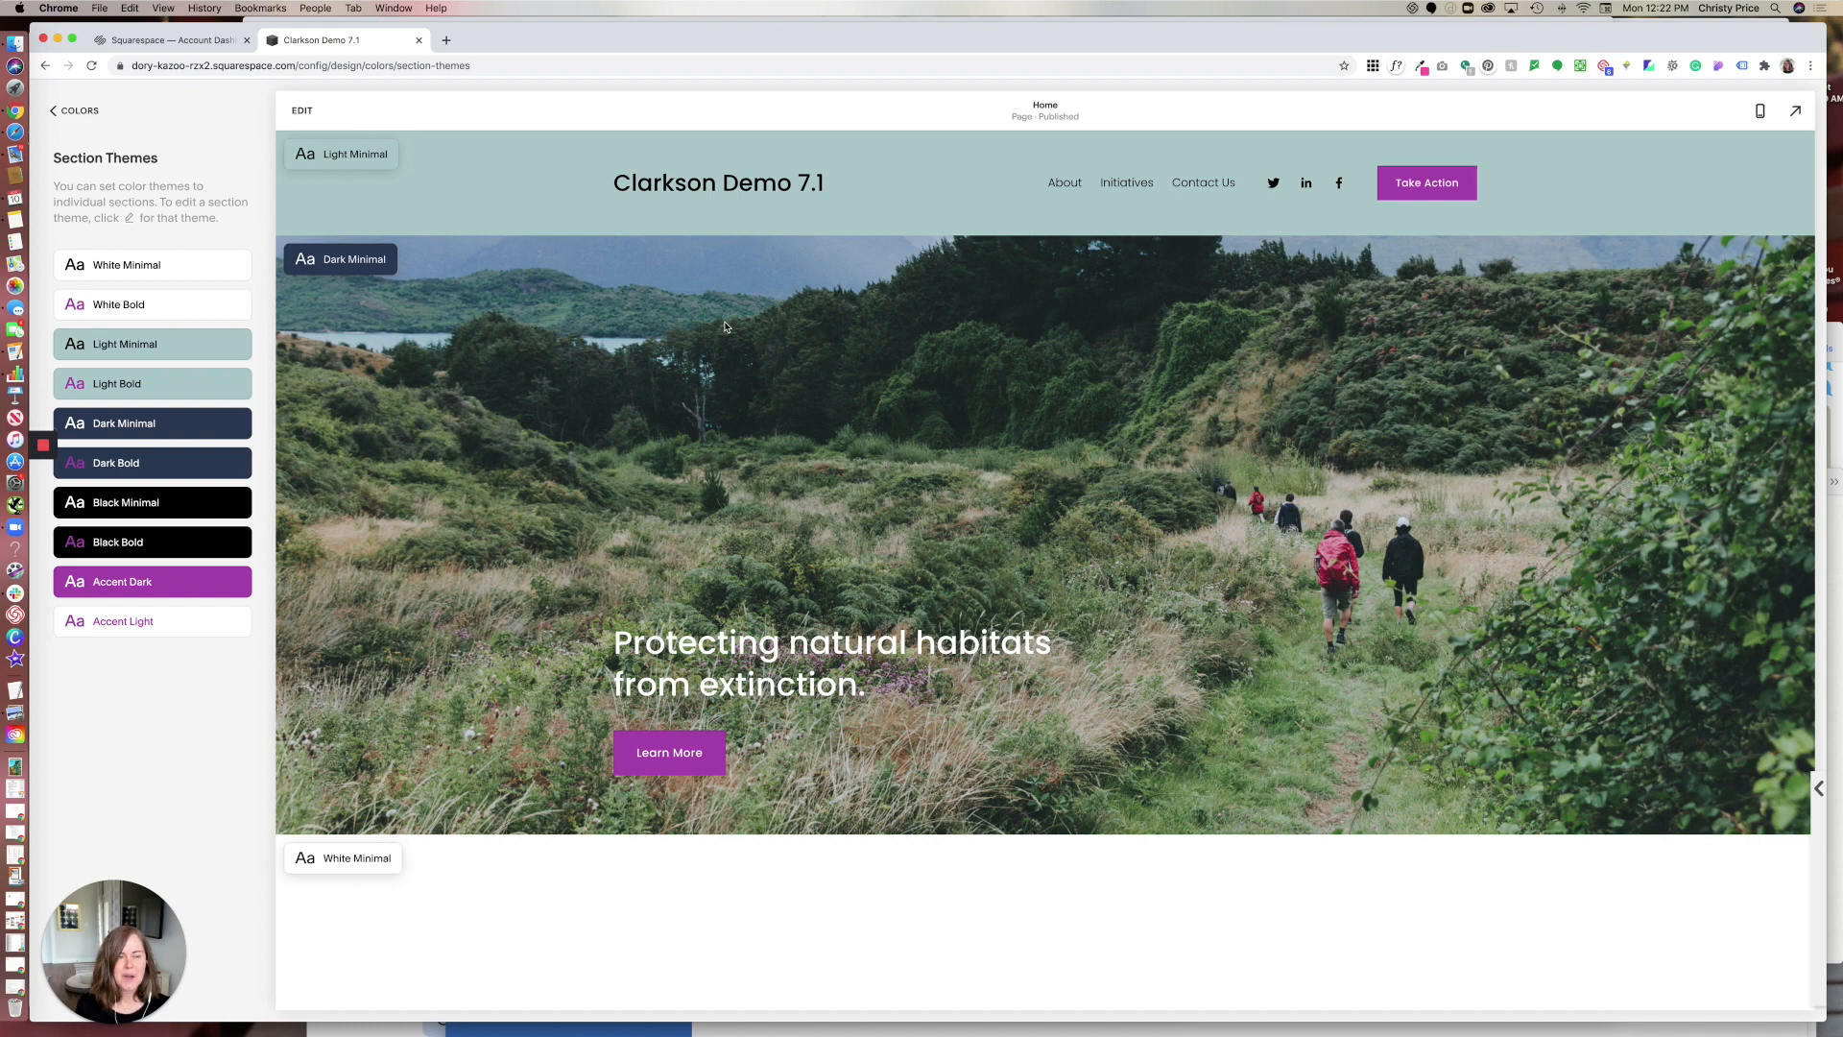